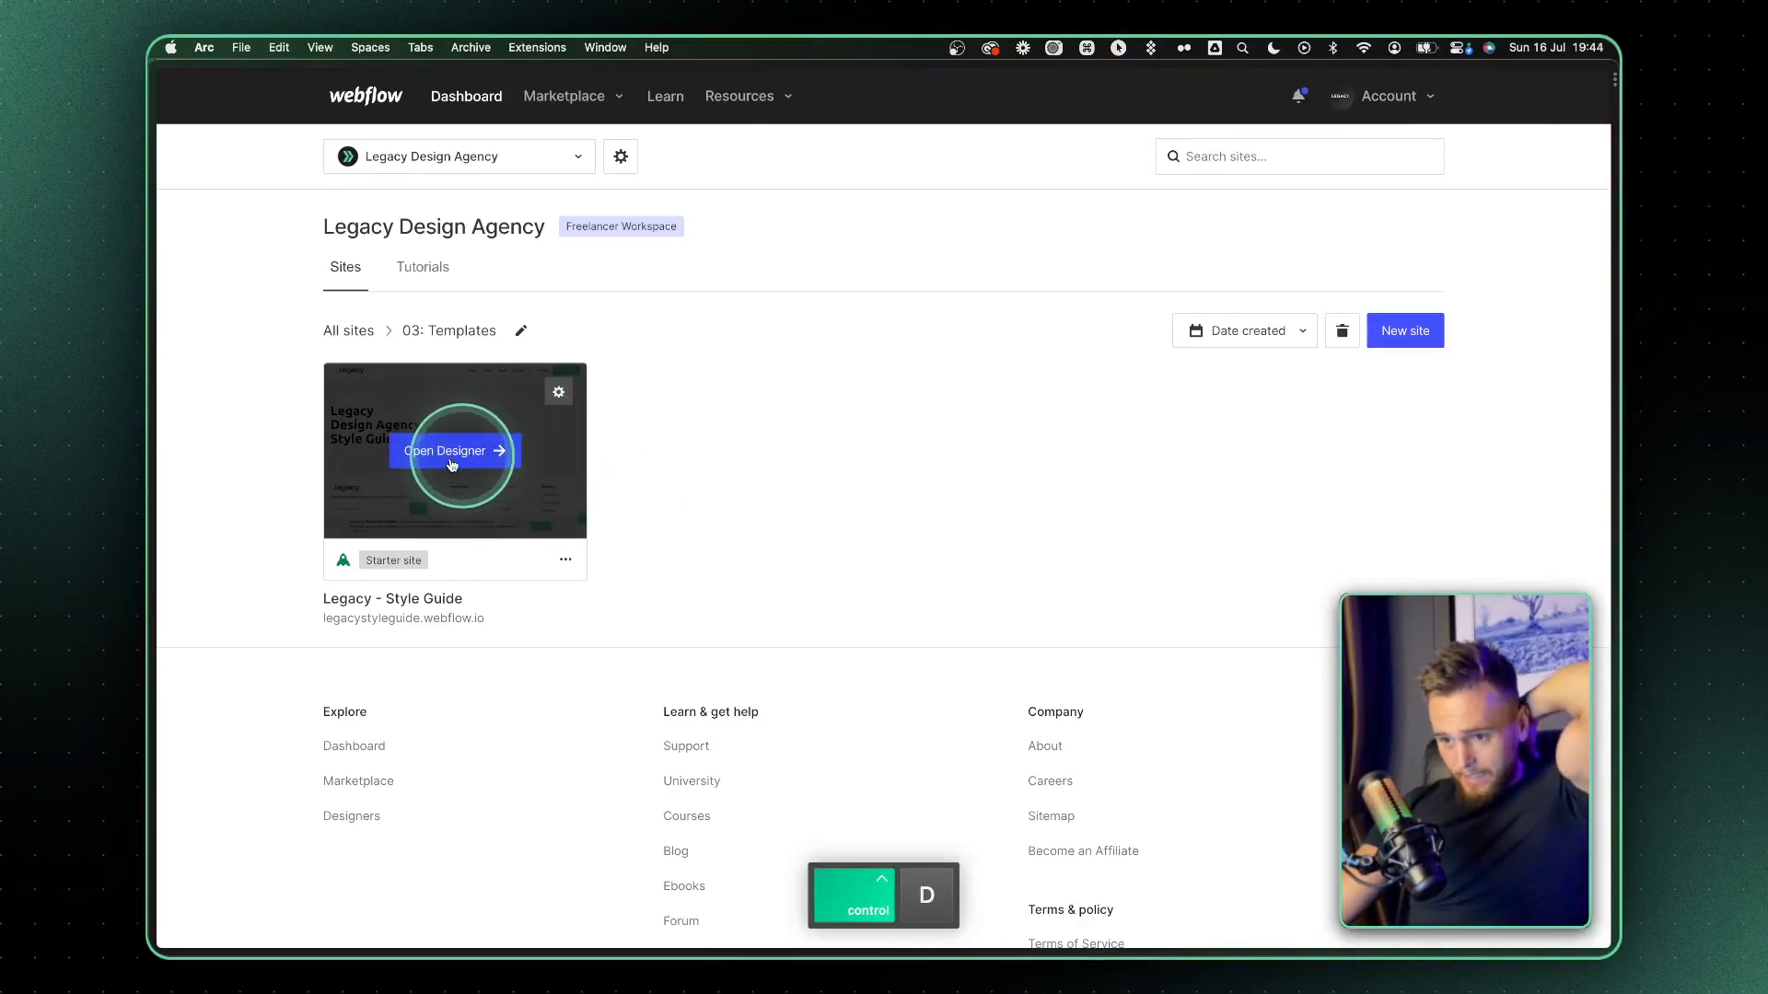
mouse_move(603, 485)
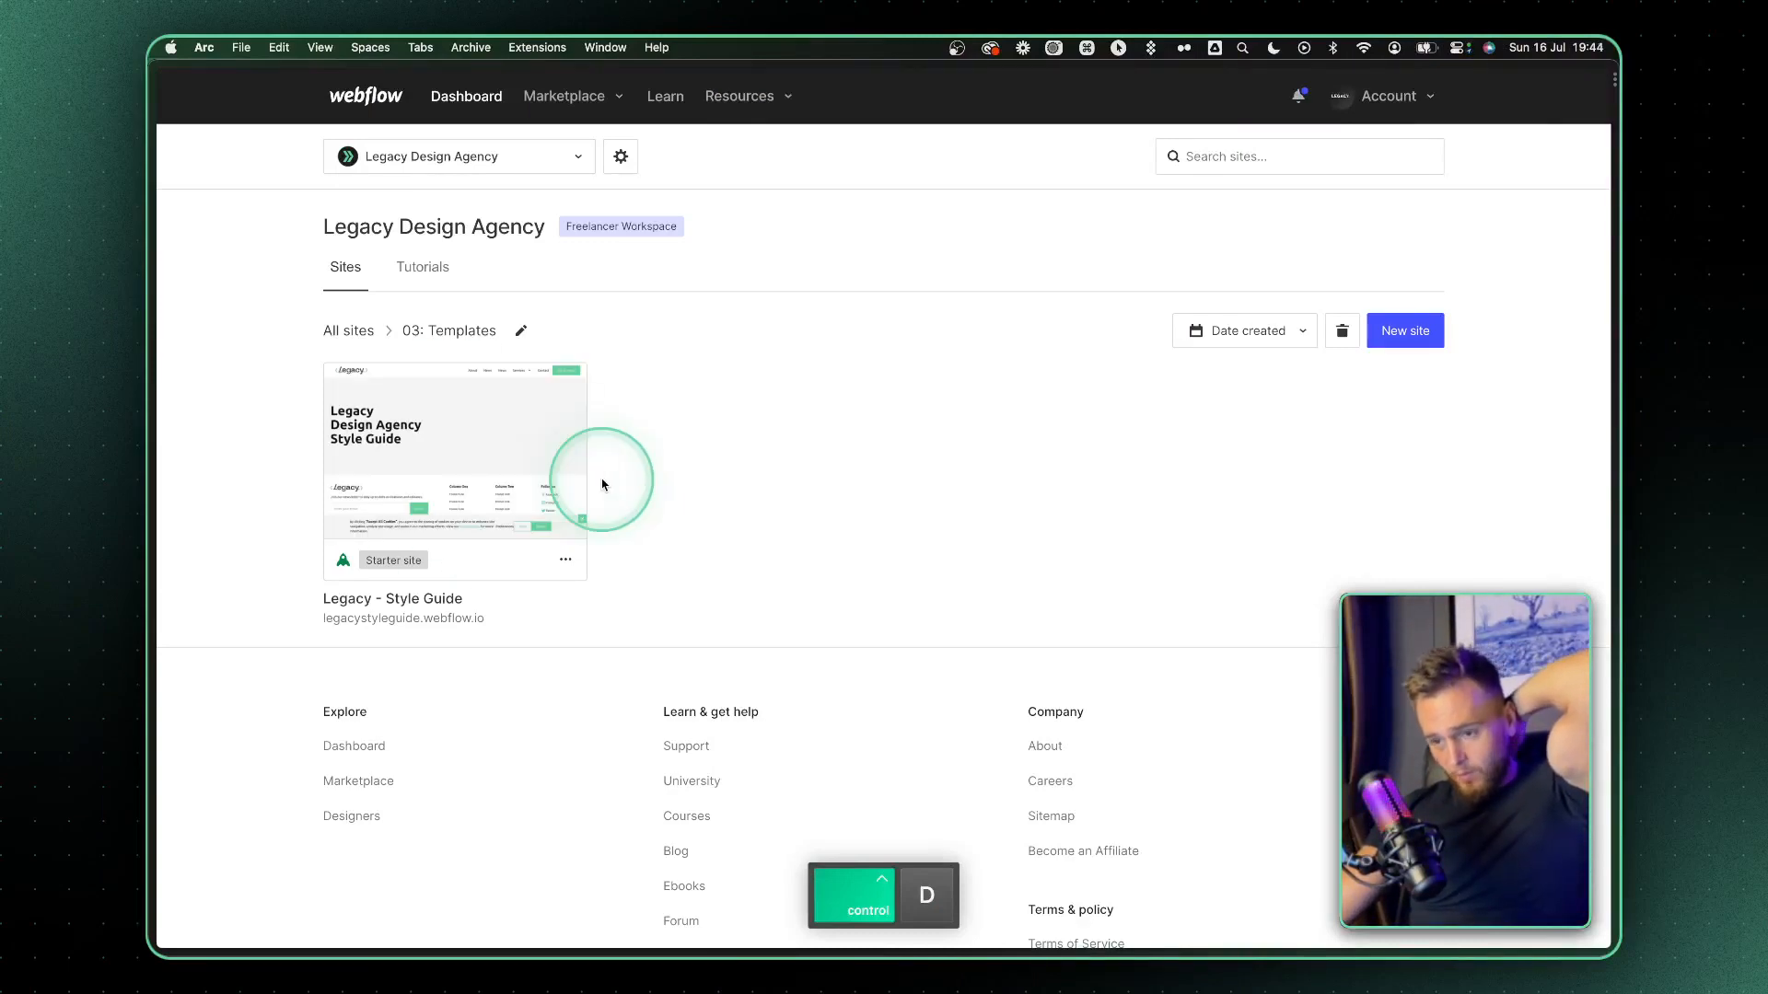
mouse_move(501, 451)
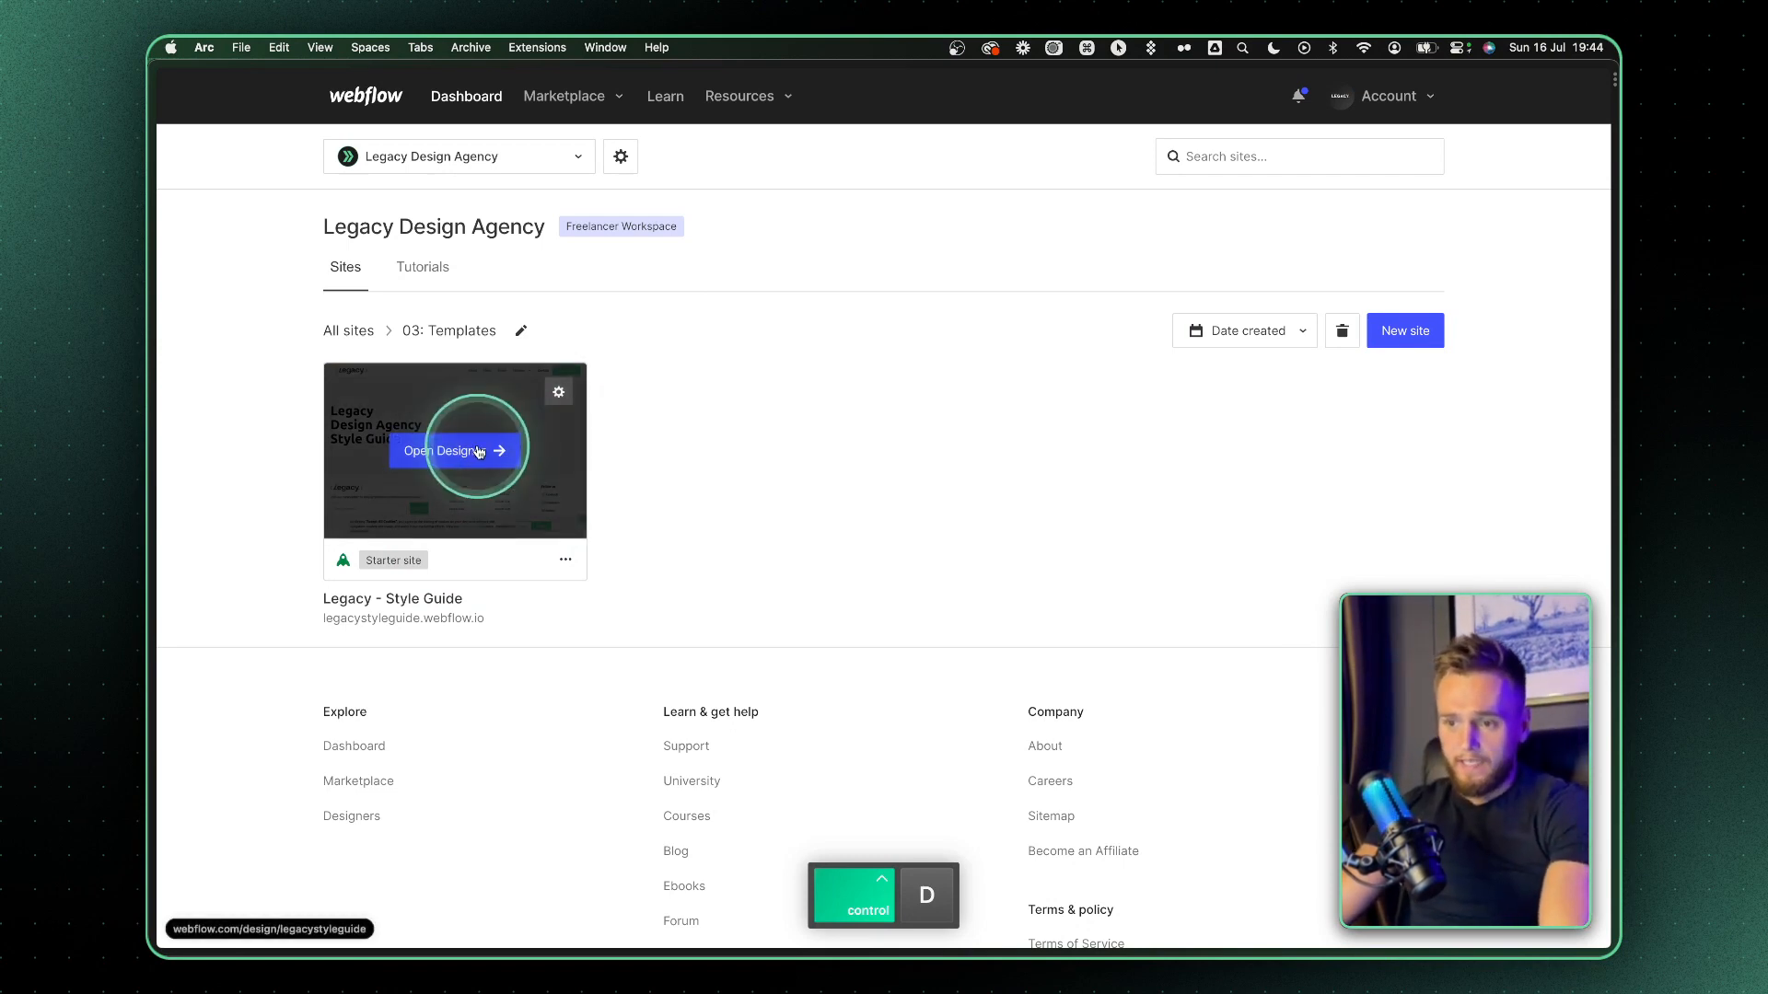
- Open the Legacy - Style Guide site card in the Webflow Designer
click(453, 452)
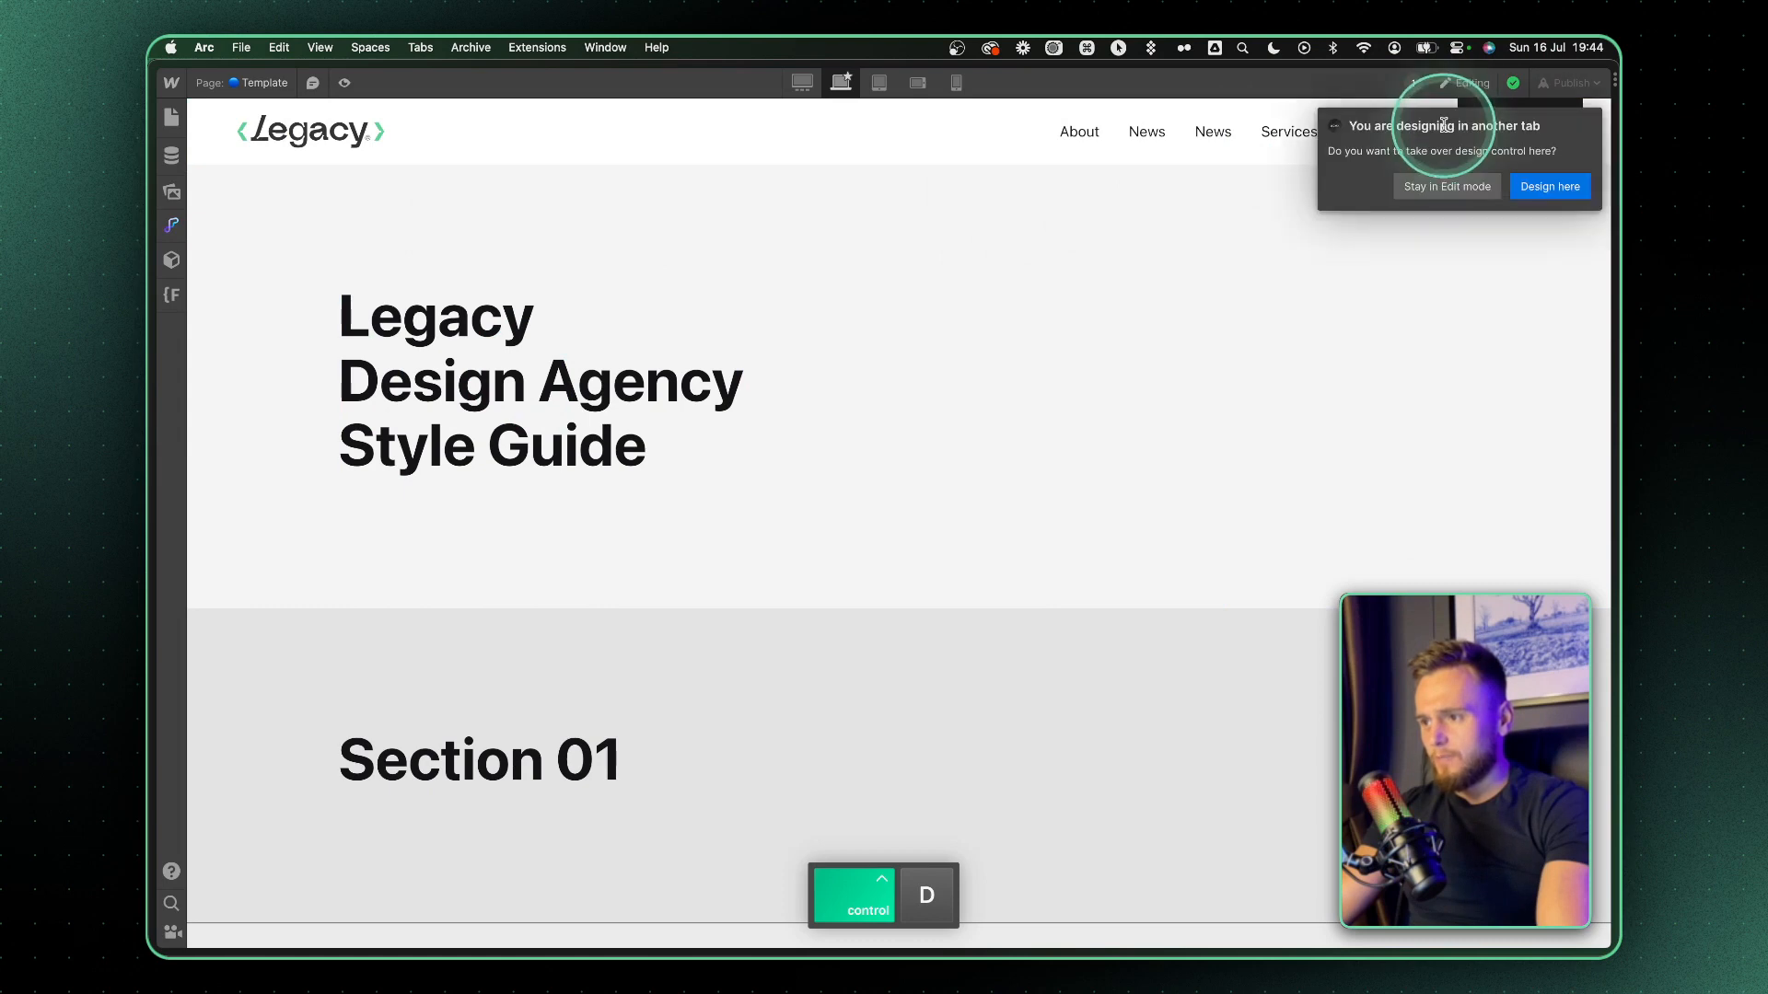
- Take over design control, select the hero heading, and switch to the Style - Typography page
click(1547, 186)
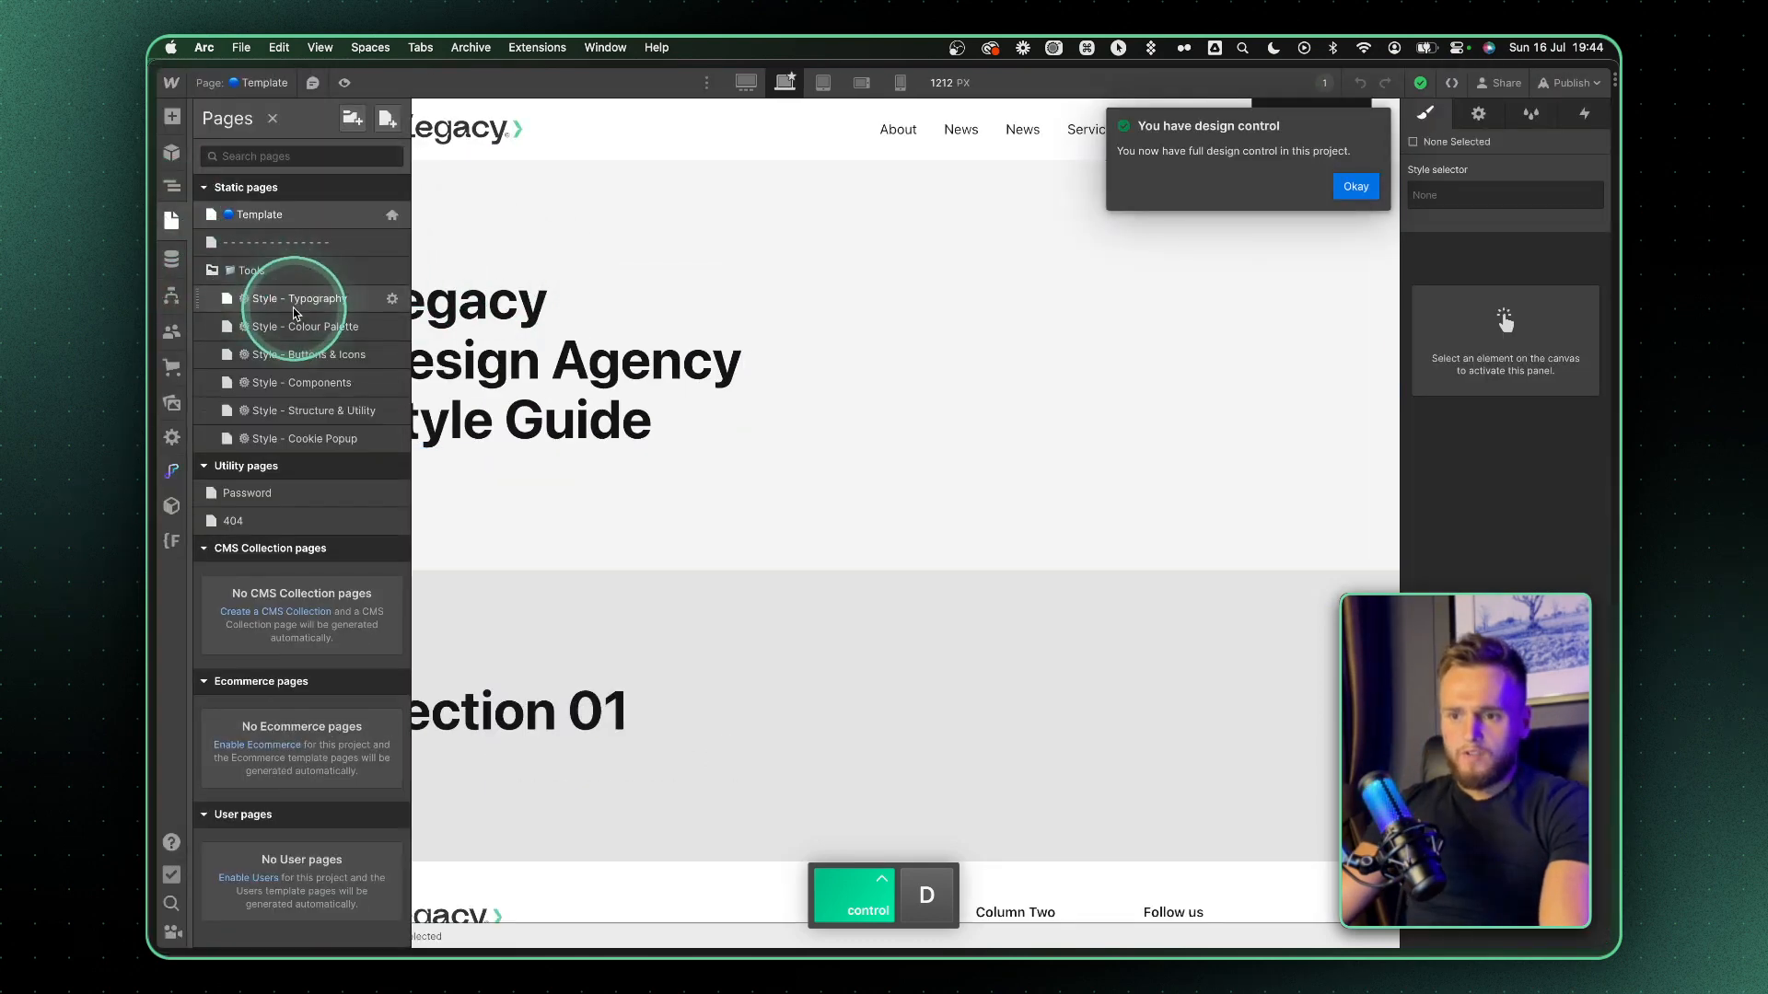
click(592, 358)
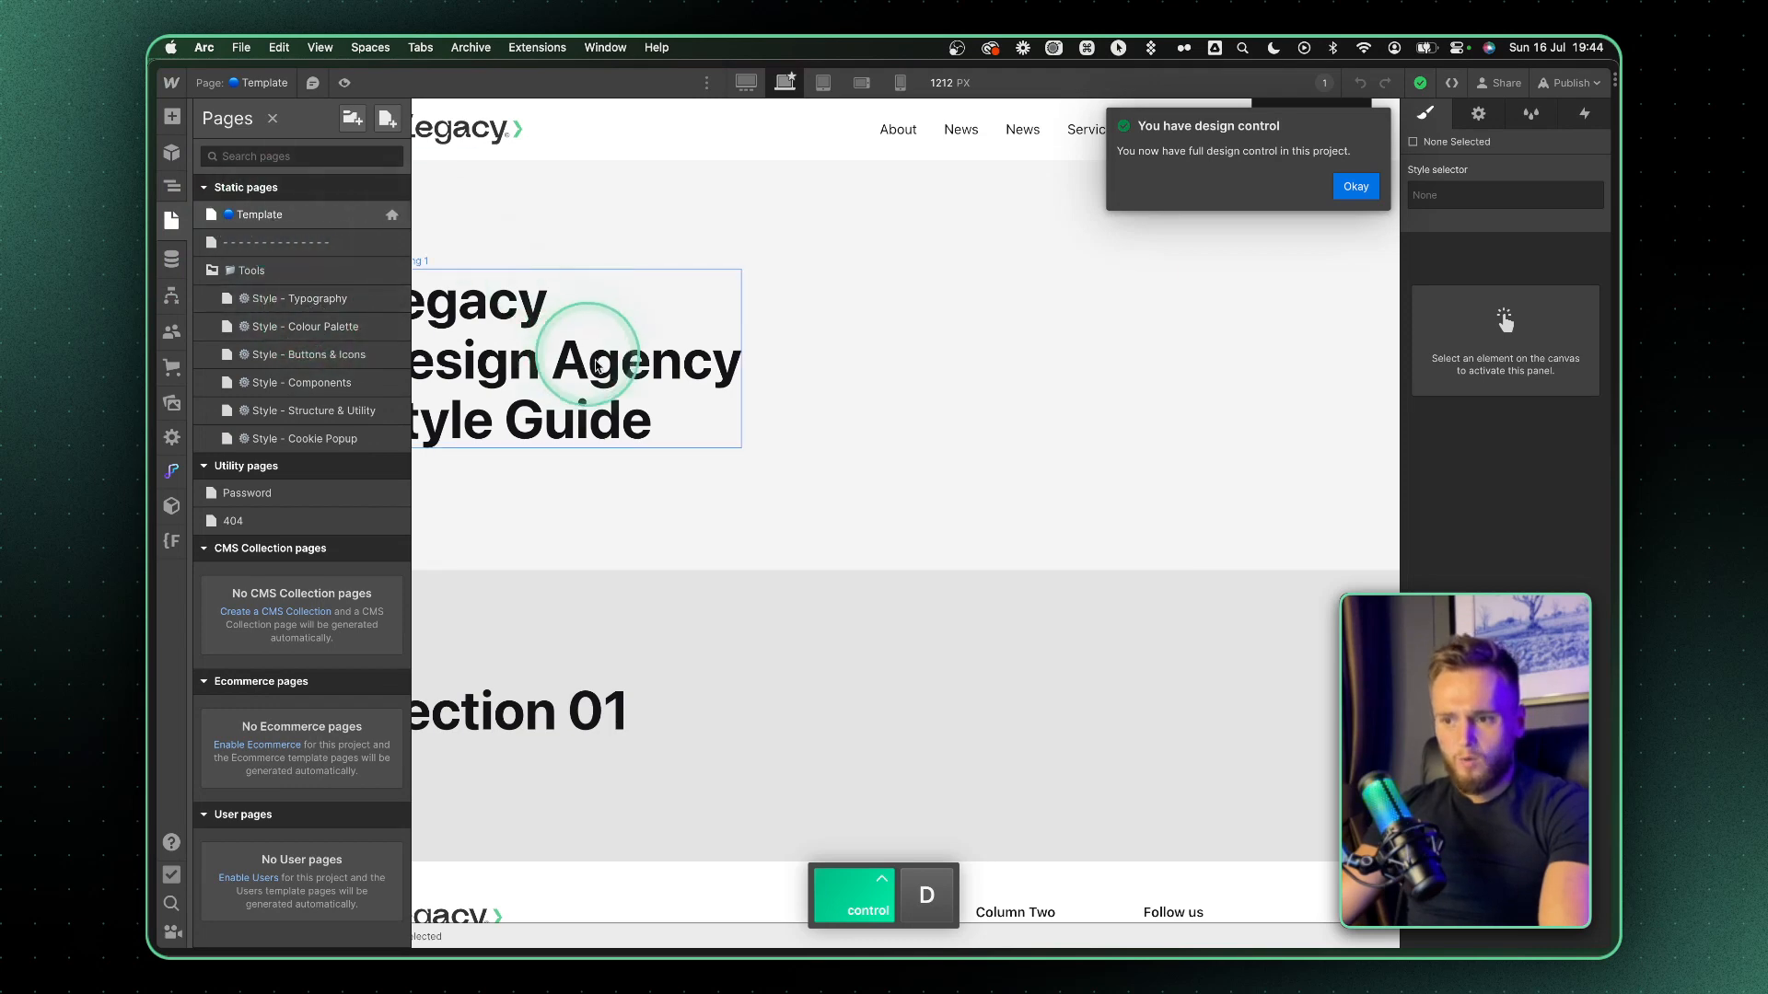
click(552, 358)
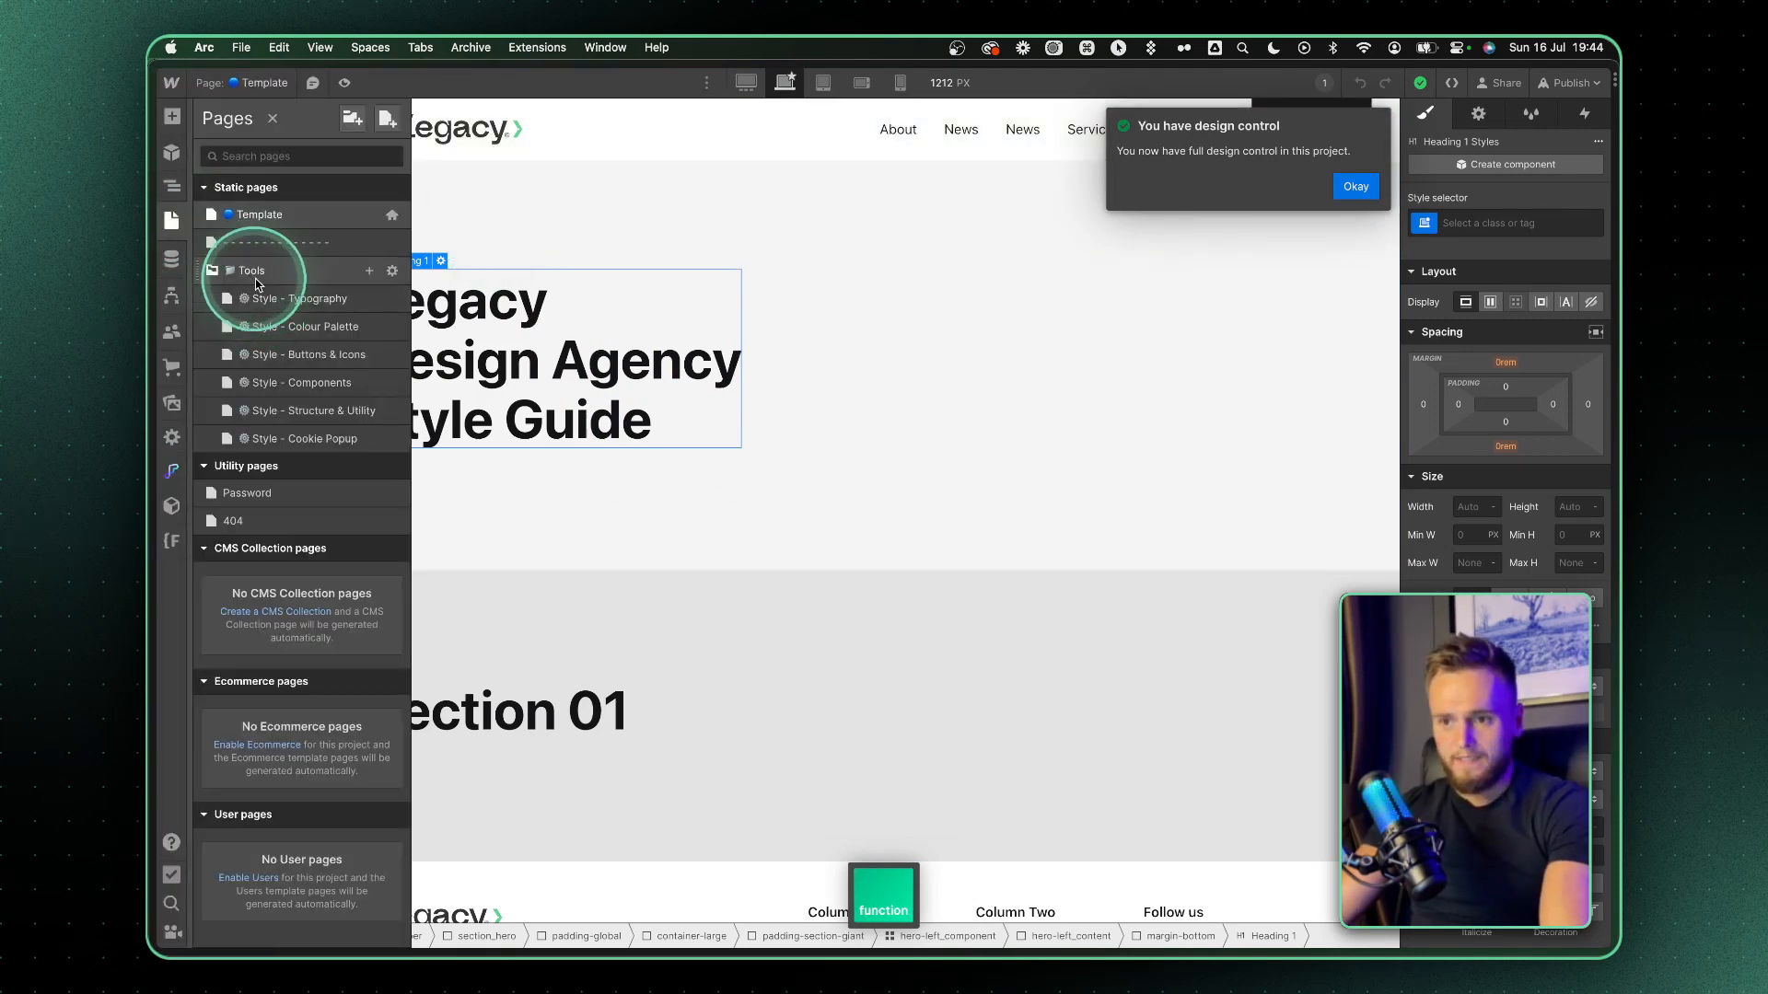
click(304, 298)
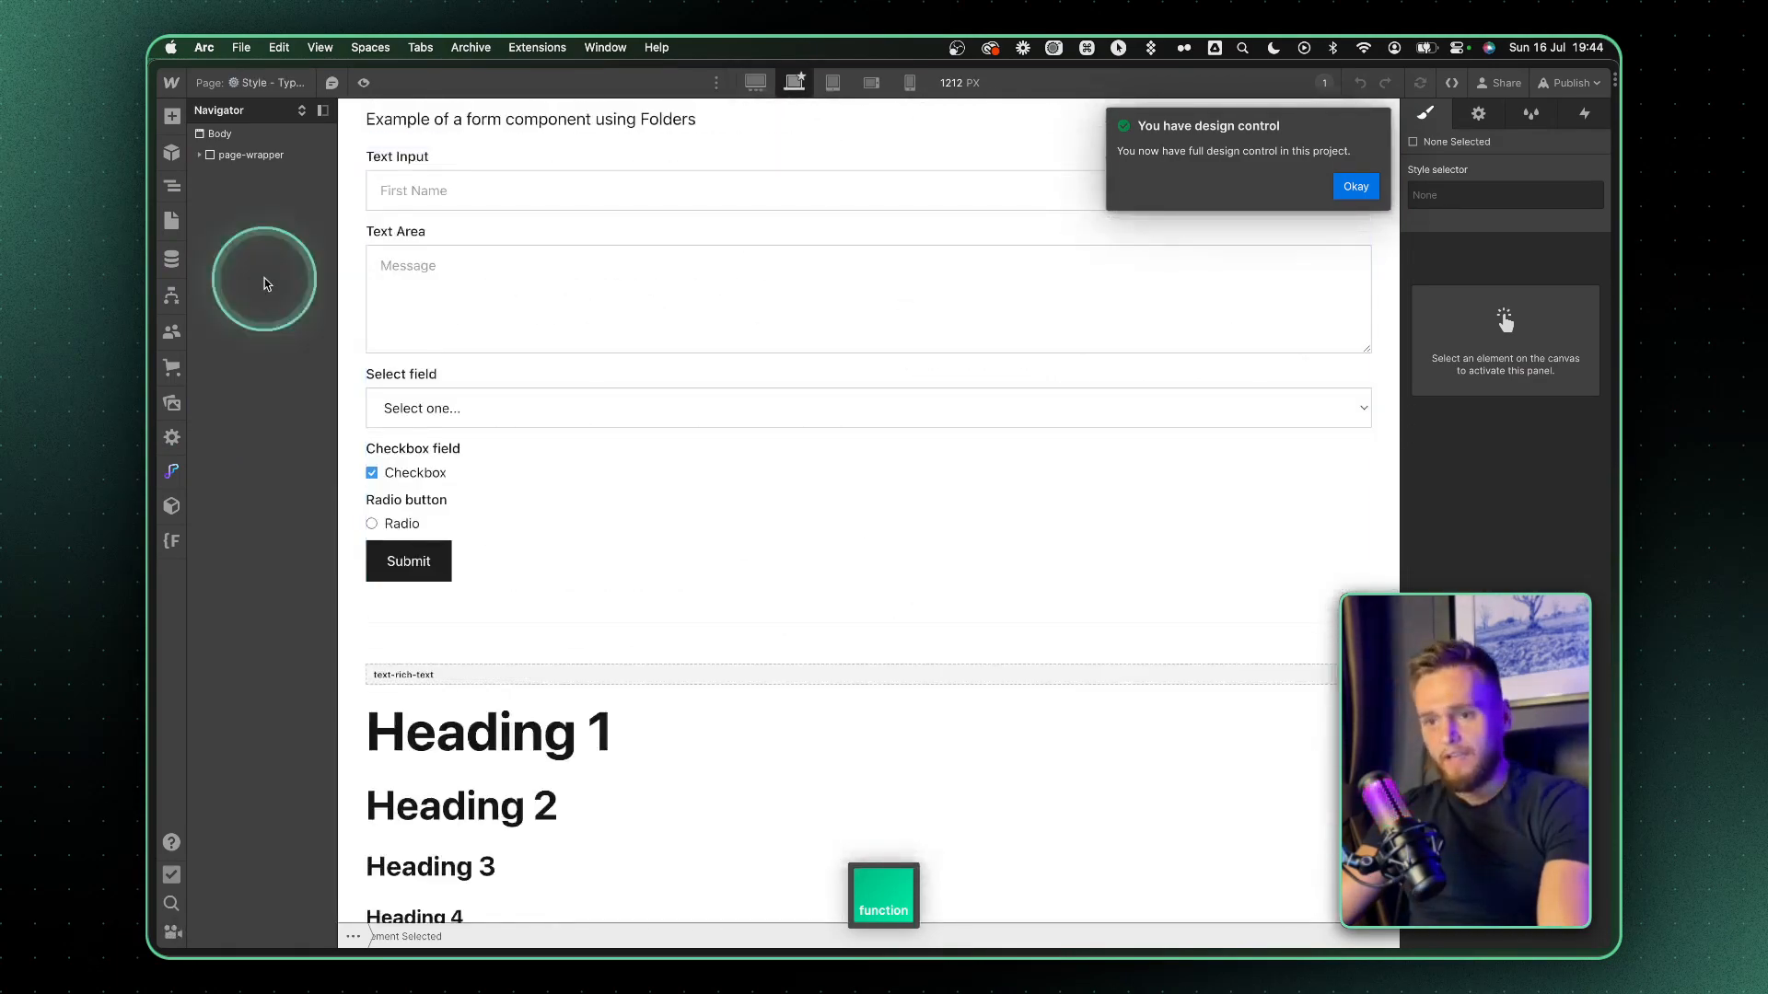
- Browse the Colour Palette and Buttons & Icons pages, then open Style - Cookie Popup
click(172, 220)
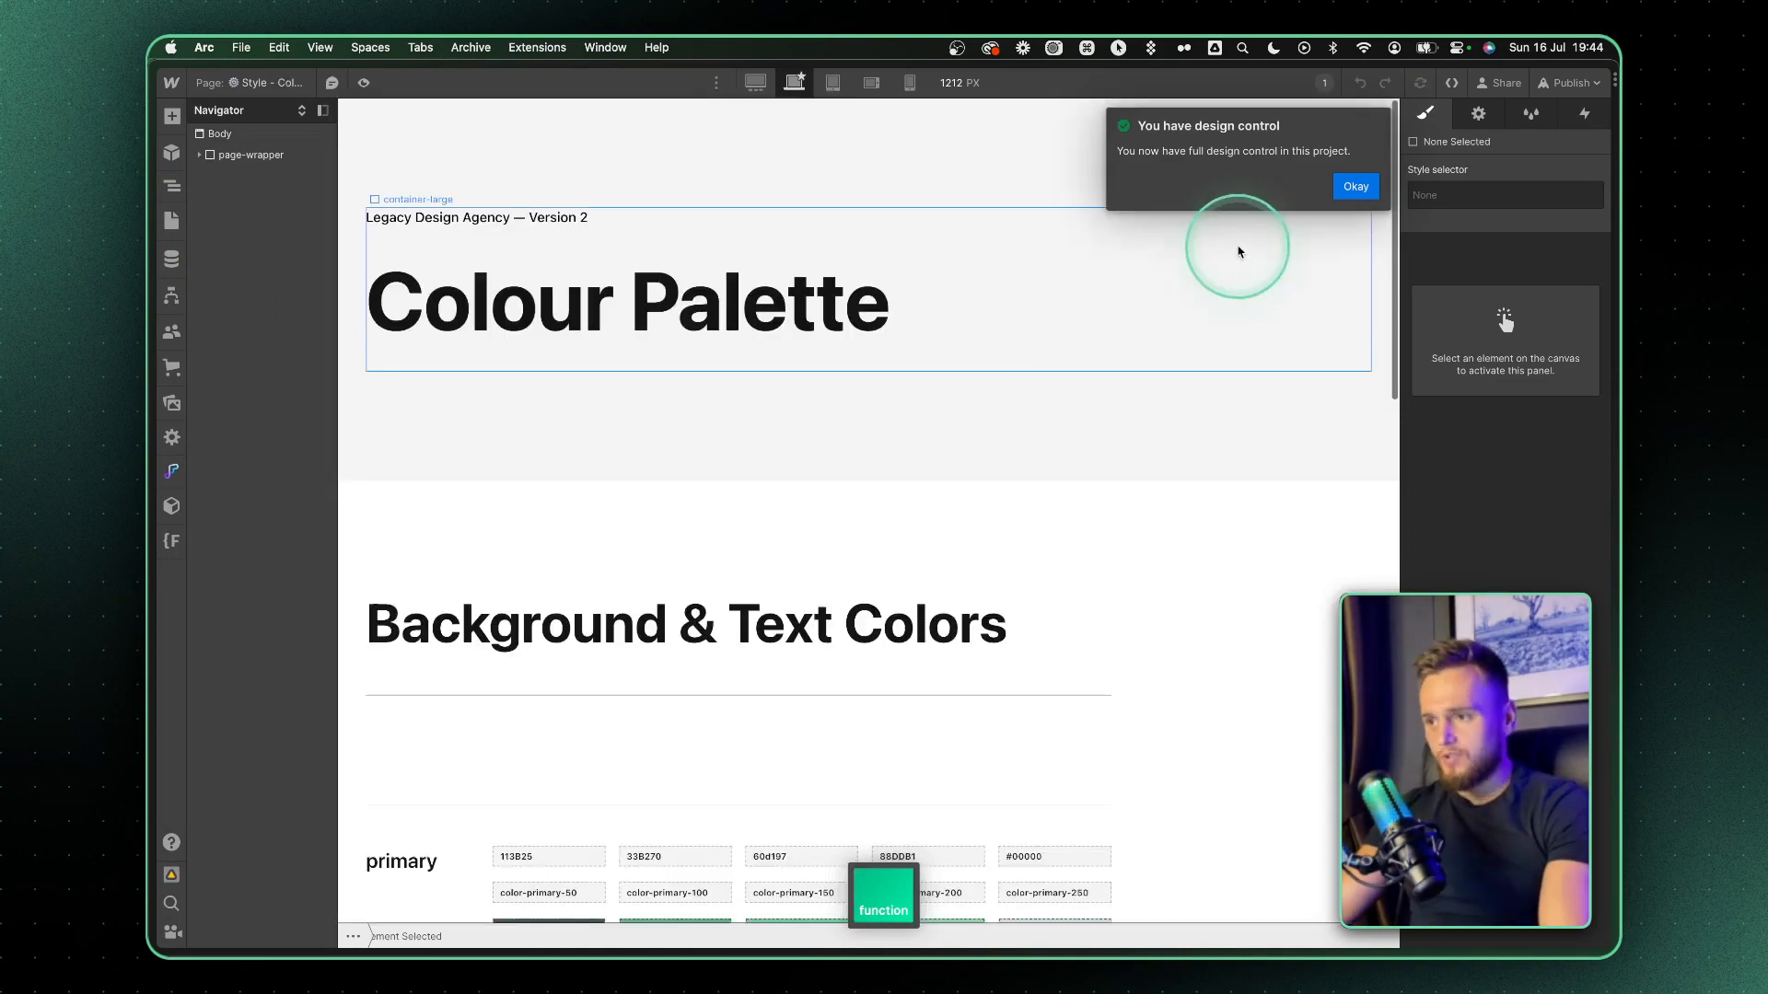
scroll(down, 3)
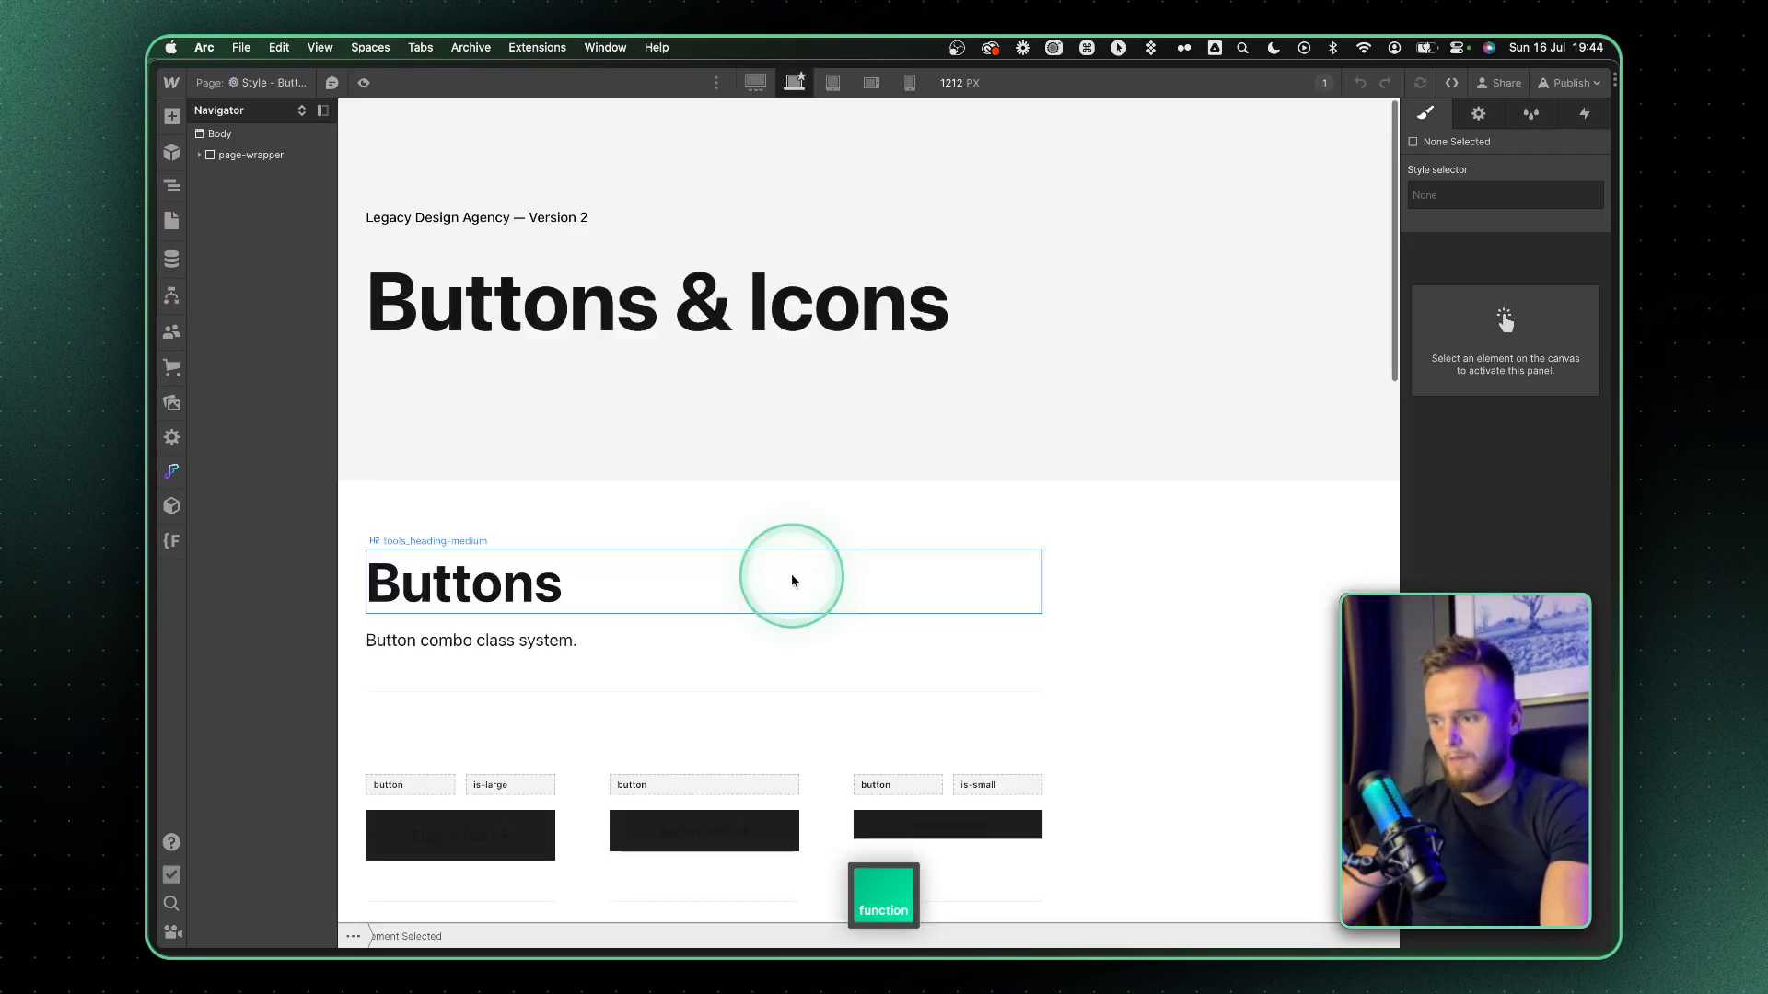
scroll(down, 3)
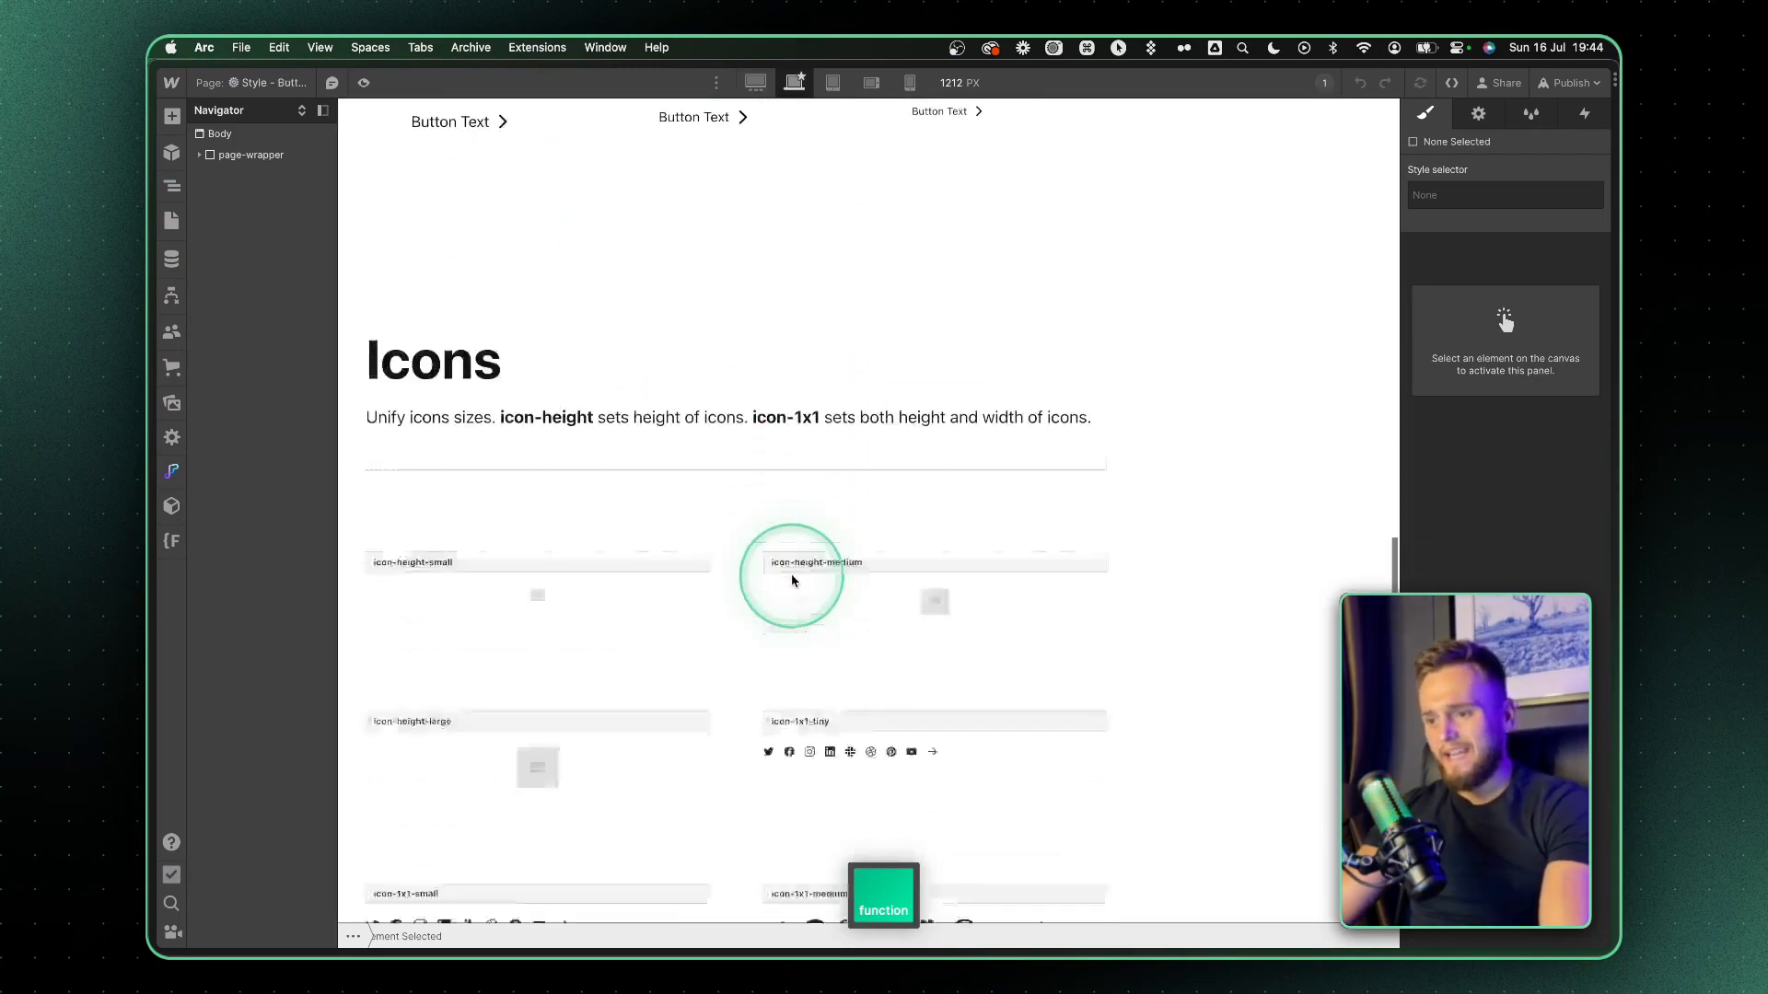
scroll(down, 3)
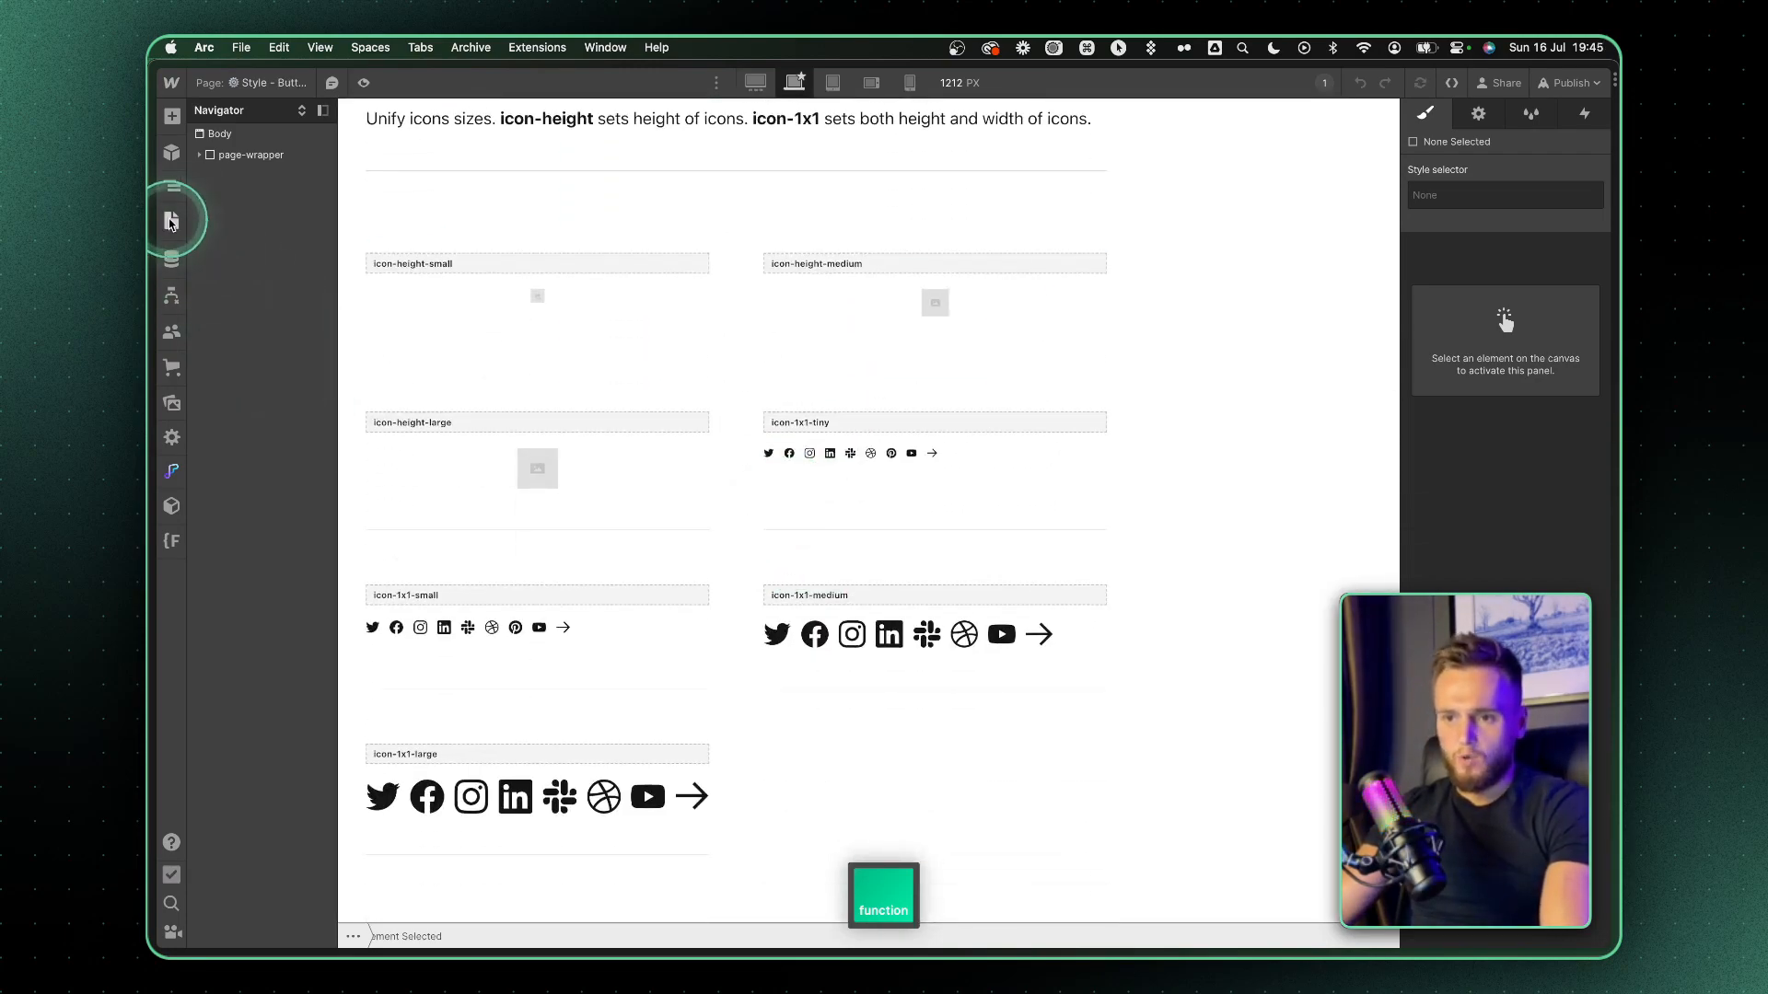
click(171, 220)
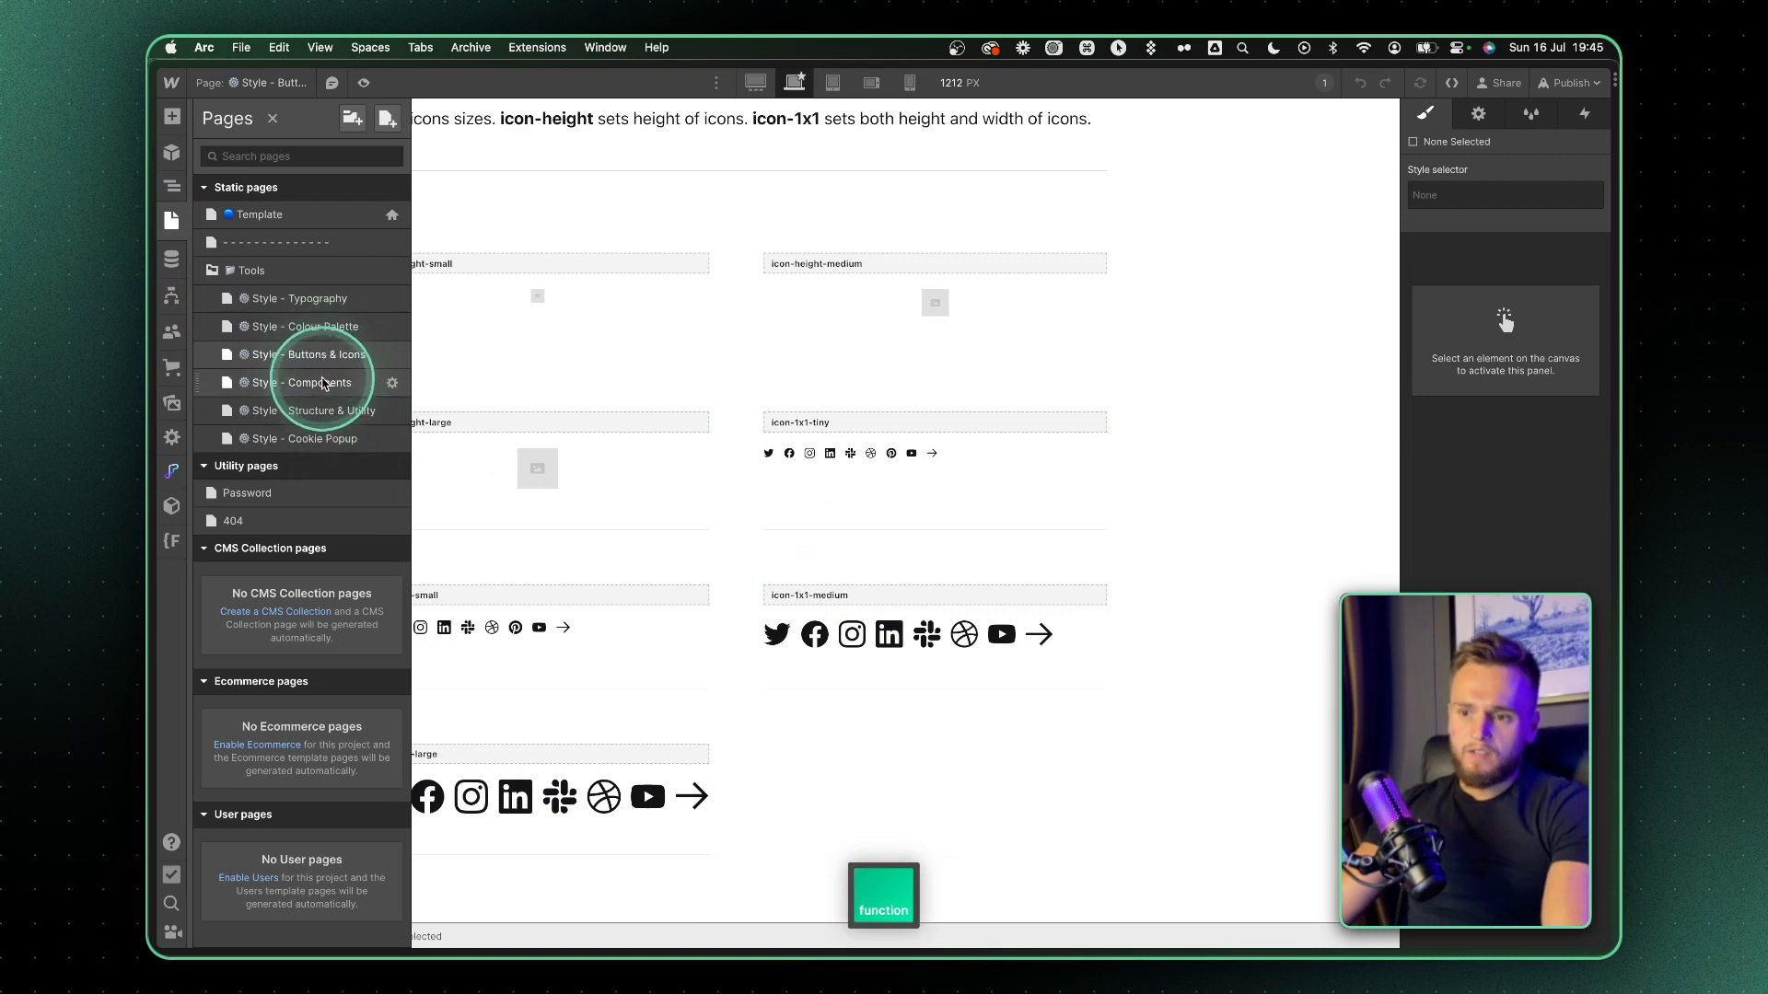
mouse_move(330, 451)
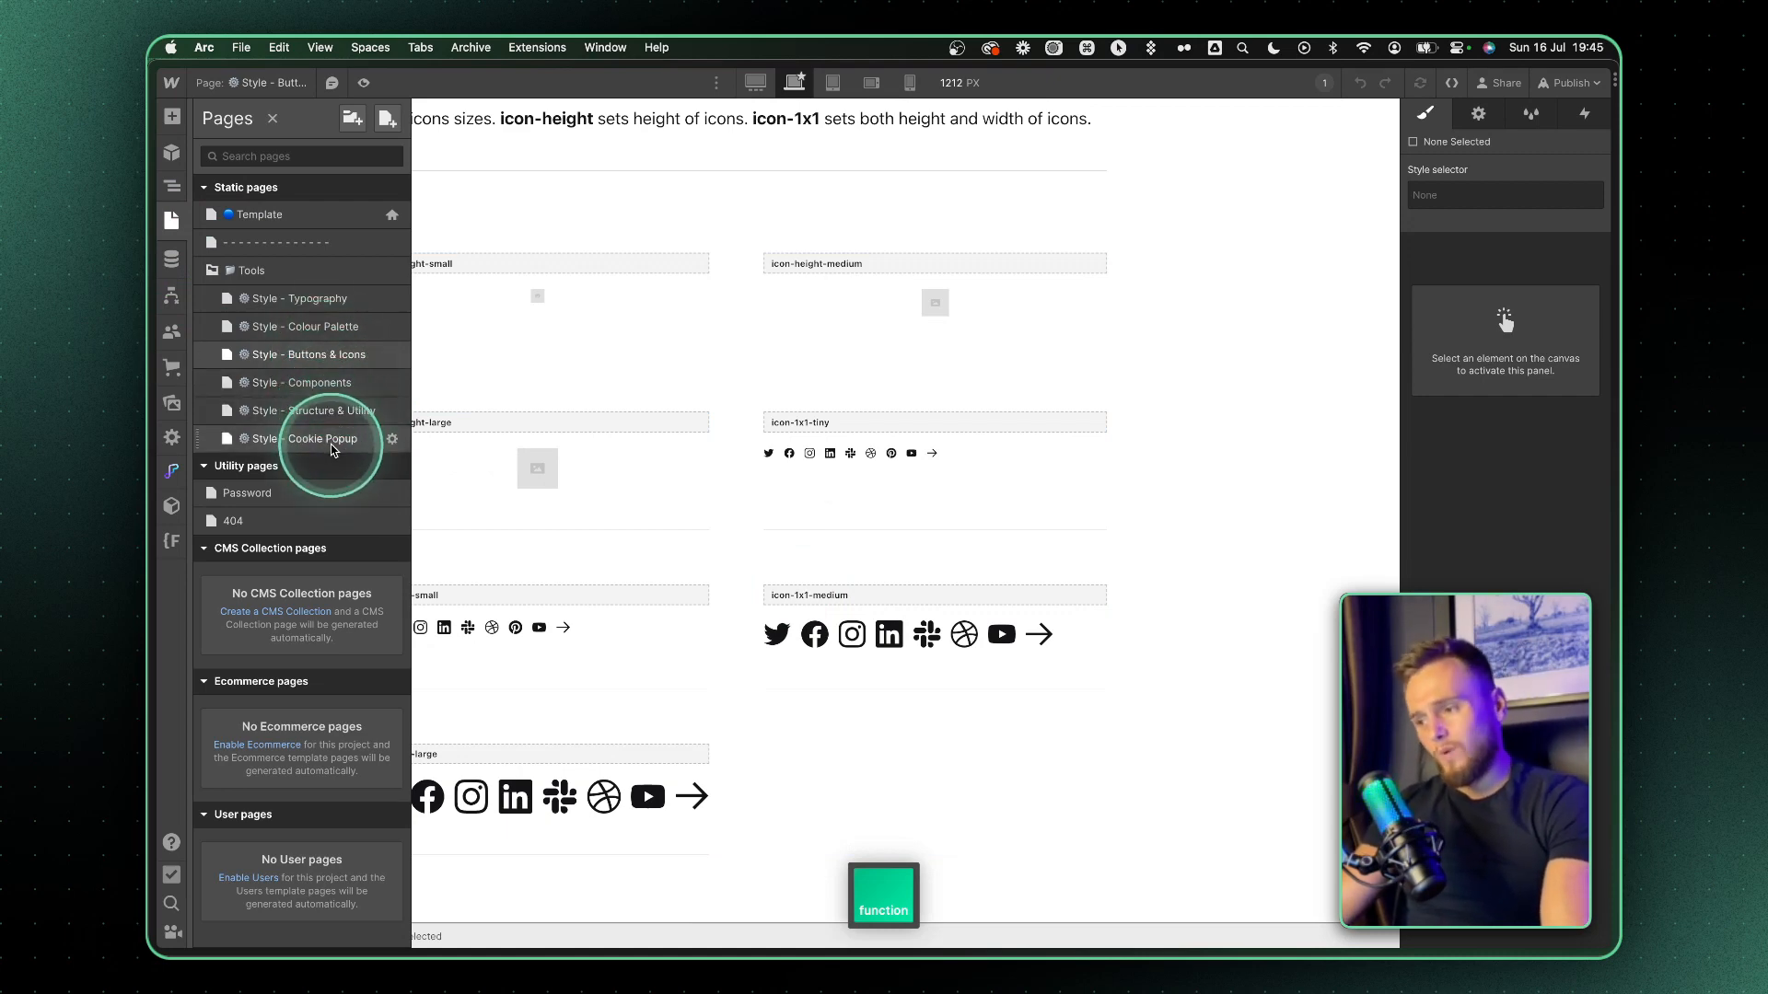
click(320, 438)
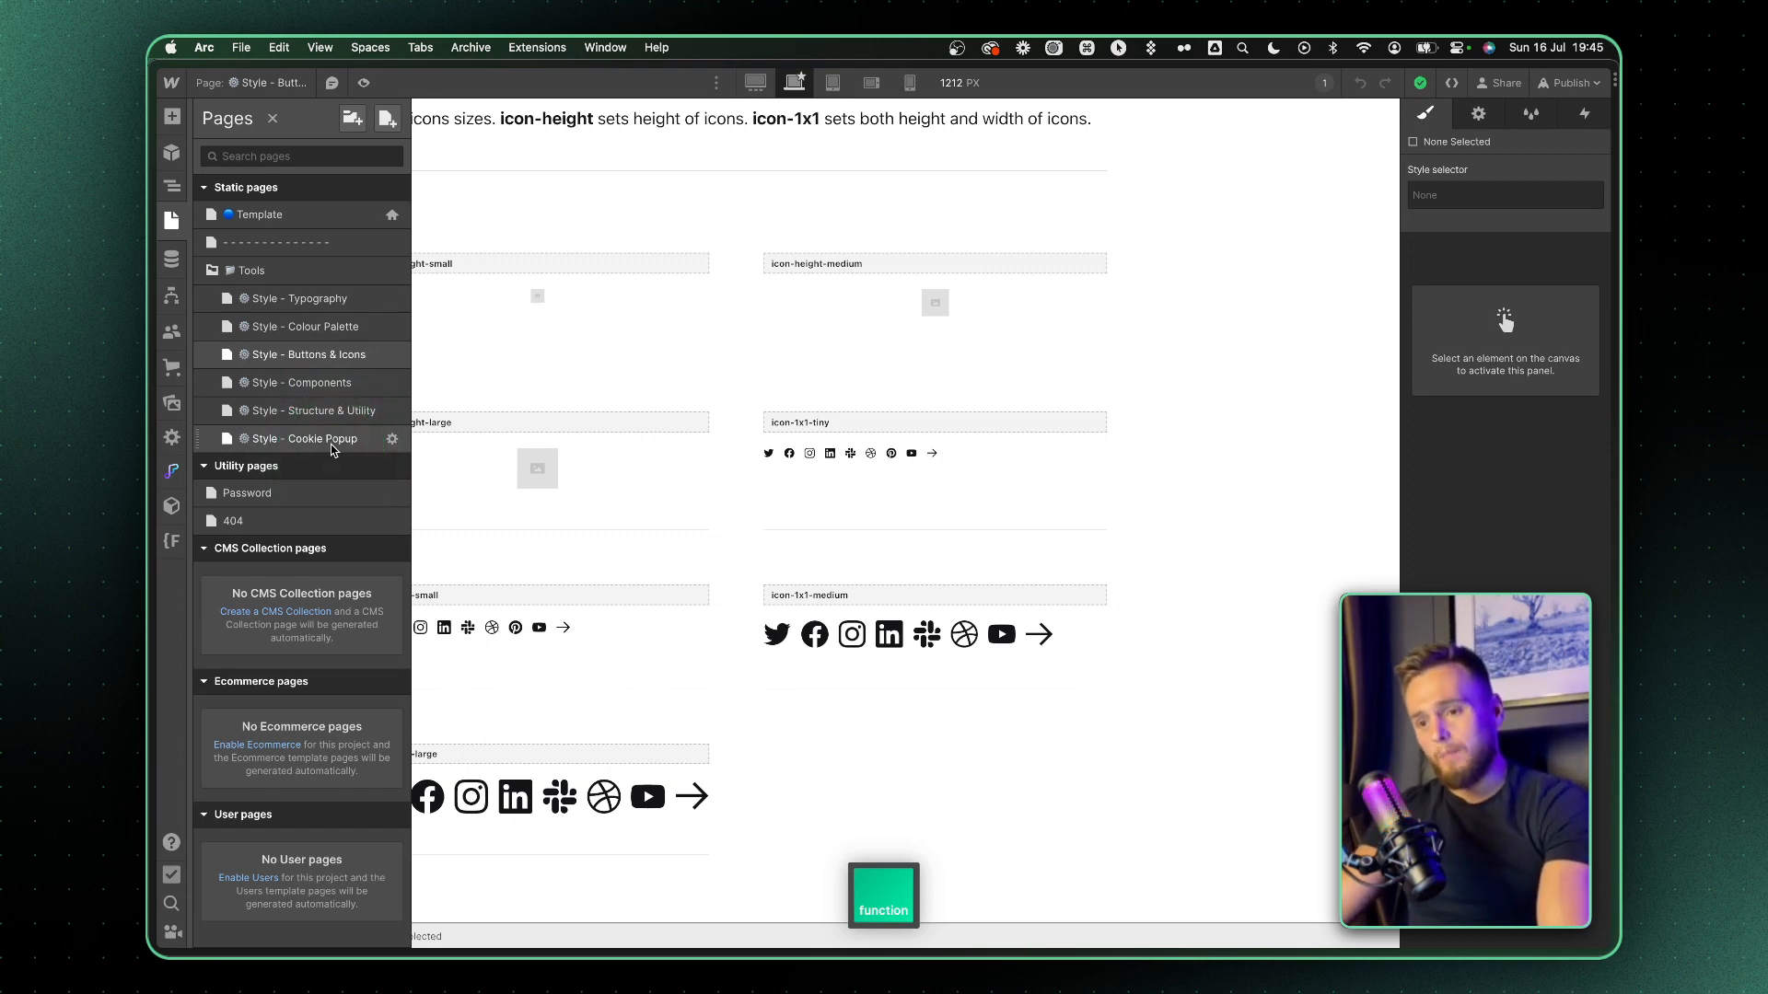
click(305, 438)
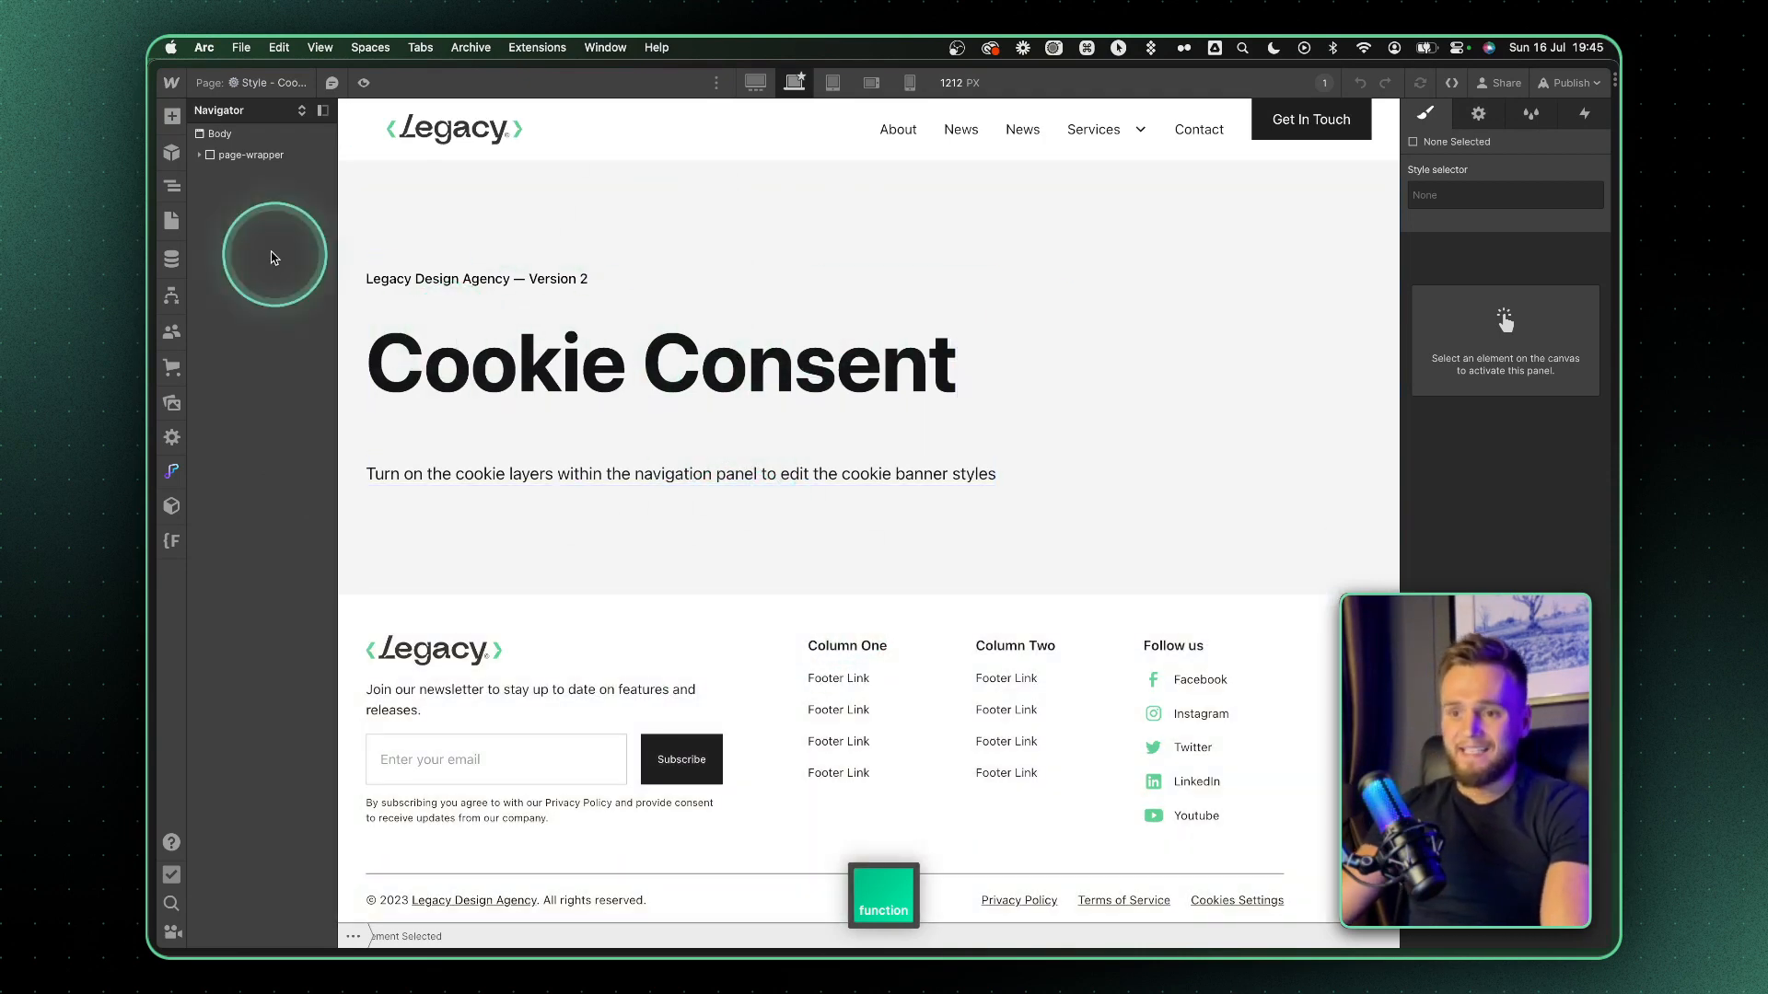
- Browse the Style - Components and Style - Typography pages from the Pages panel
click(171, 220)
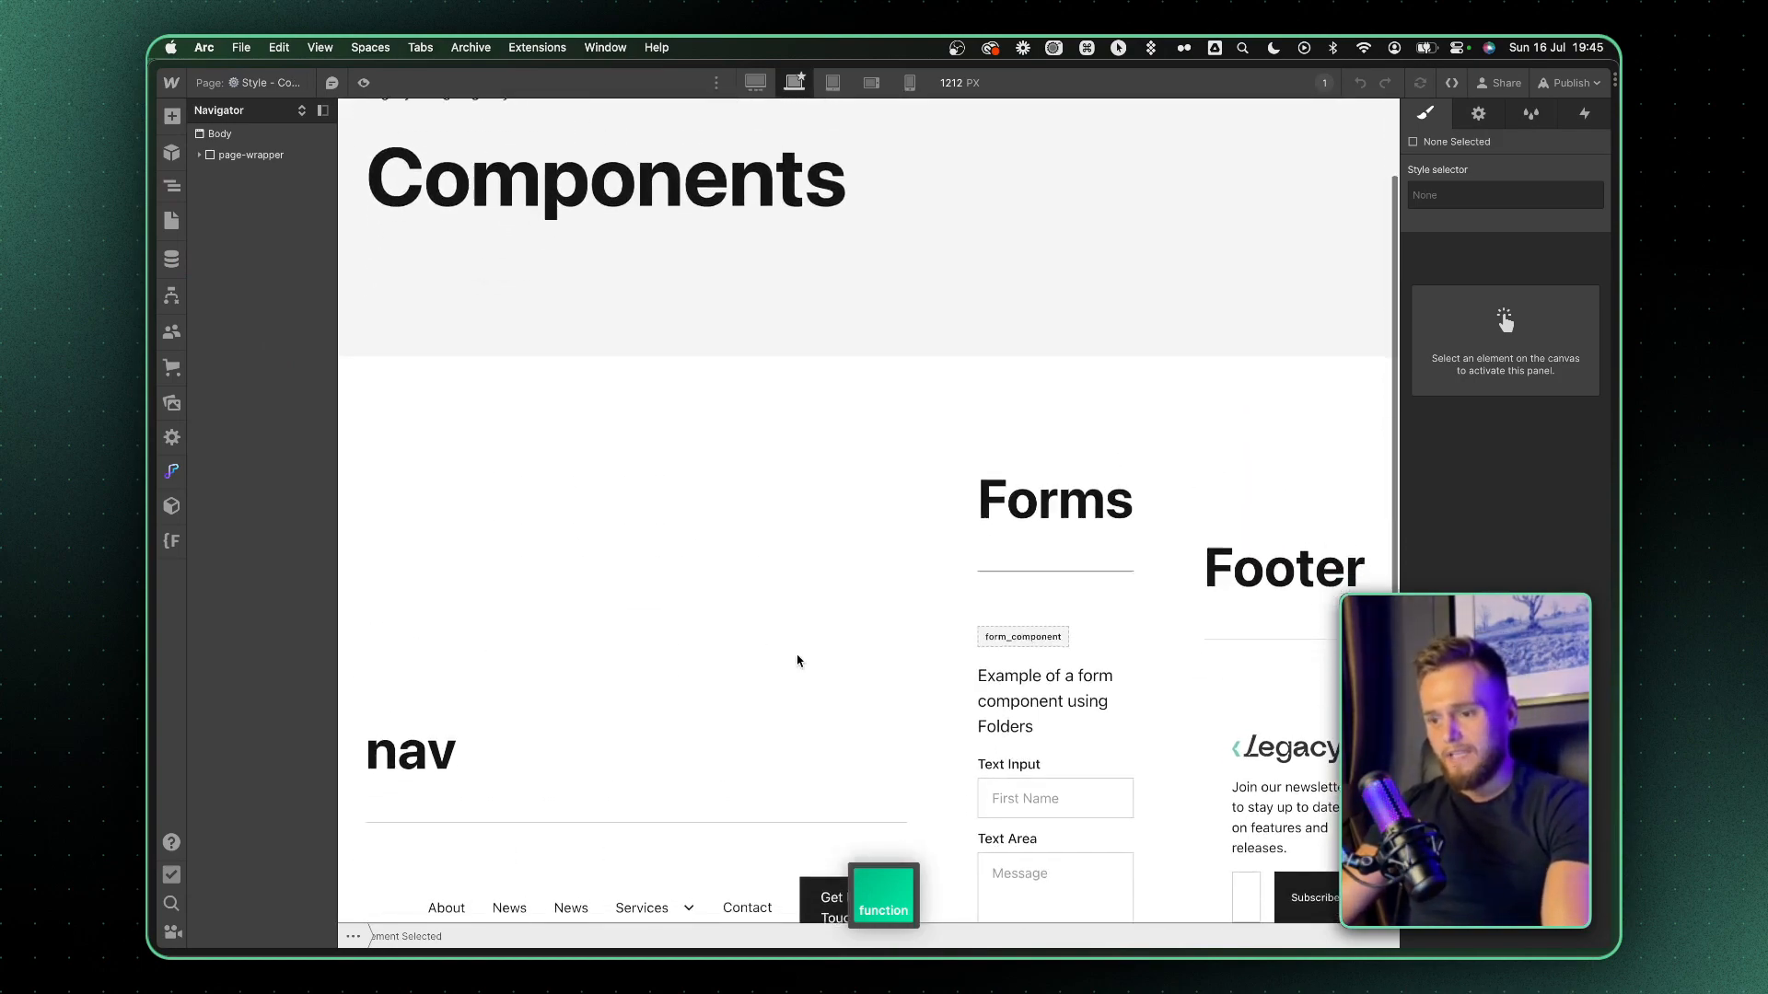
scroll(down, 3)
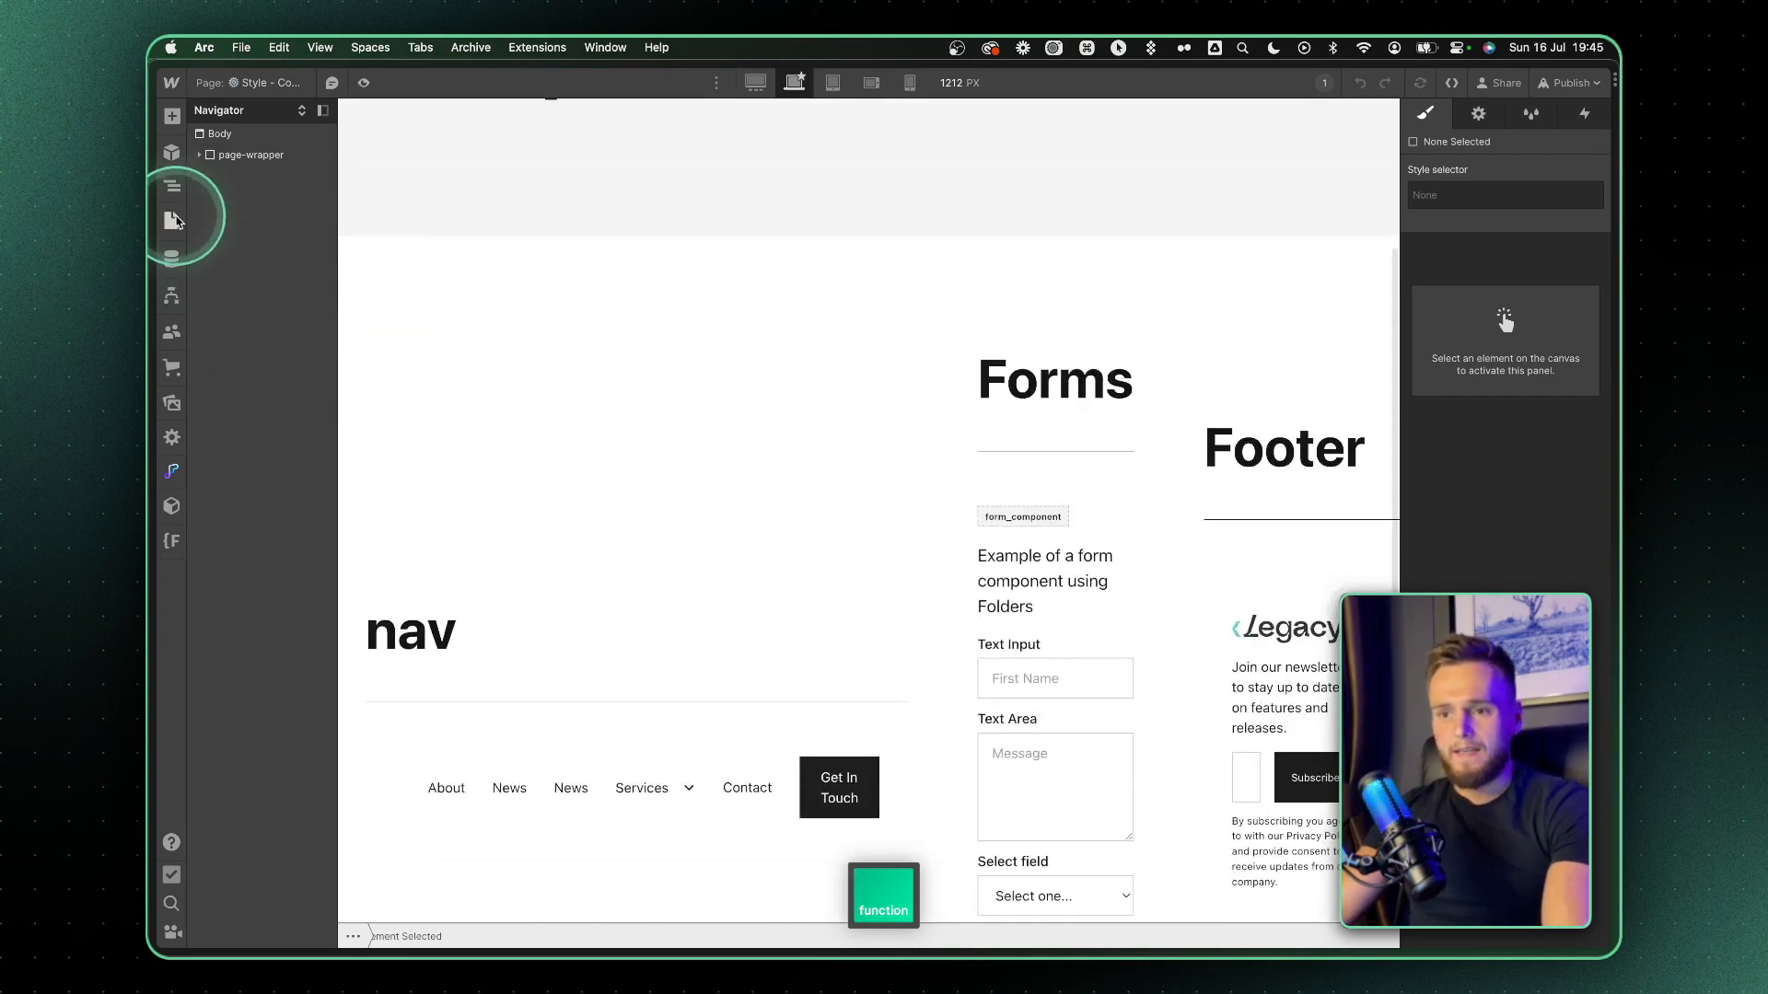
click(172, 220)
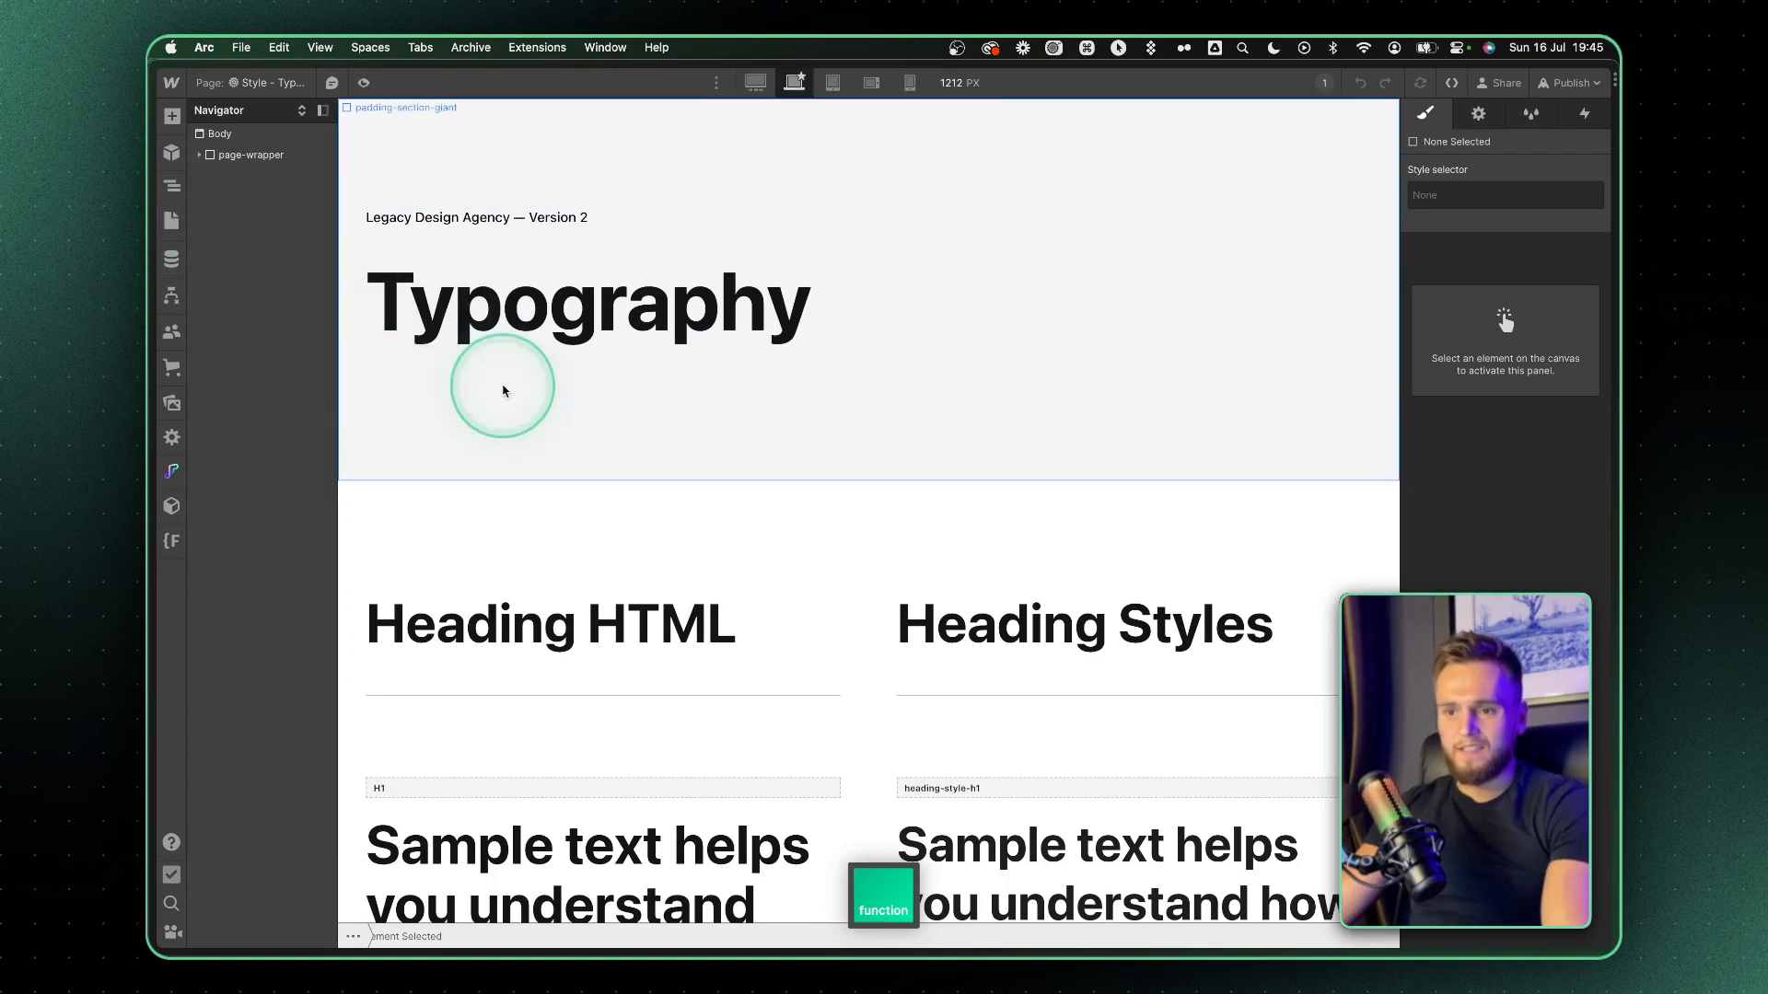
scroll(down, 3)
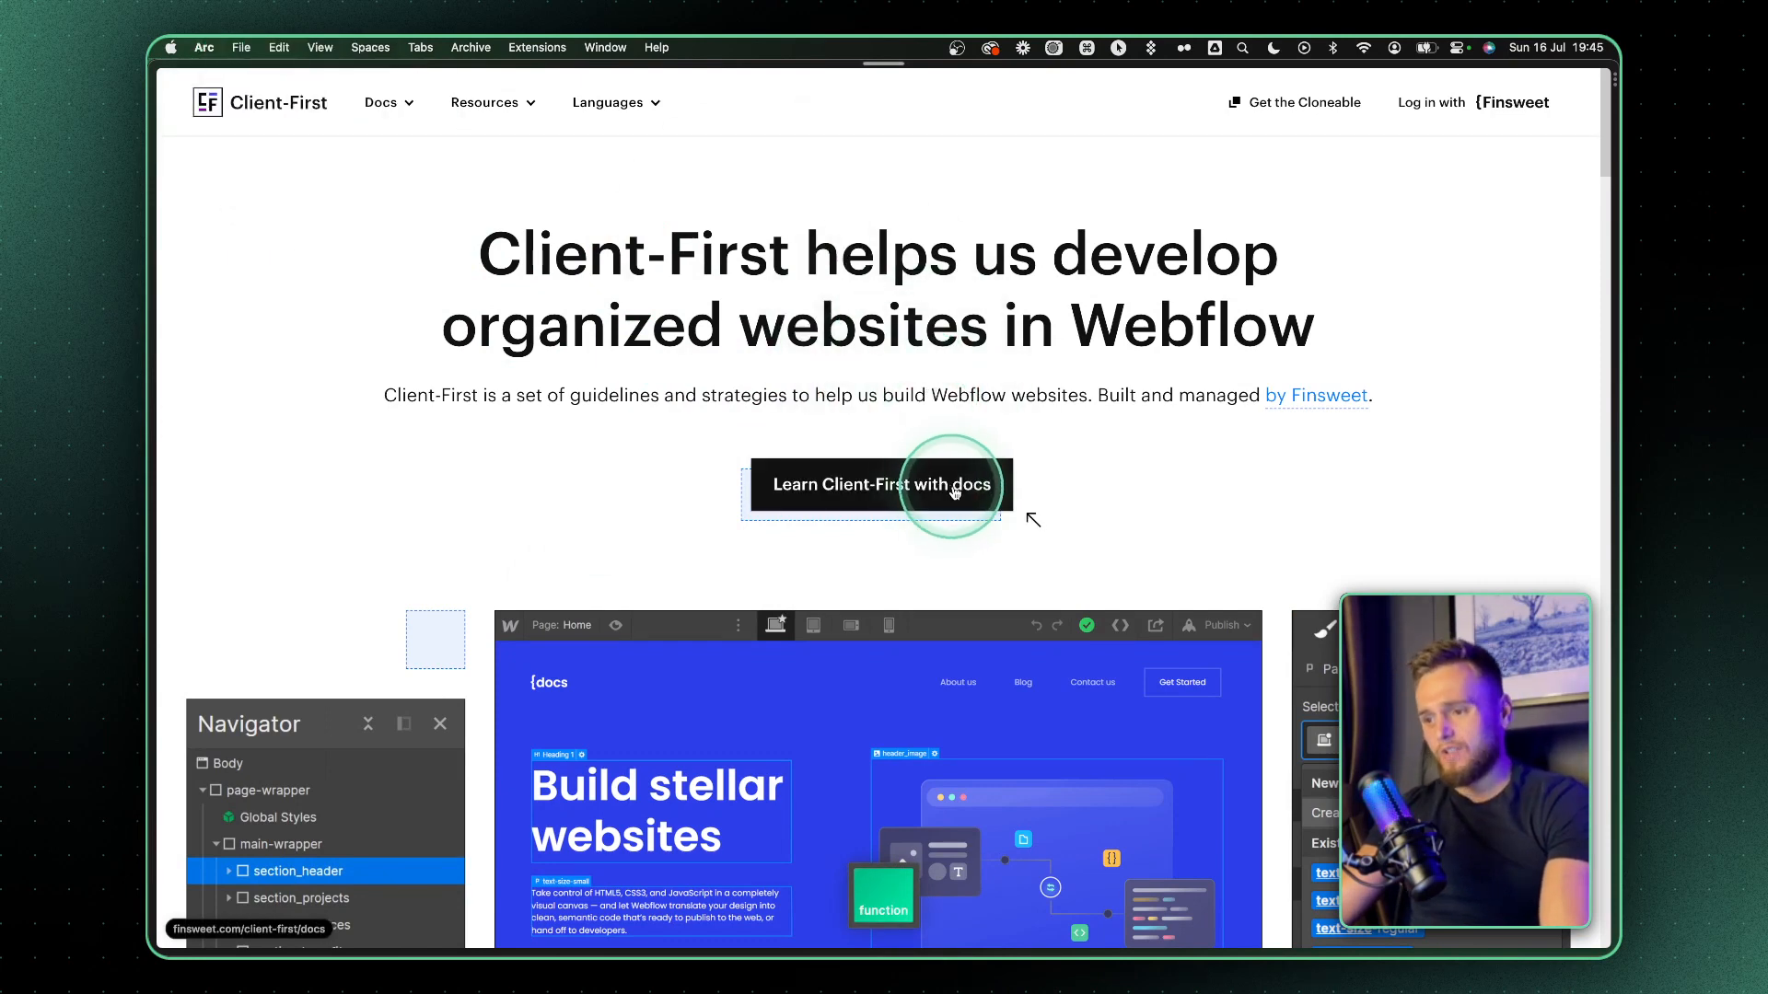
- Open the Client-First Quick Guide and scroll down to its Typography section
click(875, 486)
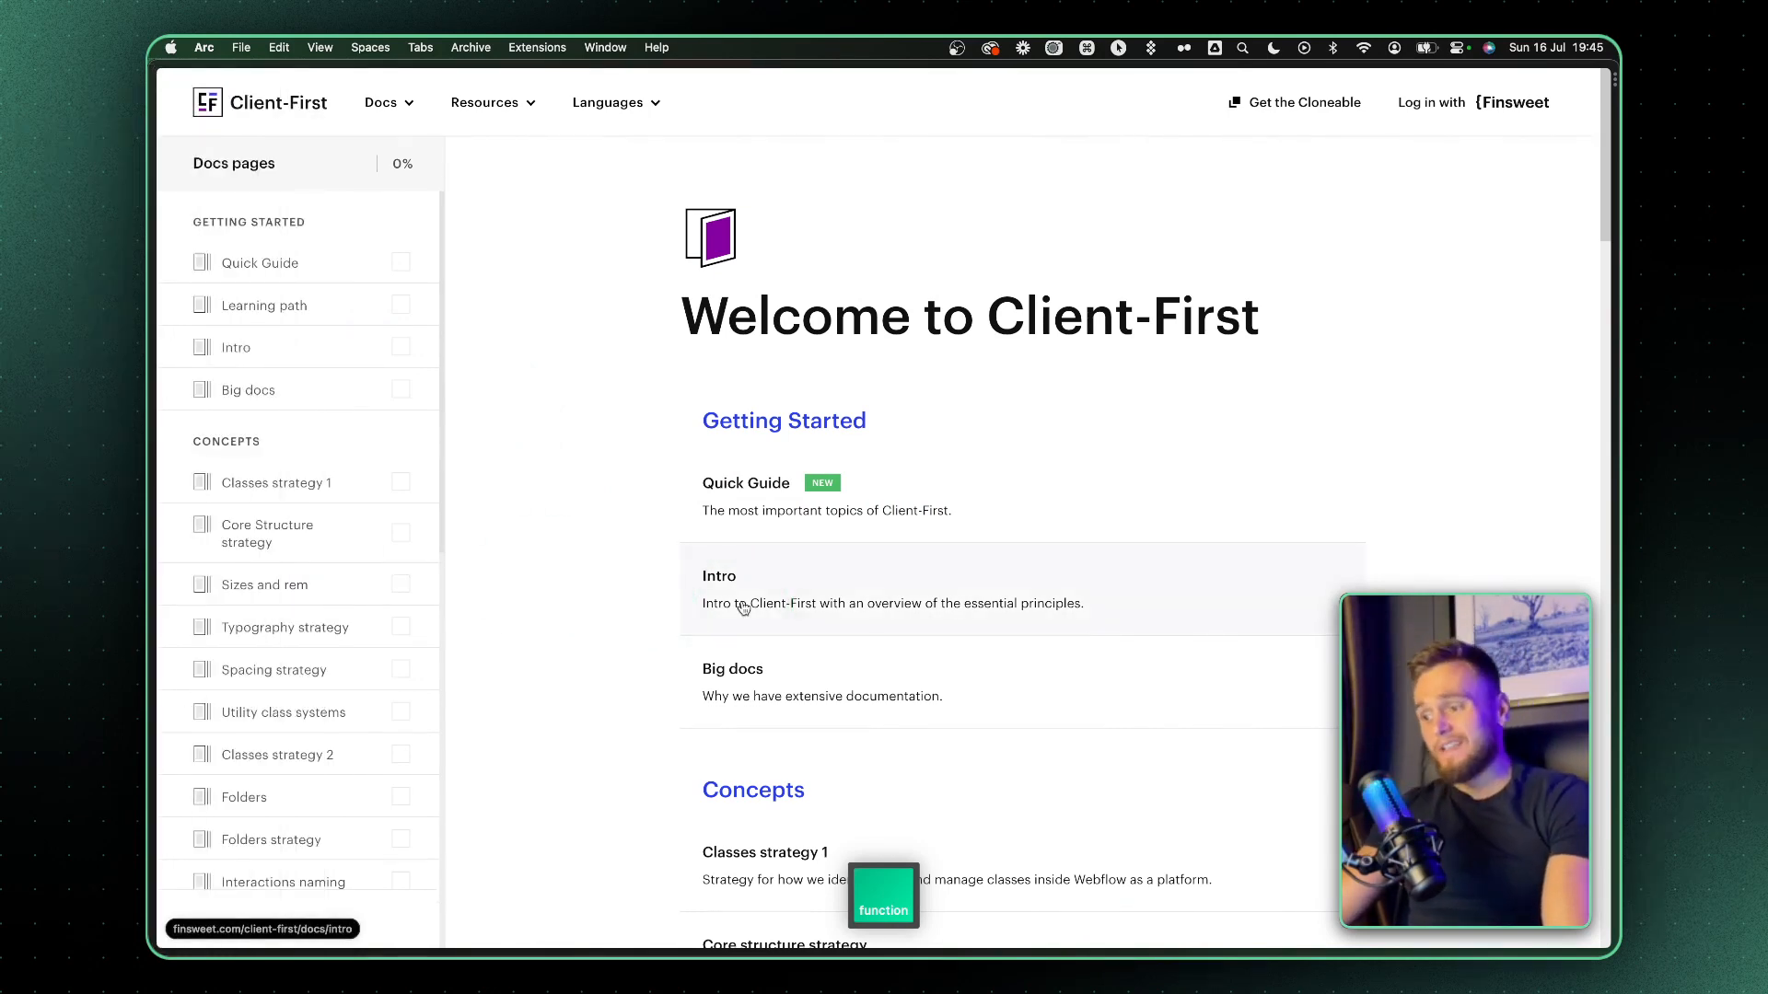
click(998, 317)
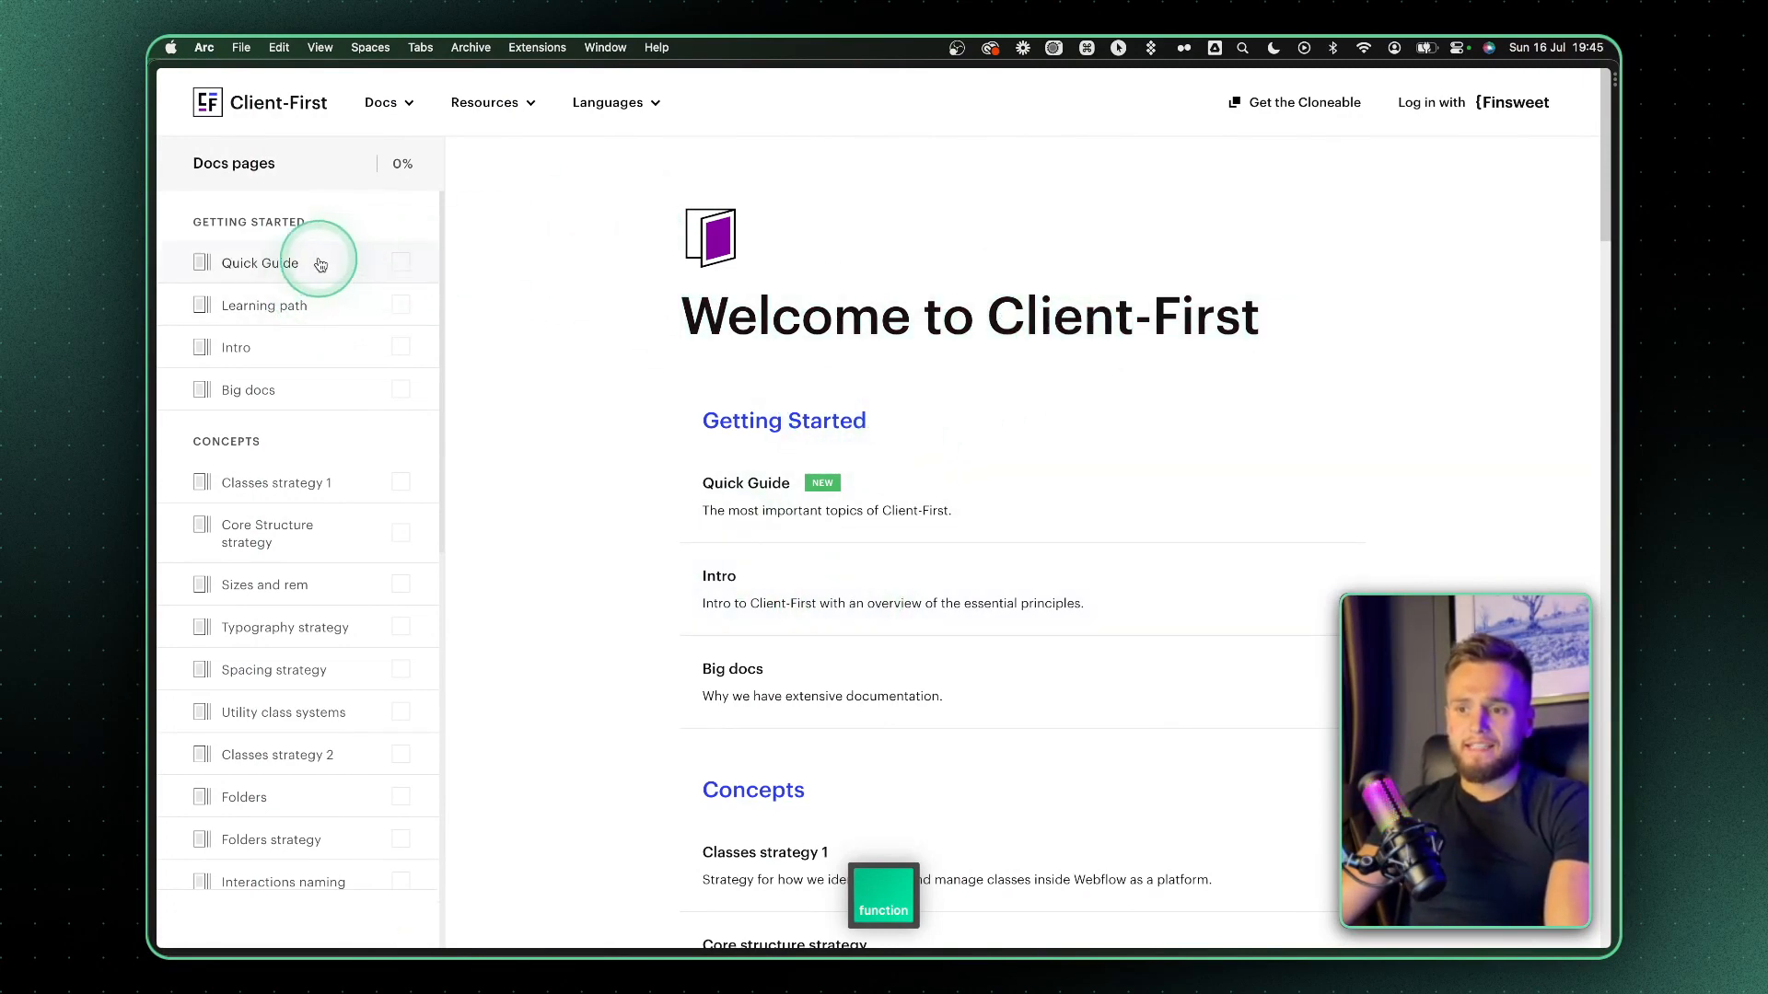
click(260, 262)
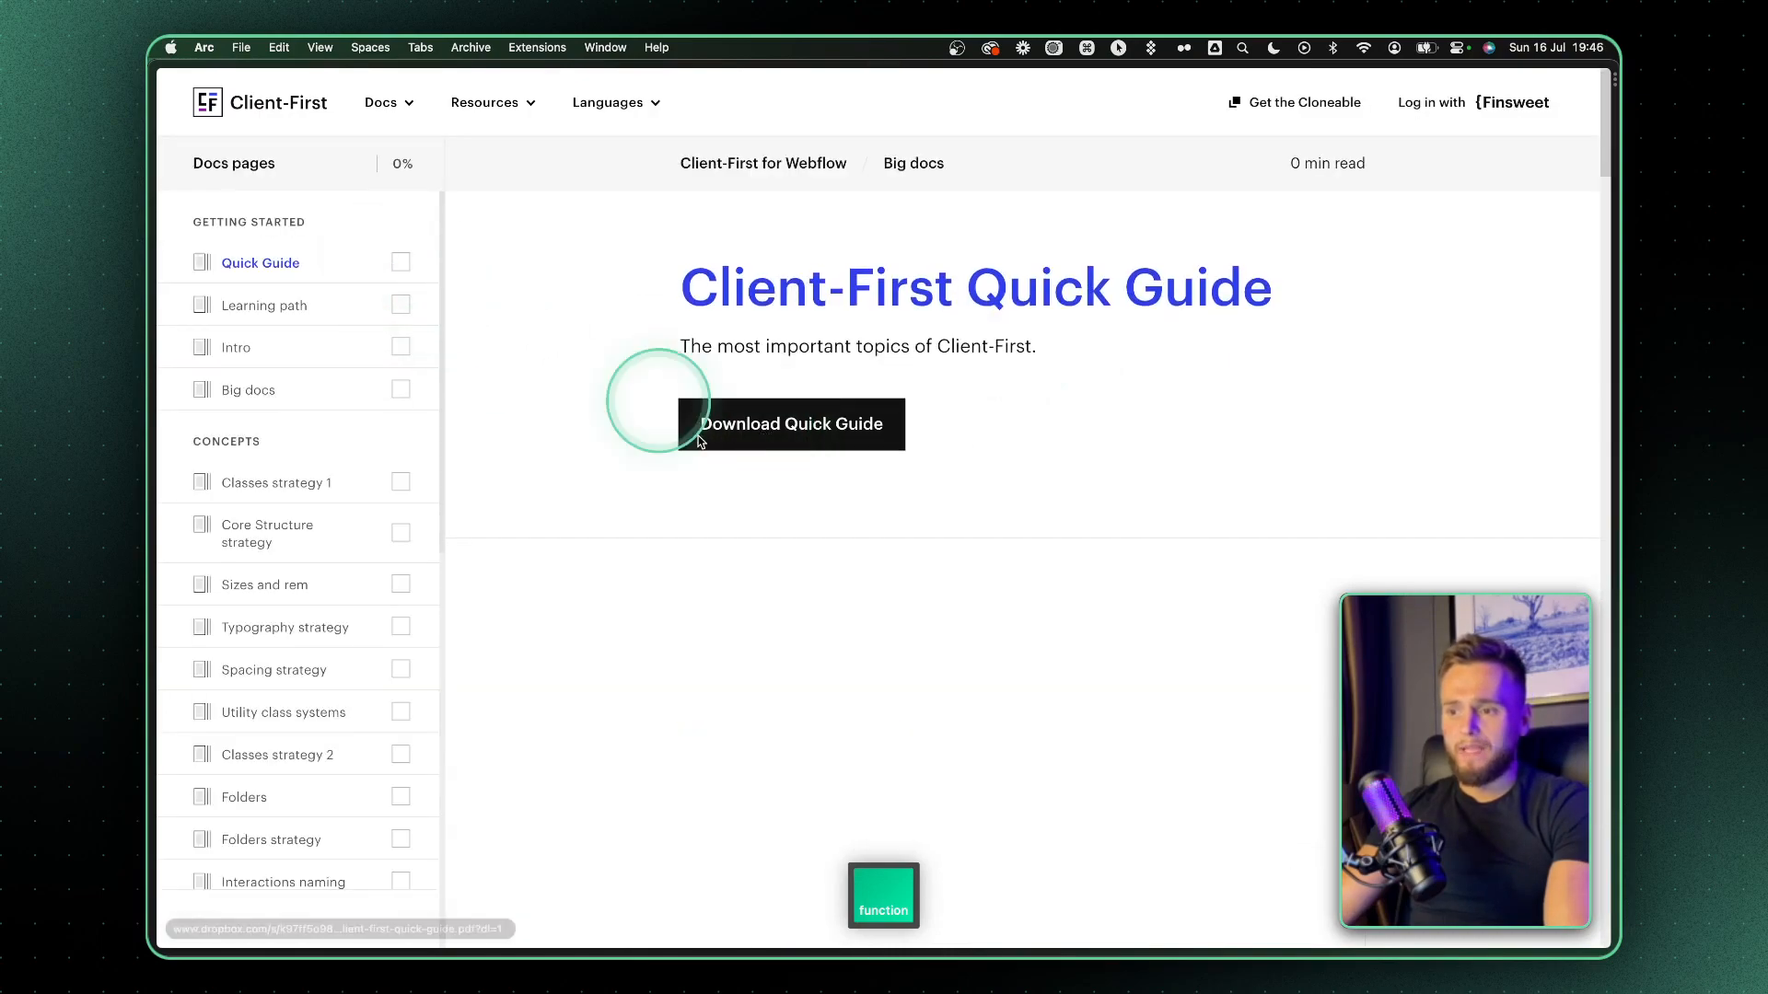
scroll(down, 3)
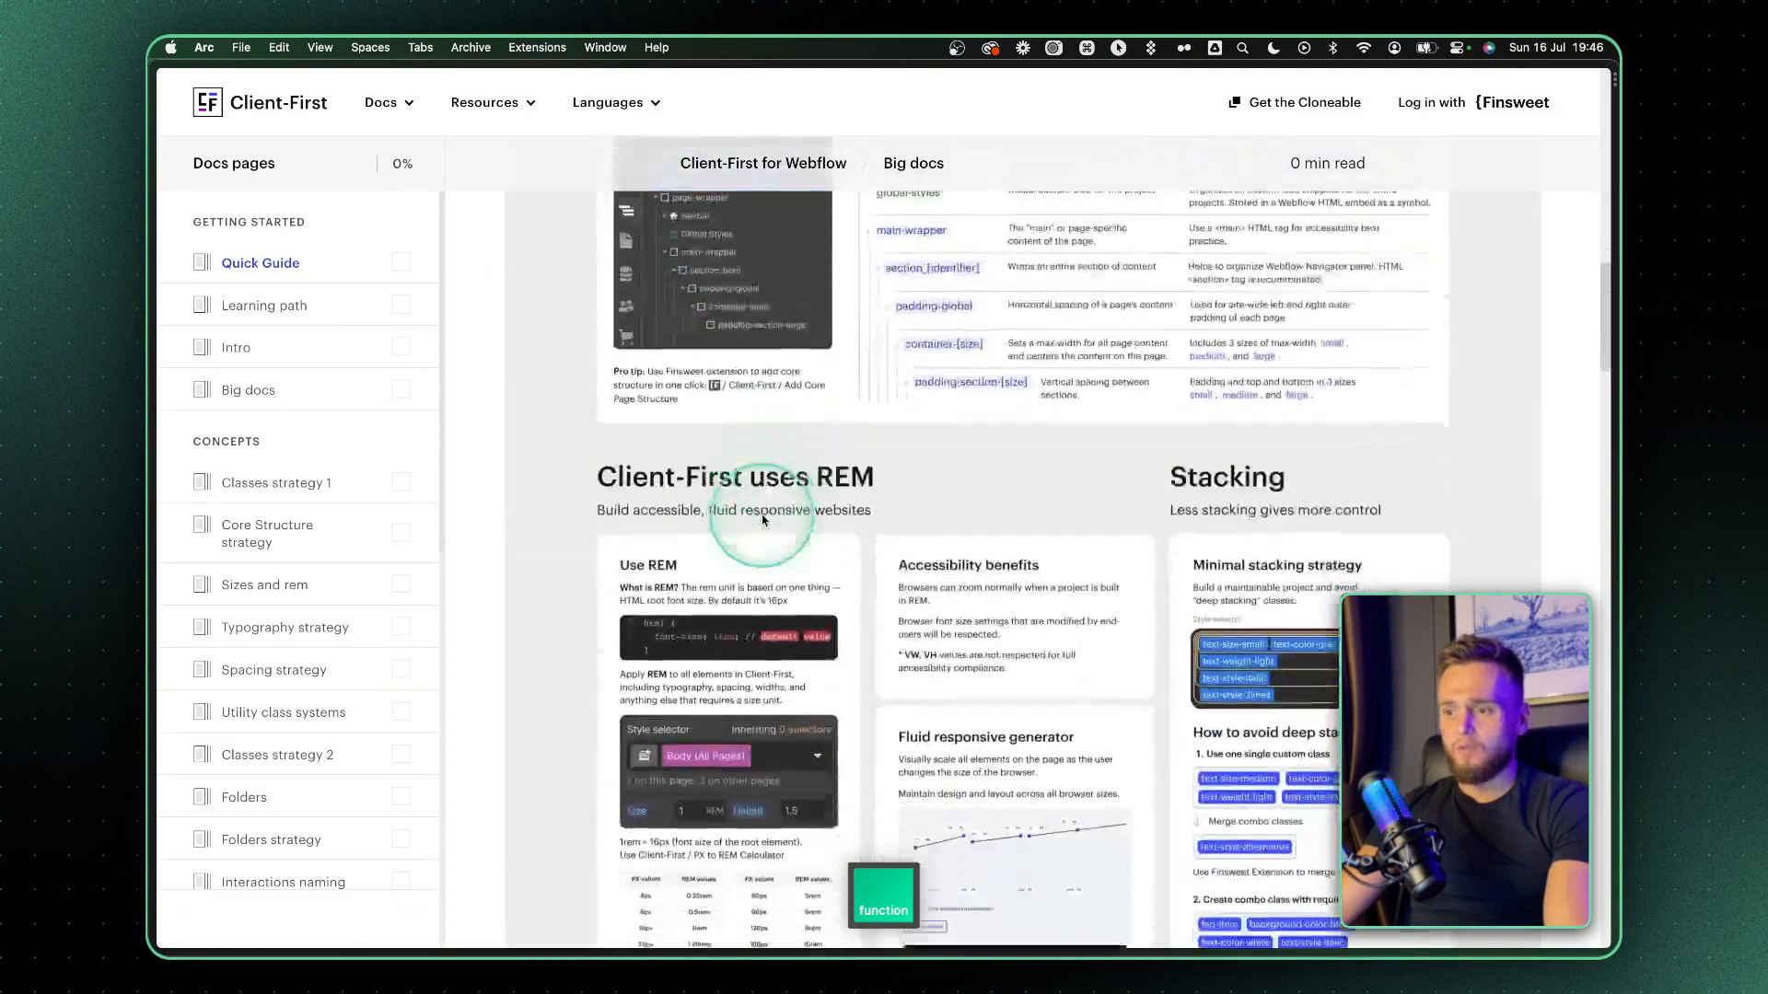
scroll(down, 3)
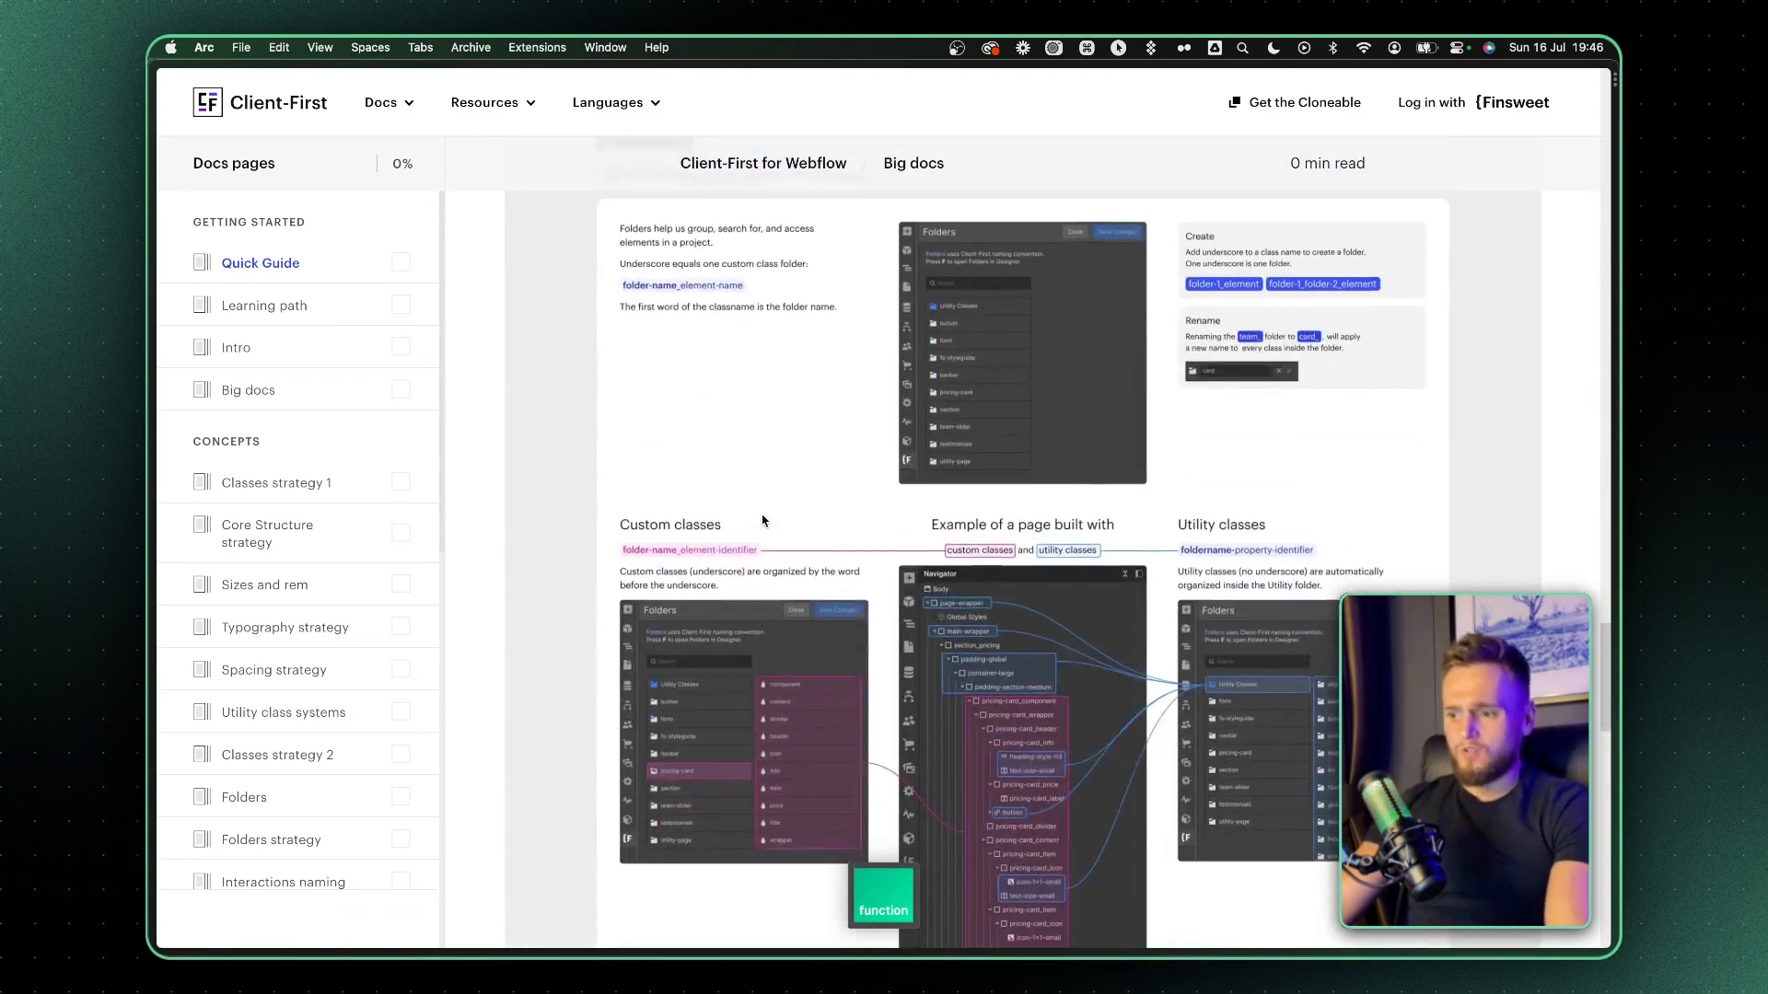
scroll(down, 3)
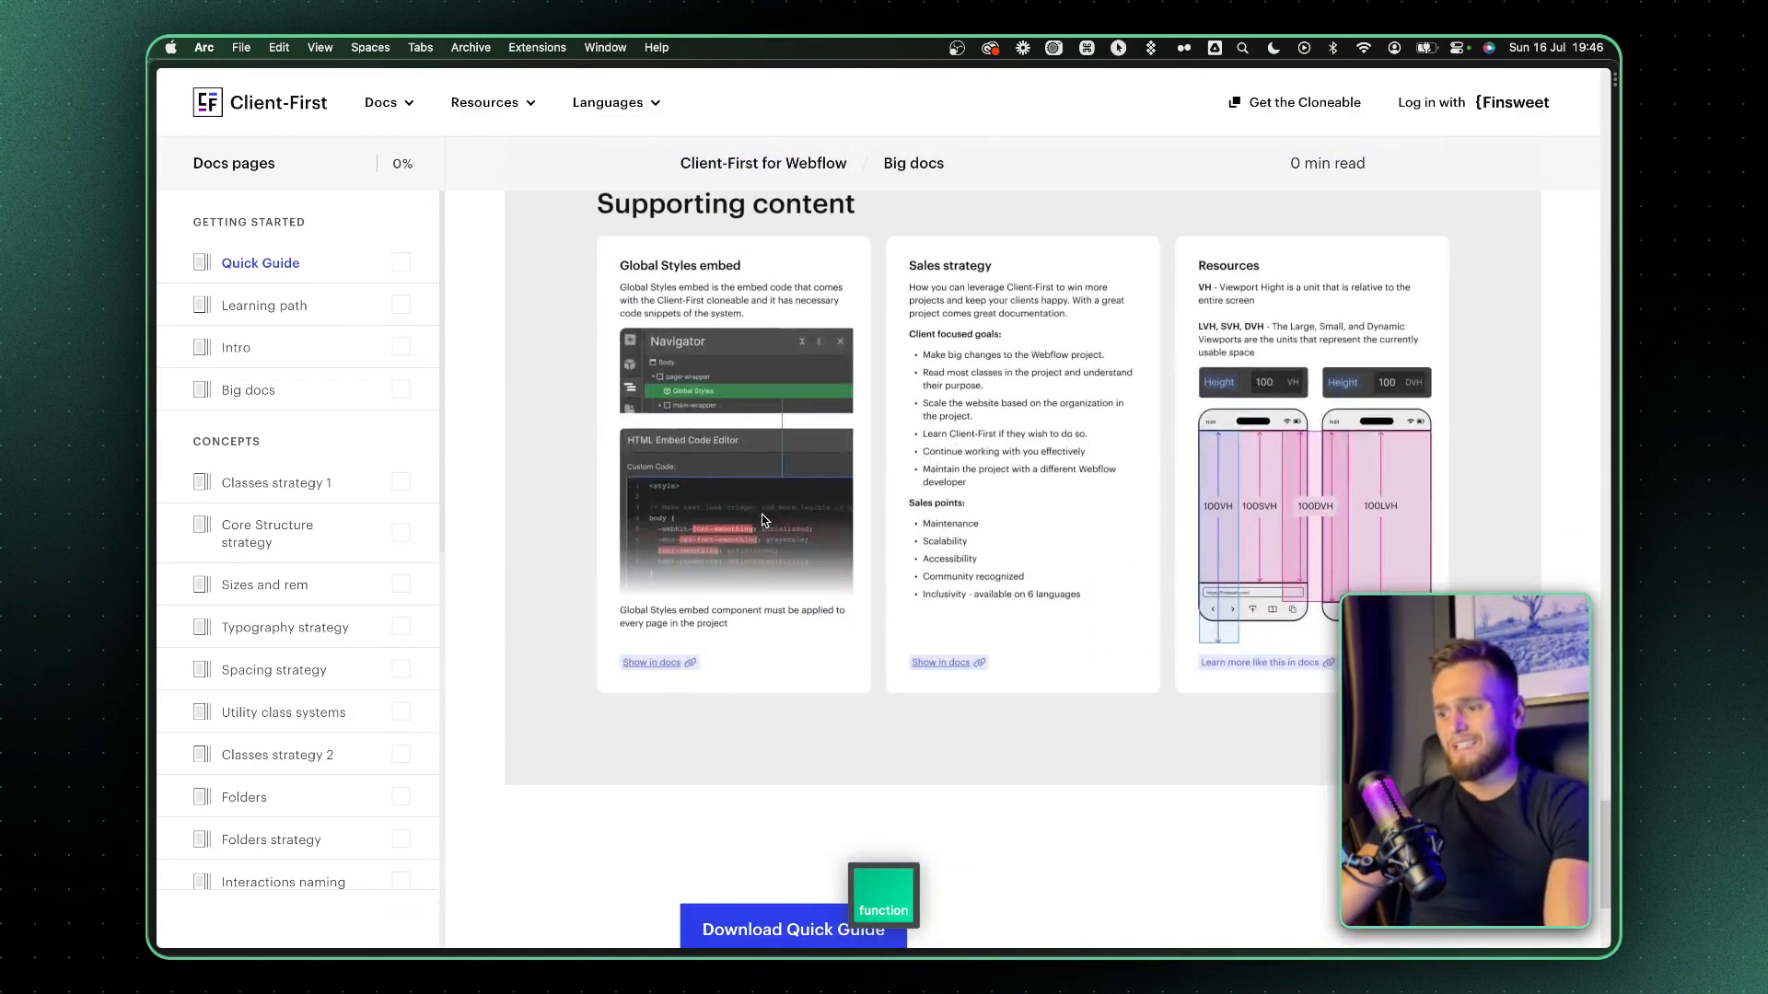
scroll(down, 3)
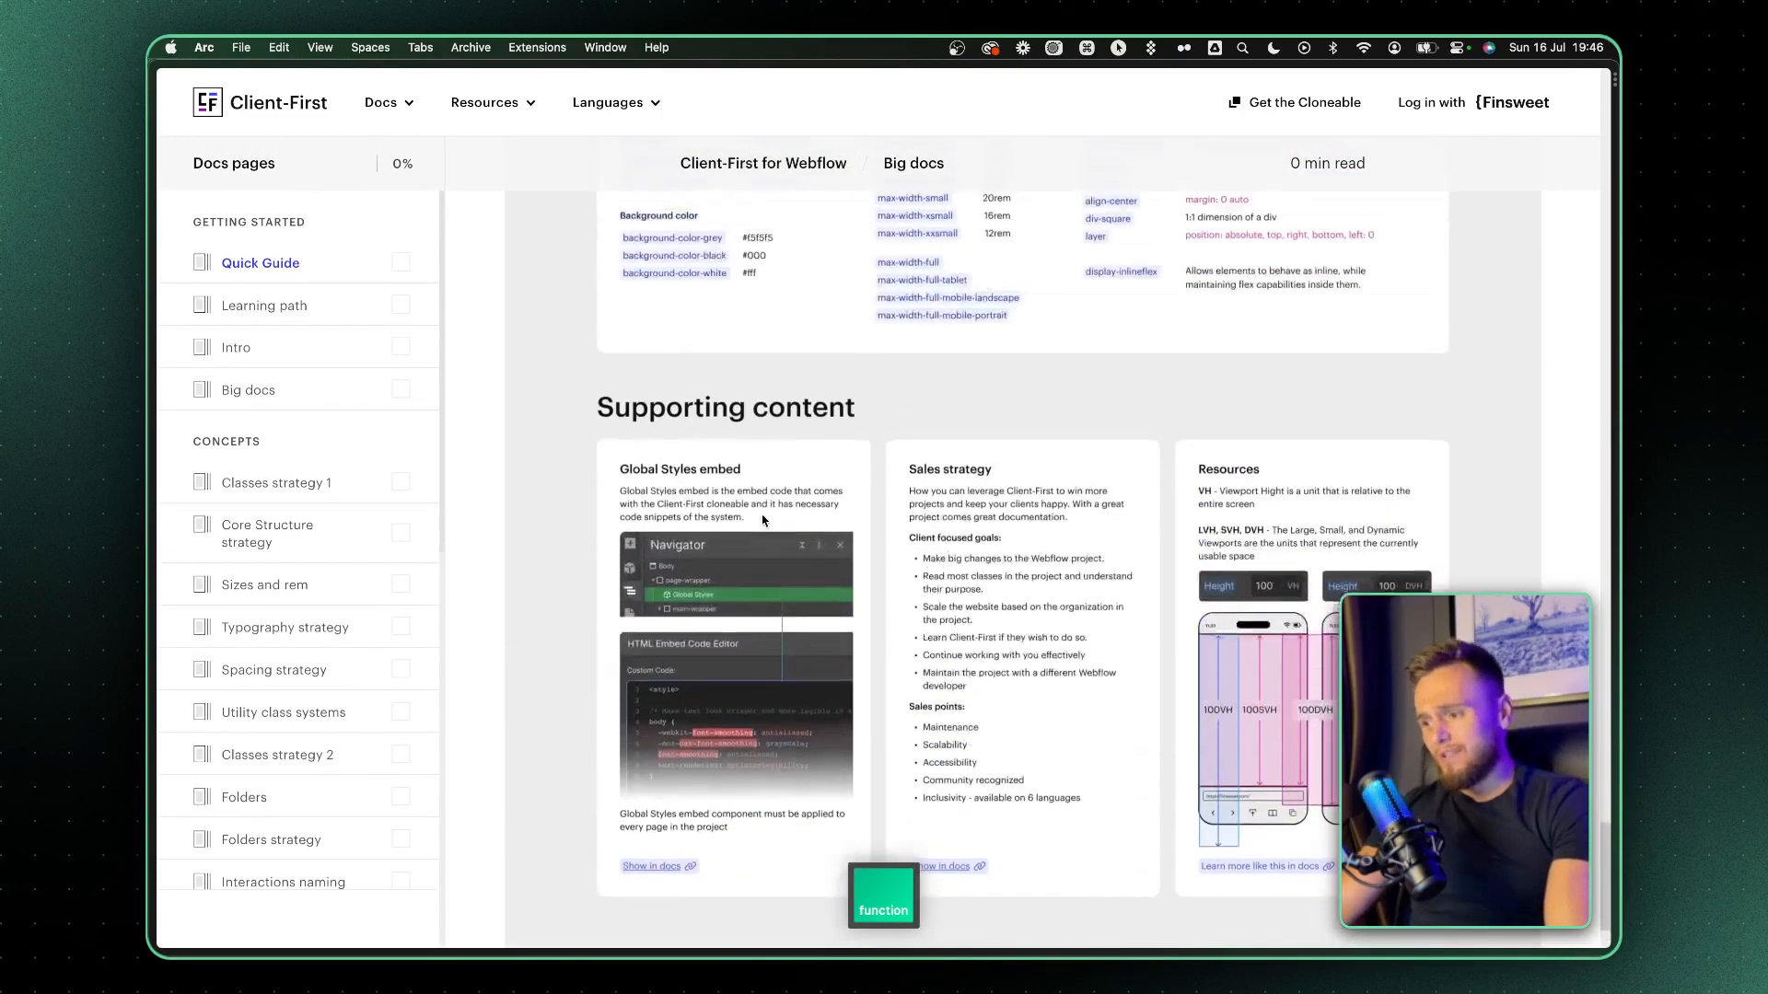
scroll(down, 3)
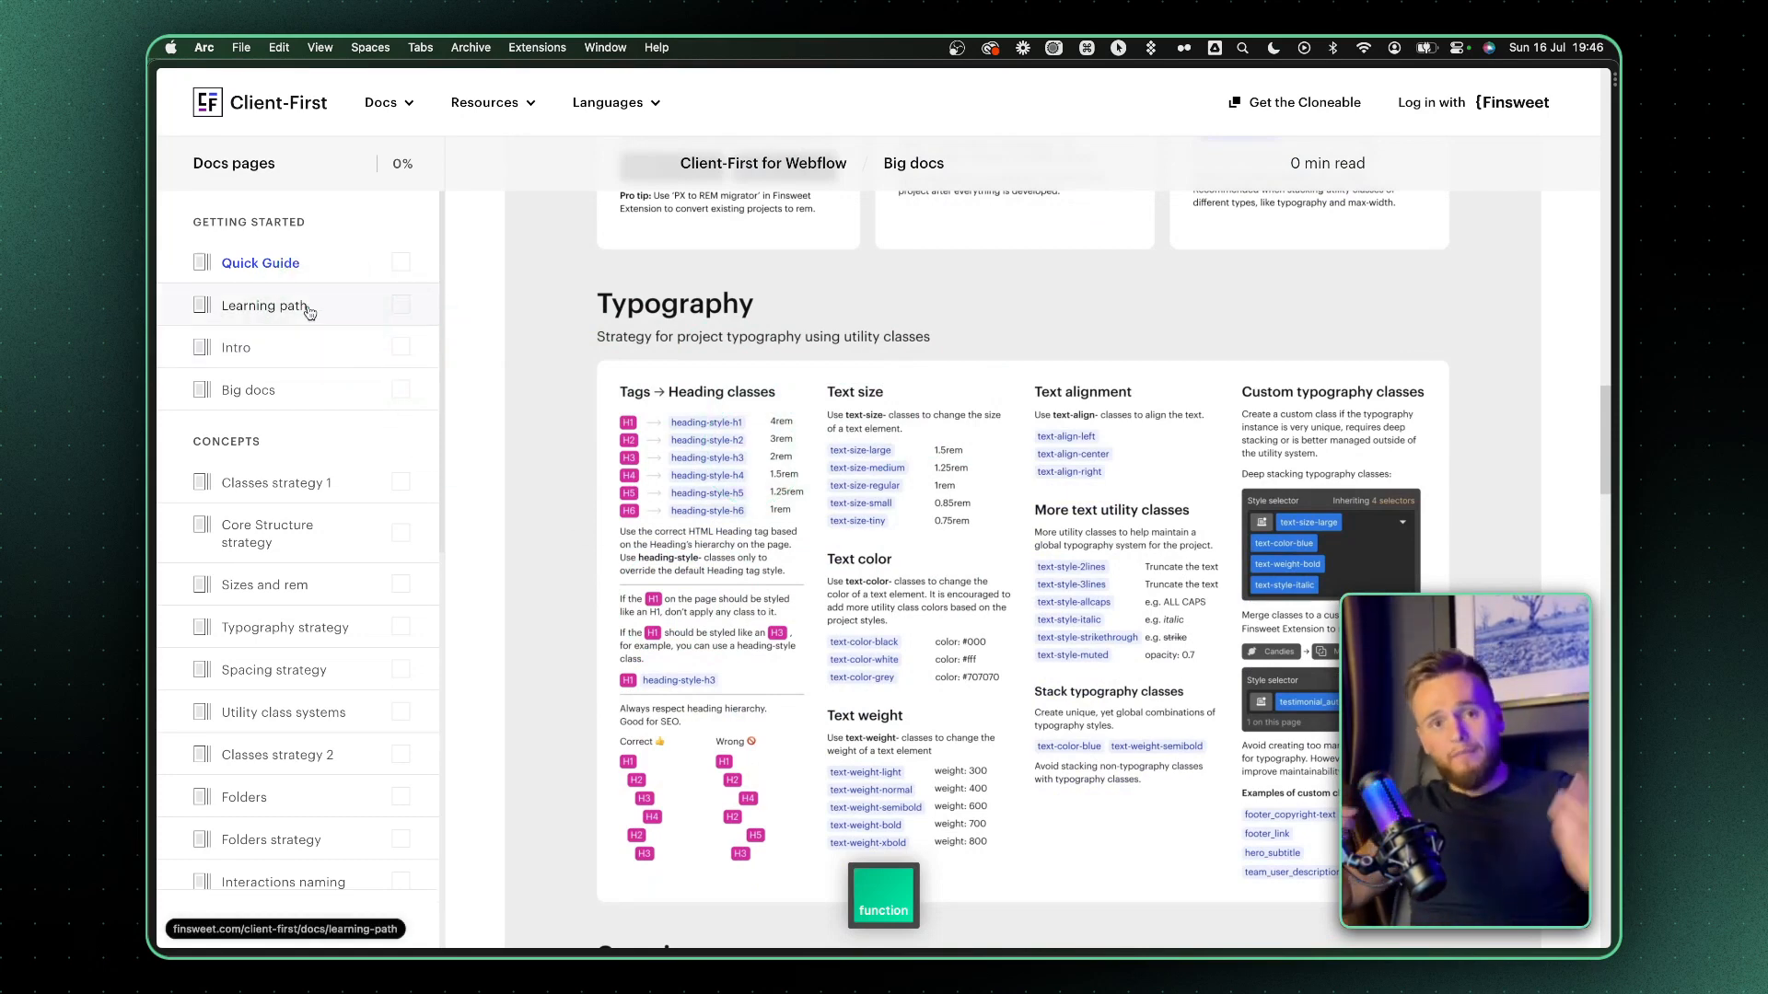
scroll(down, 3)
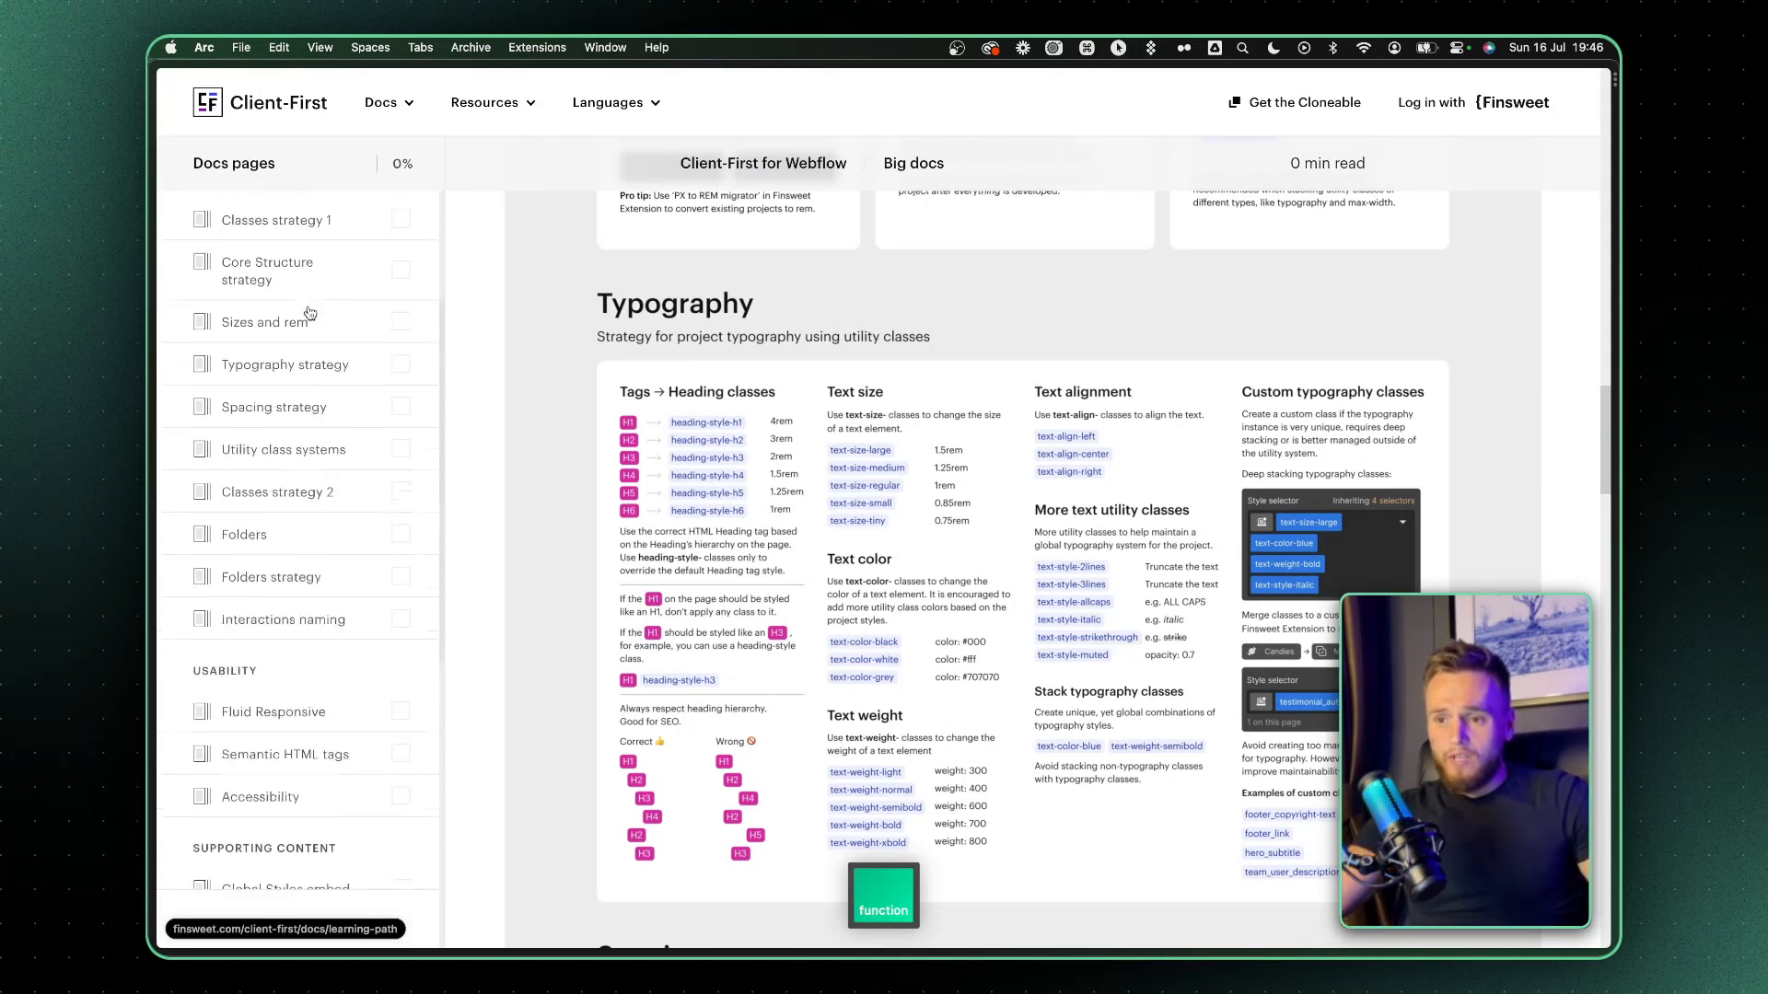
scroll(down, 3)
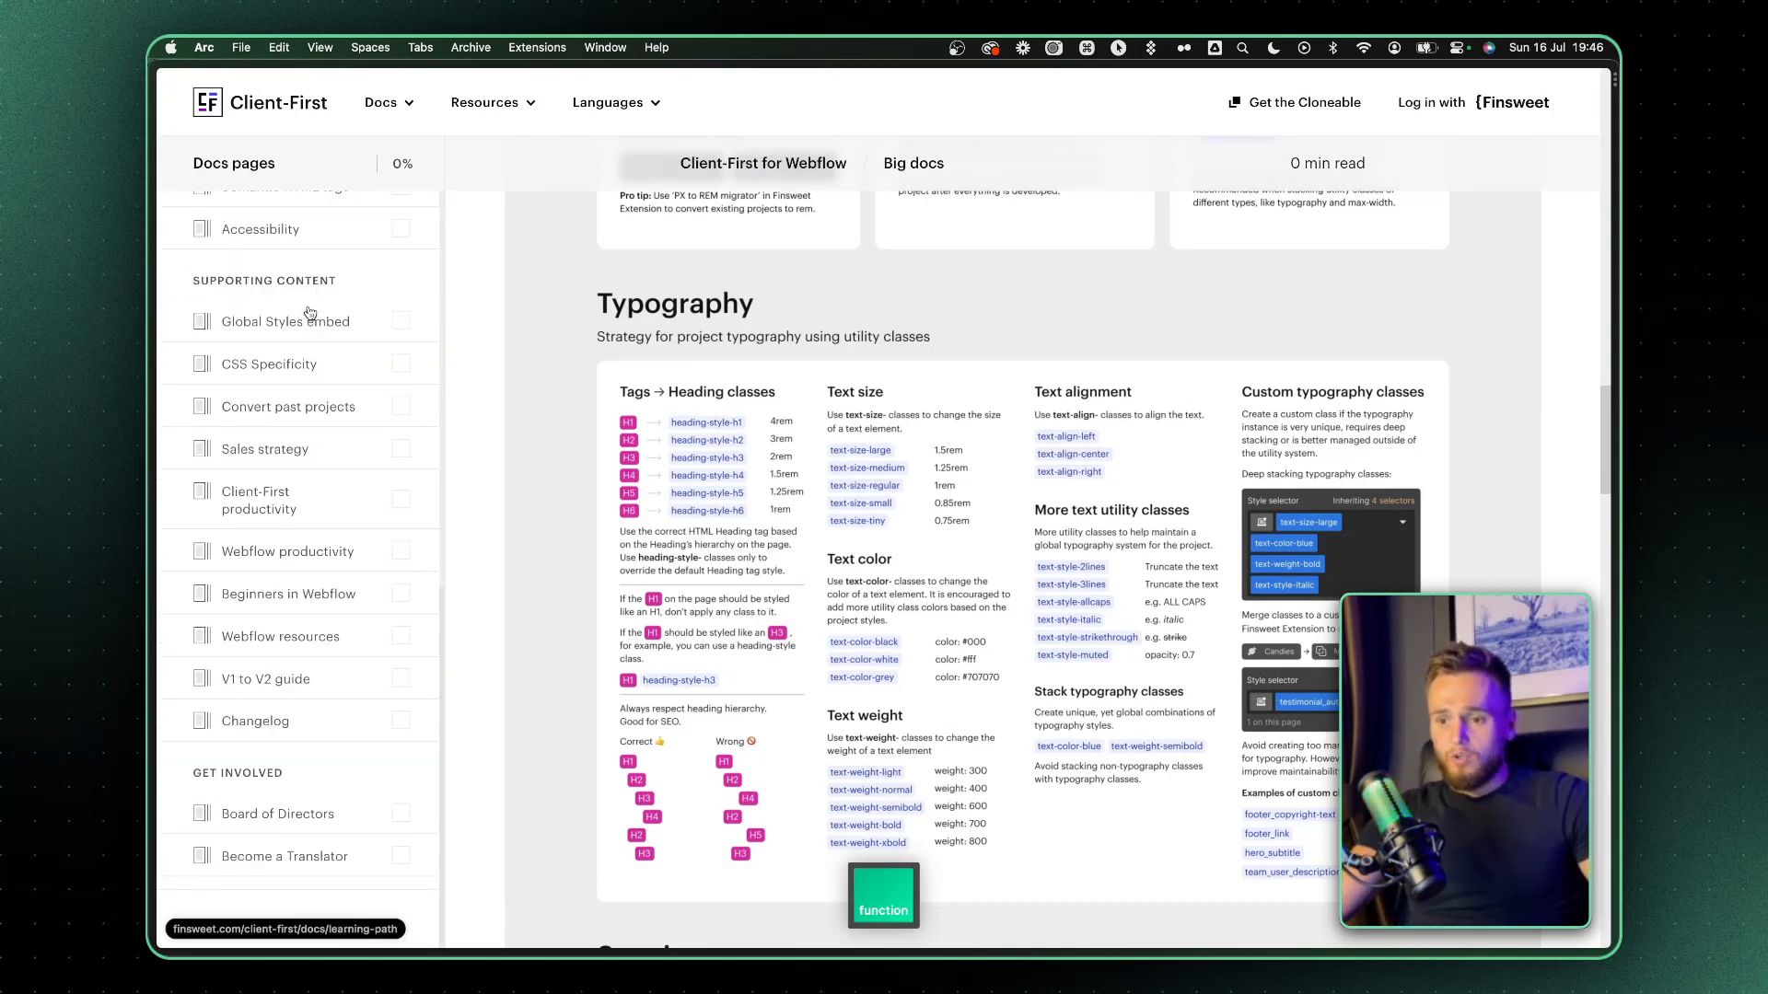
- Return to the Webflow Designer tab and dismiss the edit mode notice
click(278, 813)
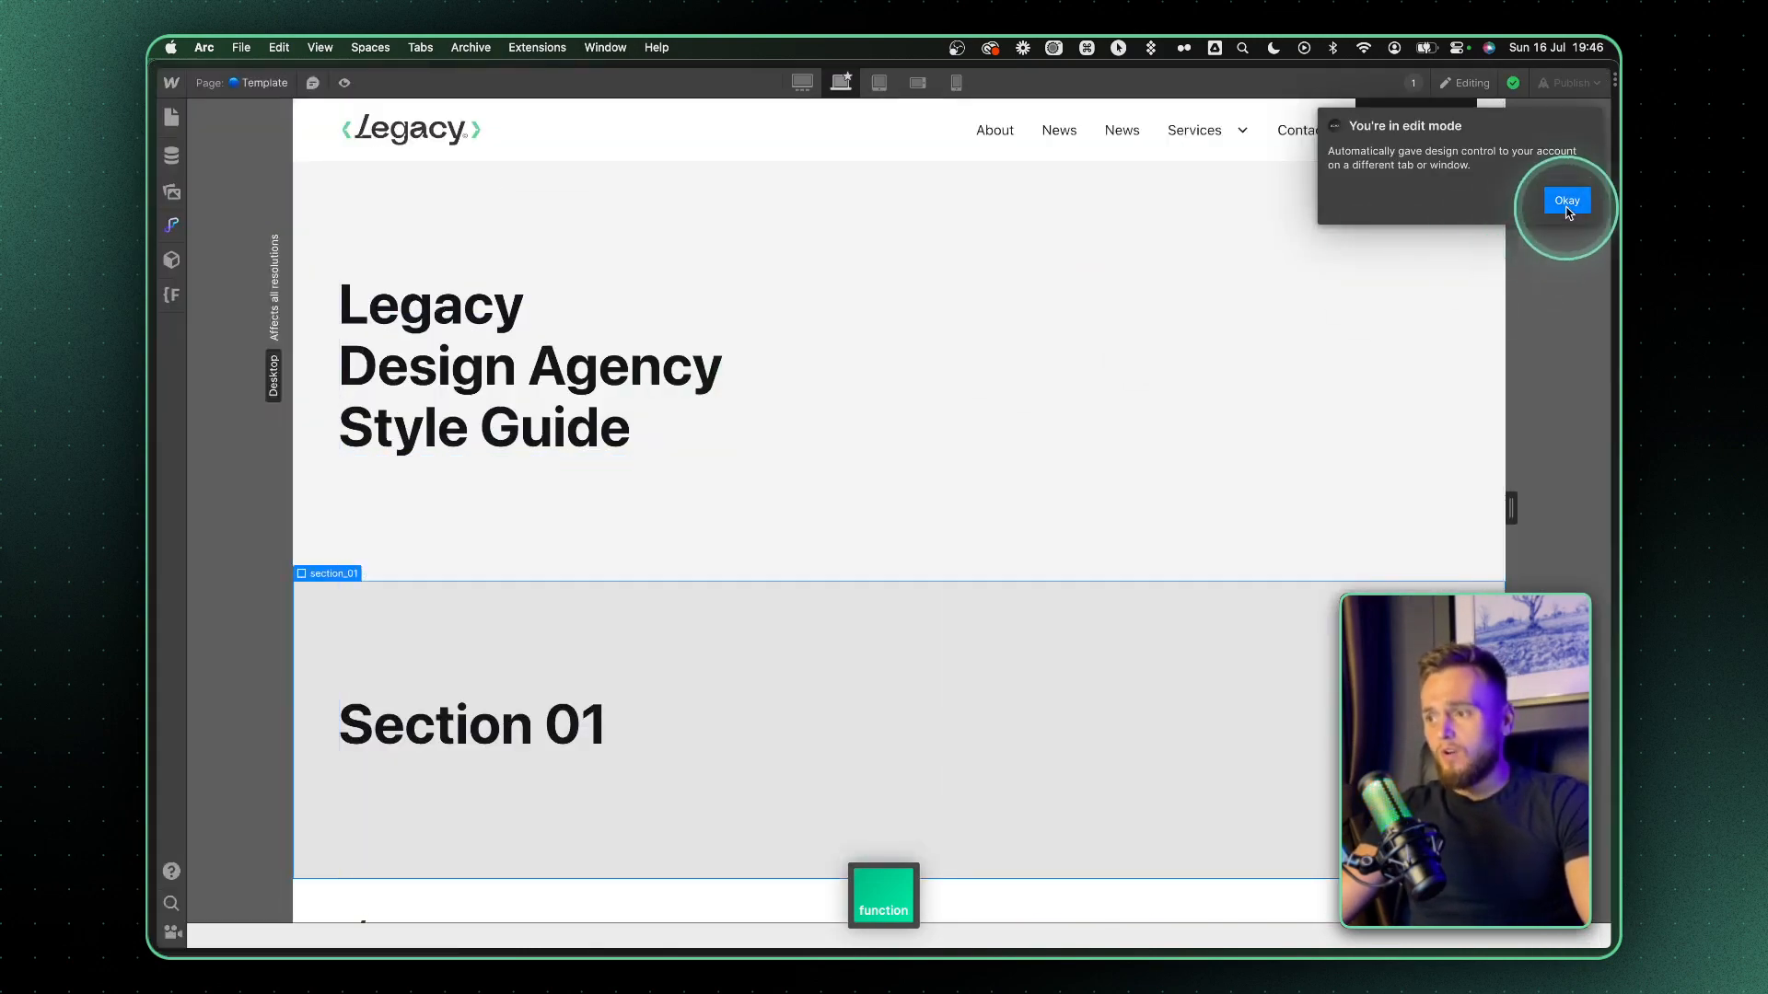
click(1566, 199)
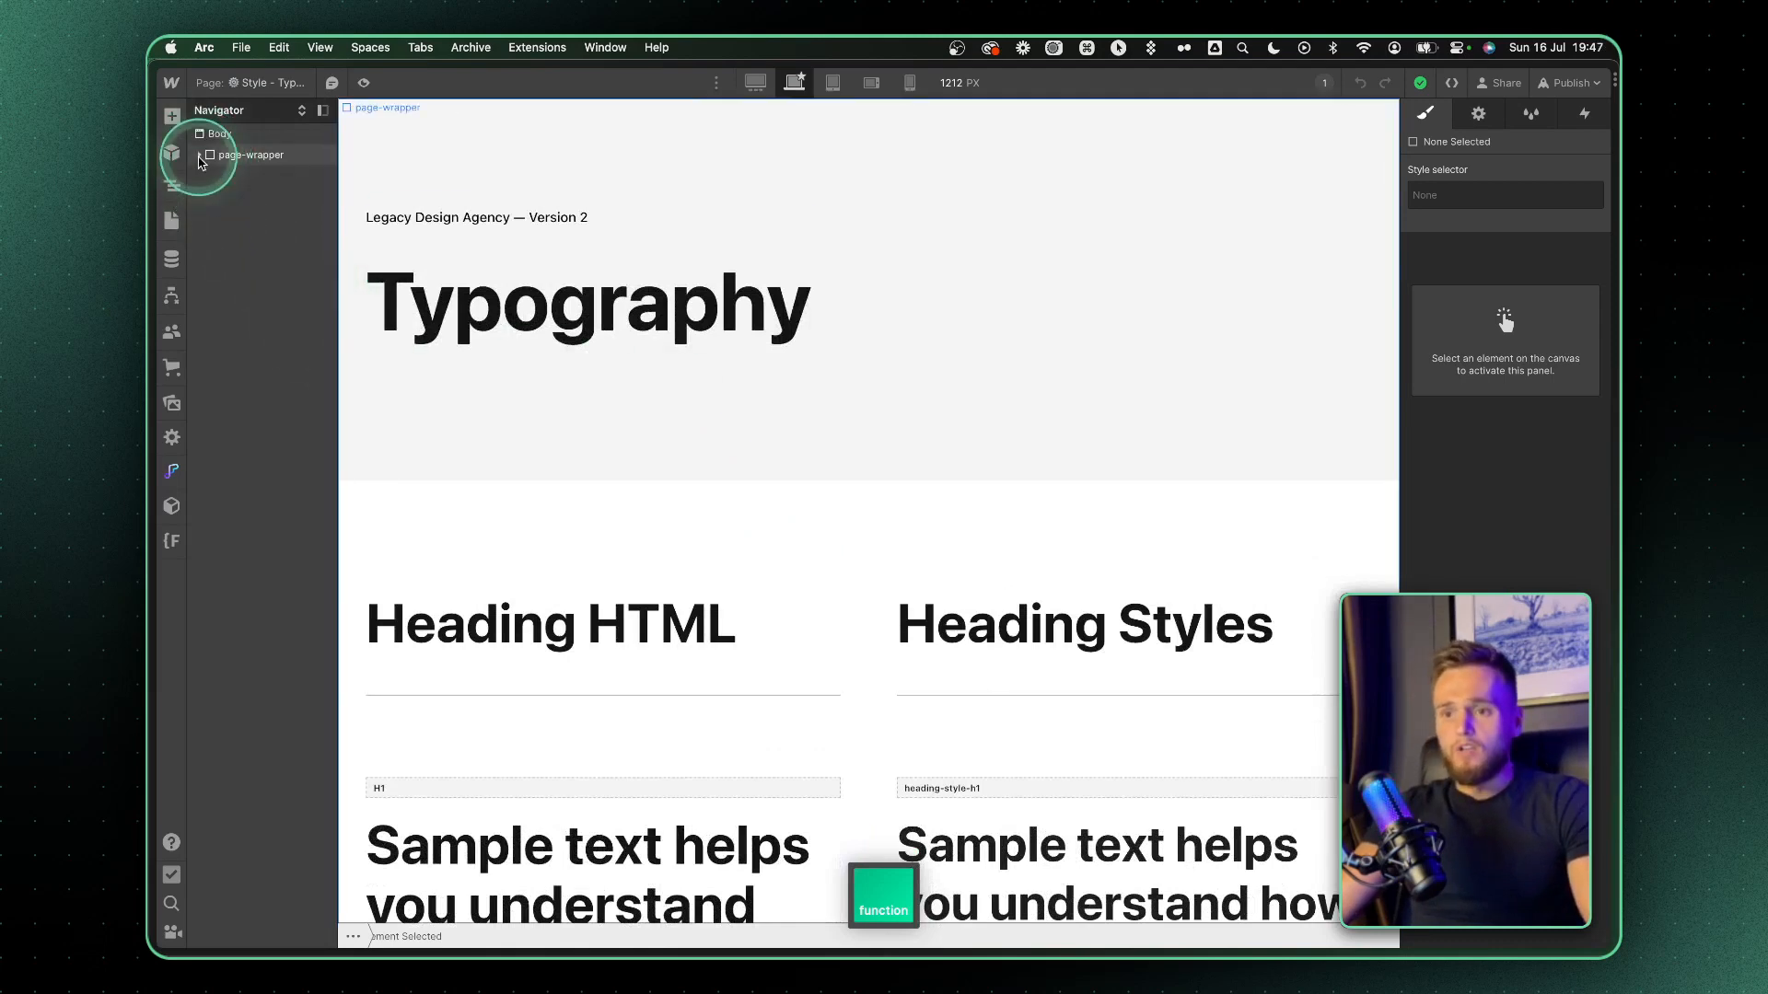
- Expand page-wrapper and select the Body element on the Typography page
click(201, 155)
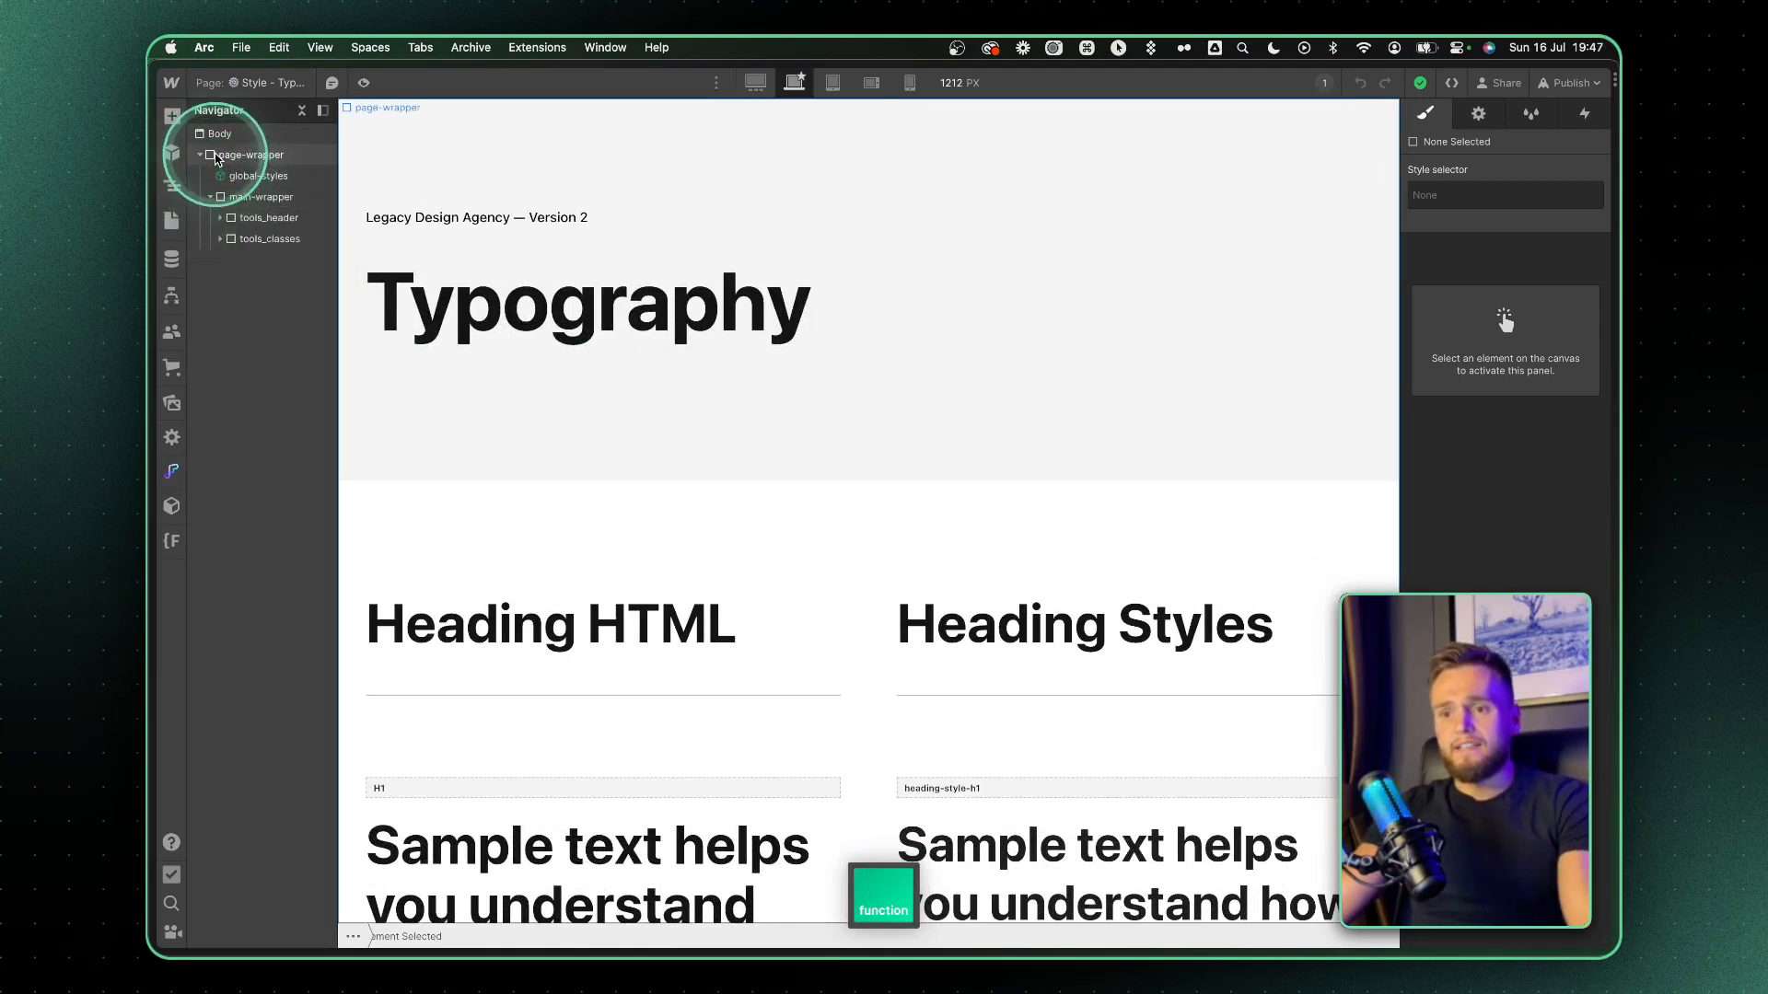
click(218, 133)
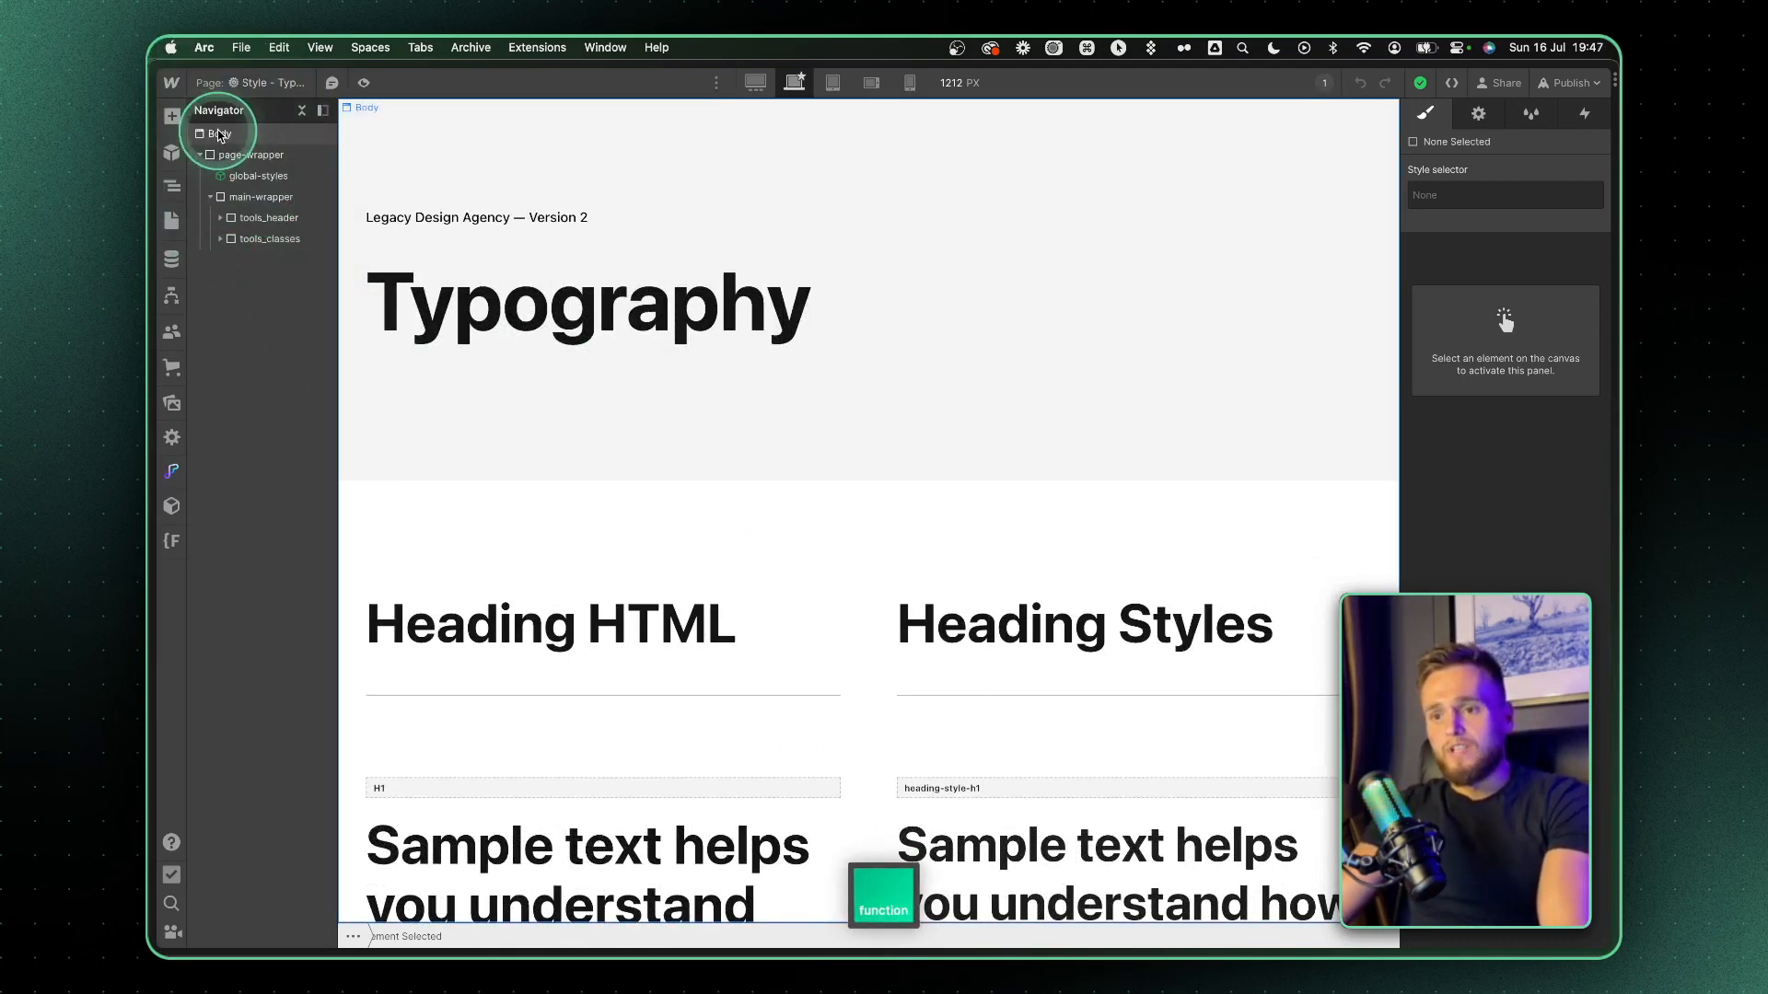
click(222, 133)
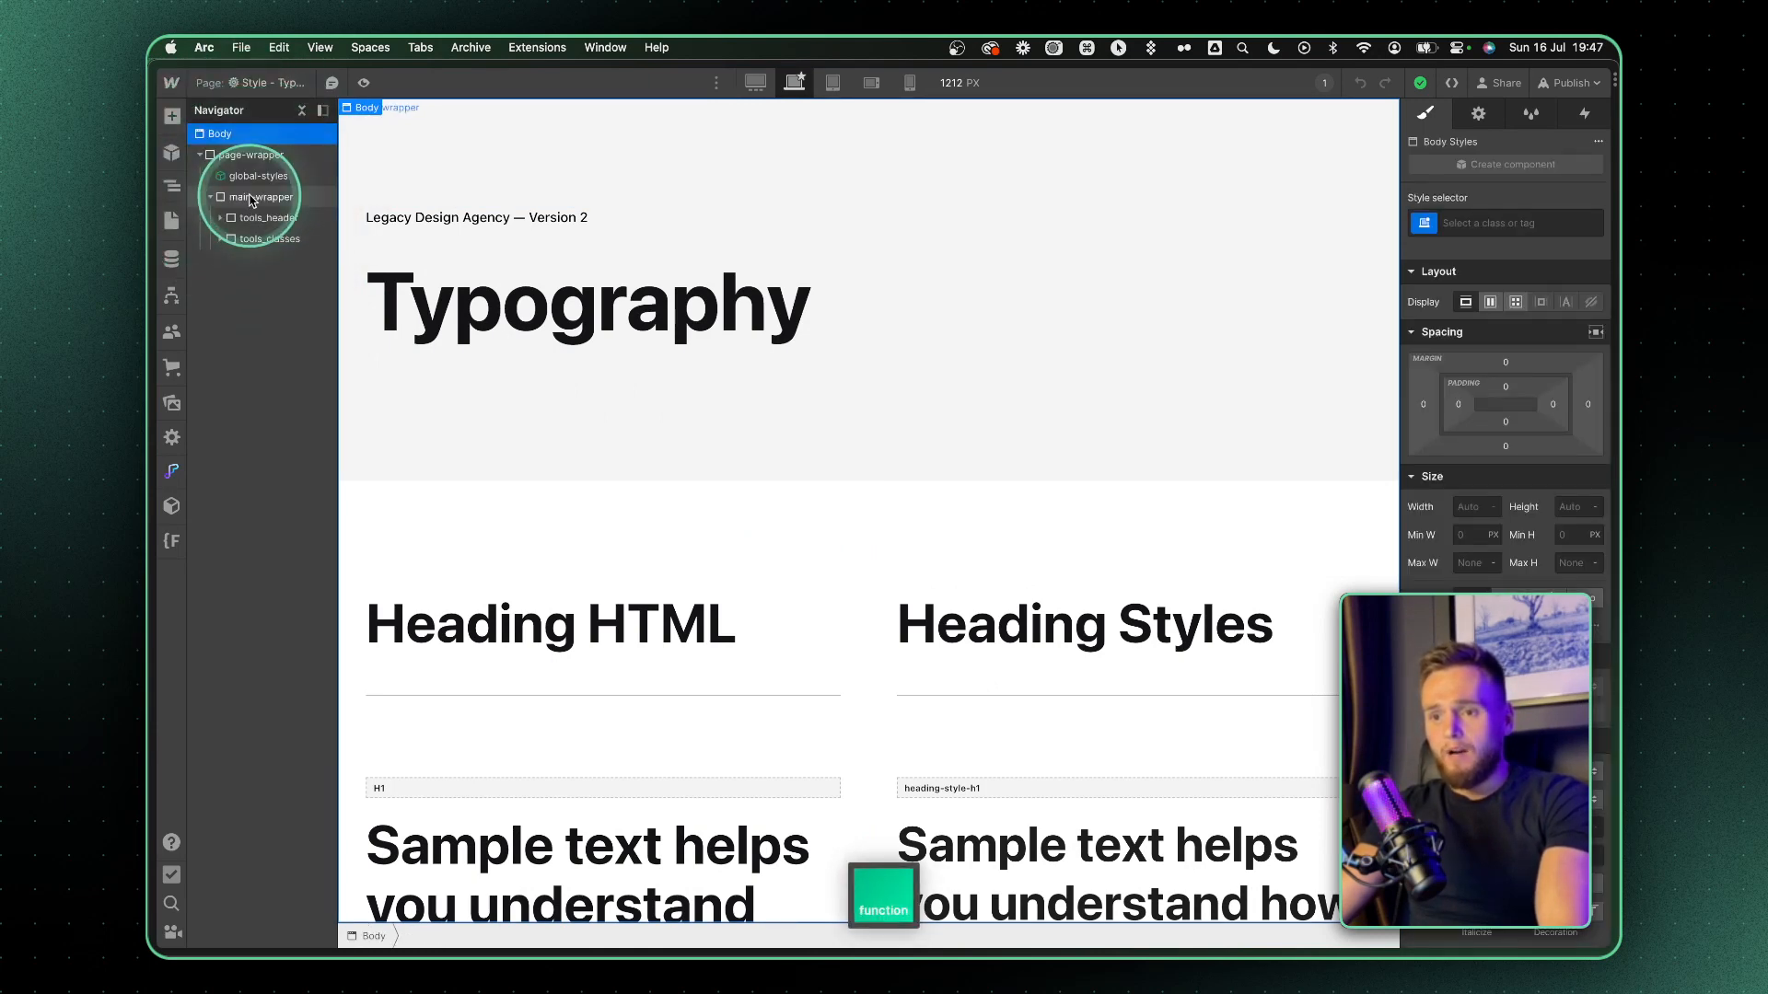
- On the Template page, expand page-wrapper and main-wrapper, selecting section_hero and main-wrapper
click(171, 221)
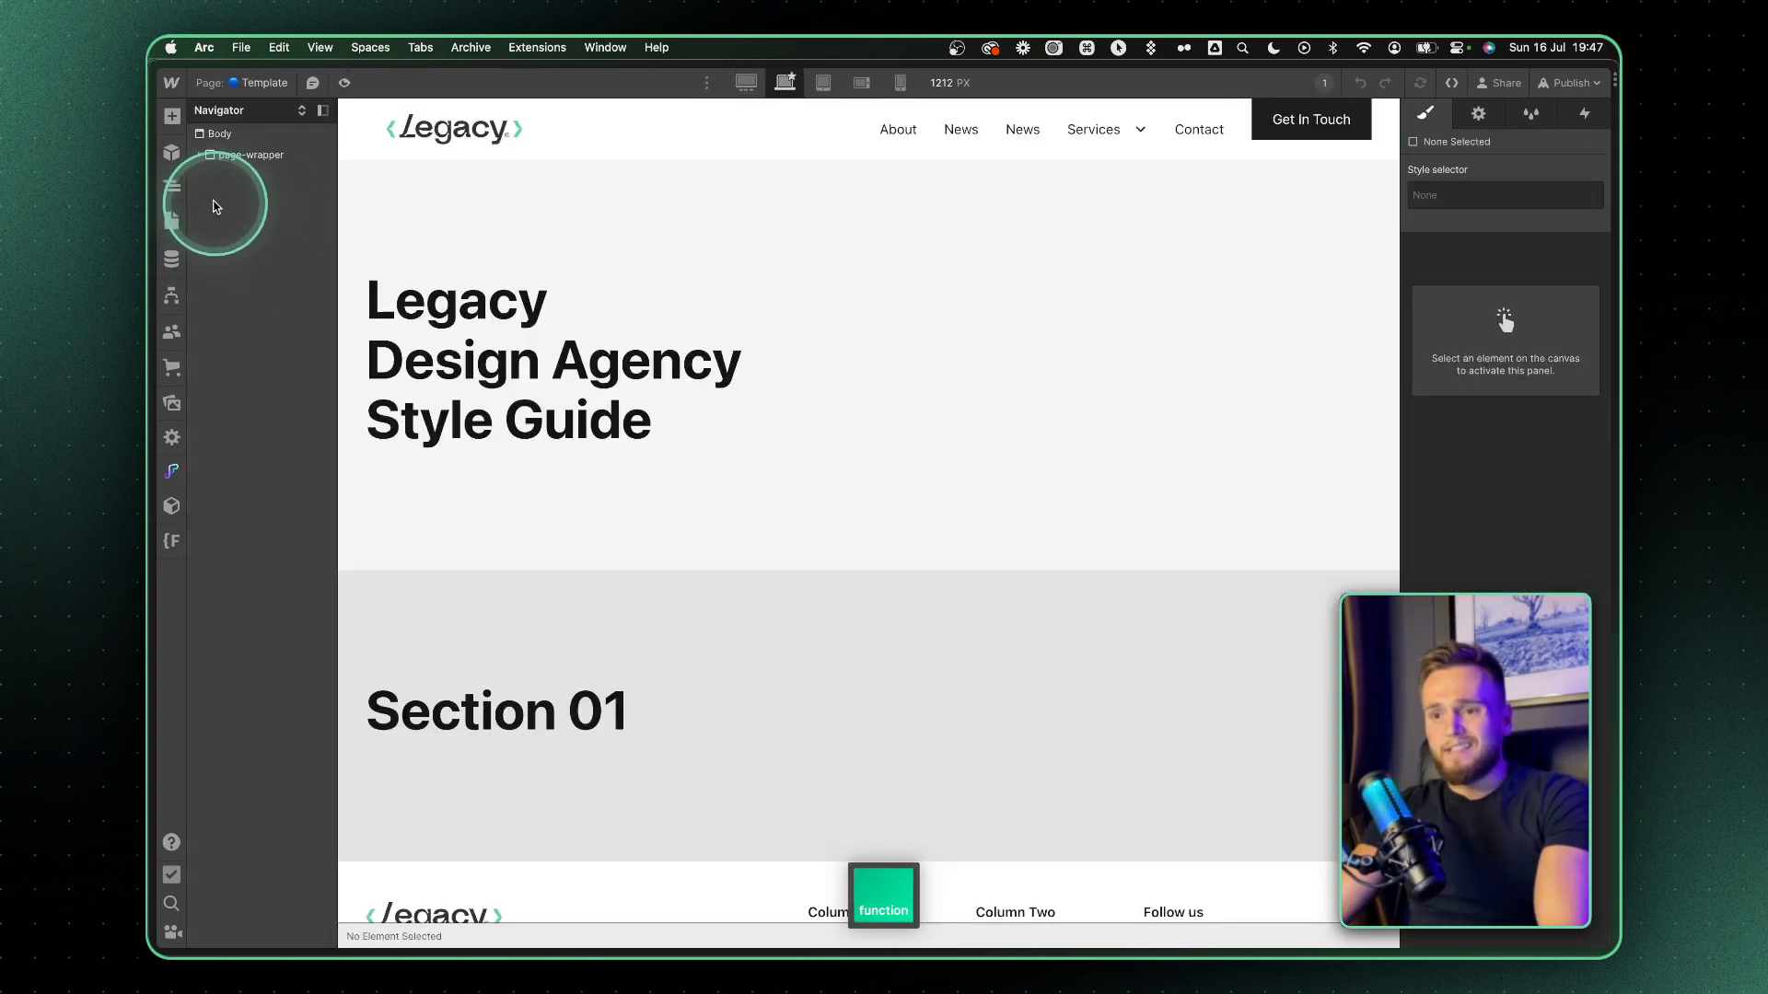
click(201, 154)
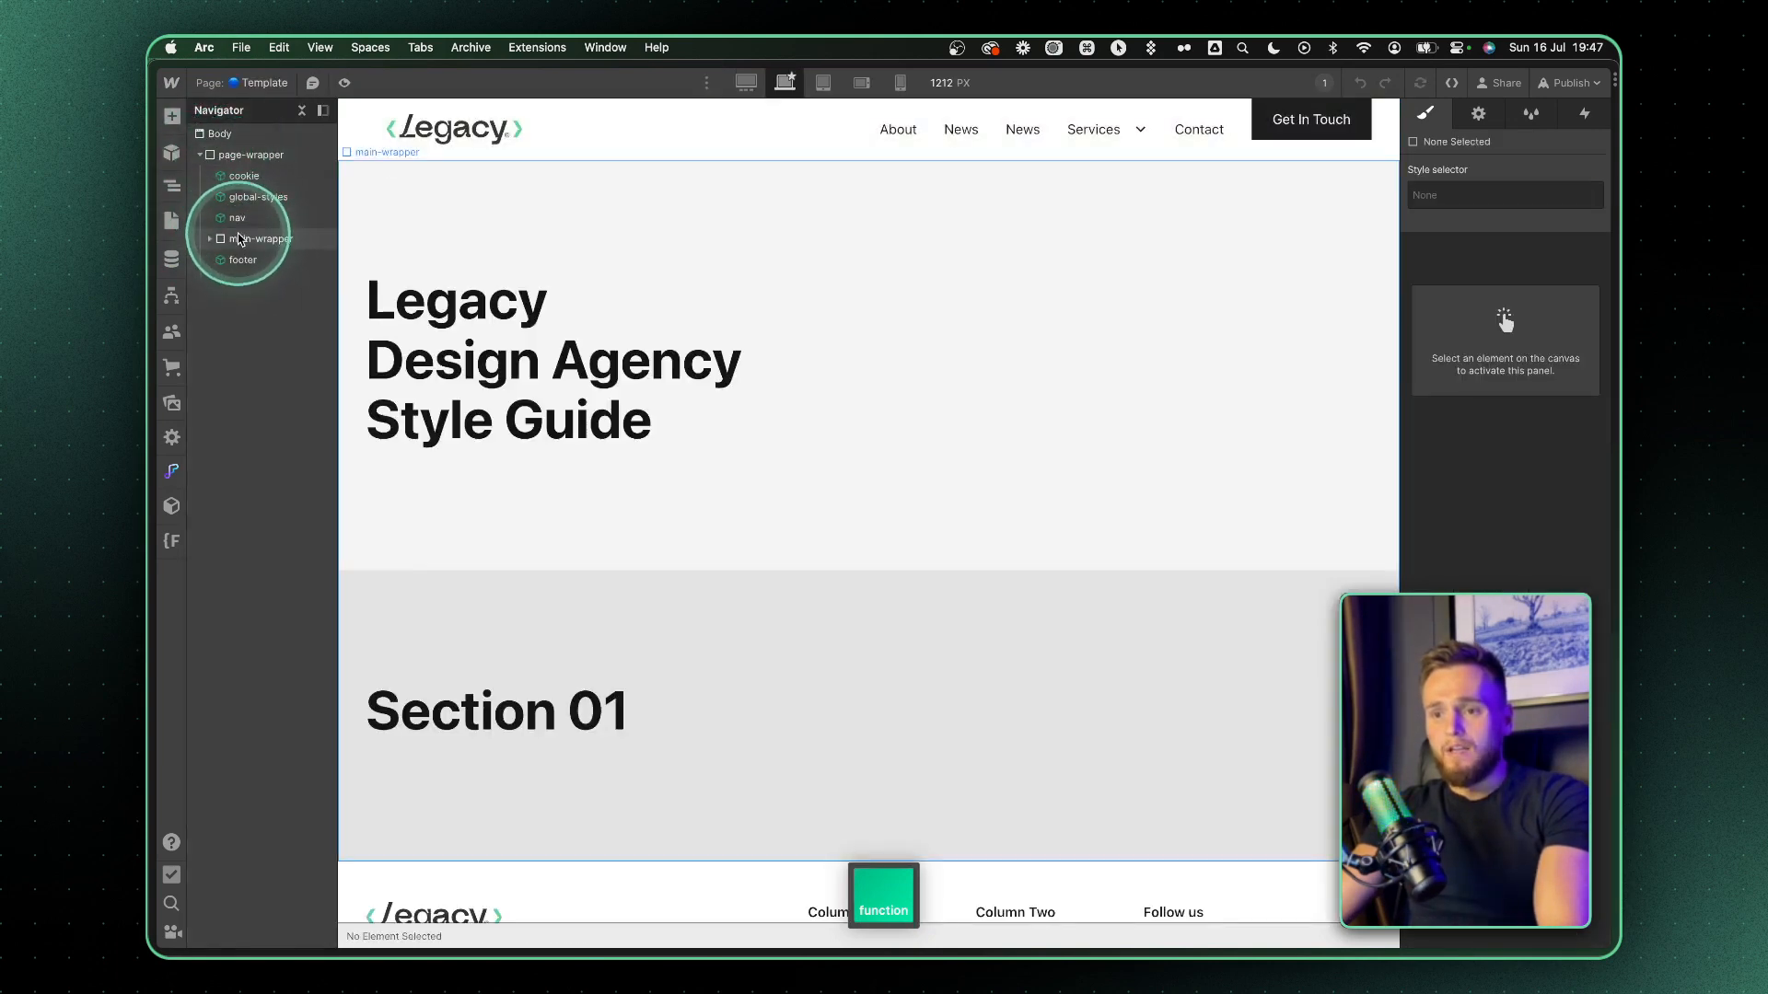
click(238, 217)
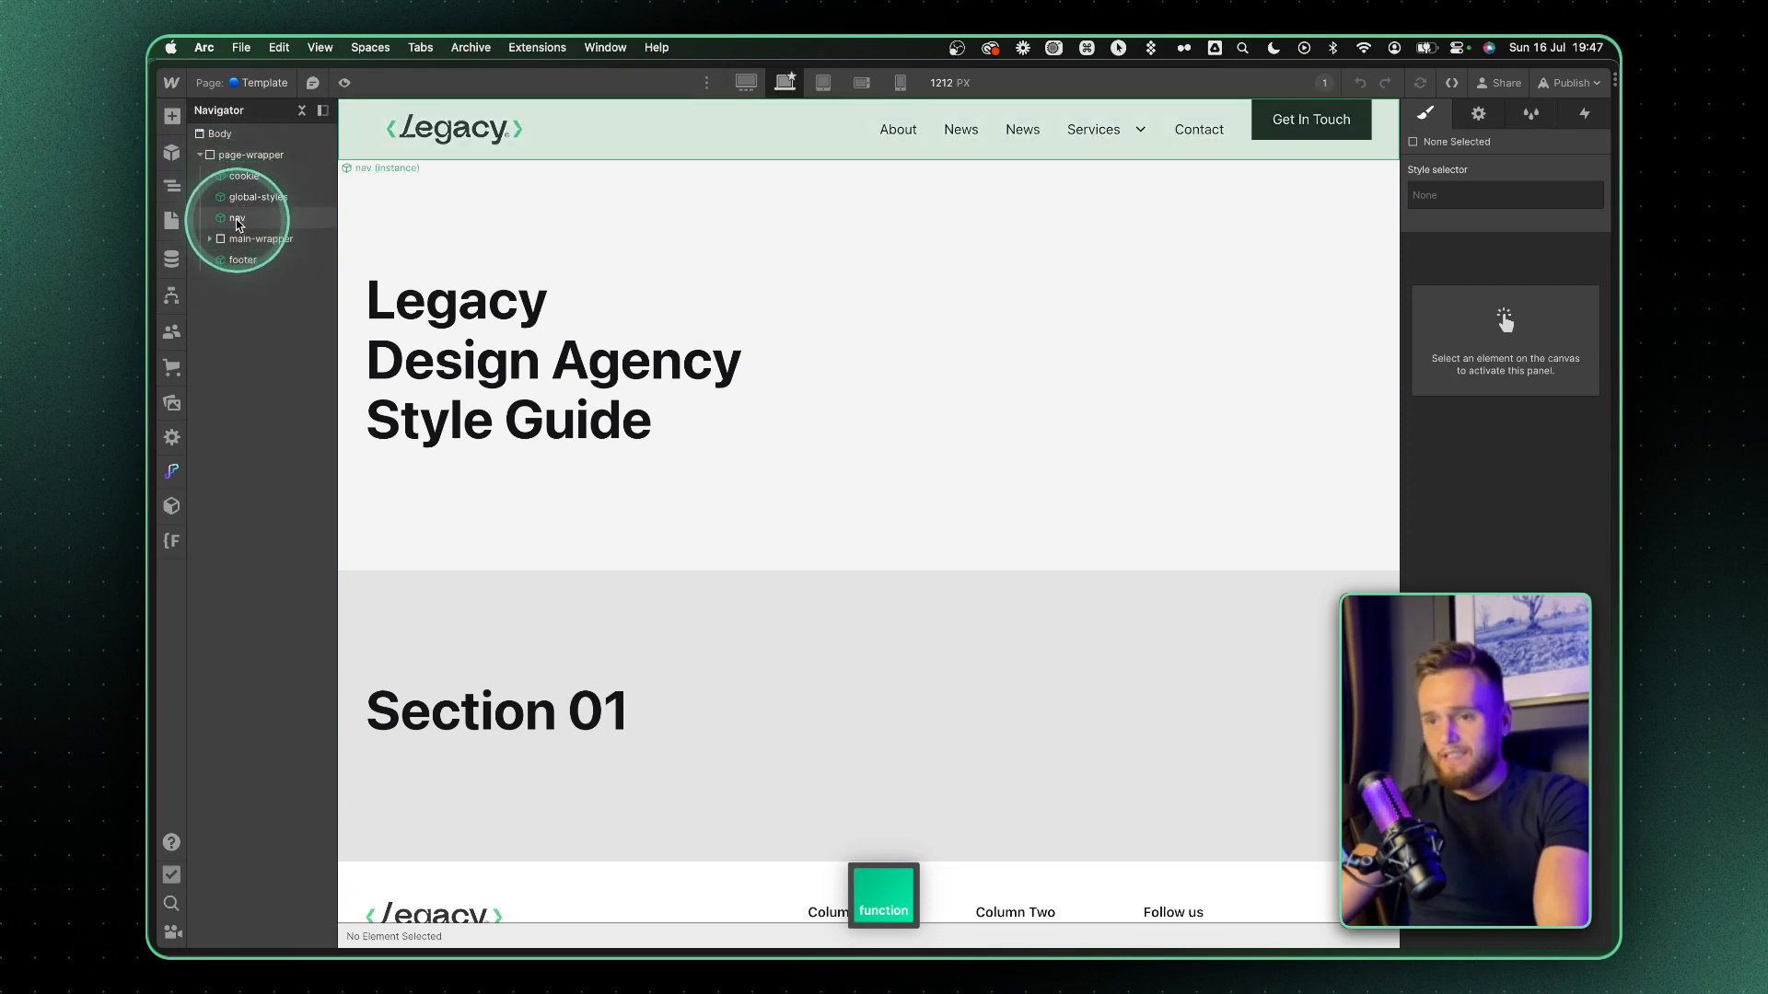
click(262, 237)
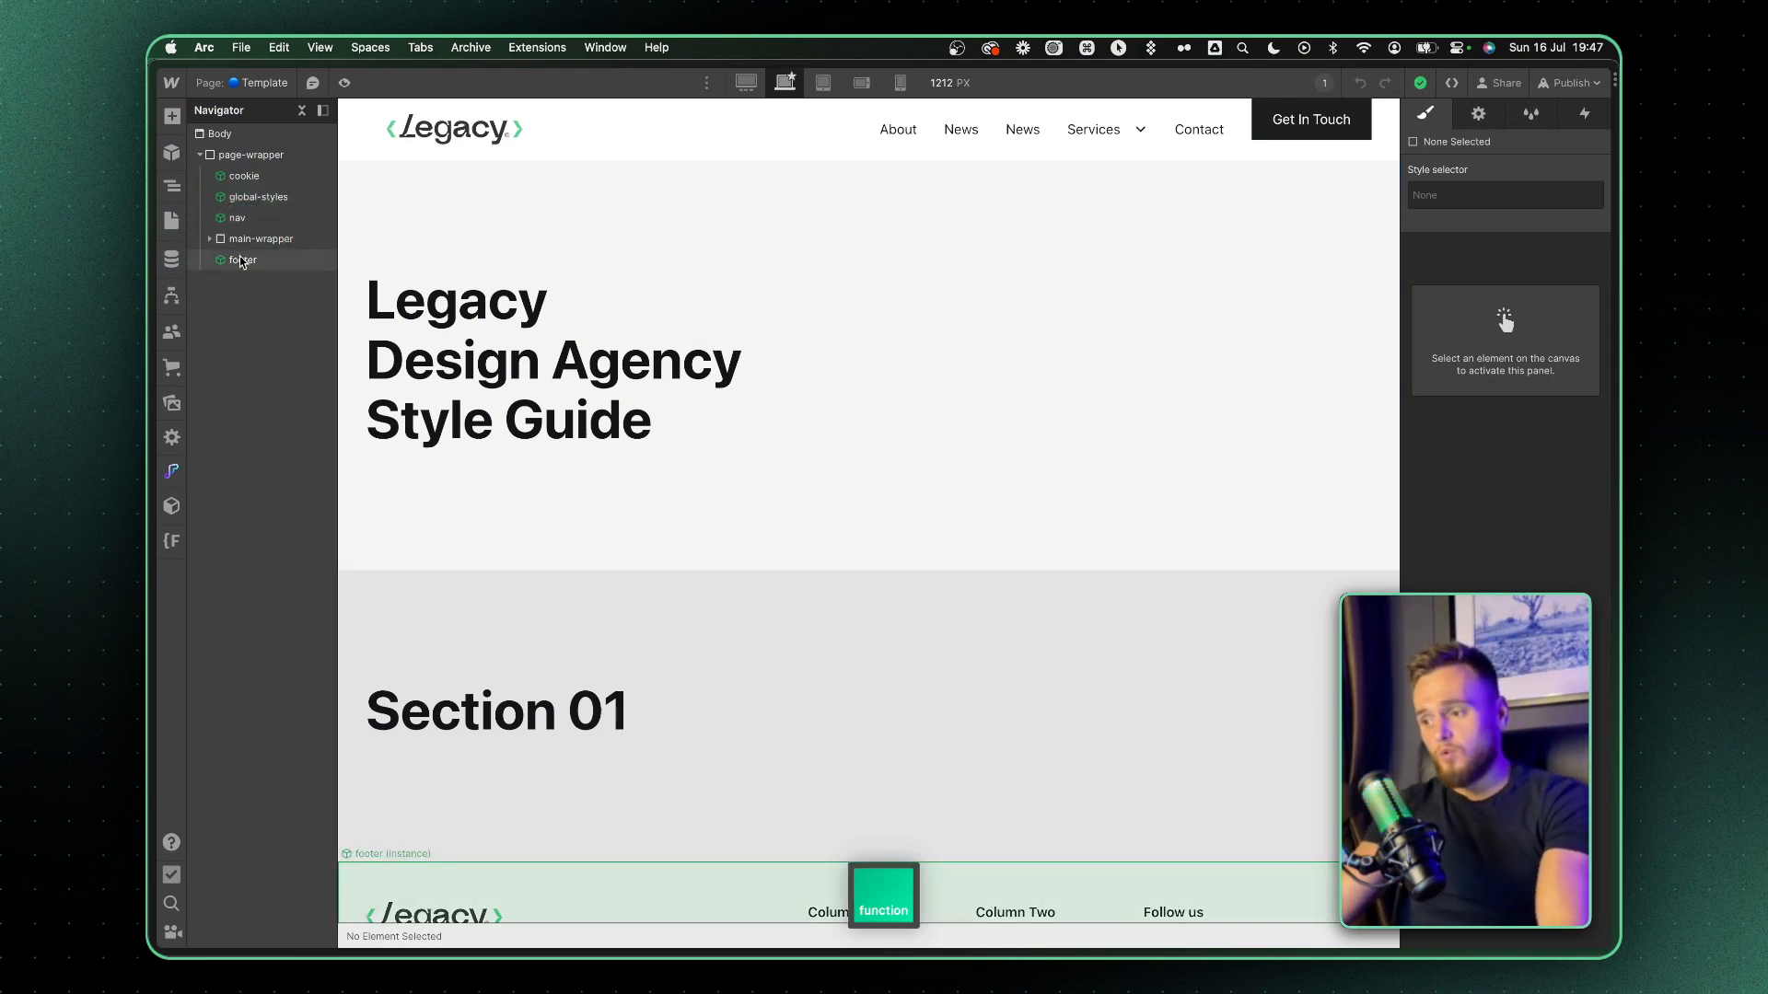
click(257, 237)
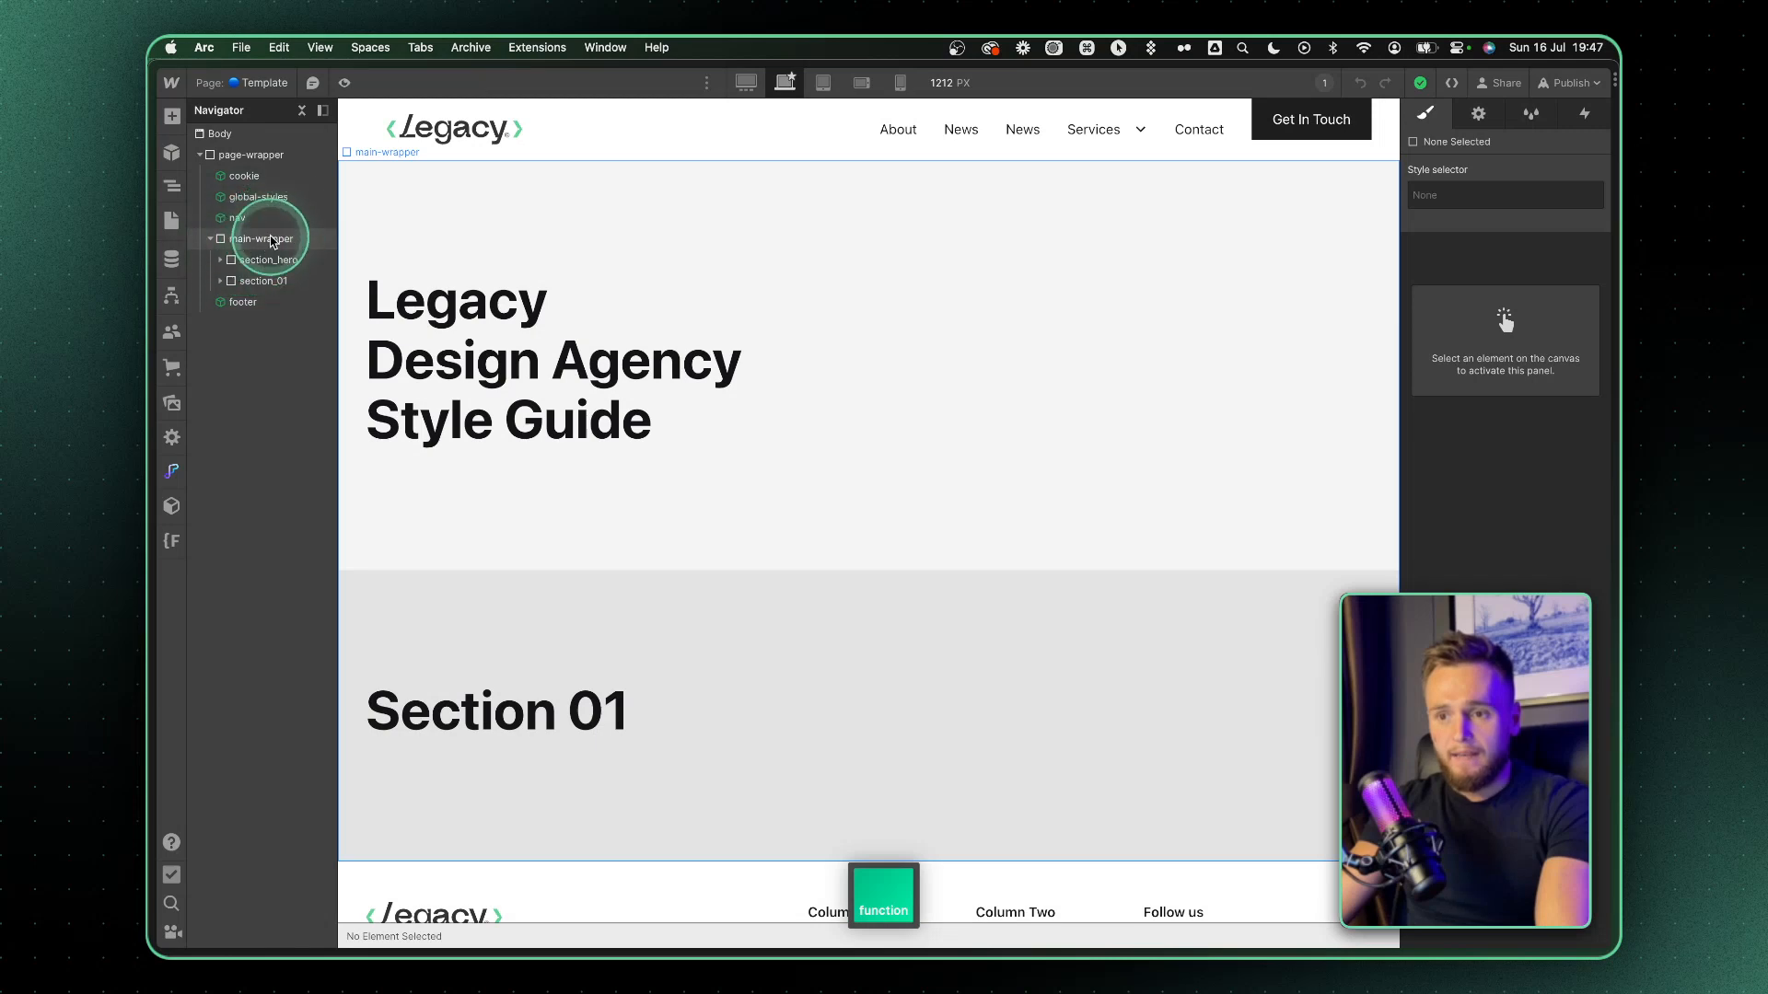
click(268, 260)
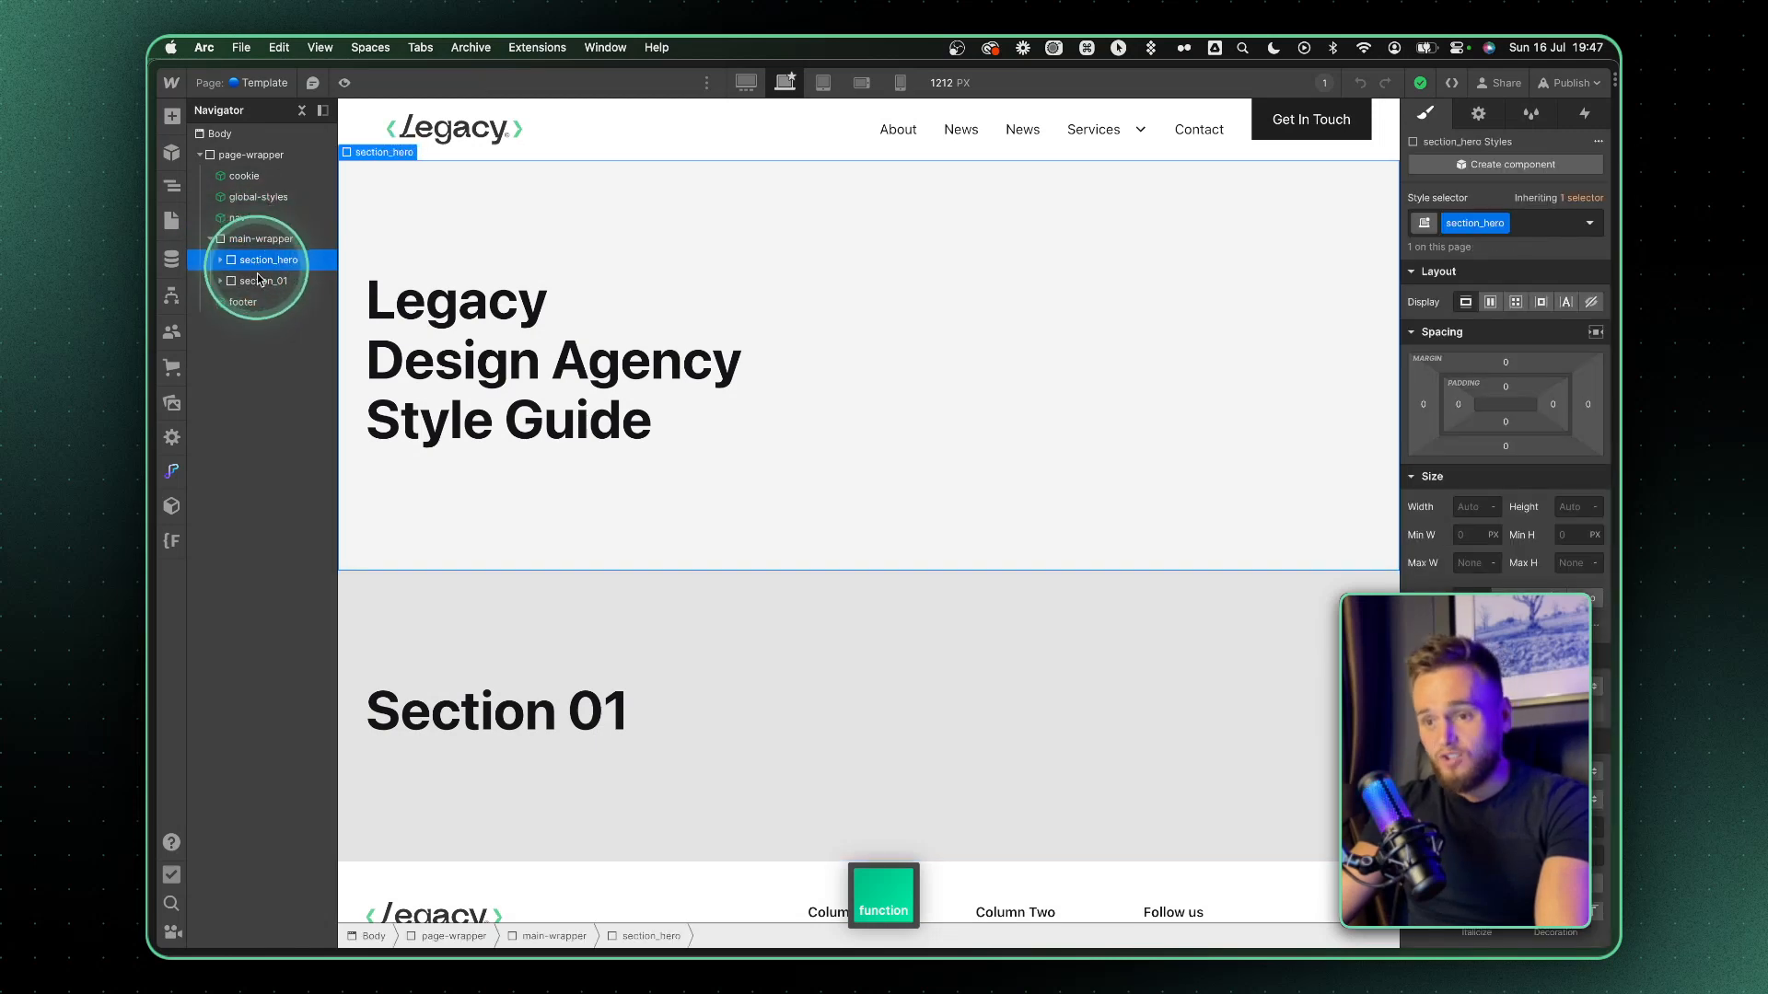
click(266, 281)
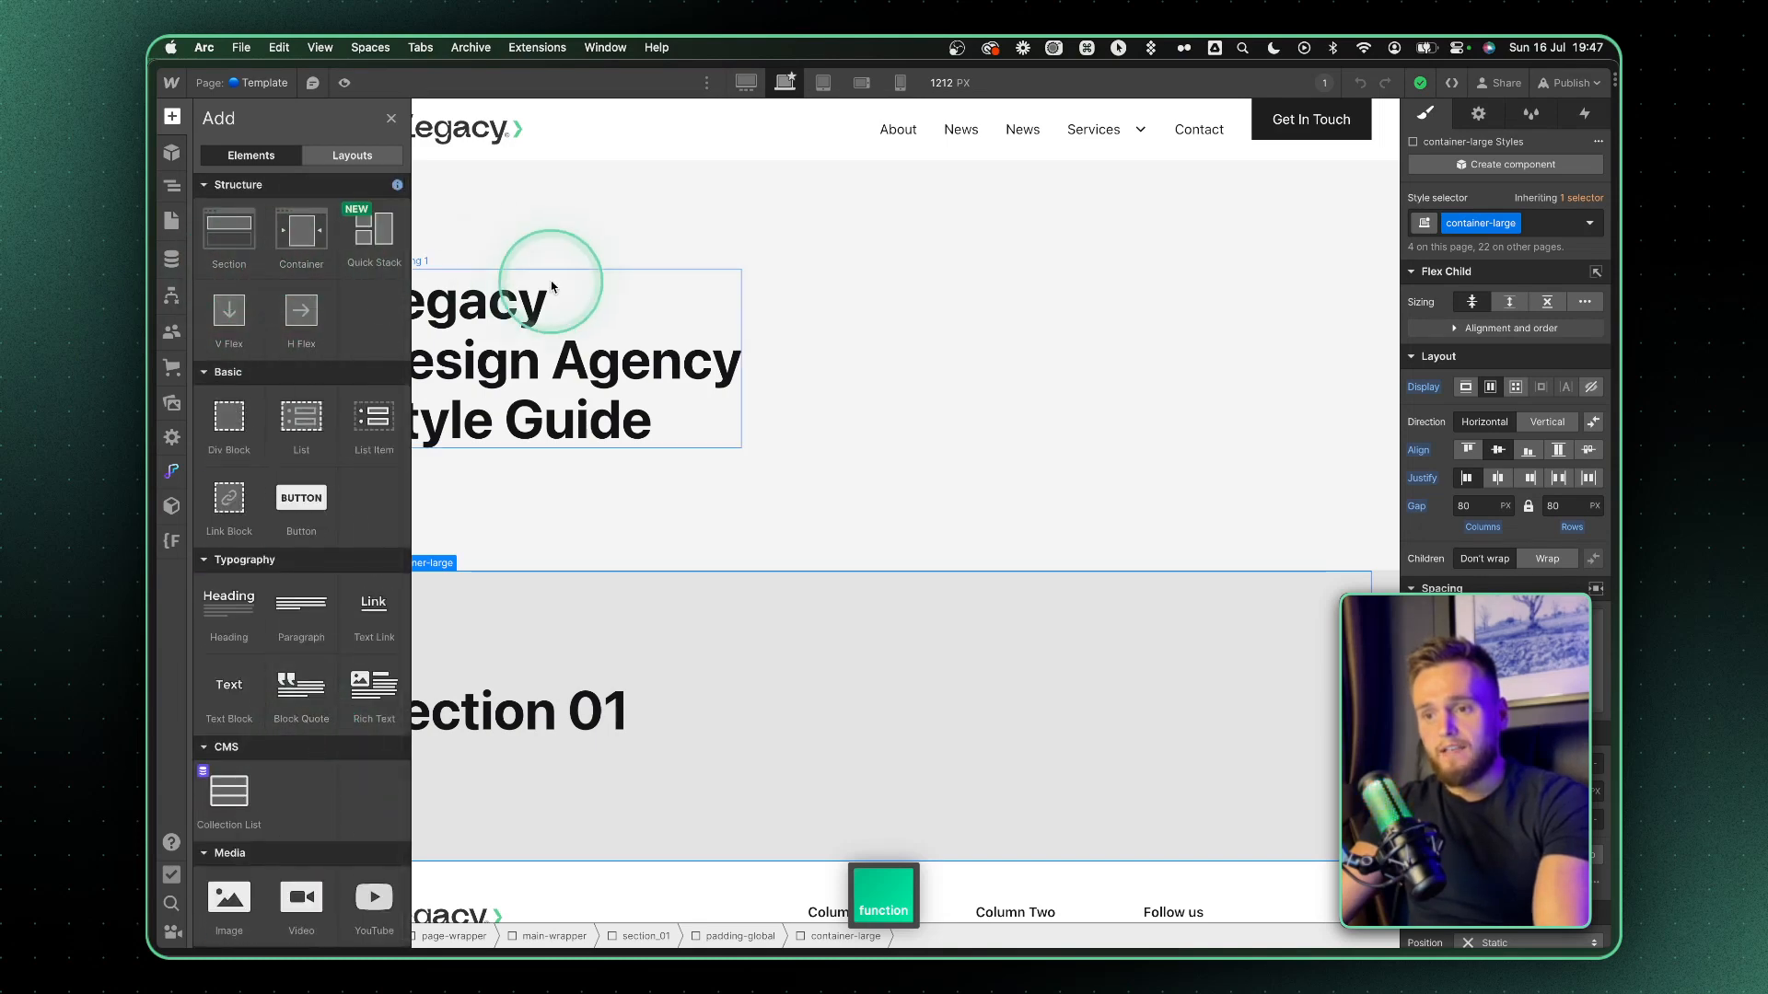
click(170, 152)
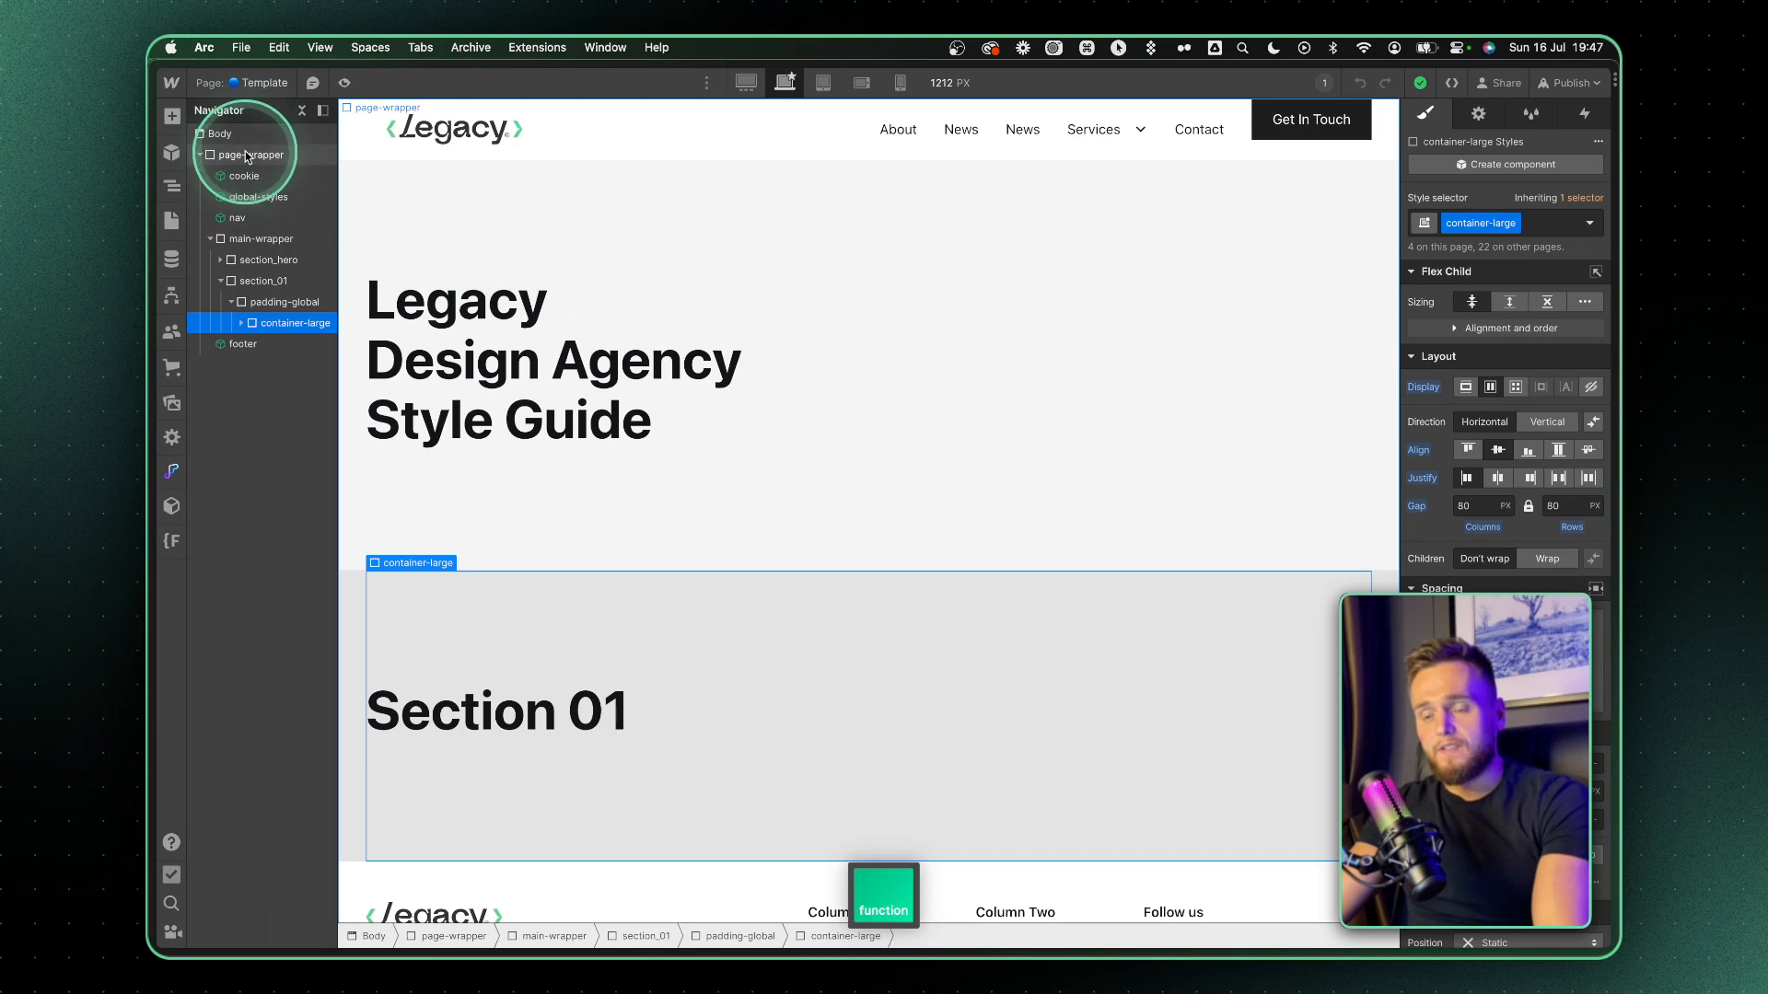
click(260, 238)
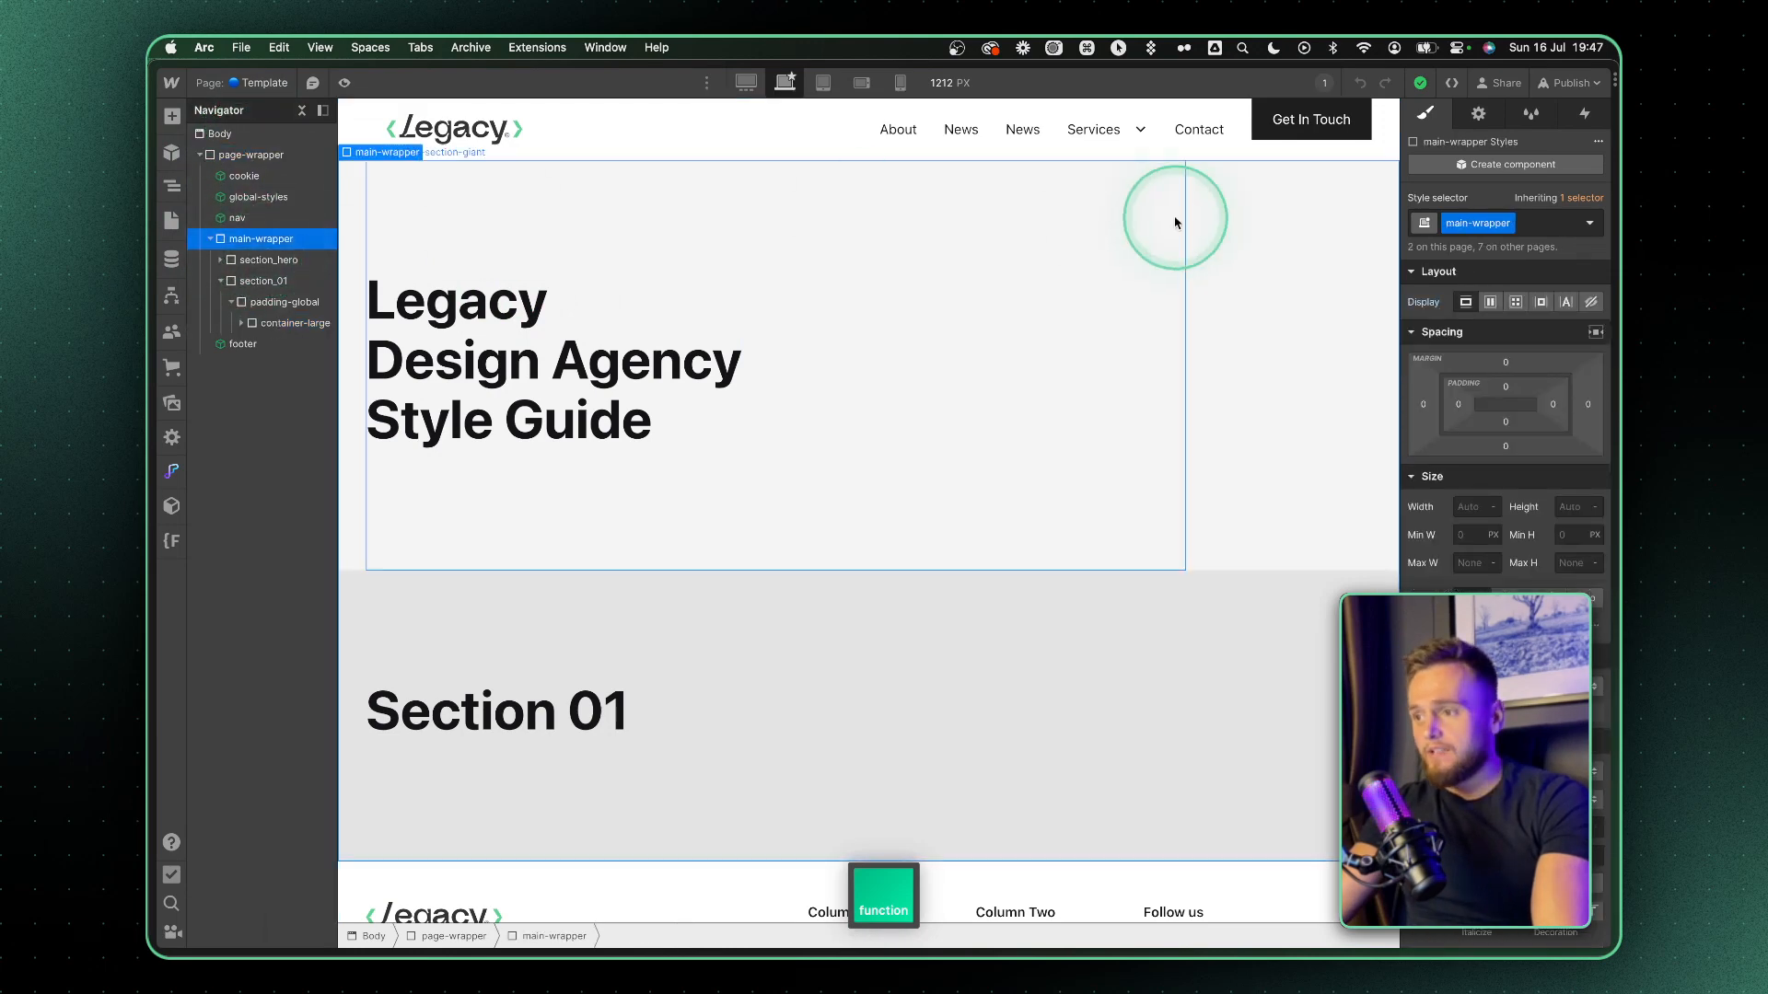
- Check the Main, Header and Section tags on the wrappers, then open the footer component
click(1478, 113)
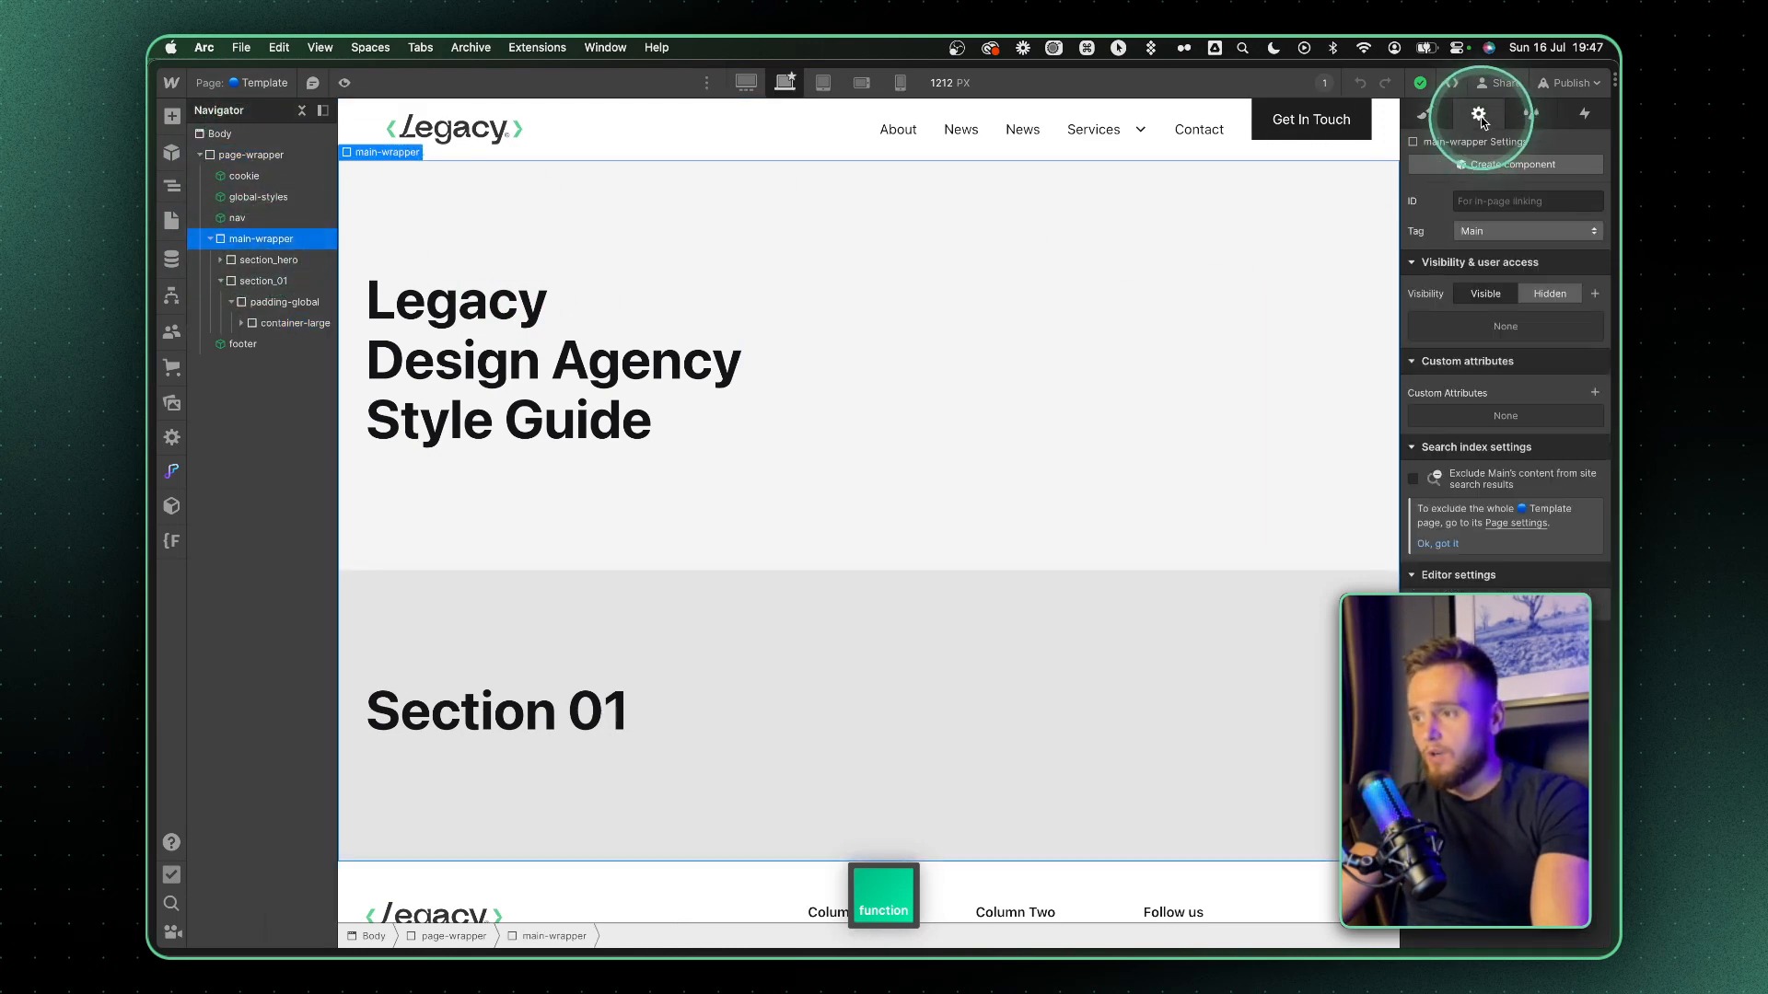
mouse_move(1422, 241)
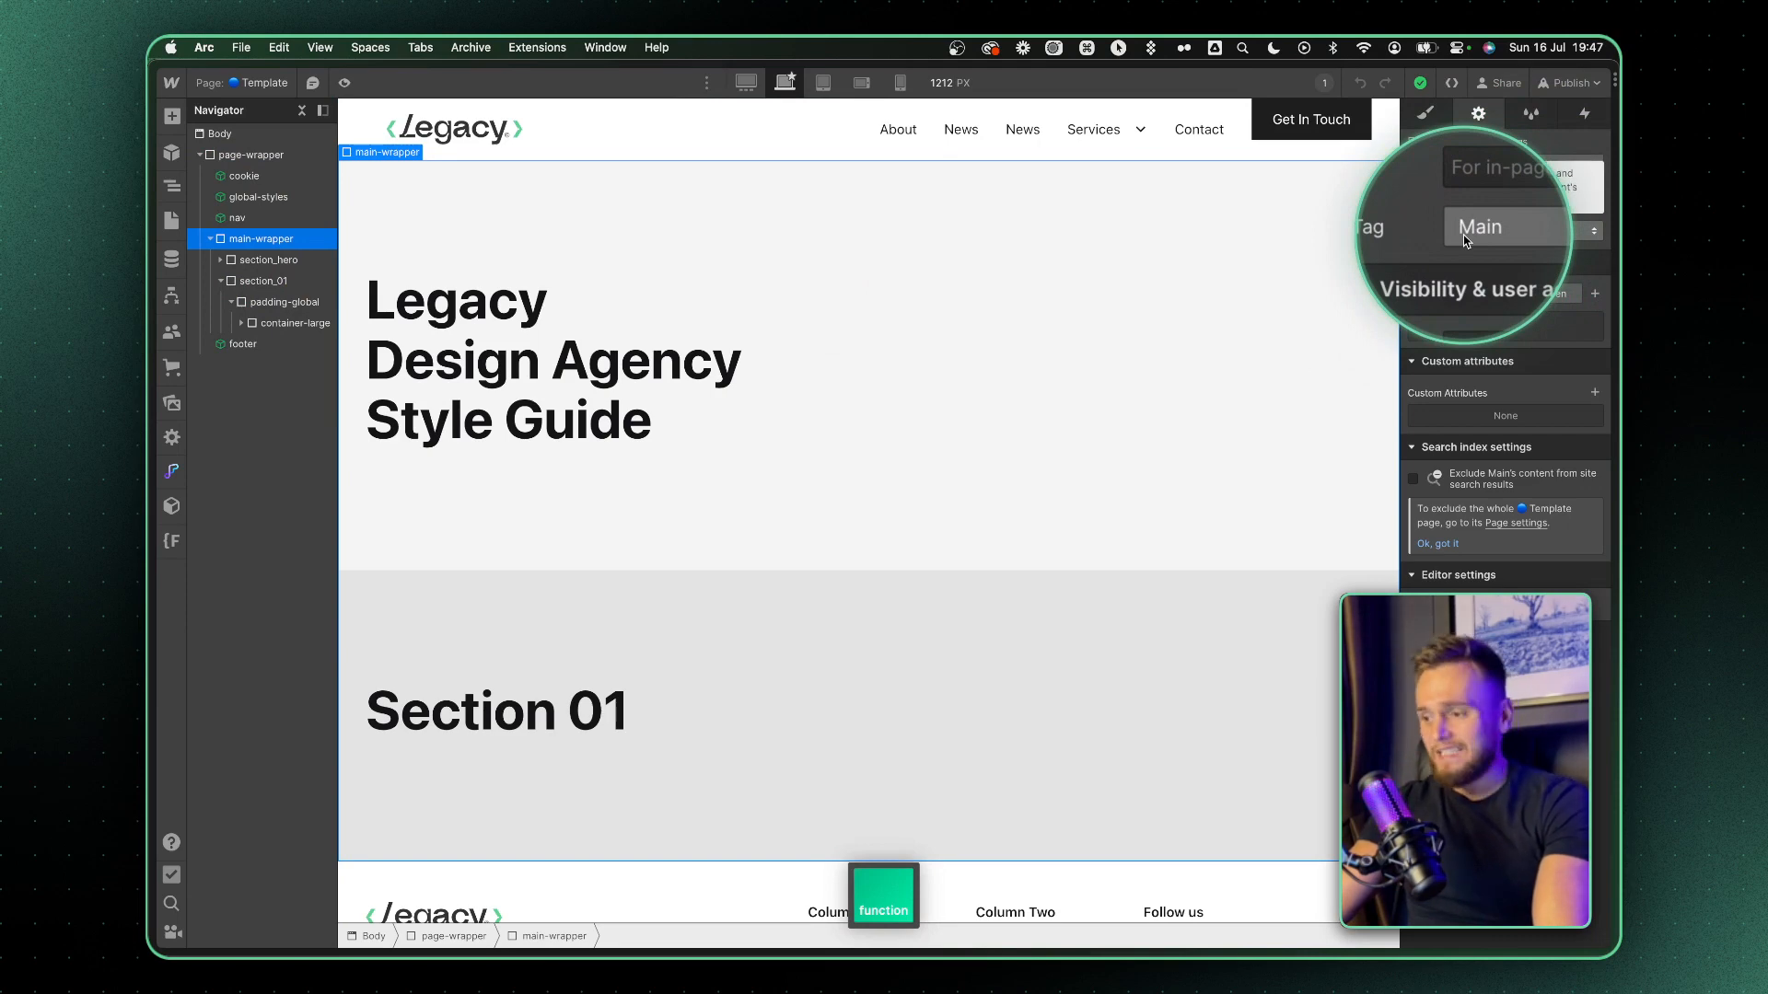
click(1548, 293)
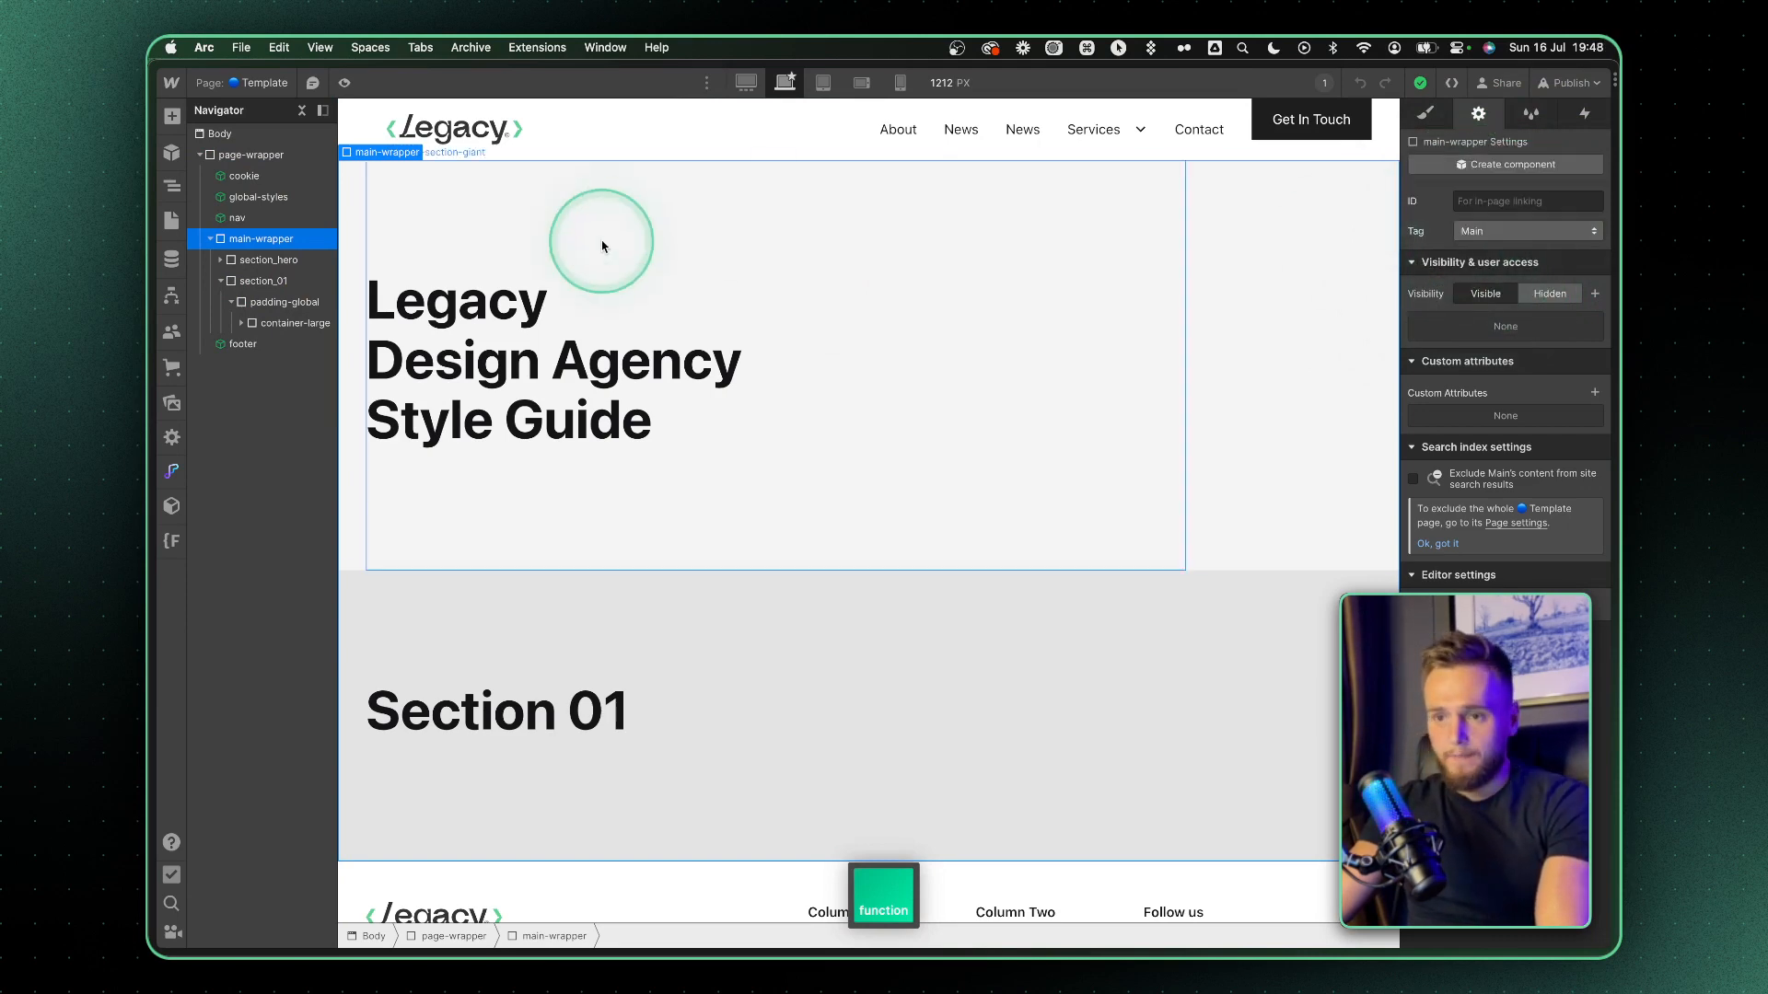
click(271, 260)
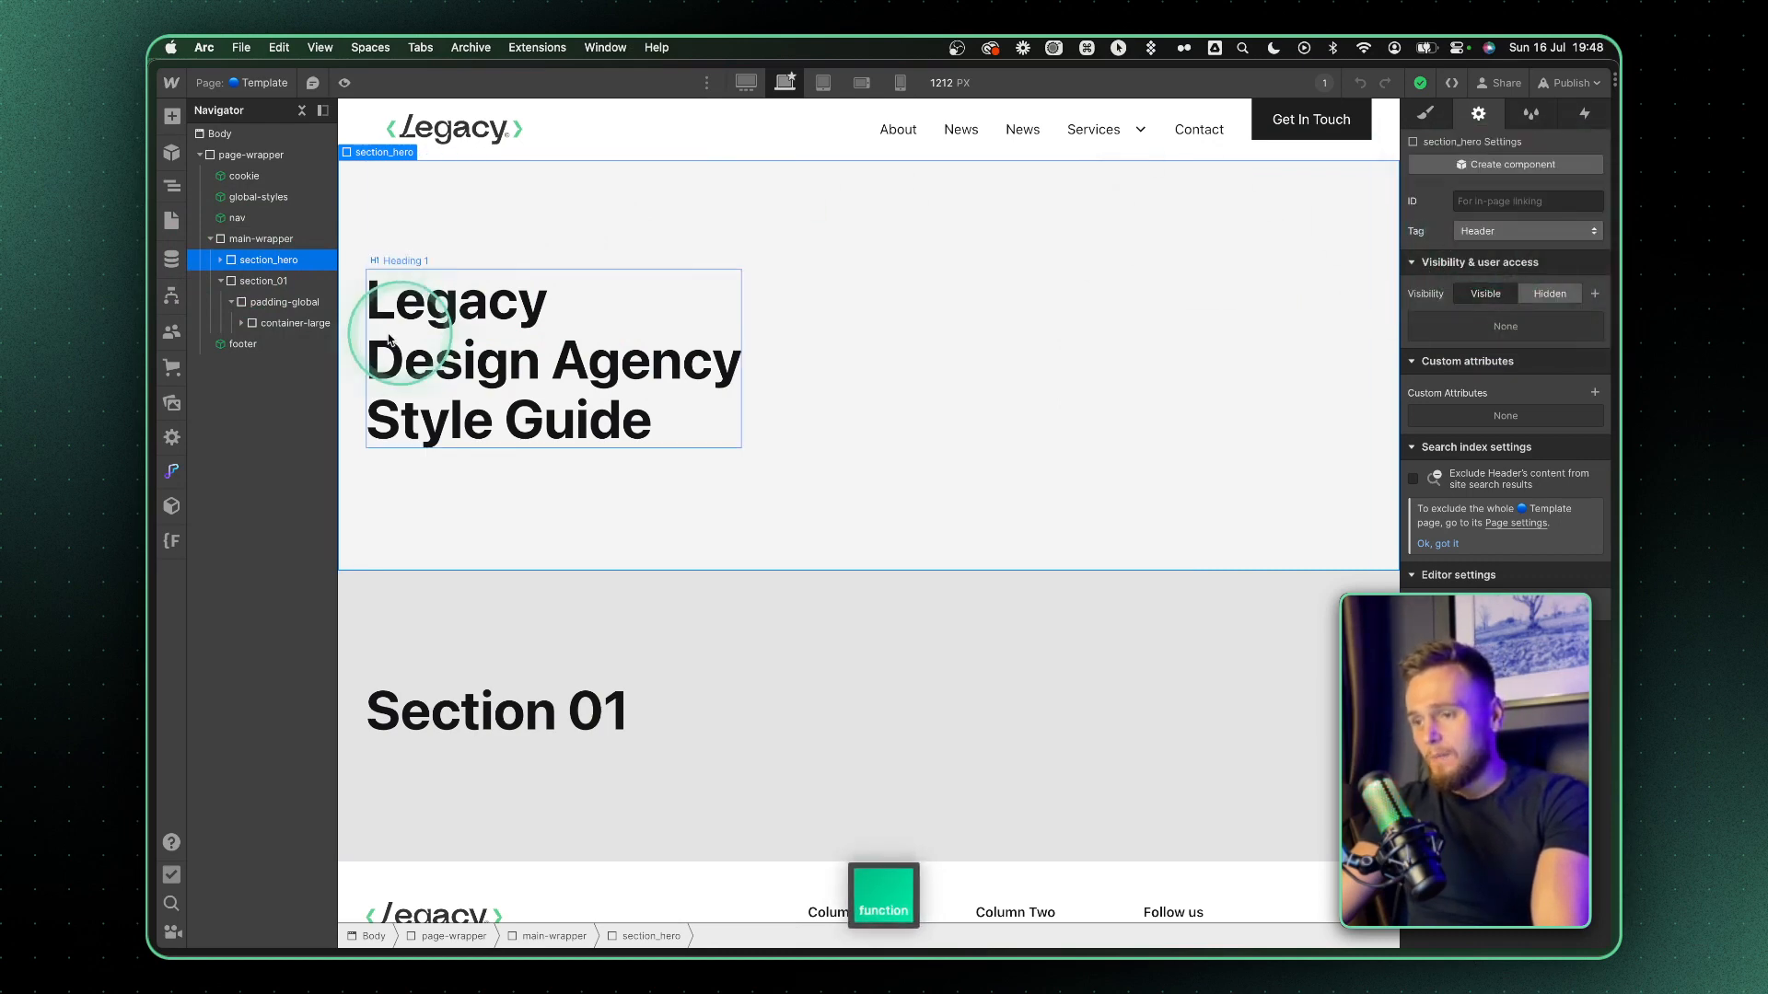
click(264, 280)
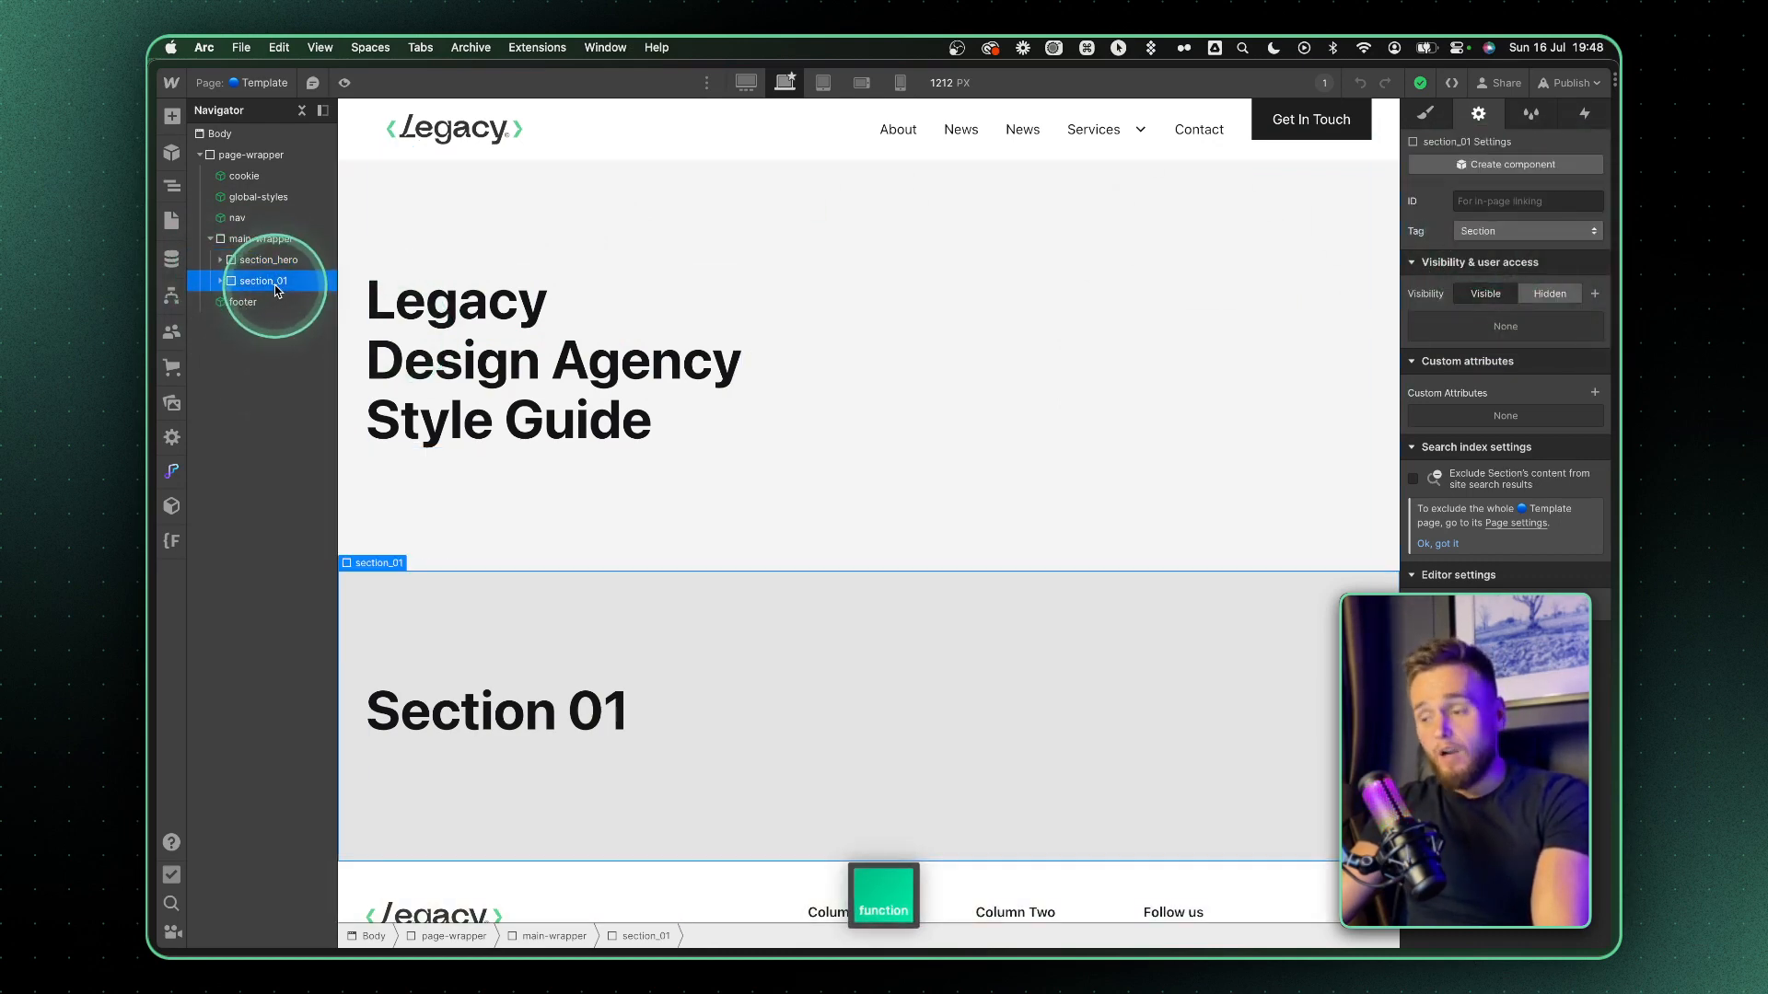
click(264, 280)
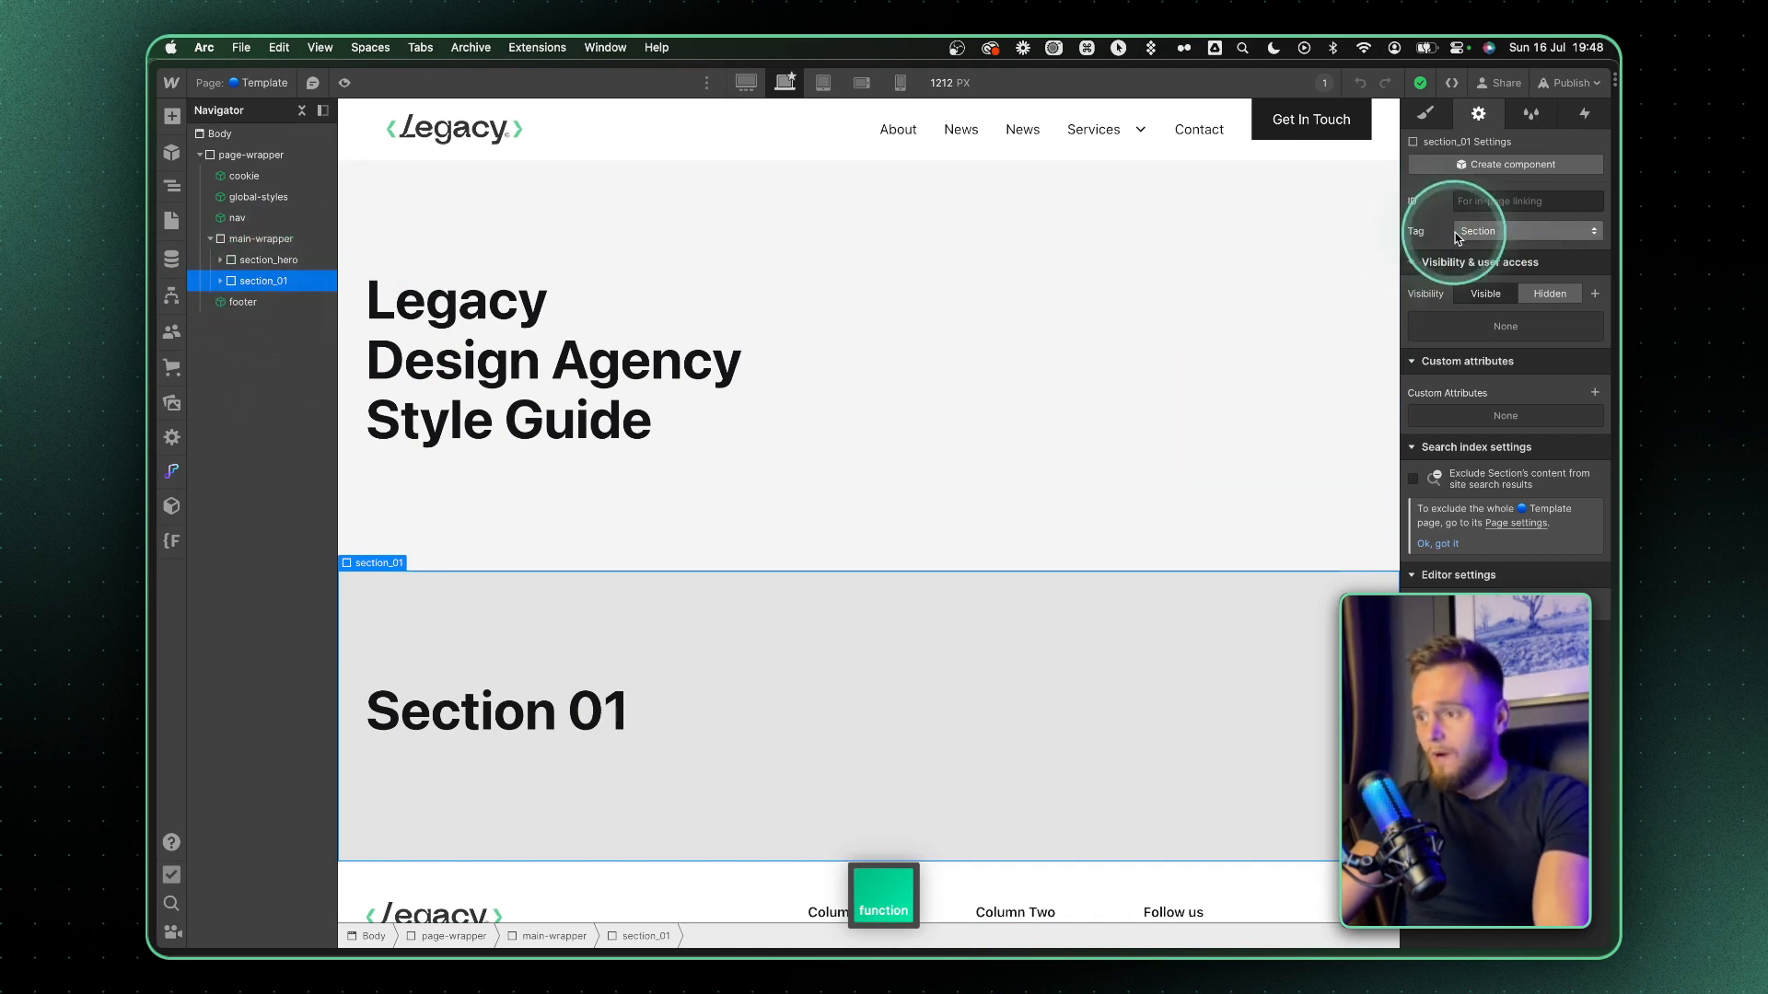
click(241, 302)
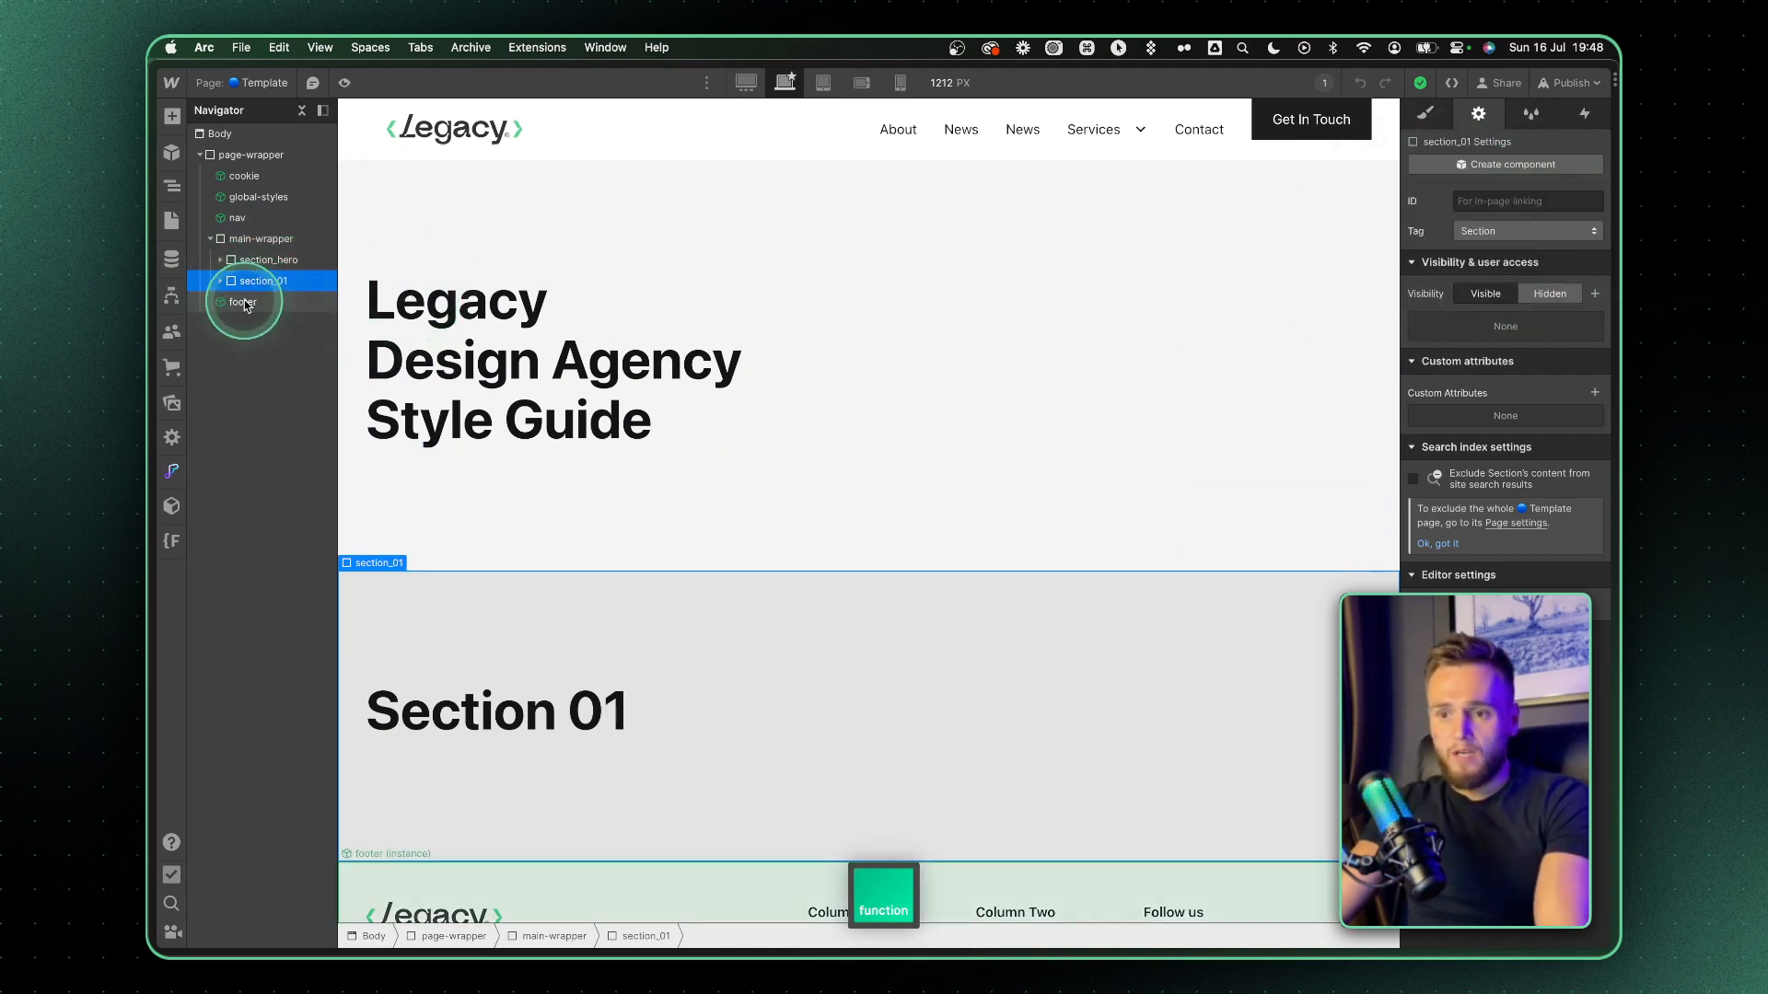
double_click(242, 302)
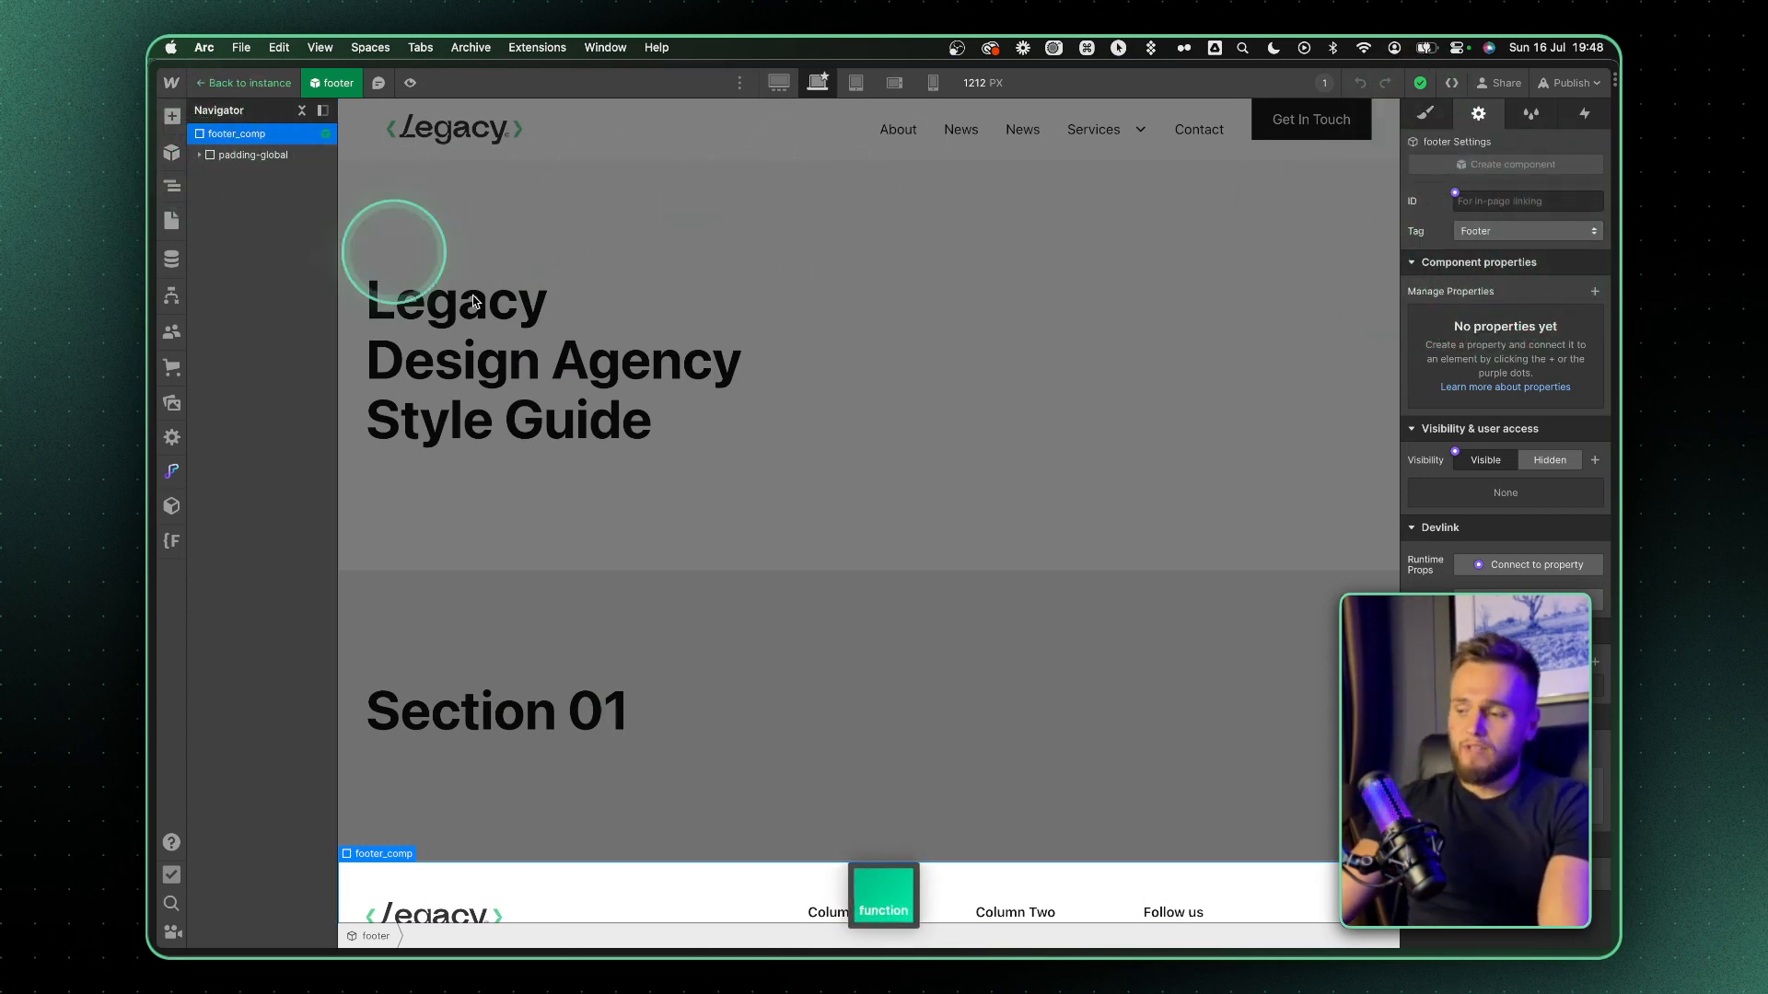
- Leave the footer component and expand section_hero down to padding-section-giant
click(242, 82)
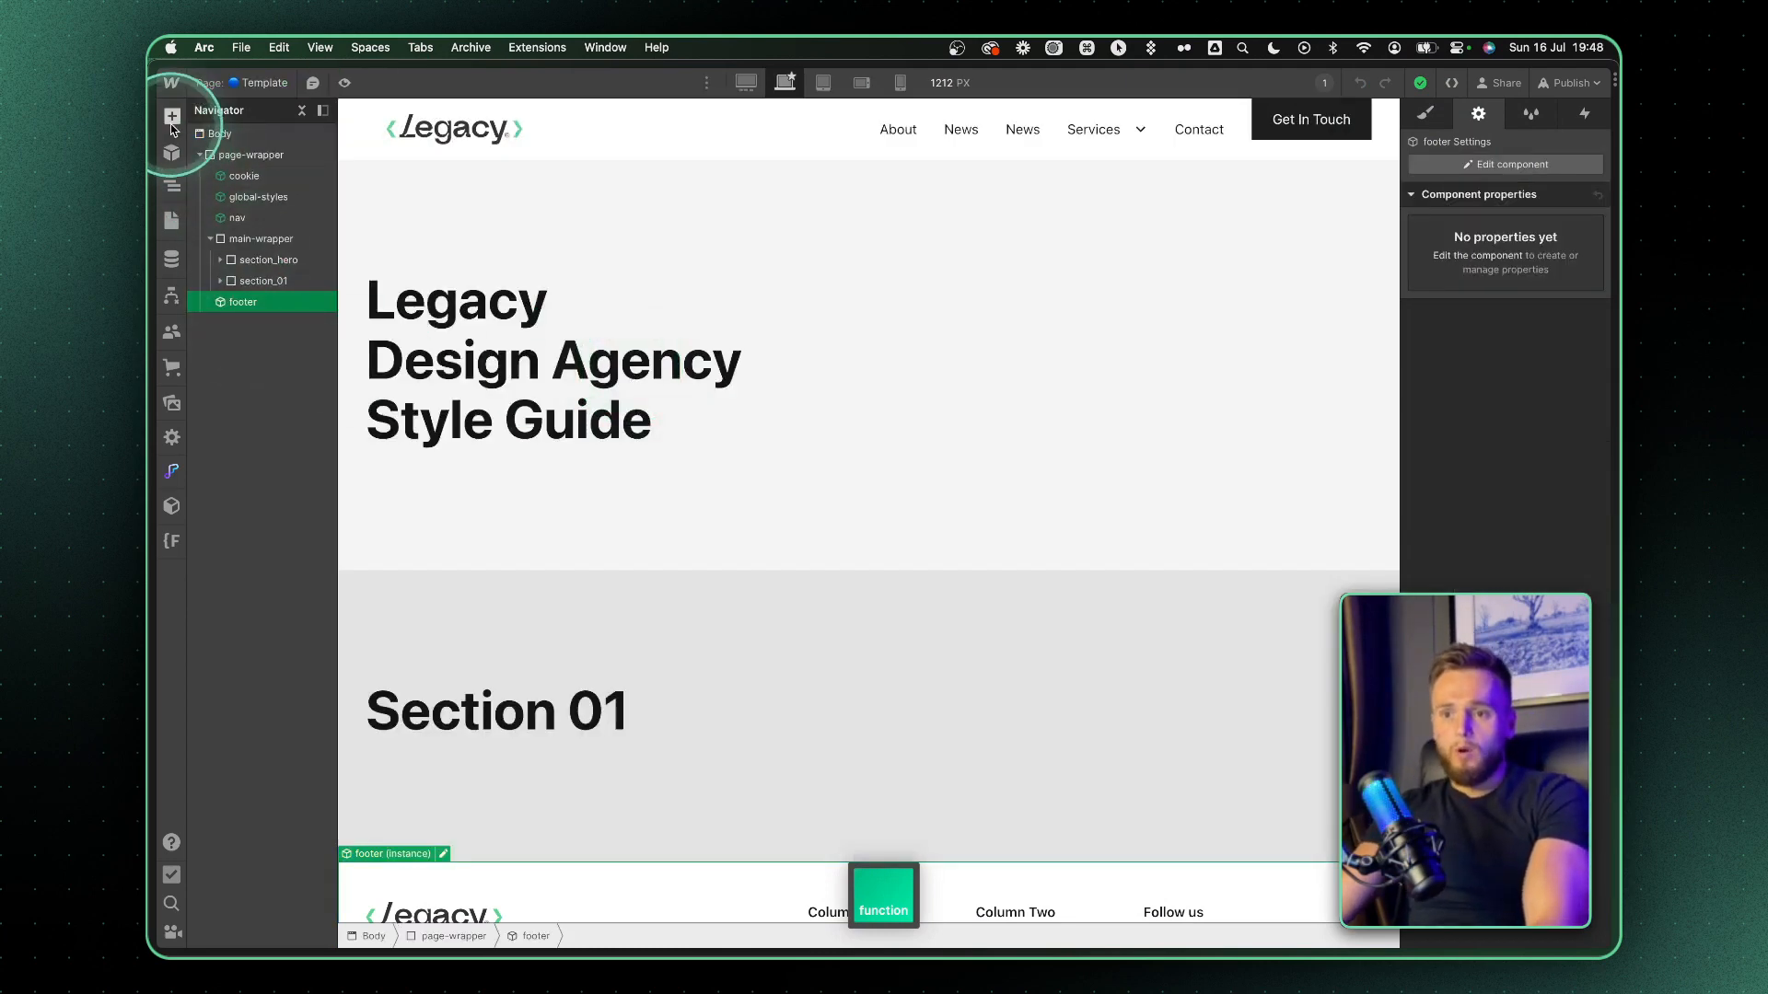
click(172, 116)
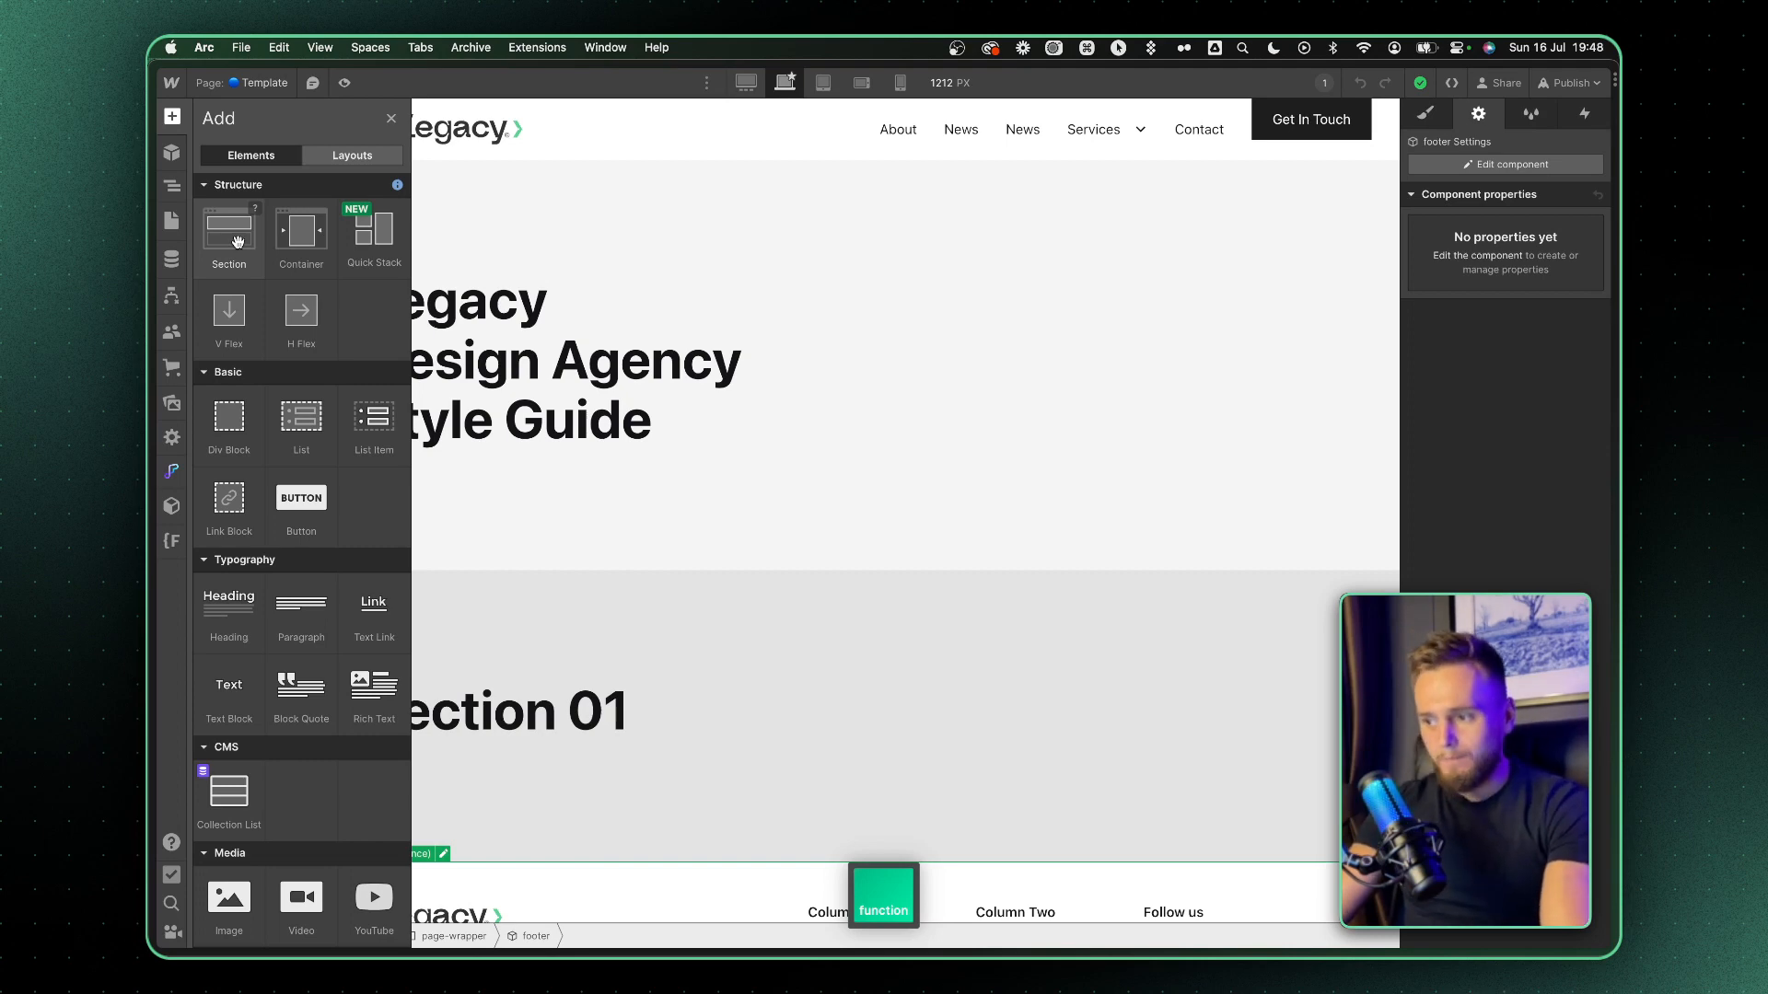
click(227, 237)
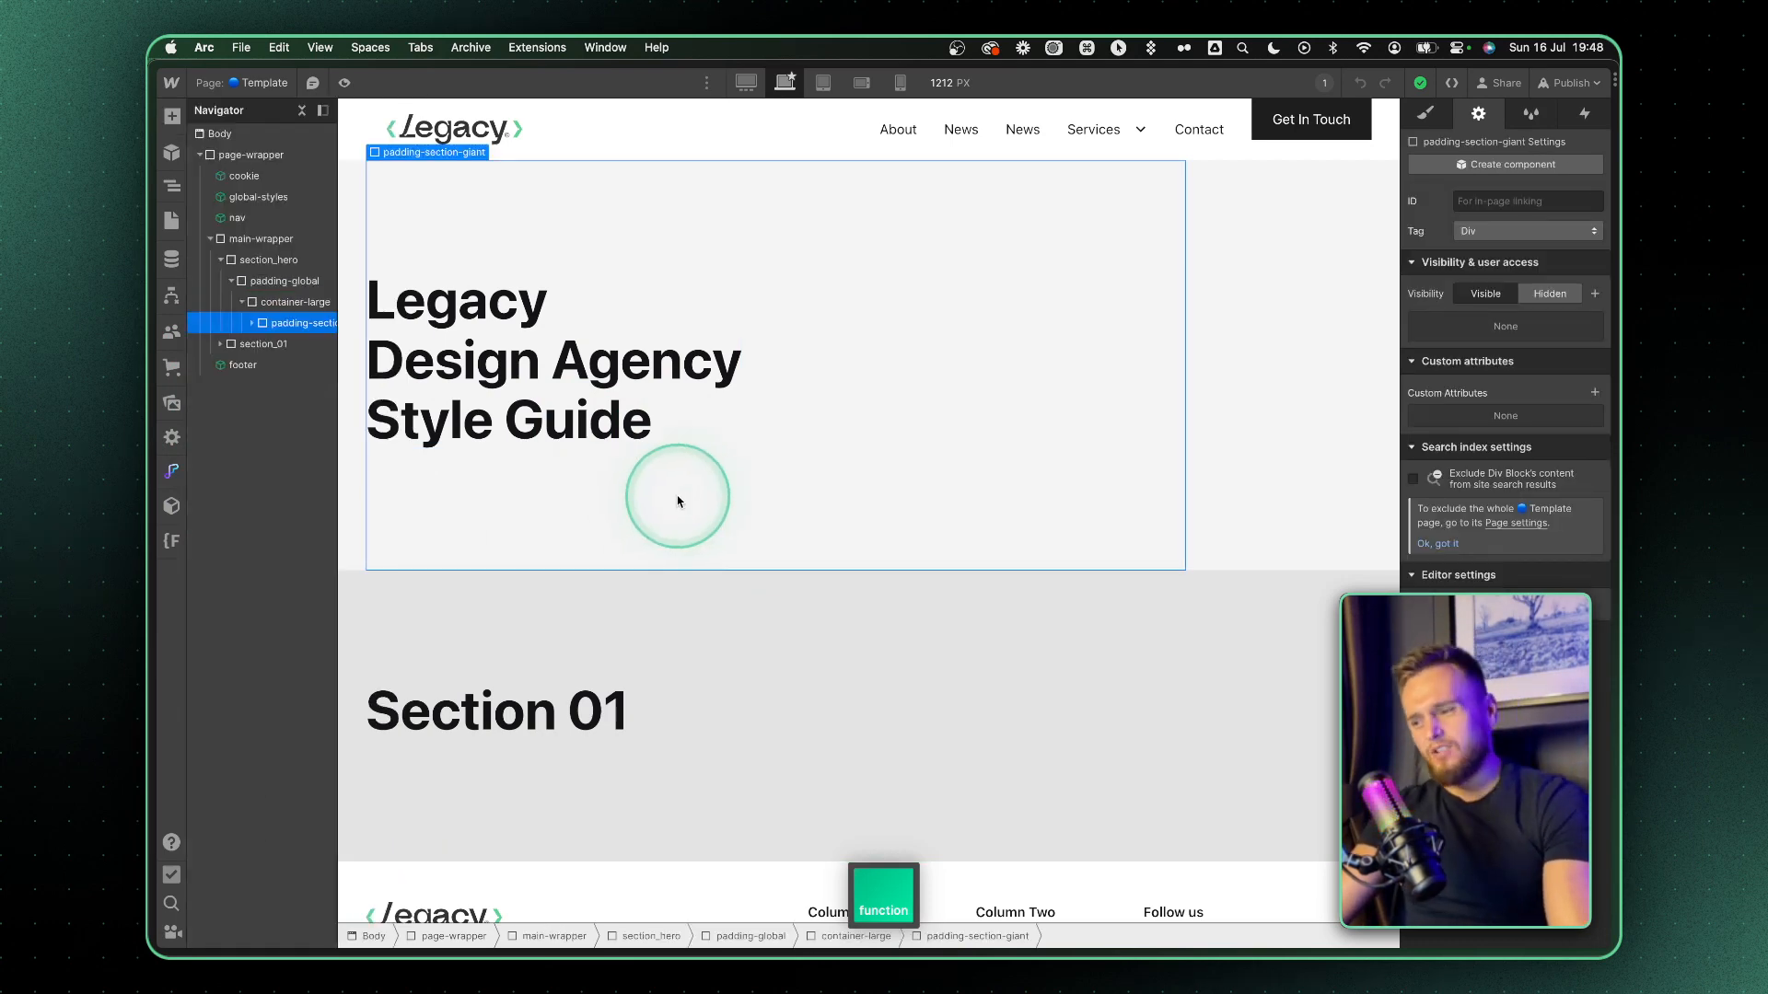
mouse_move(150, 417)
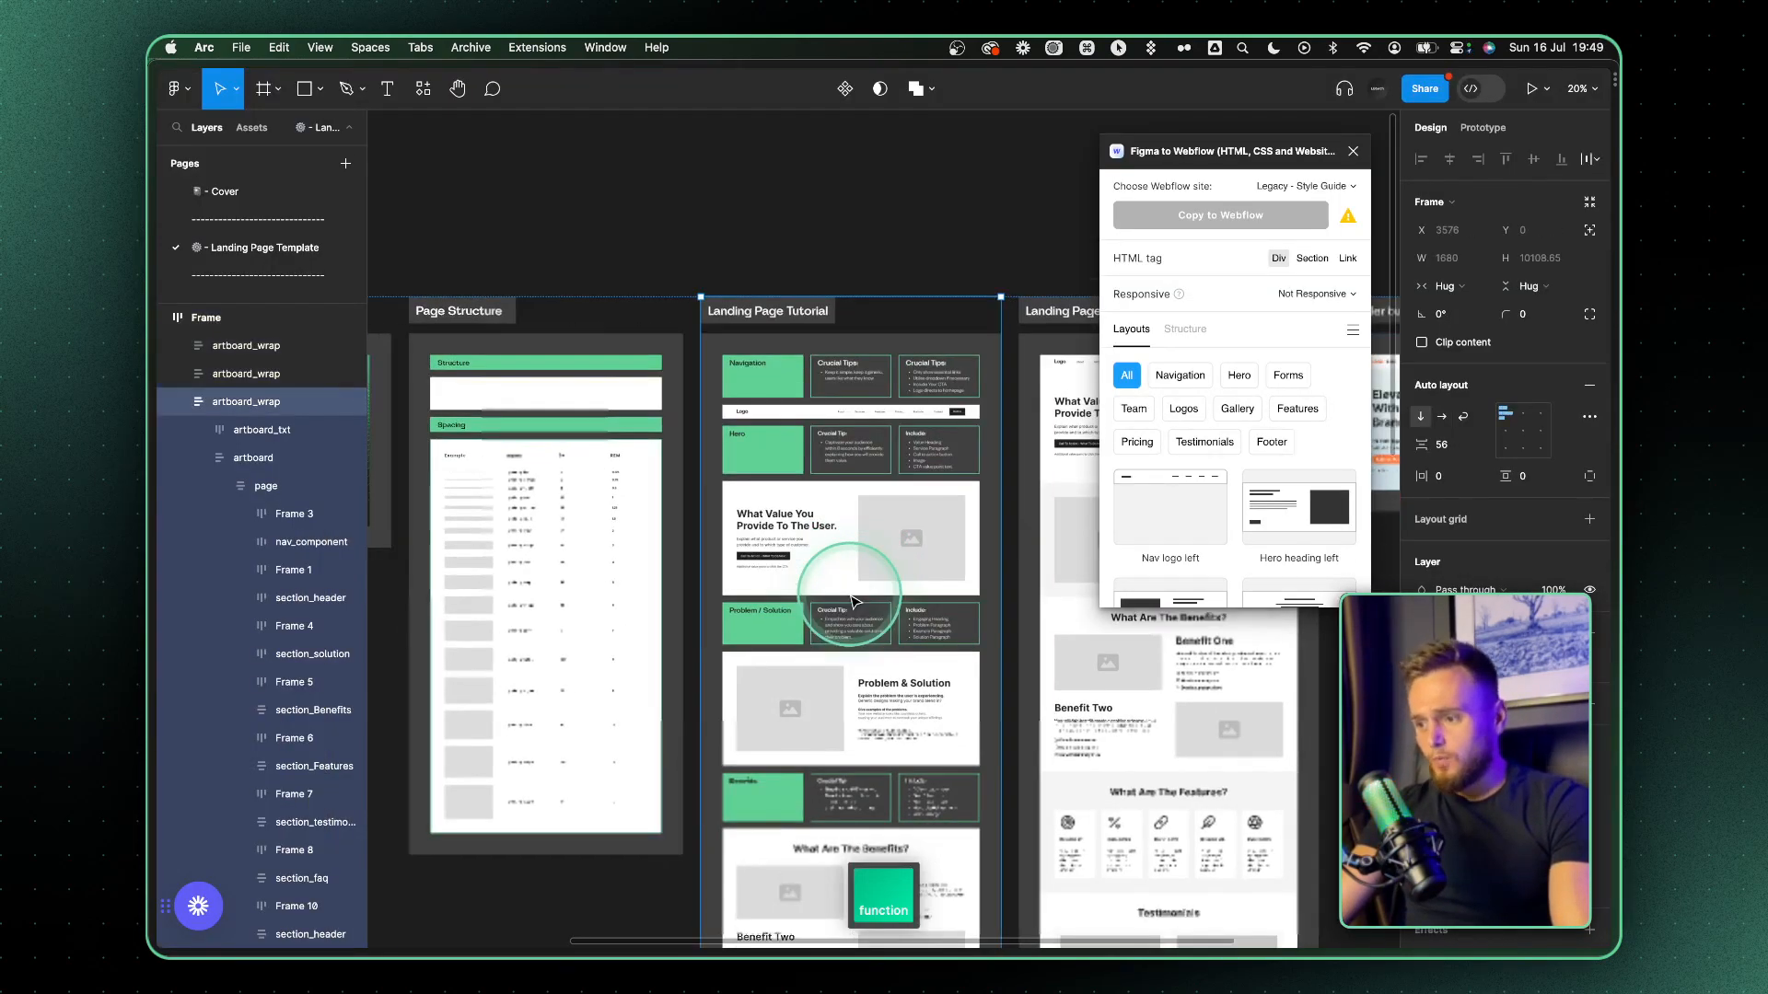
- Close the Figma to Webflow plugin and view the Landing Page Tutorial build frames
scroll(down, 3)
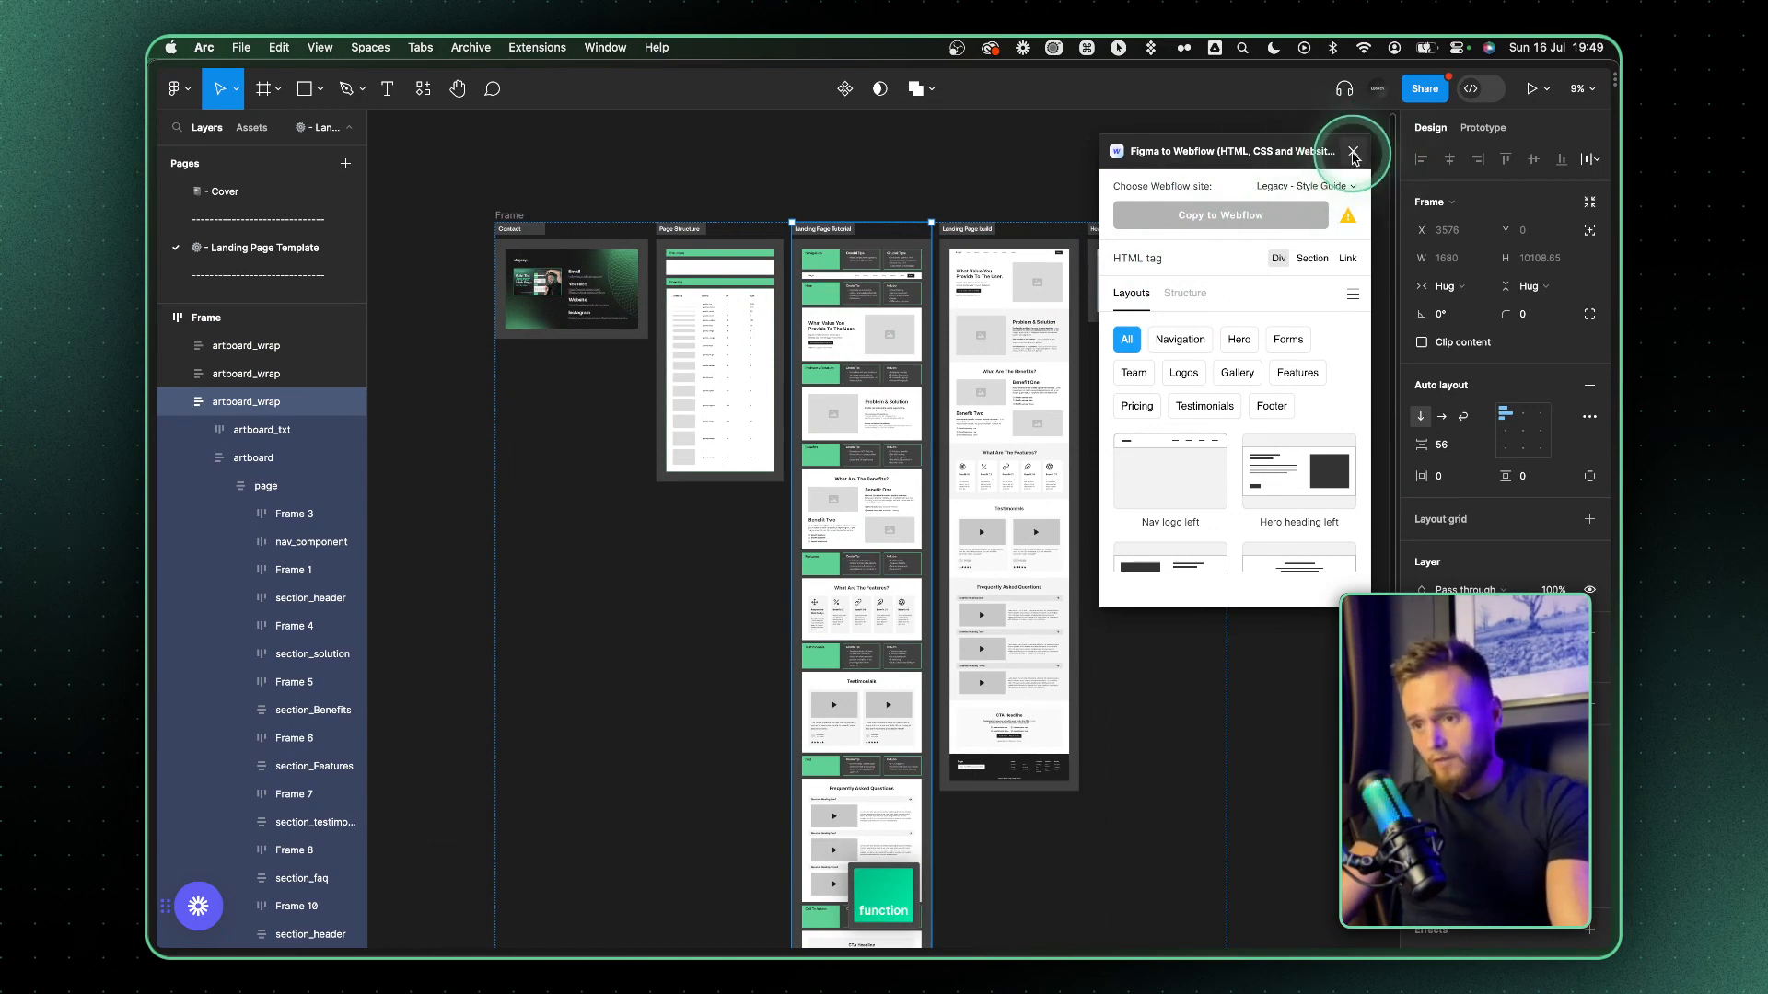
click(1352, 152)
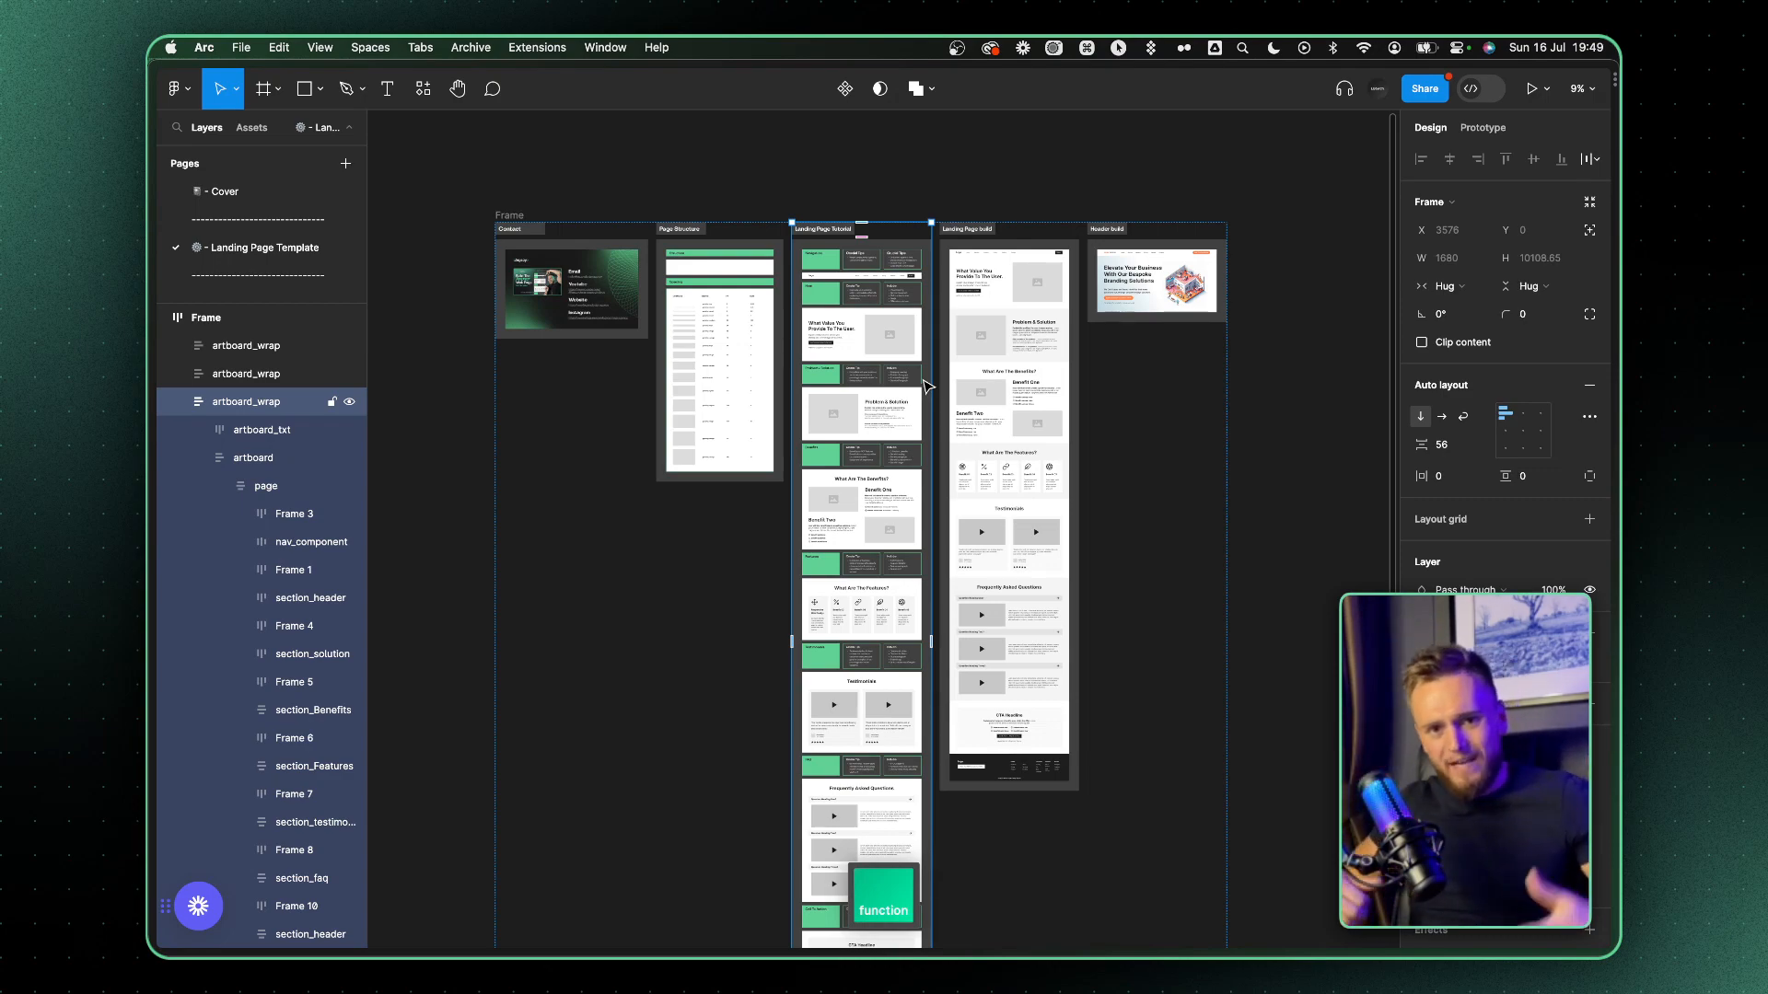
click(874, 408)
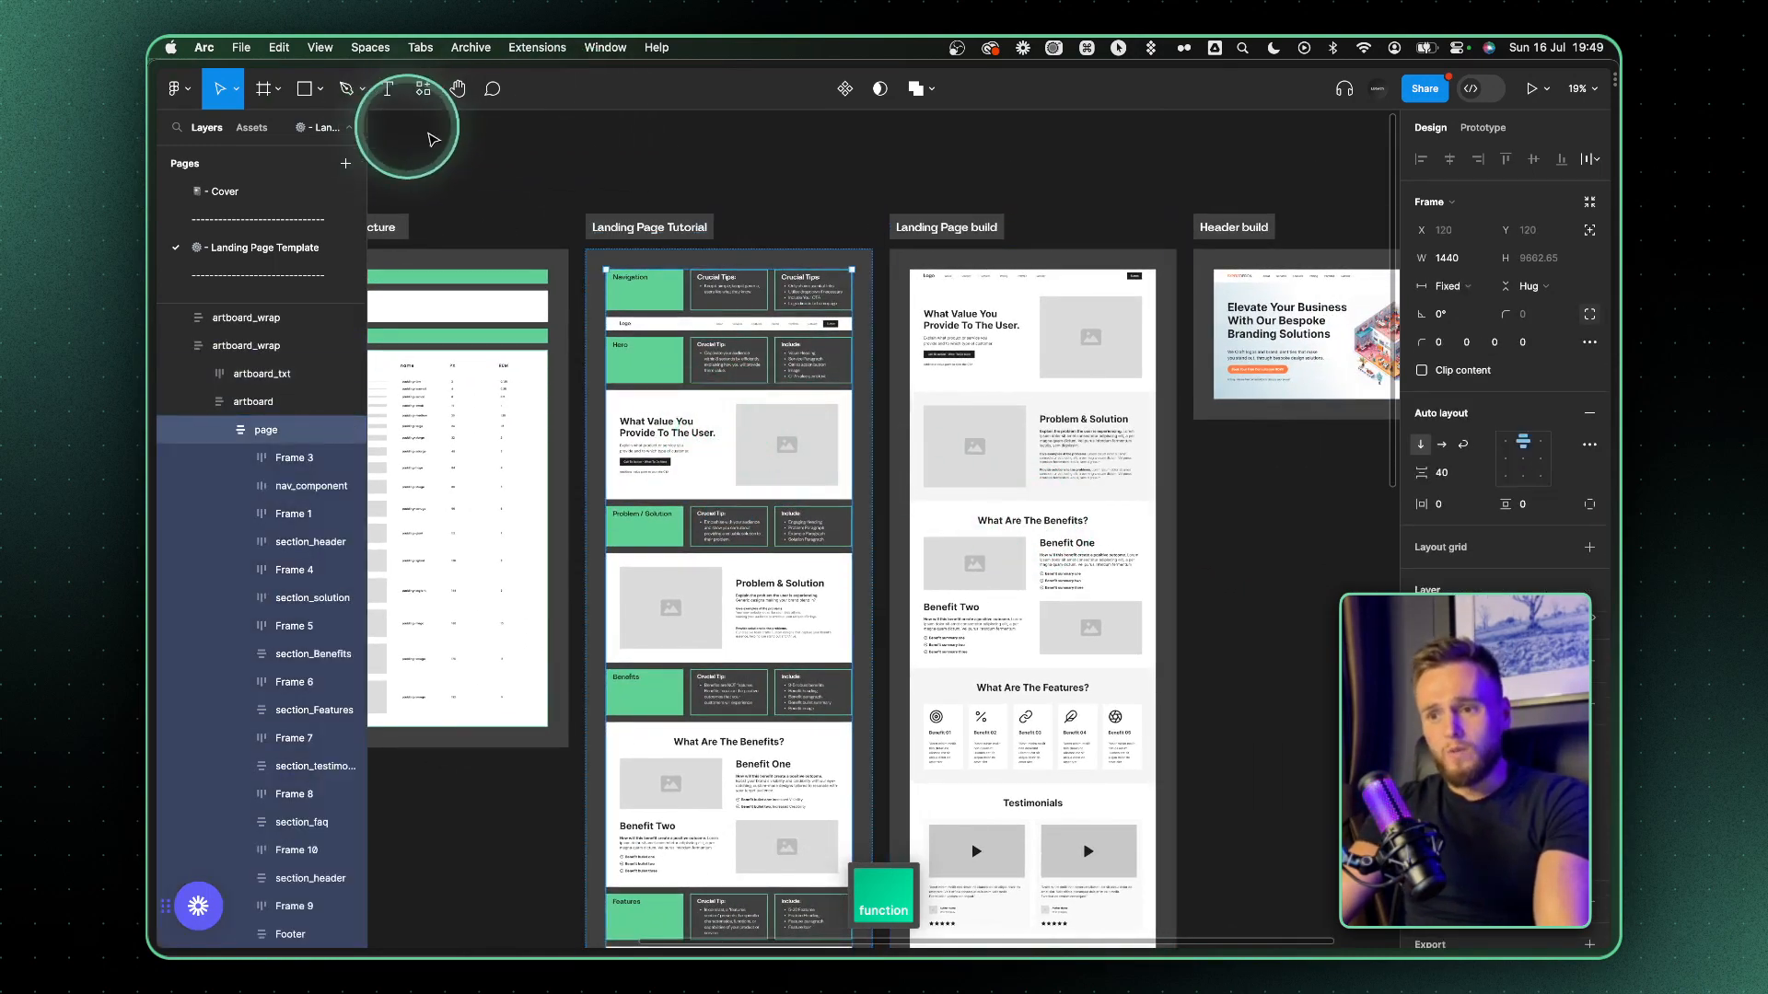
- Copy the 'What Value You Provide To The User' hero to Legacy - Style Guide as a Section
click(422, 89)
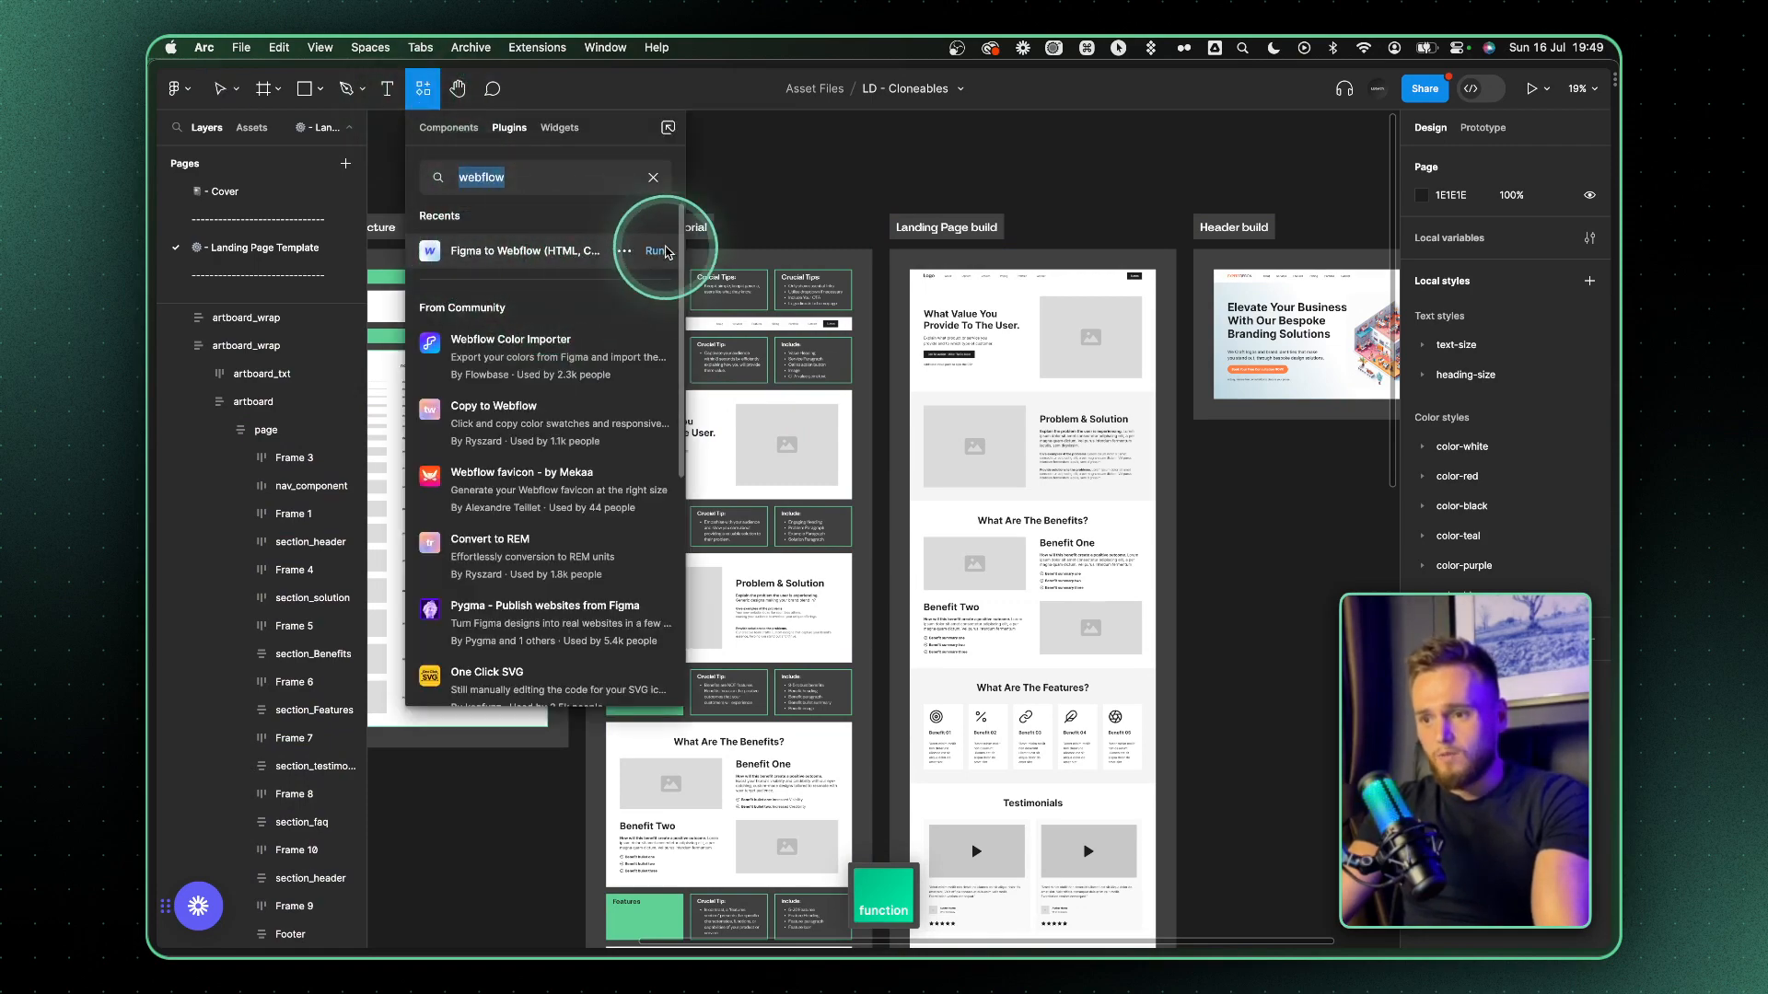
click(655, 250)
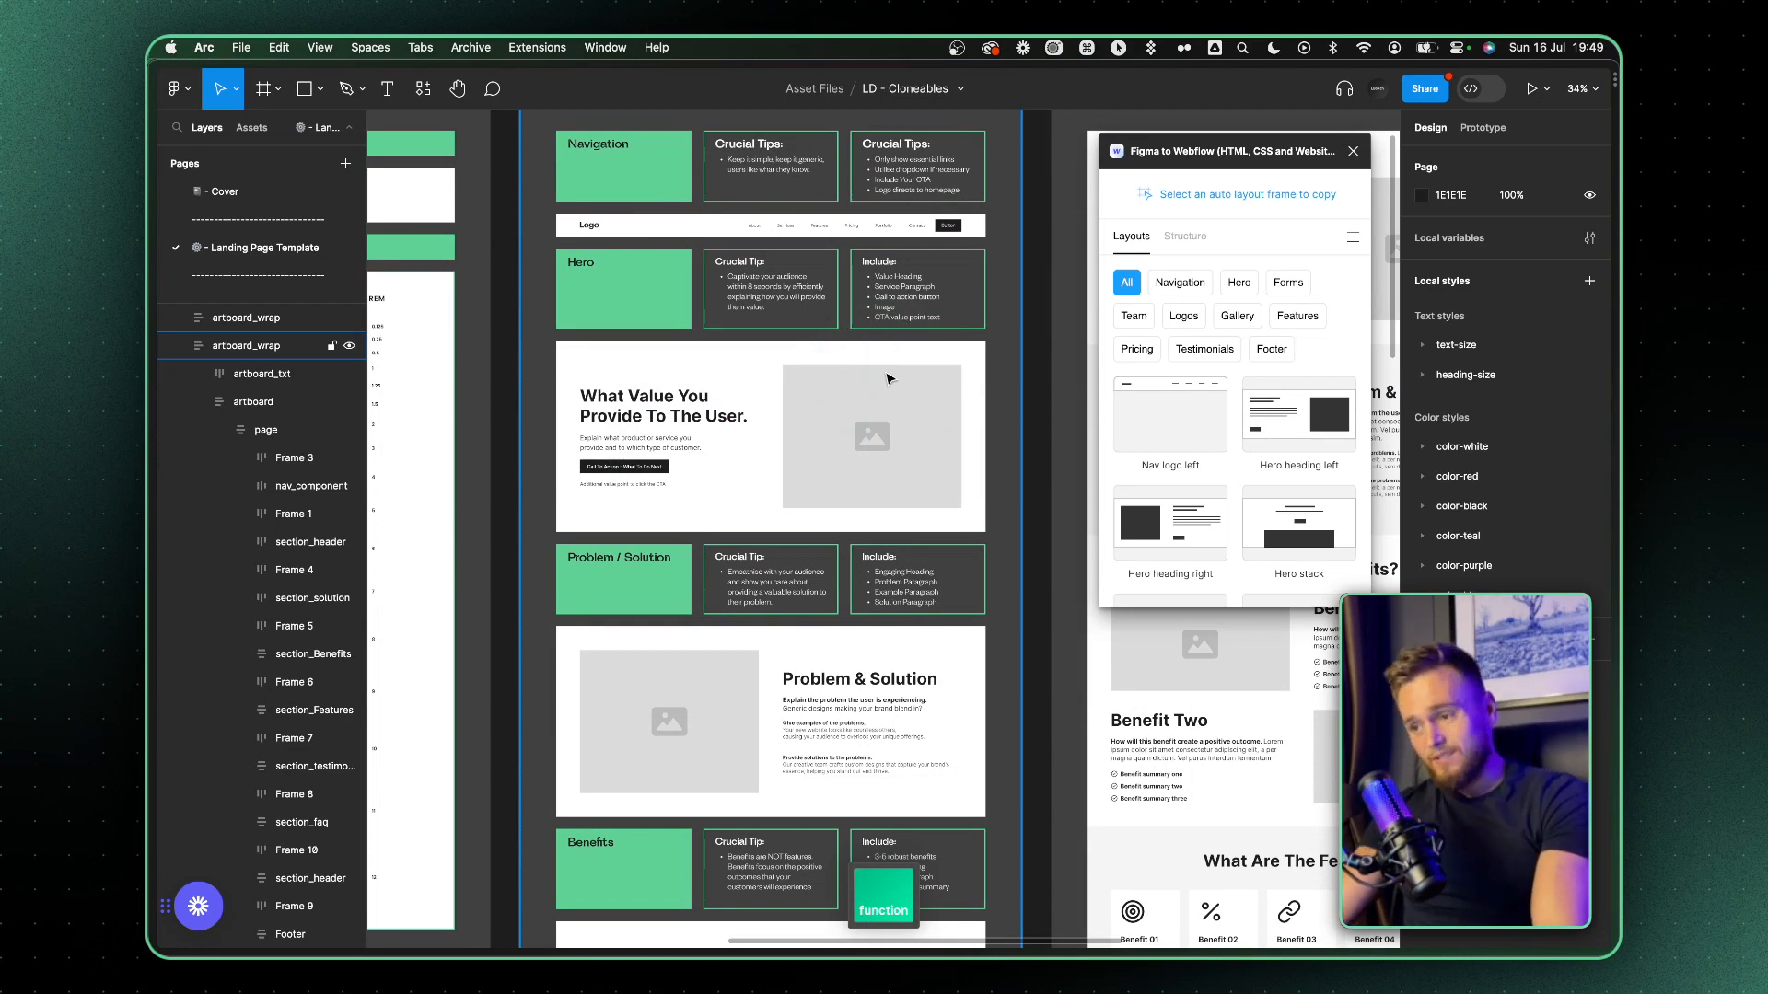
click(927, 393)
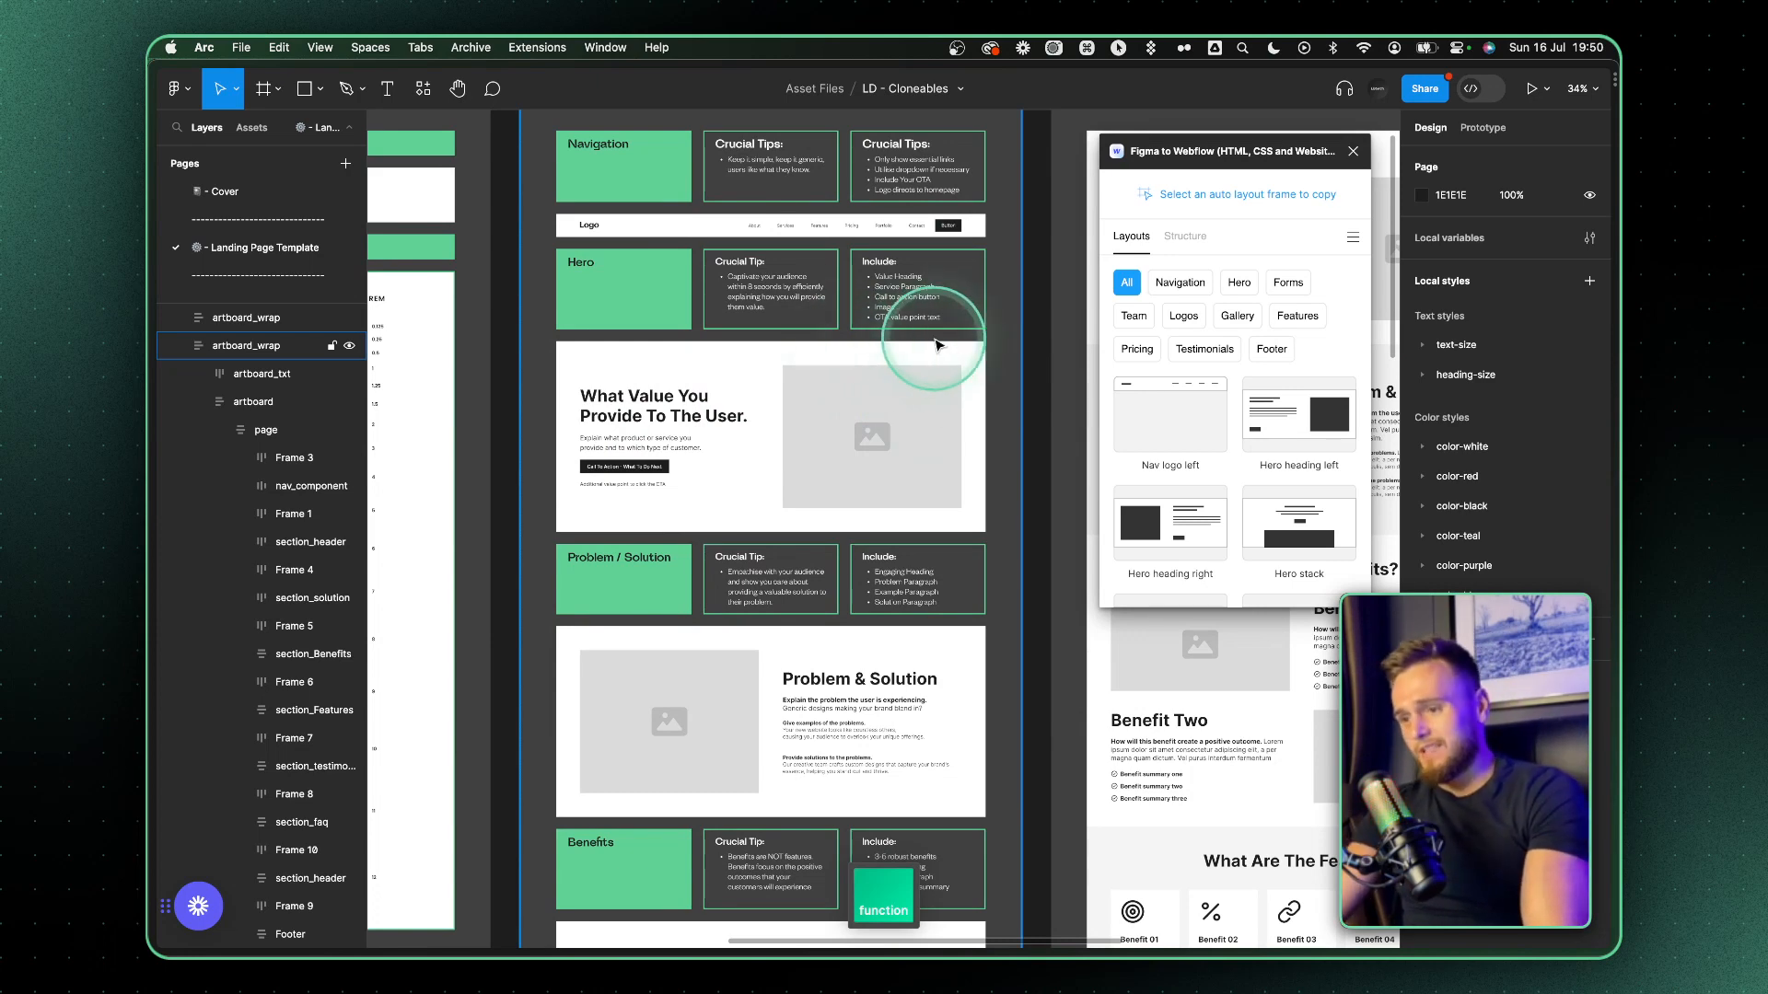
mouse_move(863, 361)
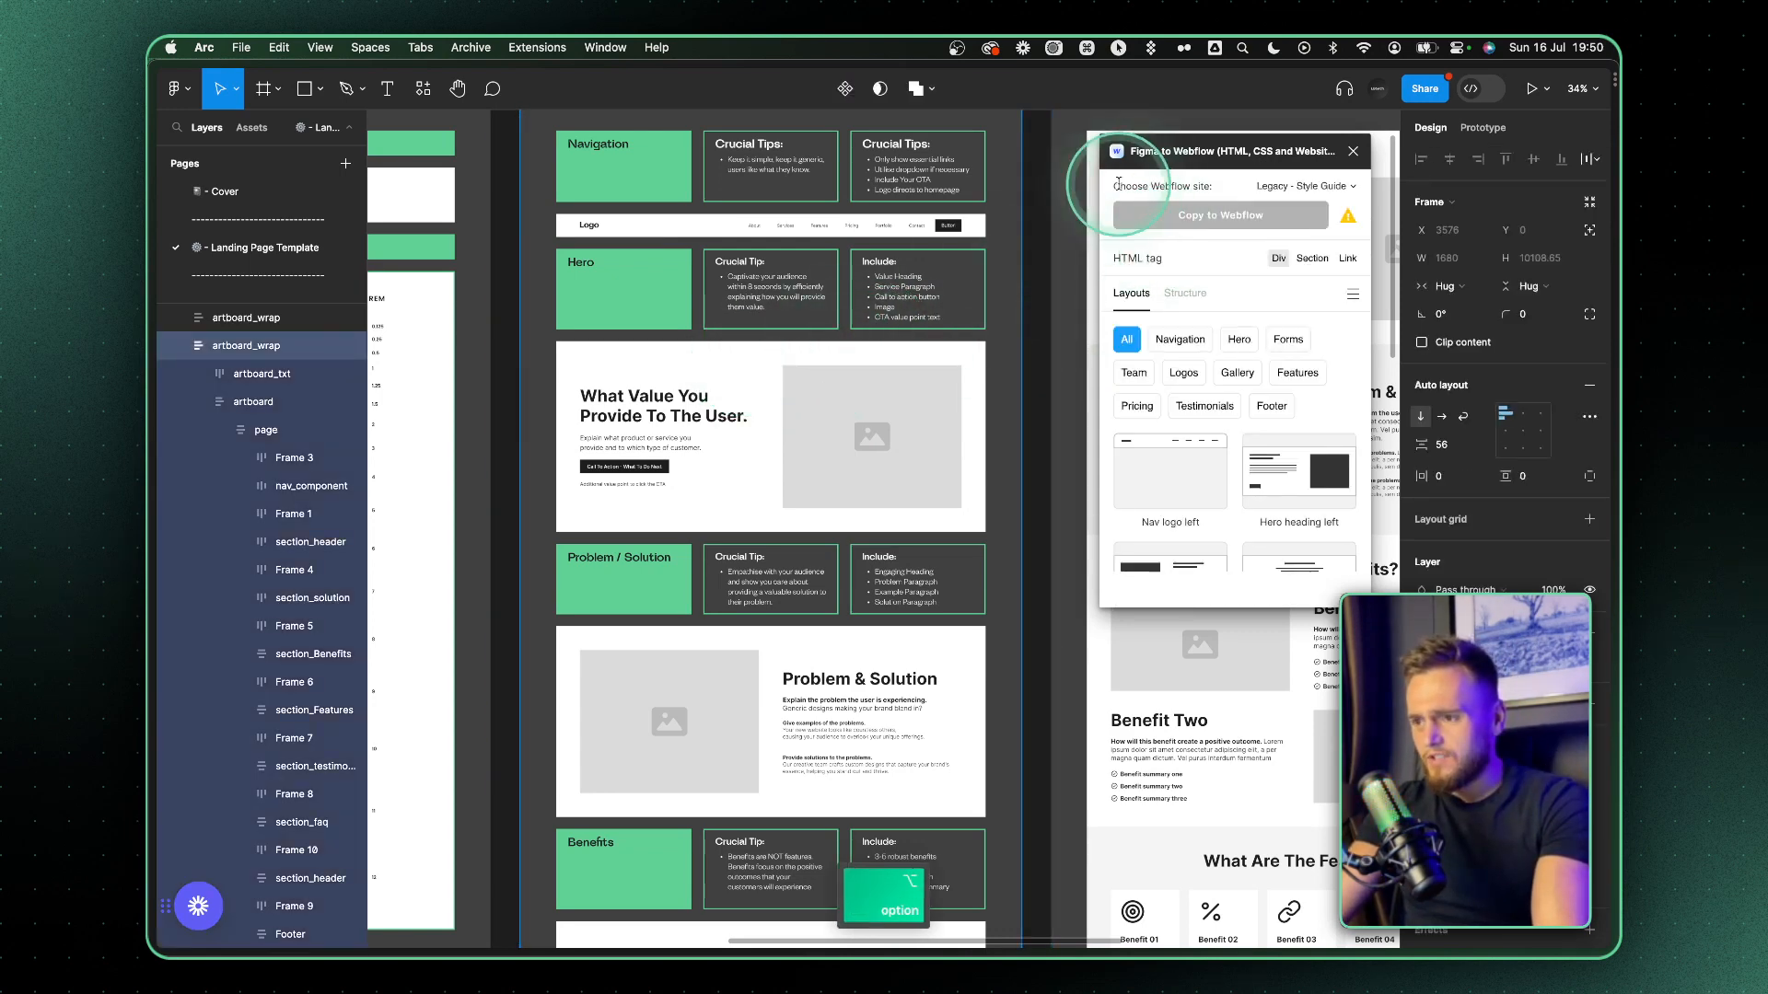
click(1302, 185)
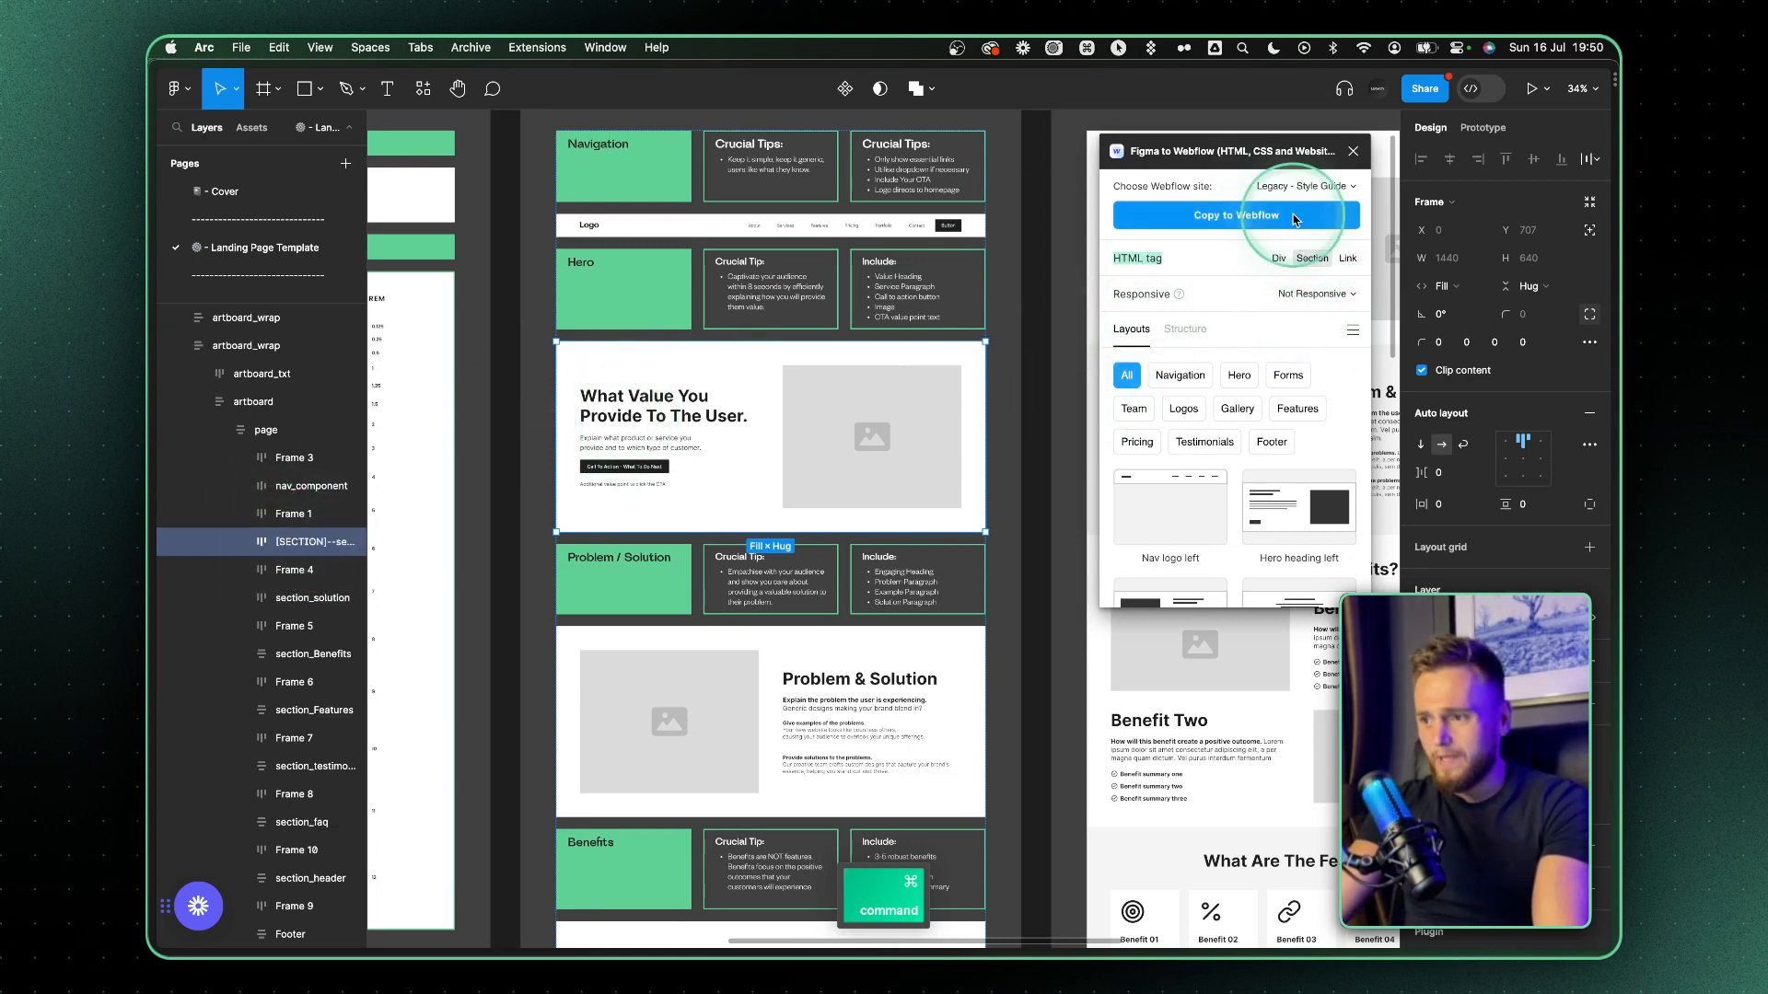
click(1234, 215)
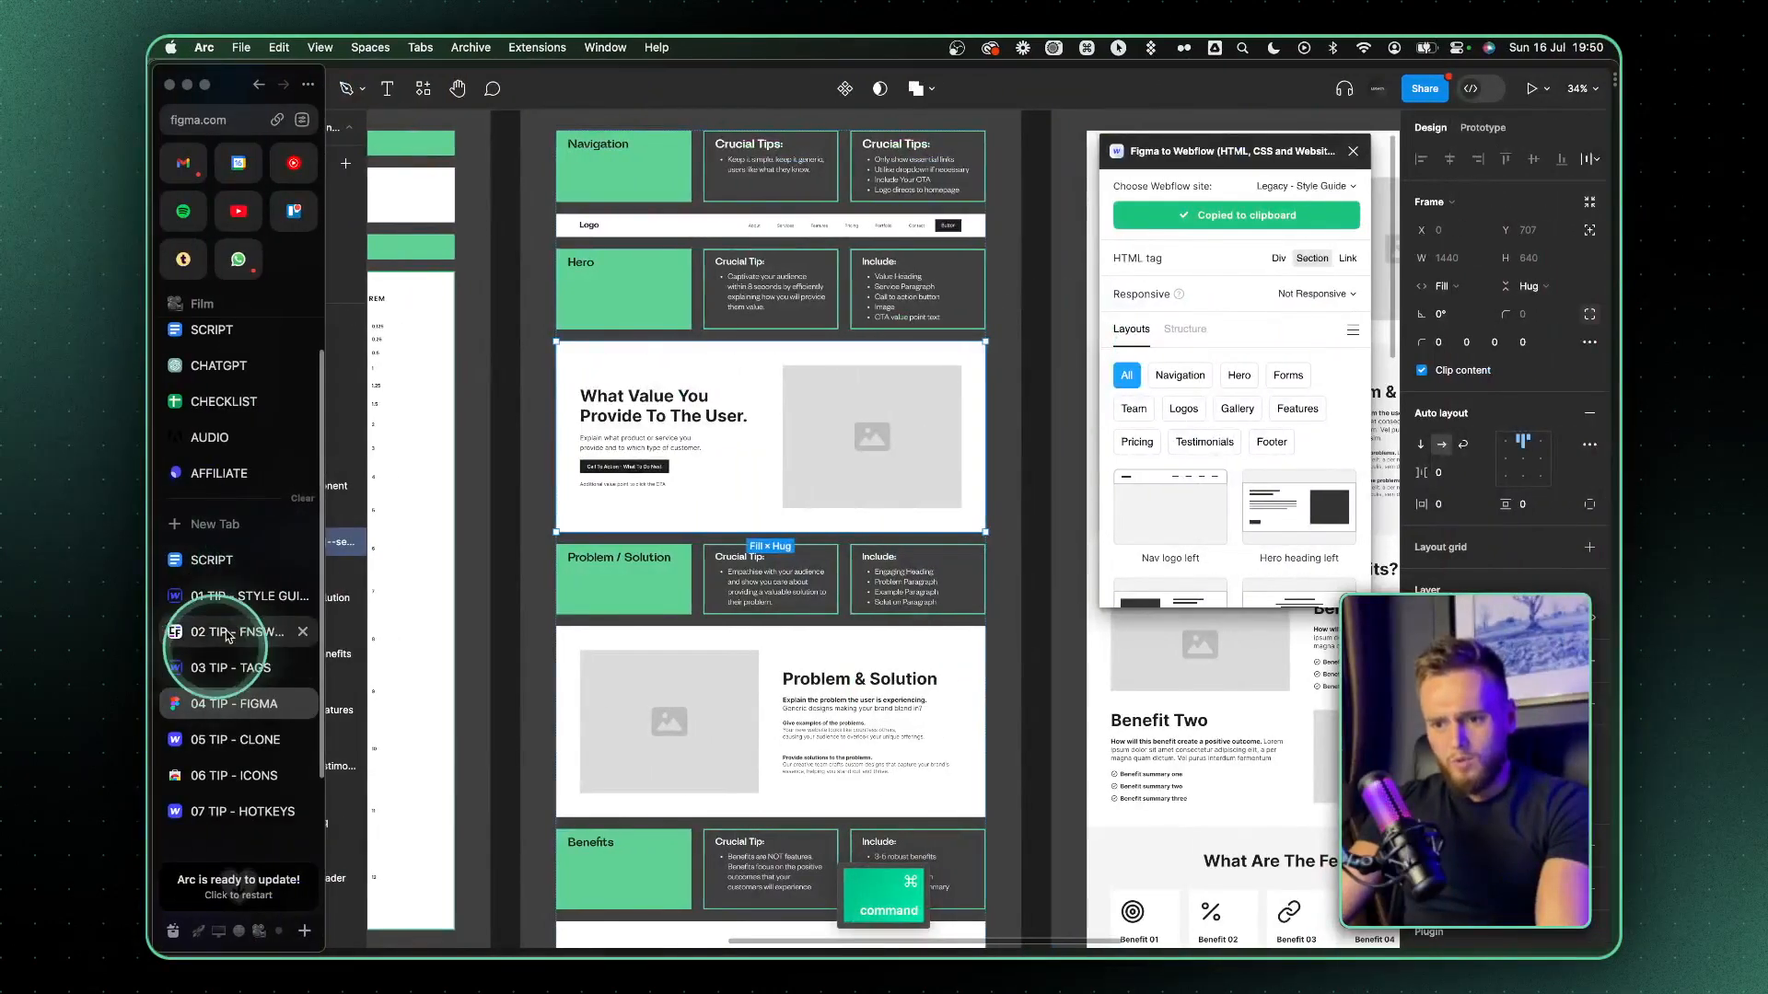
- Select main-wrapper, recopy the hero from Figma, and open the Style Manager listing global classes
click(225, 632)
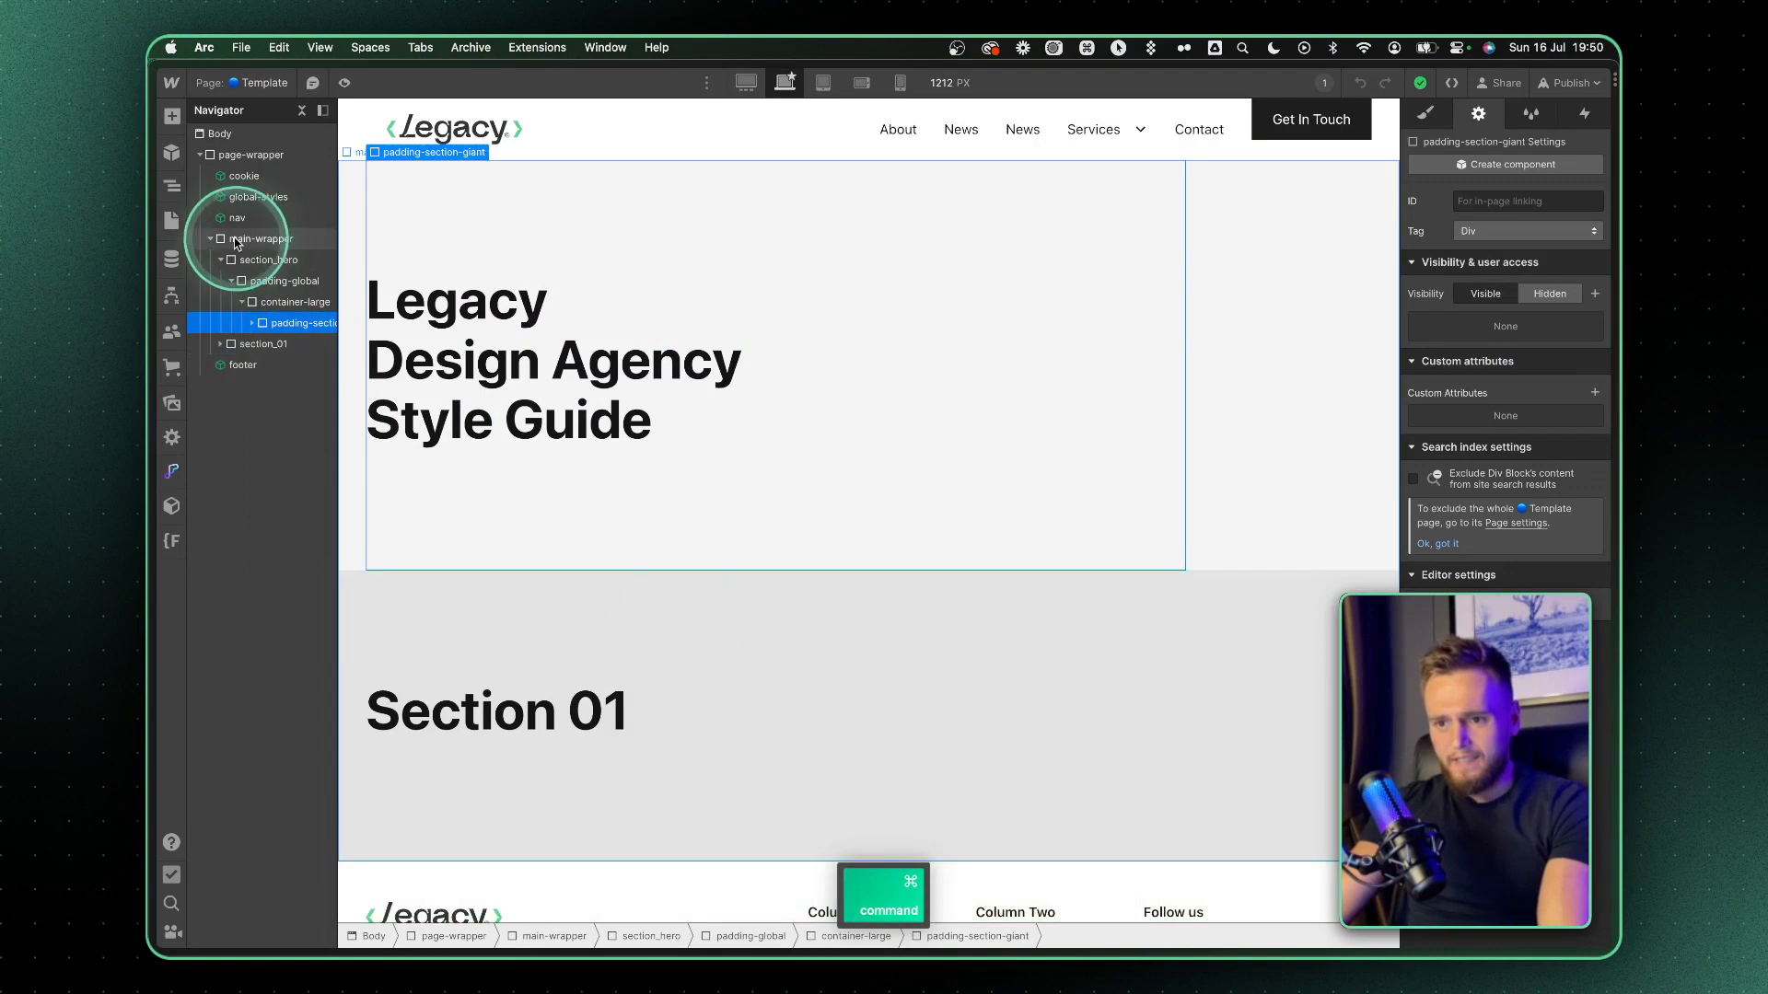
click(262, 237)
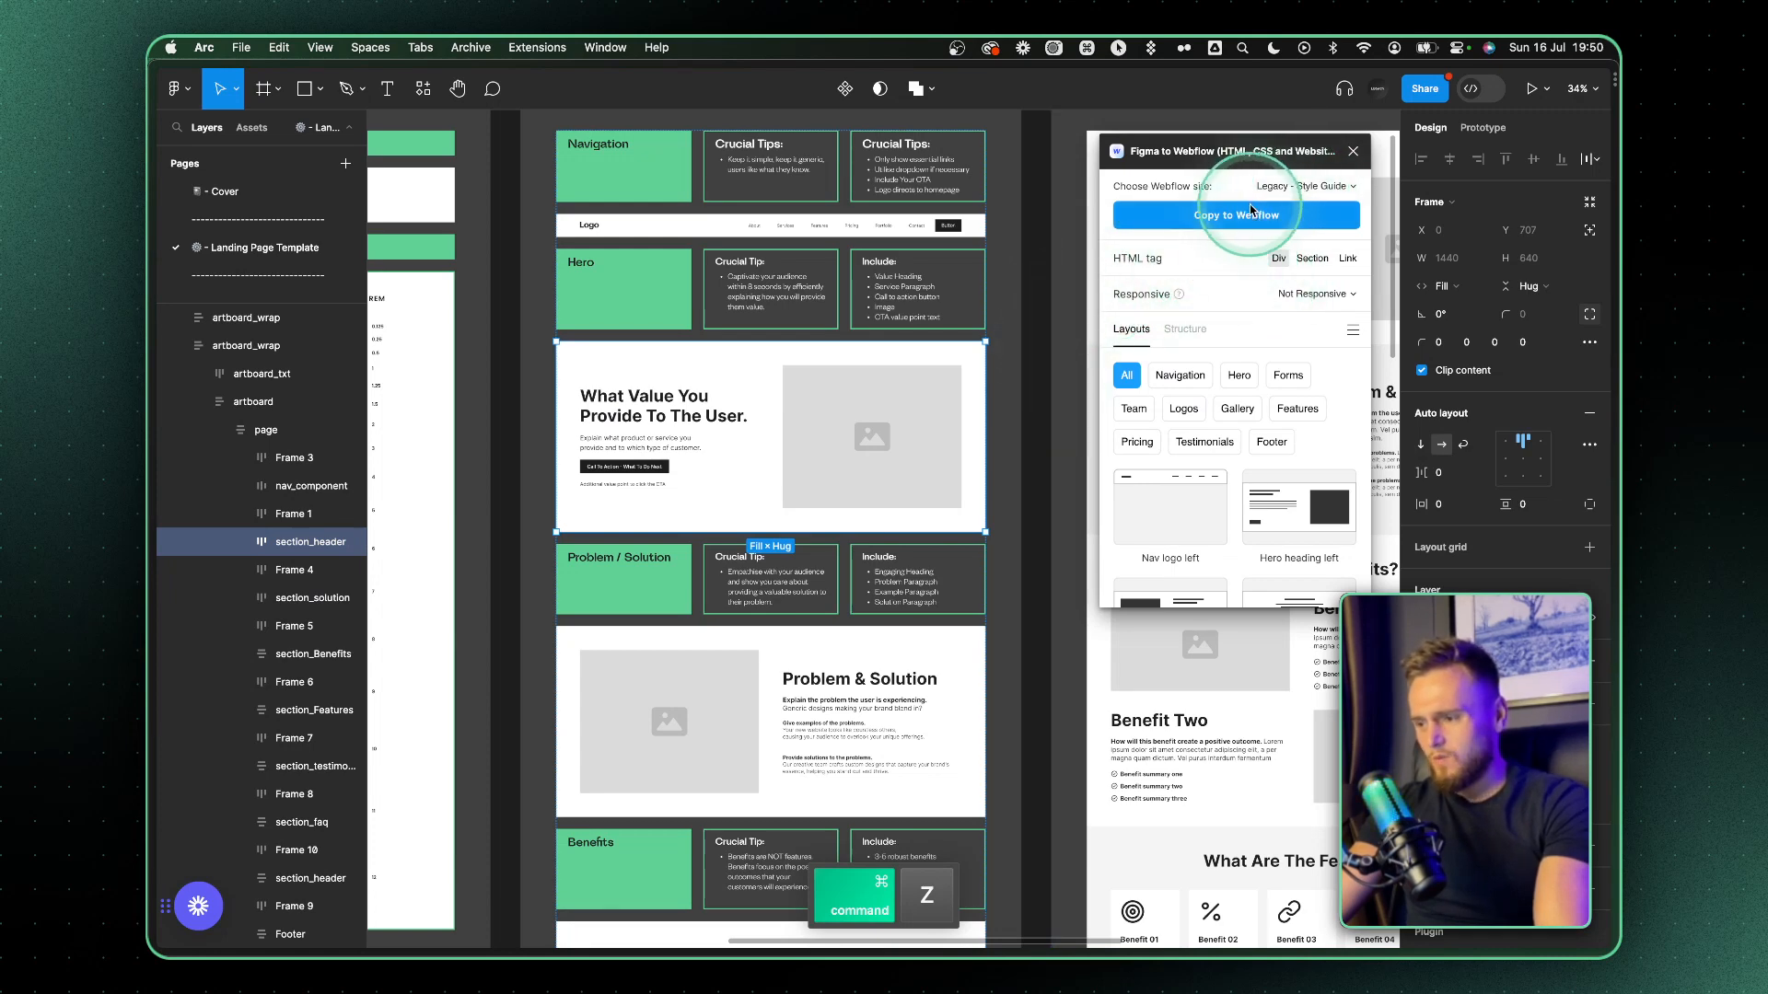
click(1236, 215)
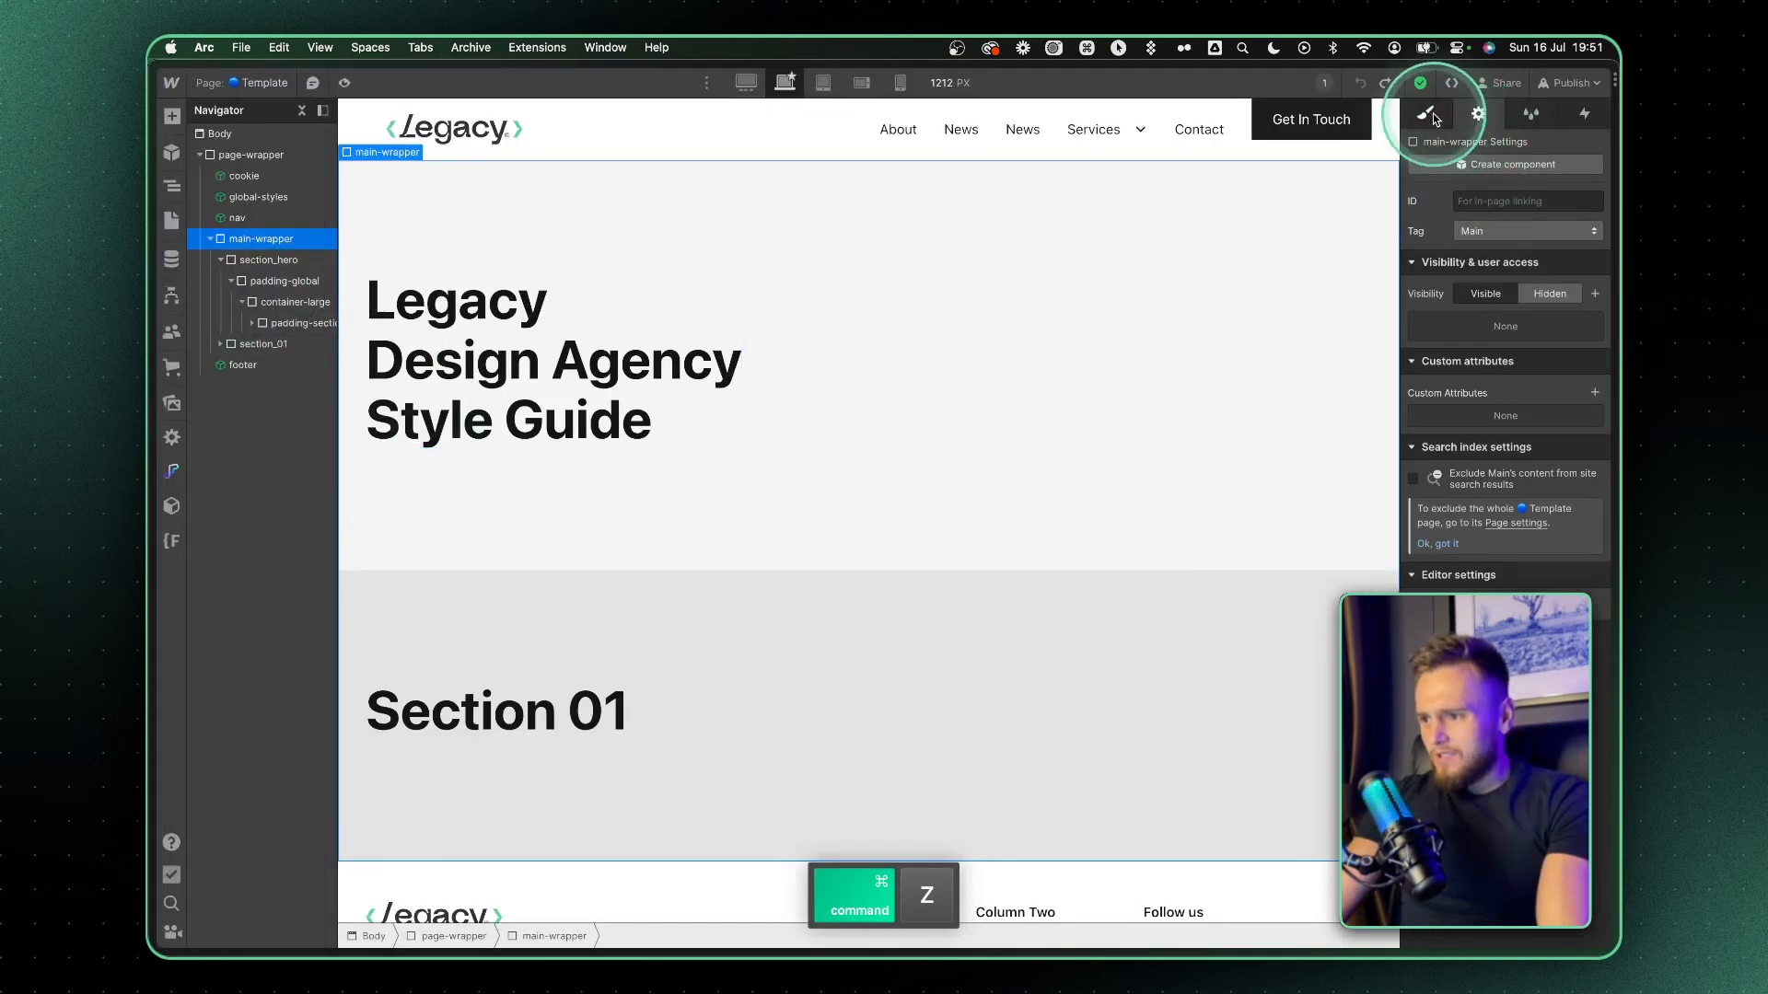
click(1422, 112)
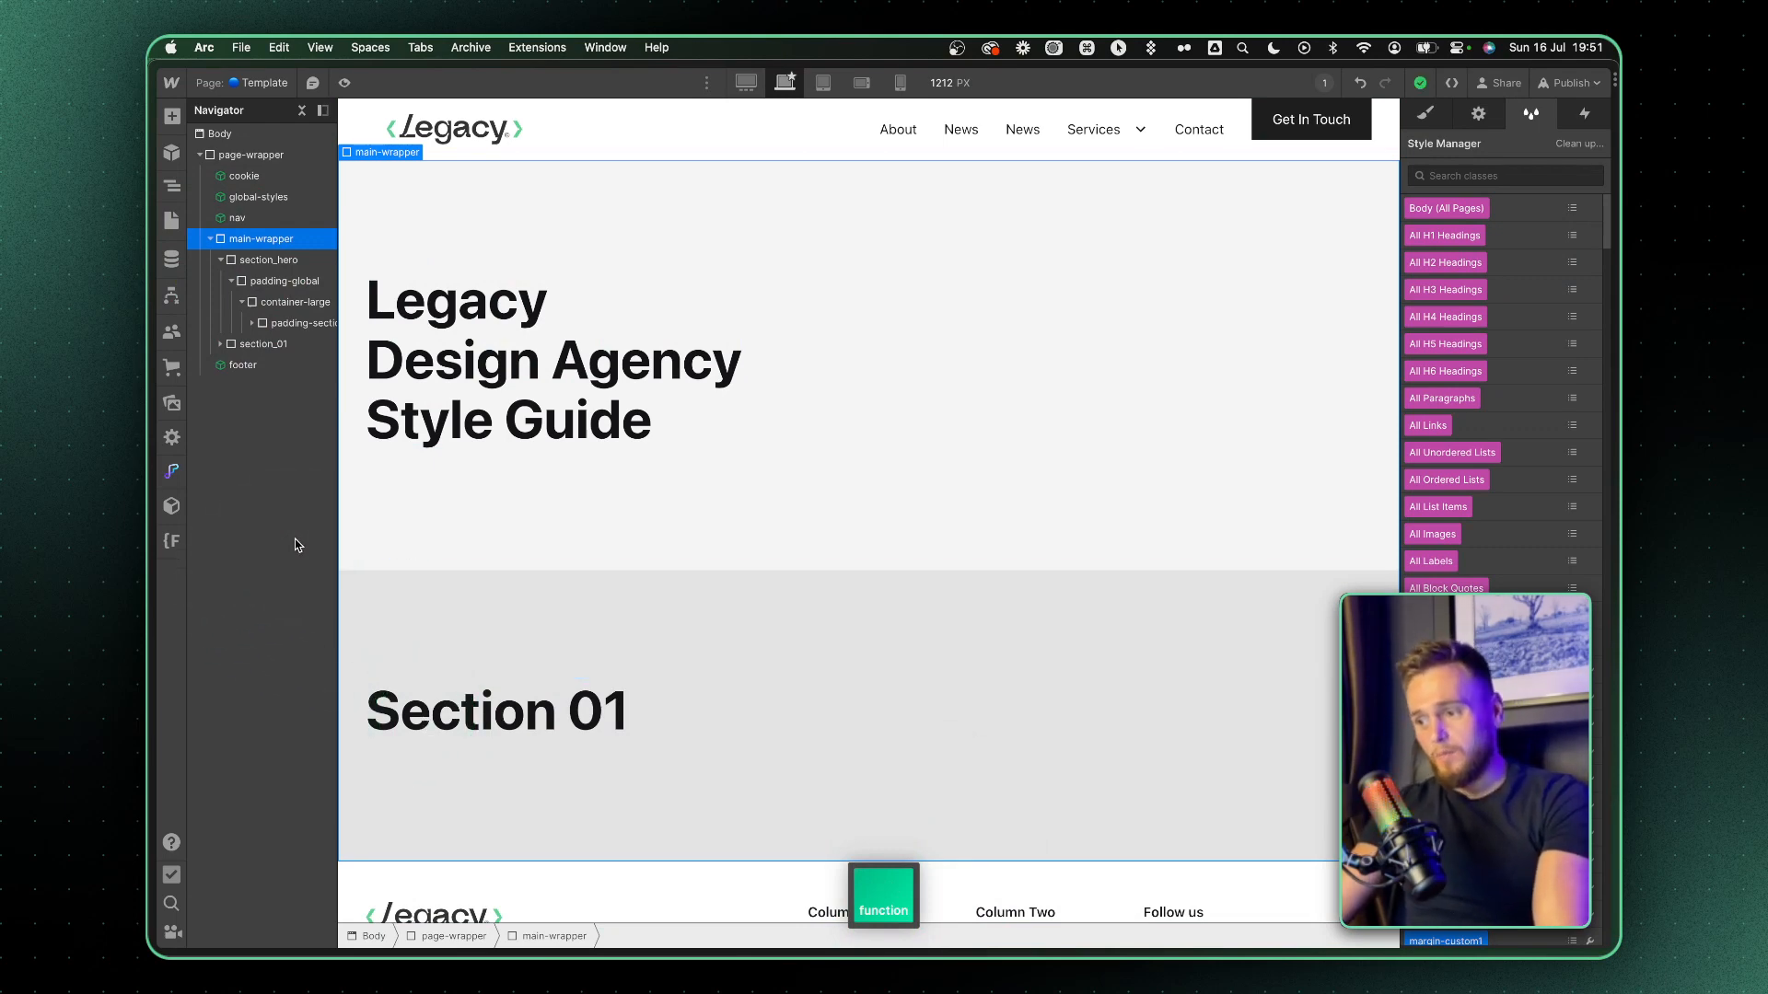
click(262, 237)
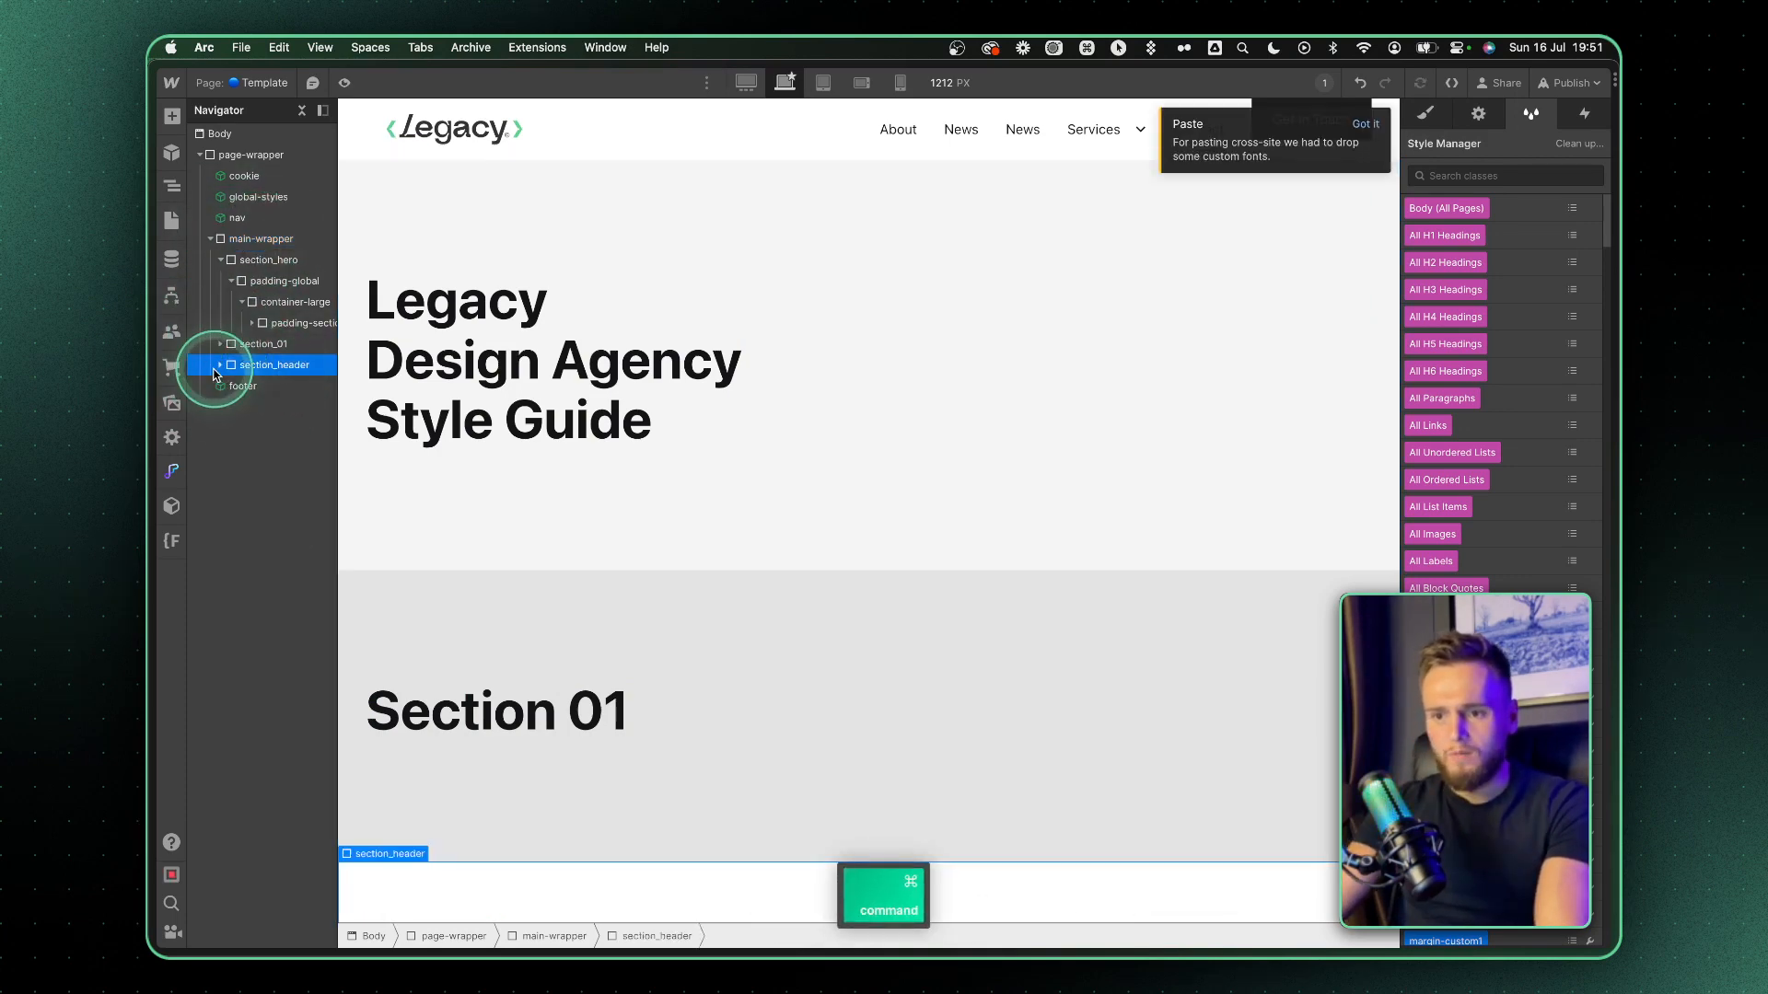
click(219, 364)
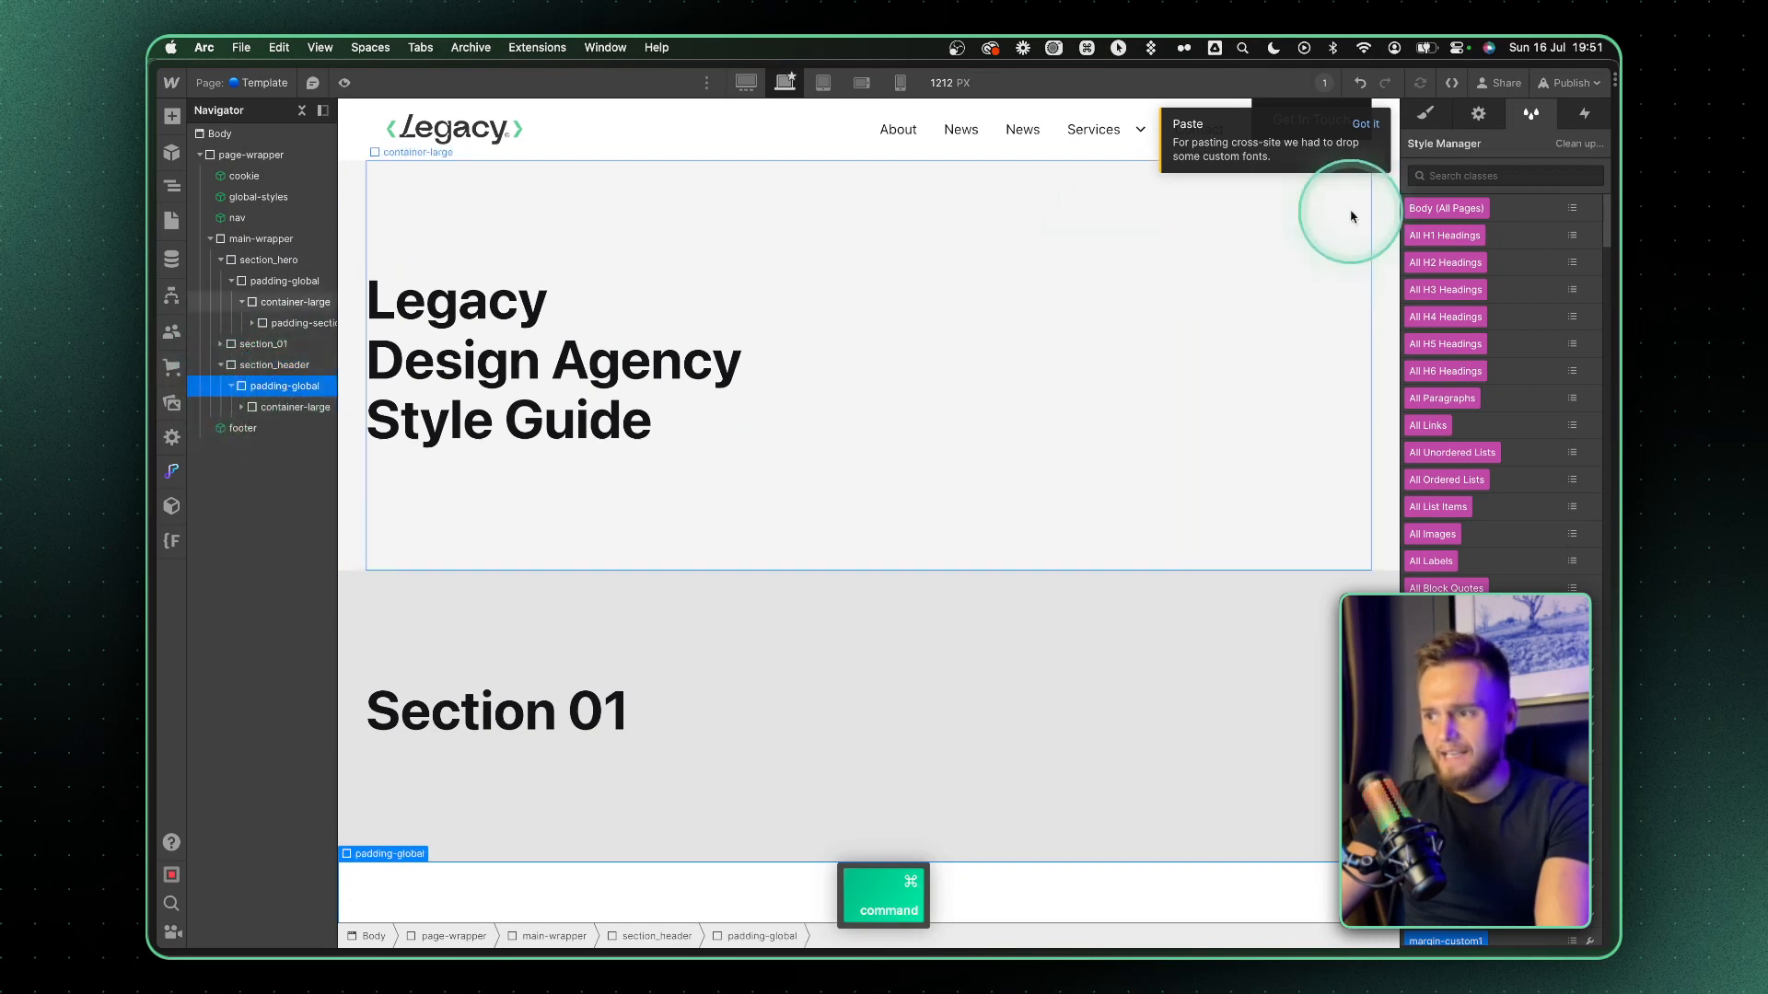
click(280, 385)
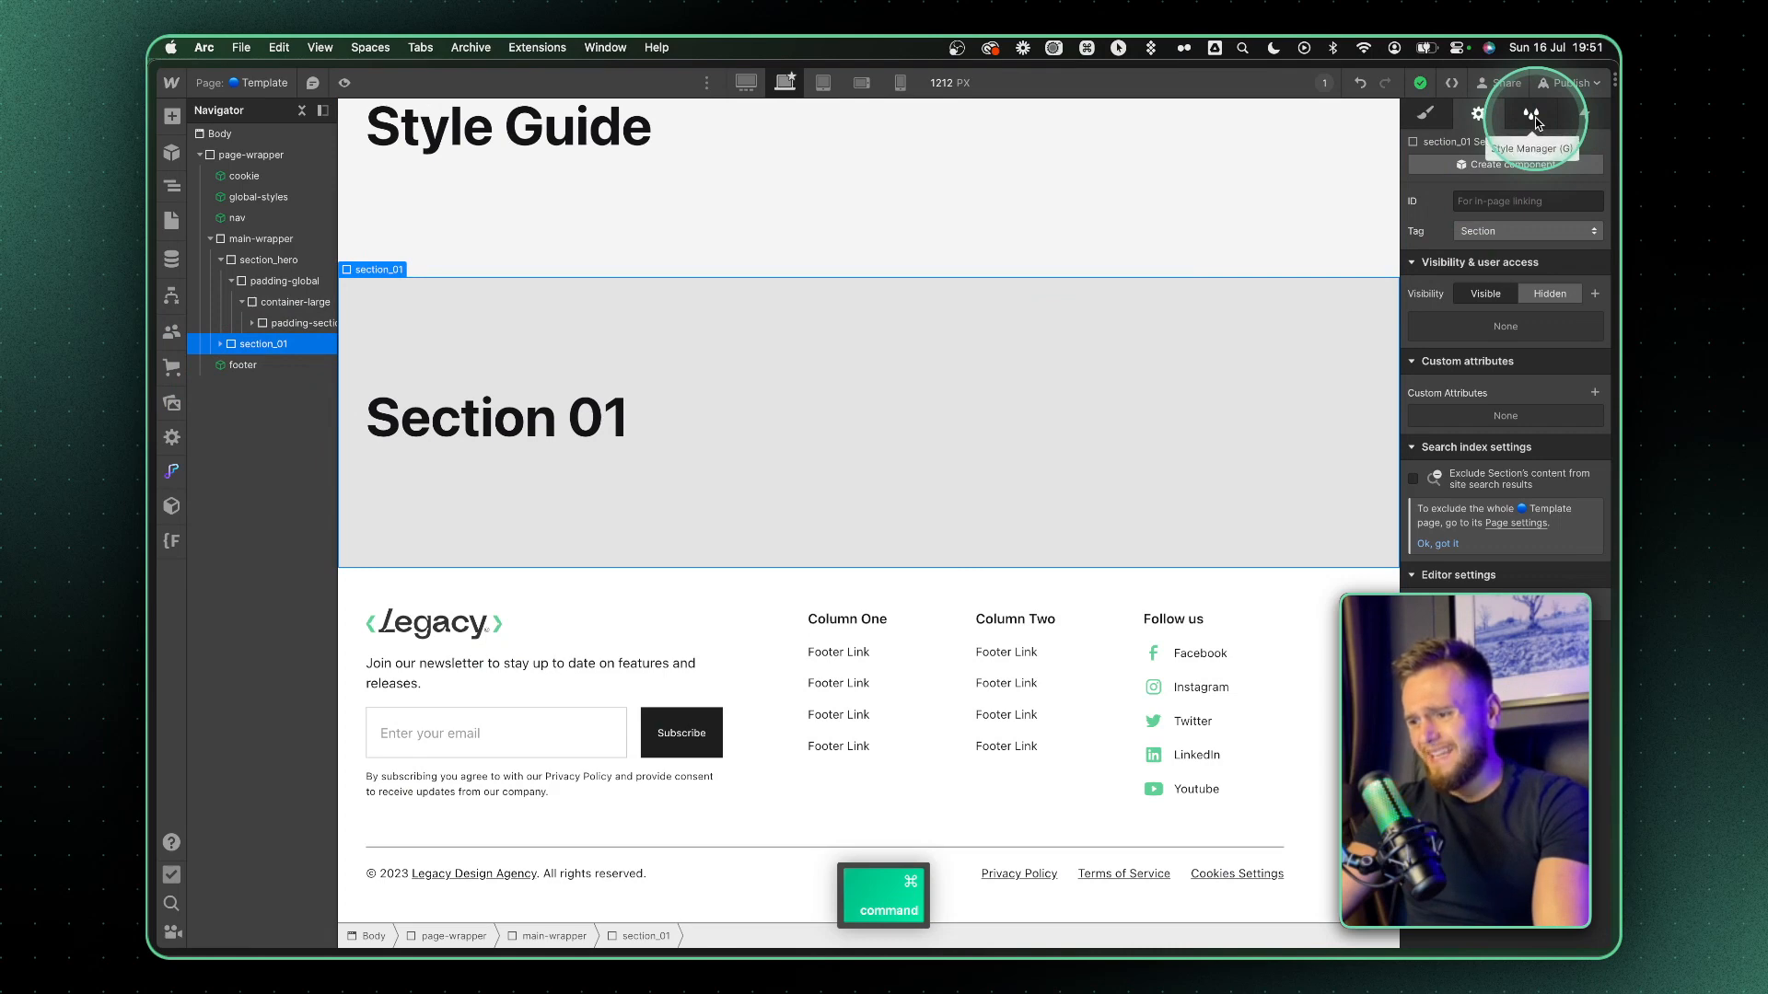
- Clean up unused classes such as header_component and header_image in the Style Manager
click(1533, 115)
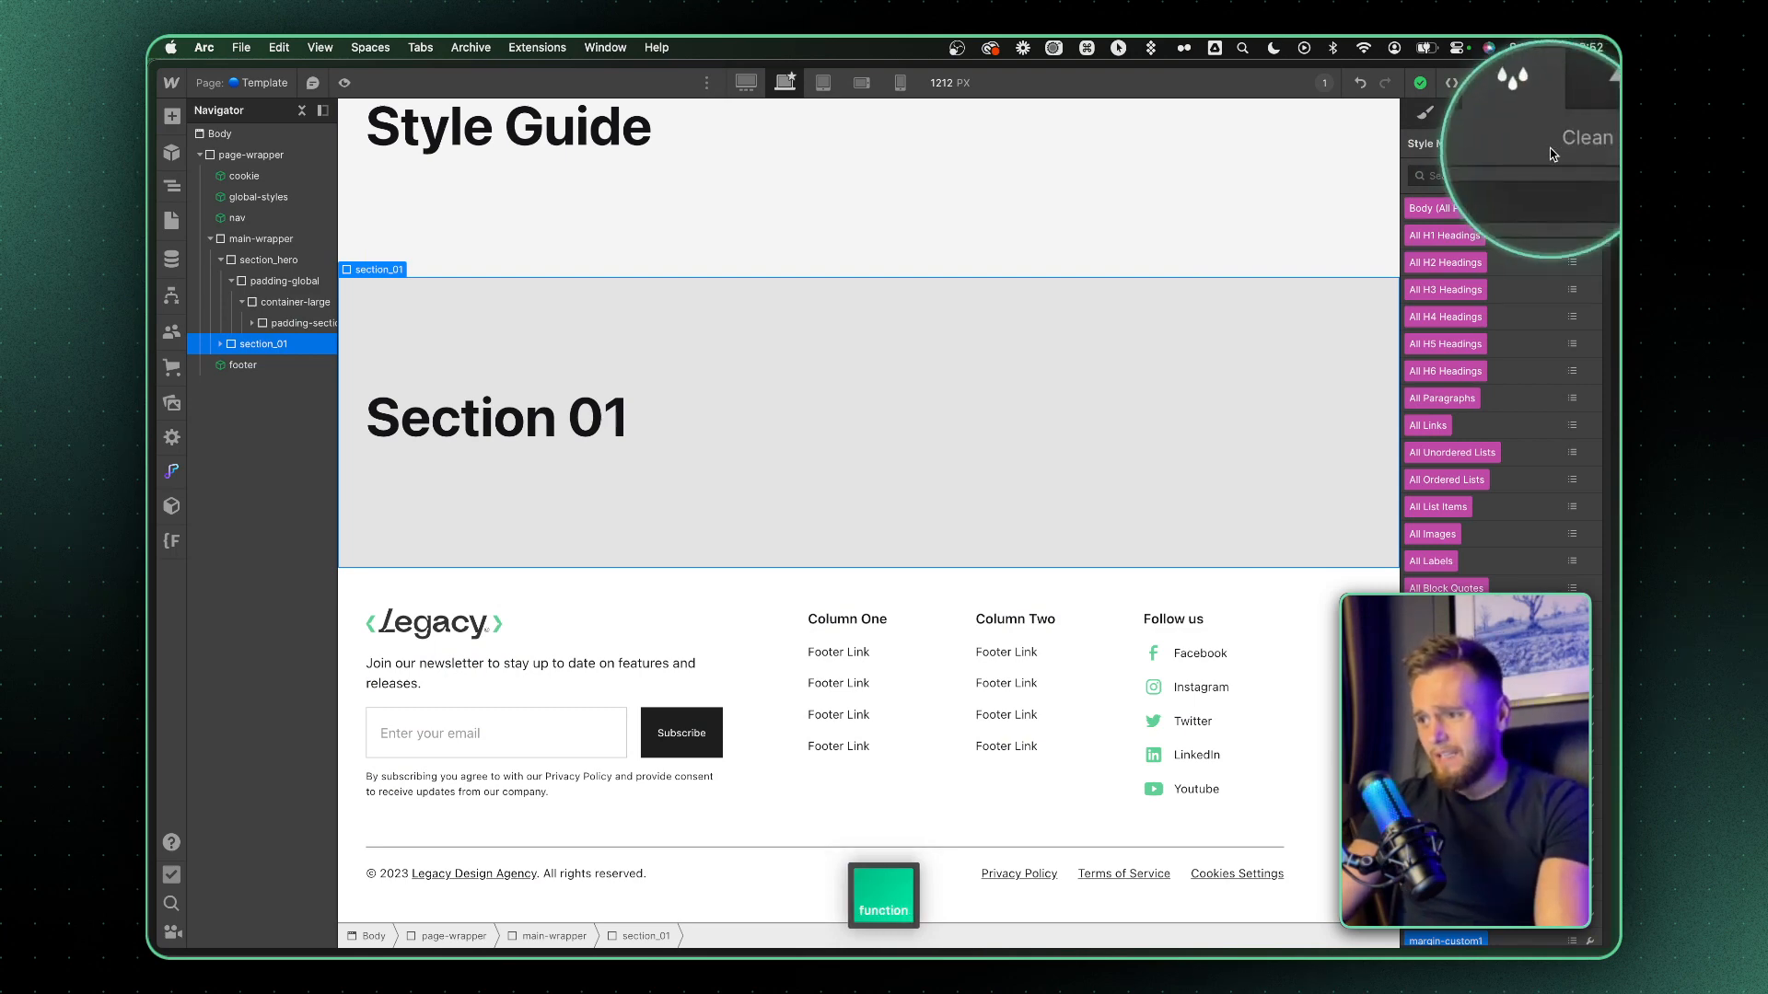
click(1585, 144)
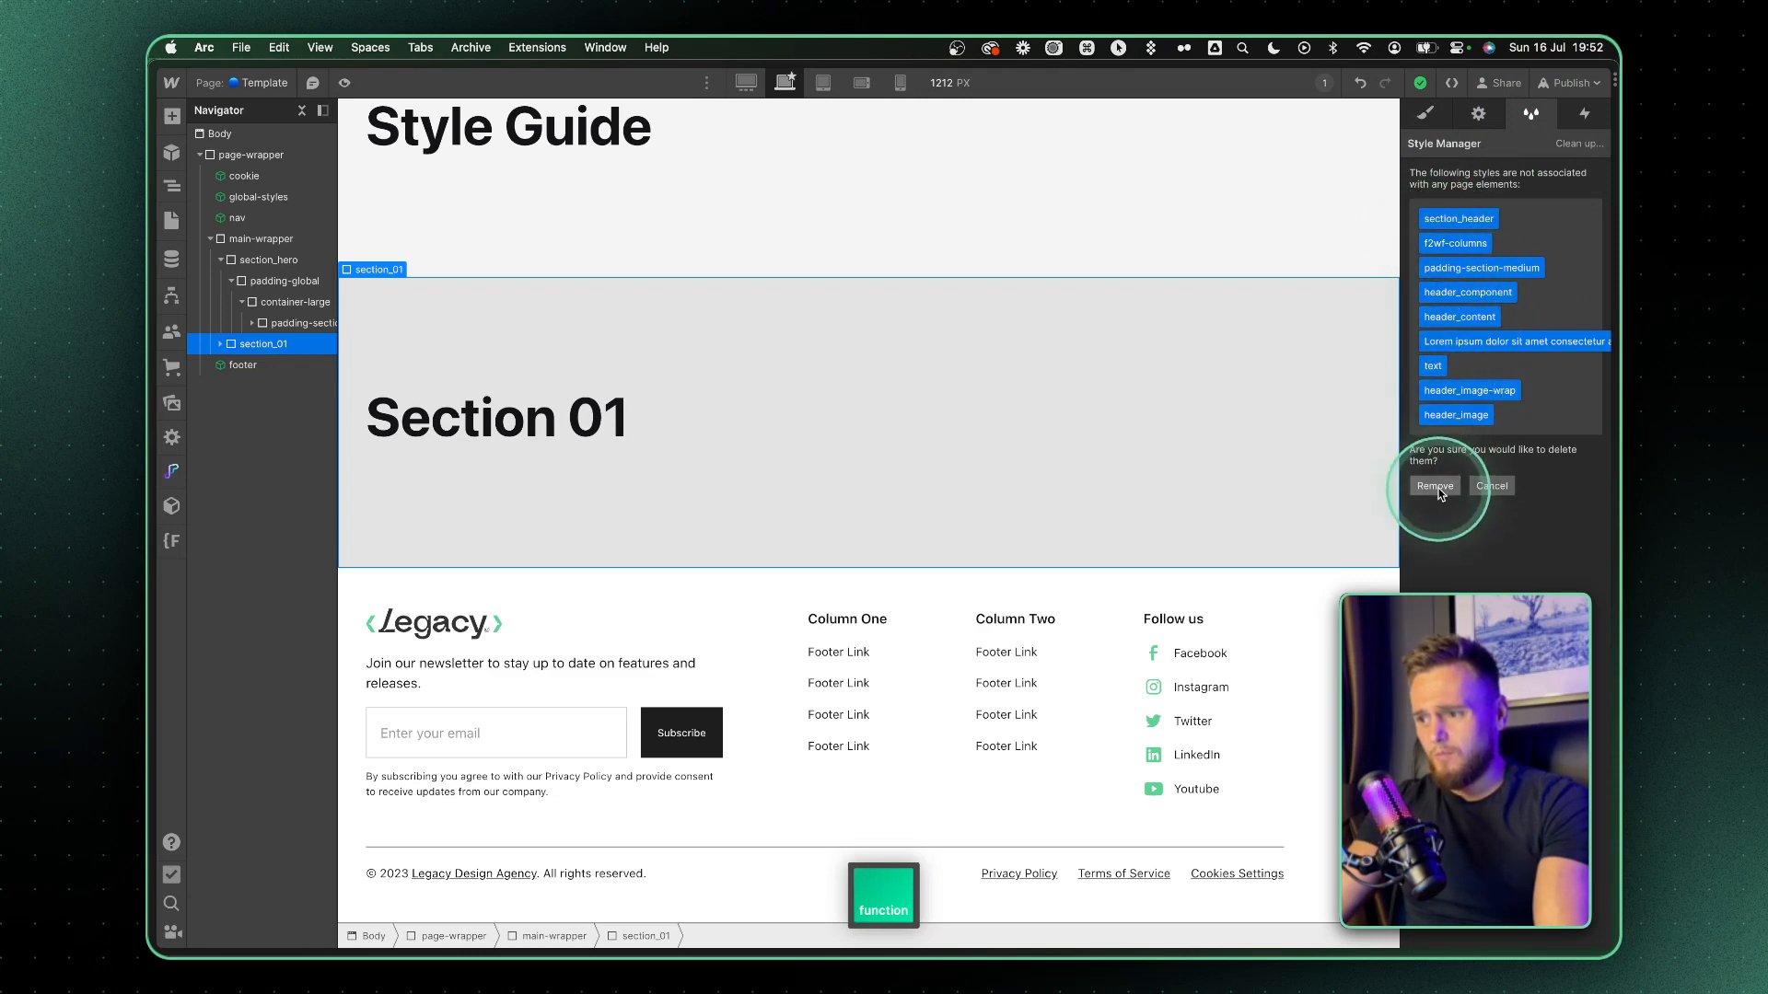
click(1435, 486)
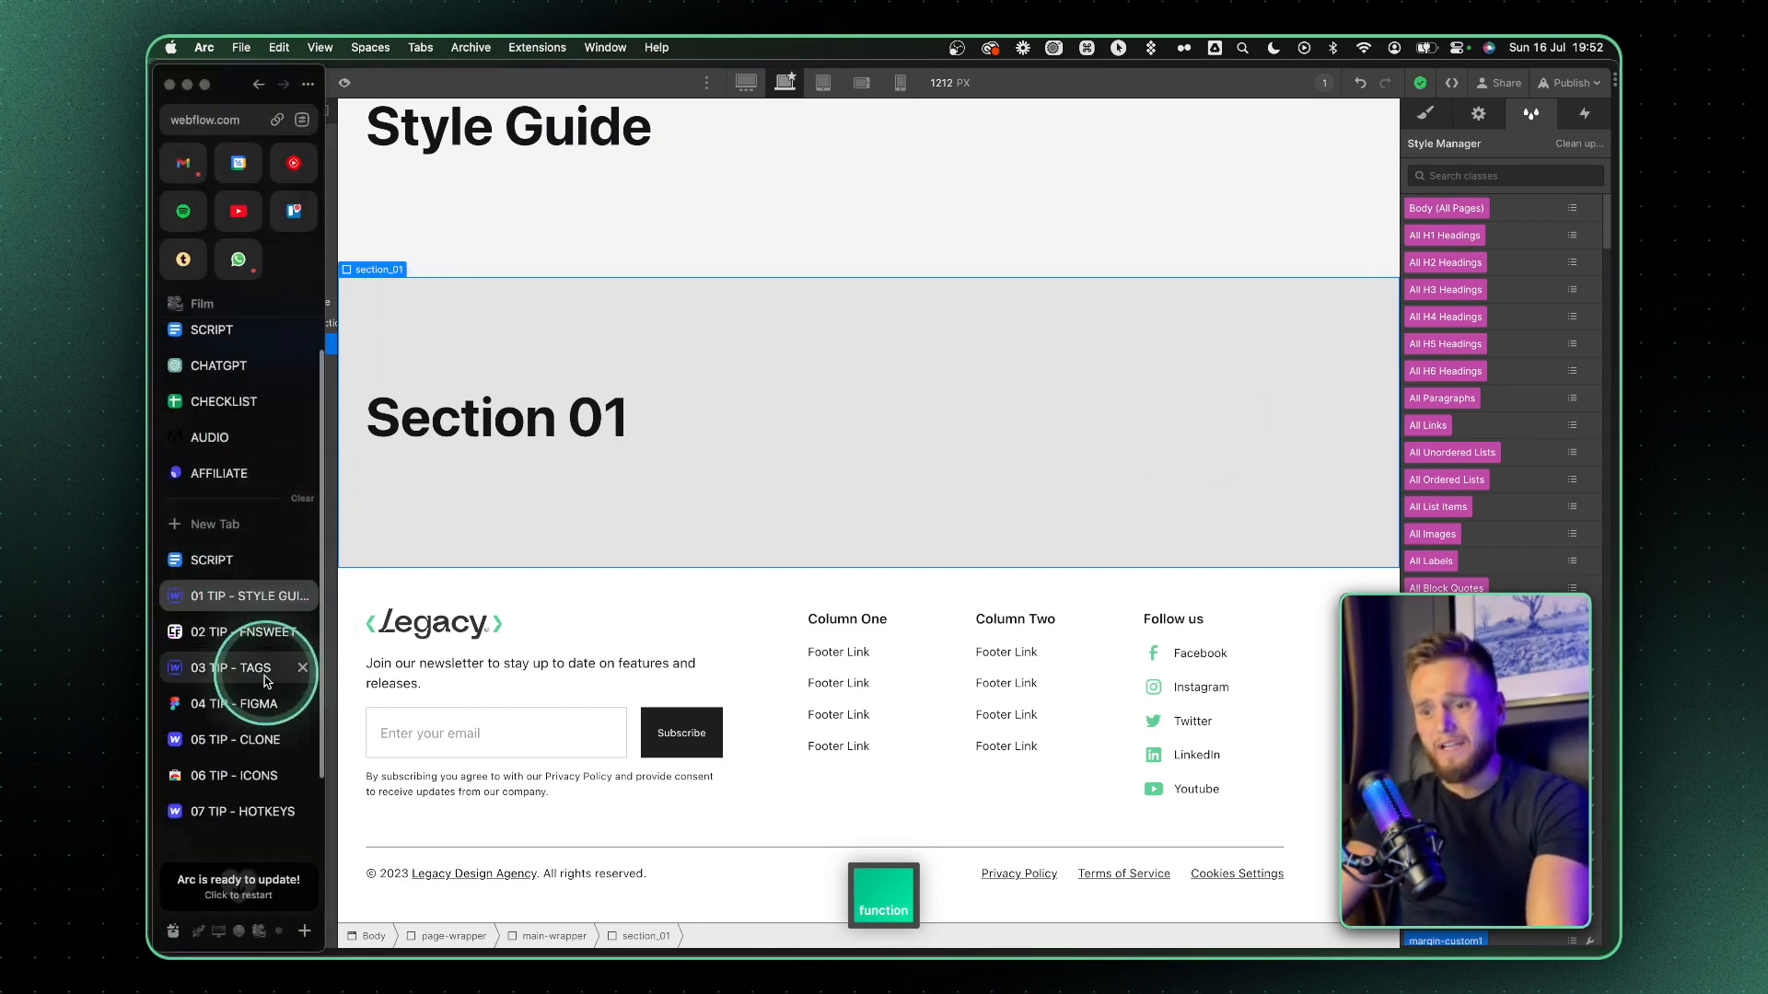
- Filter the Made in Webflow showcase to cloneable sites only
click(236, 740)
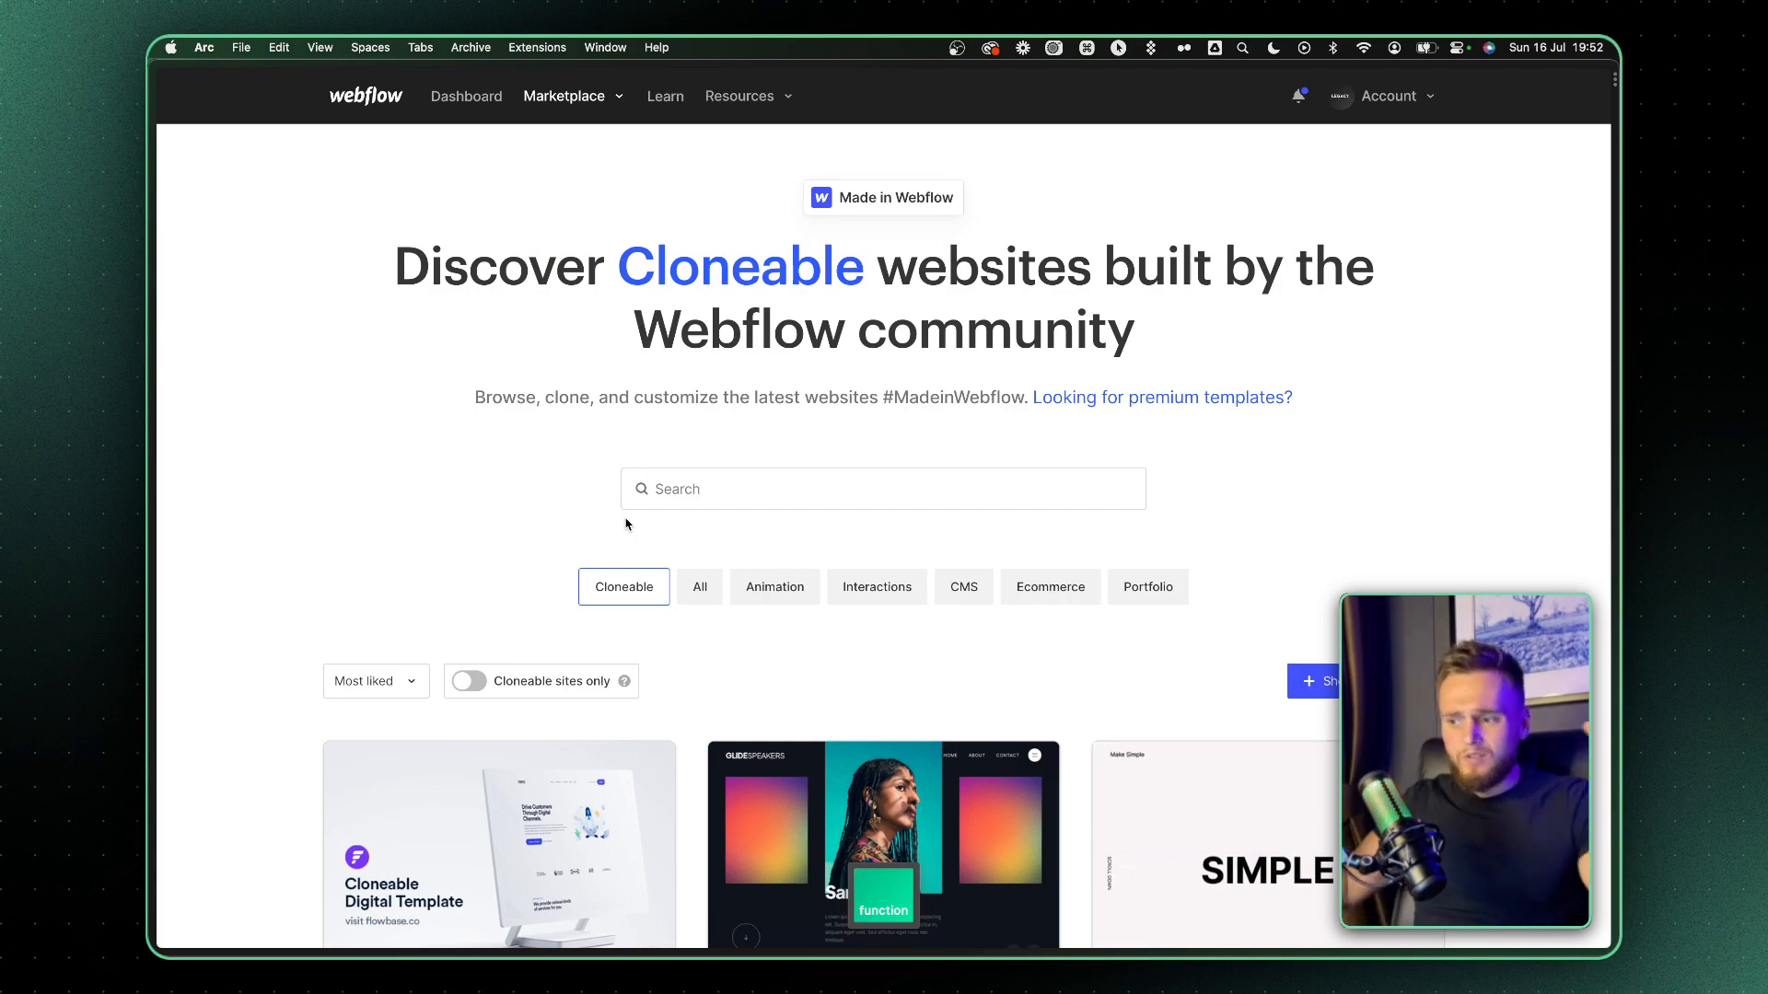
click(699, 488)
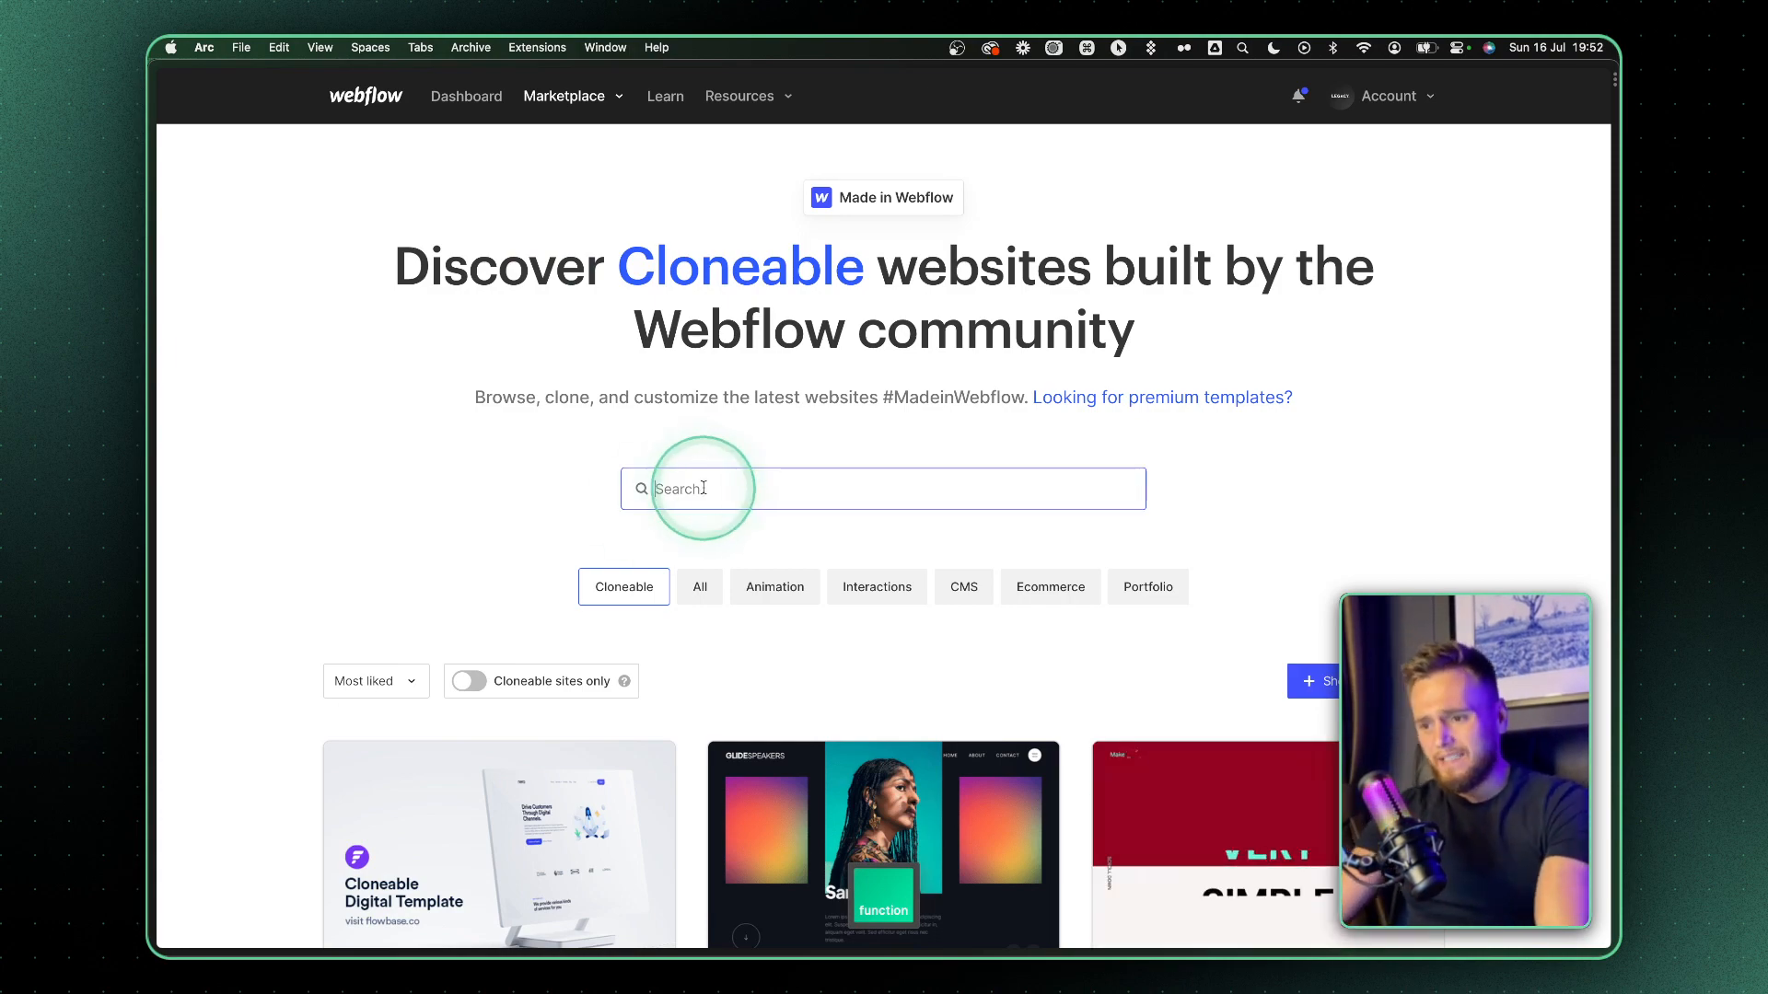
scroll(down, 3)
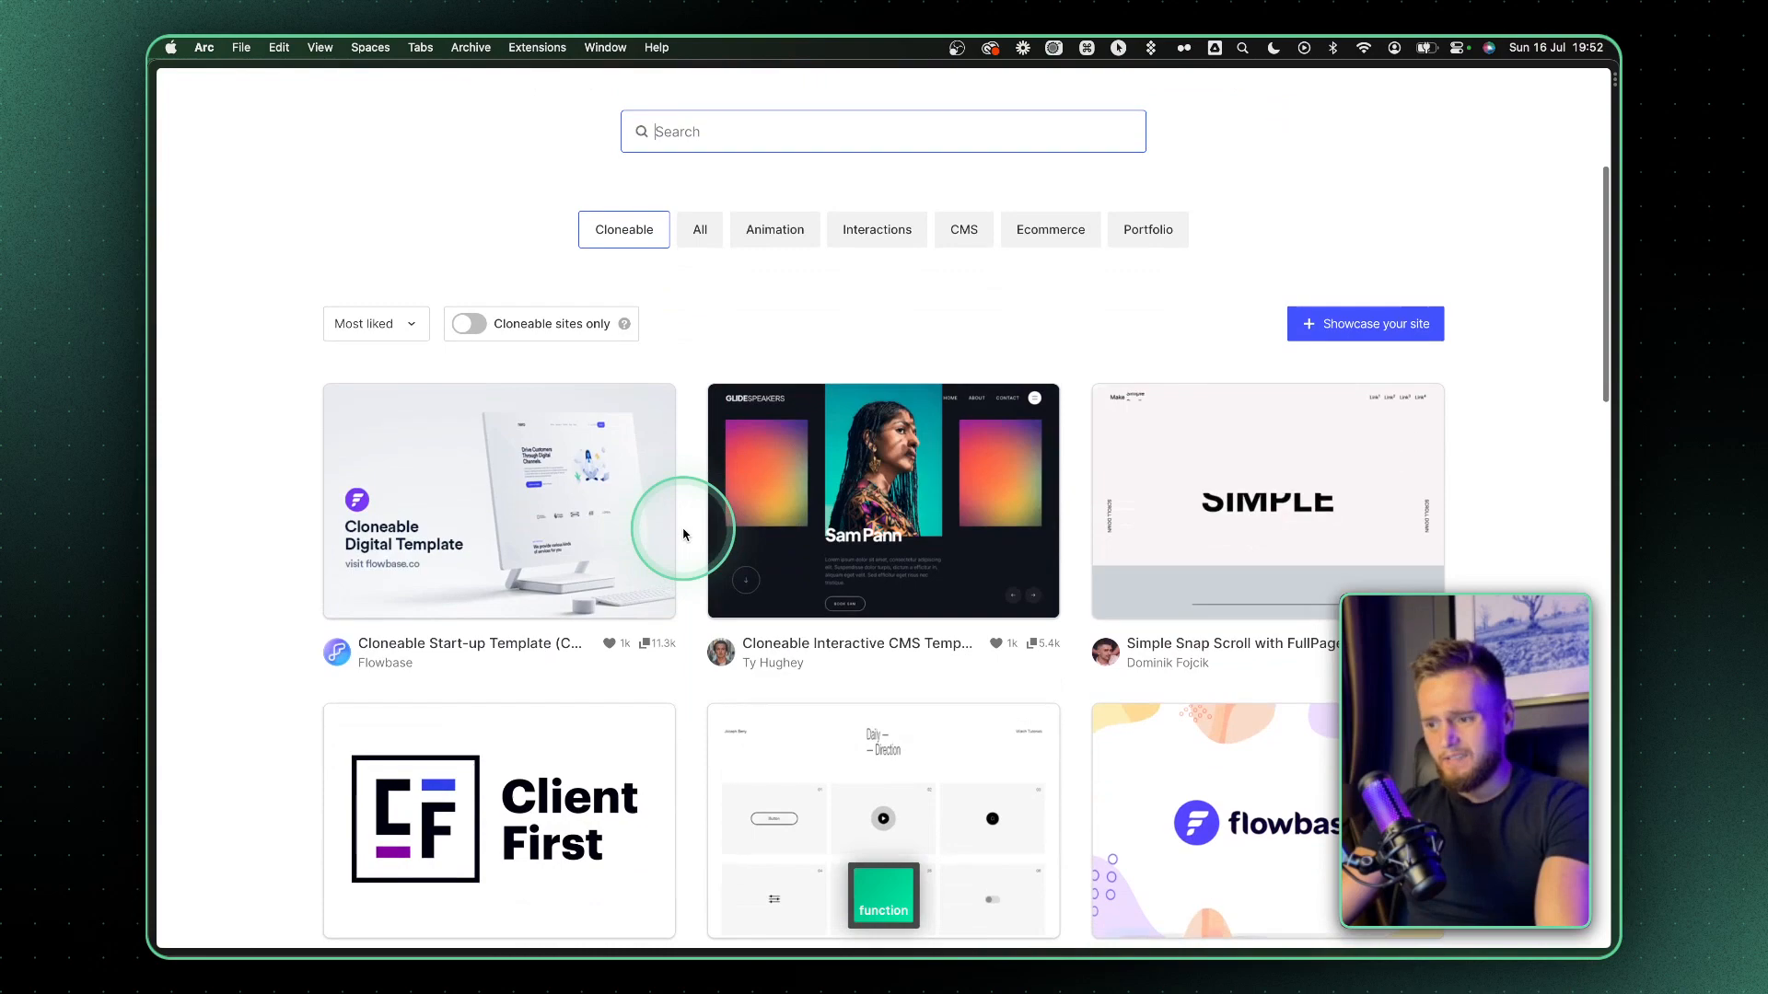
scroll(down, 3)
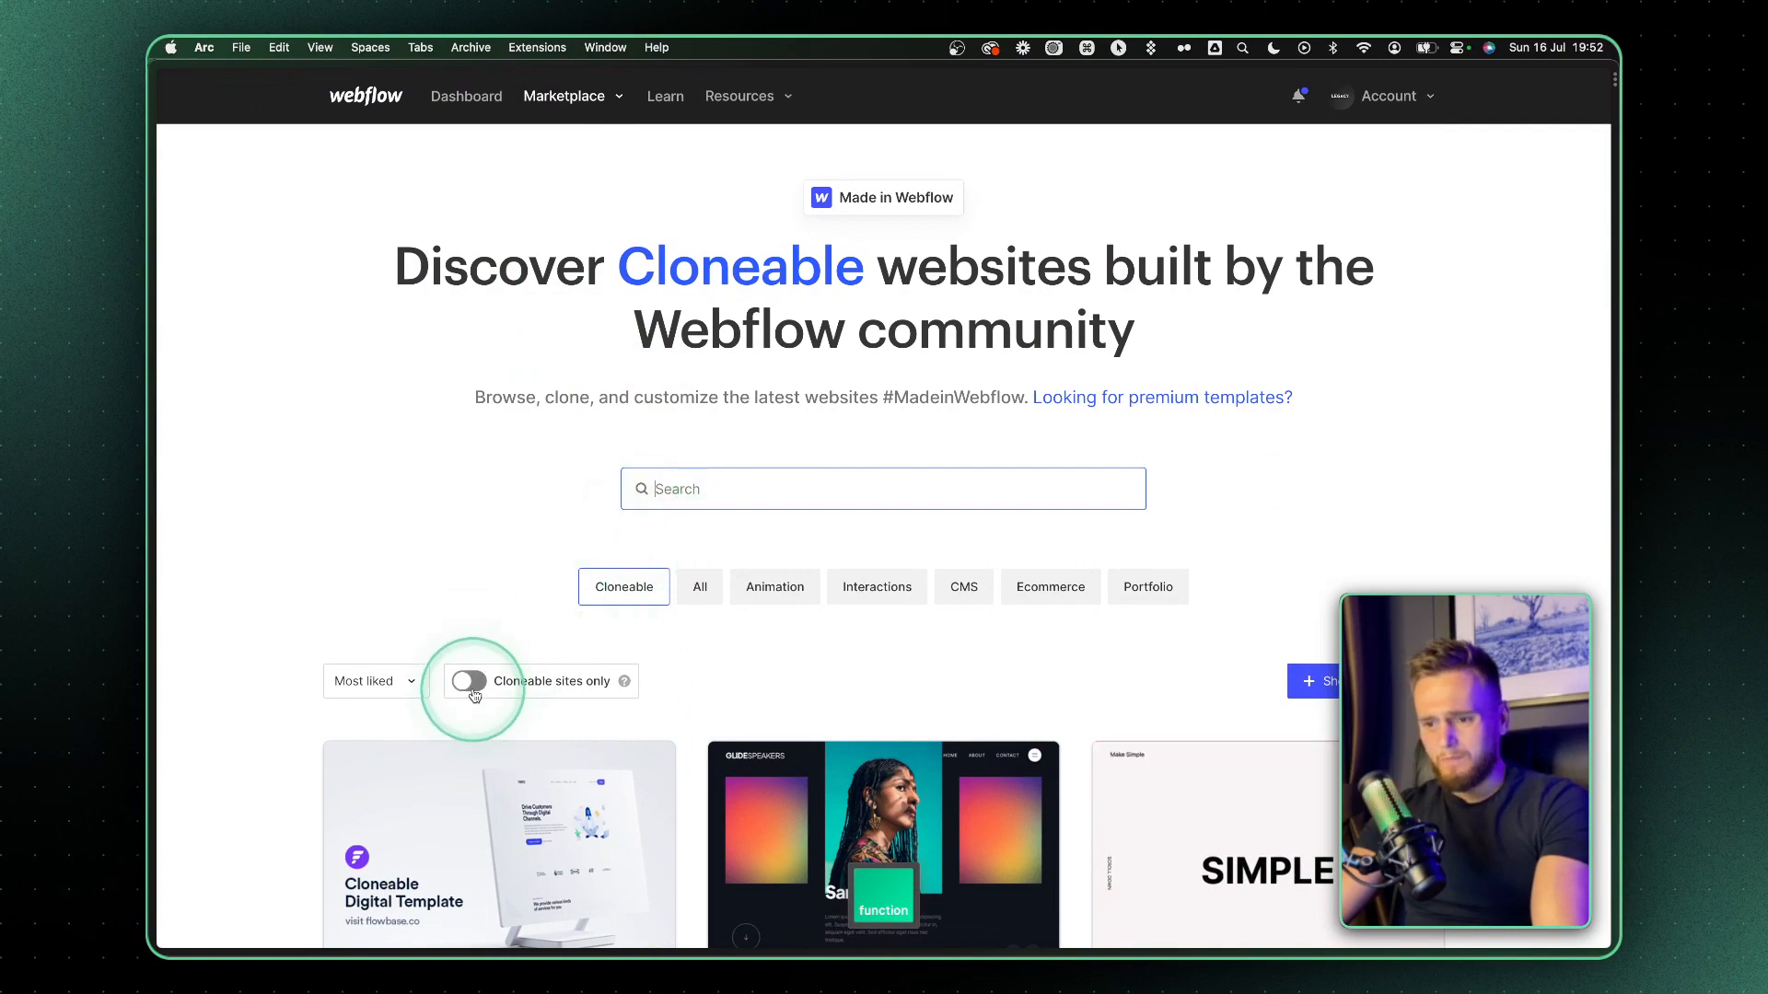
click(468, 682)
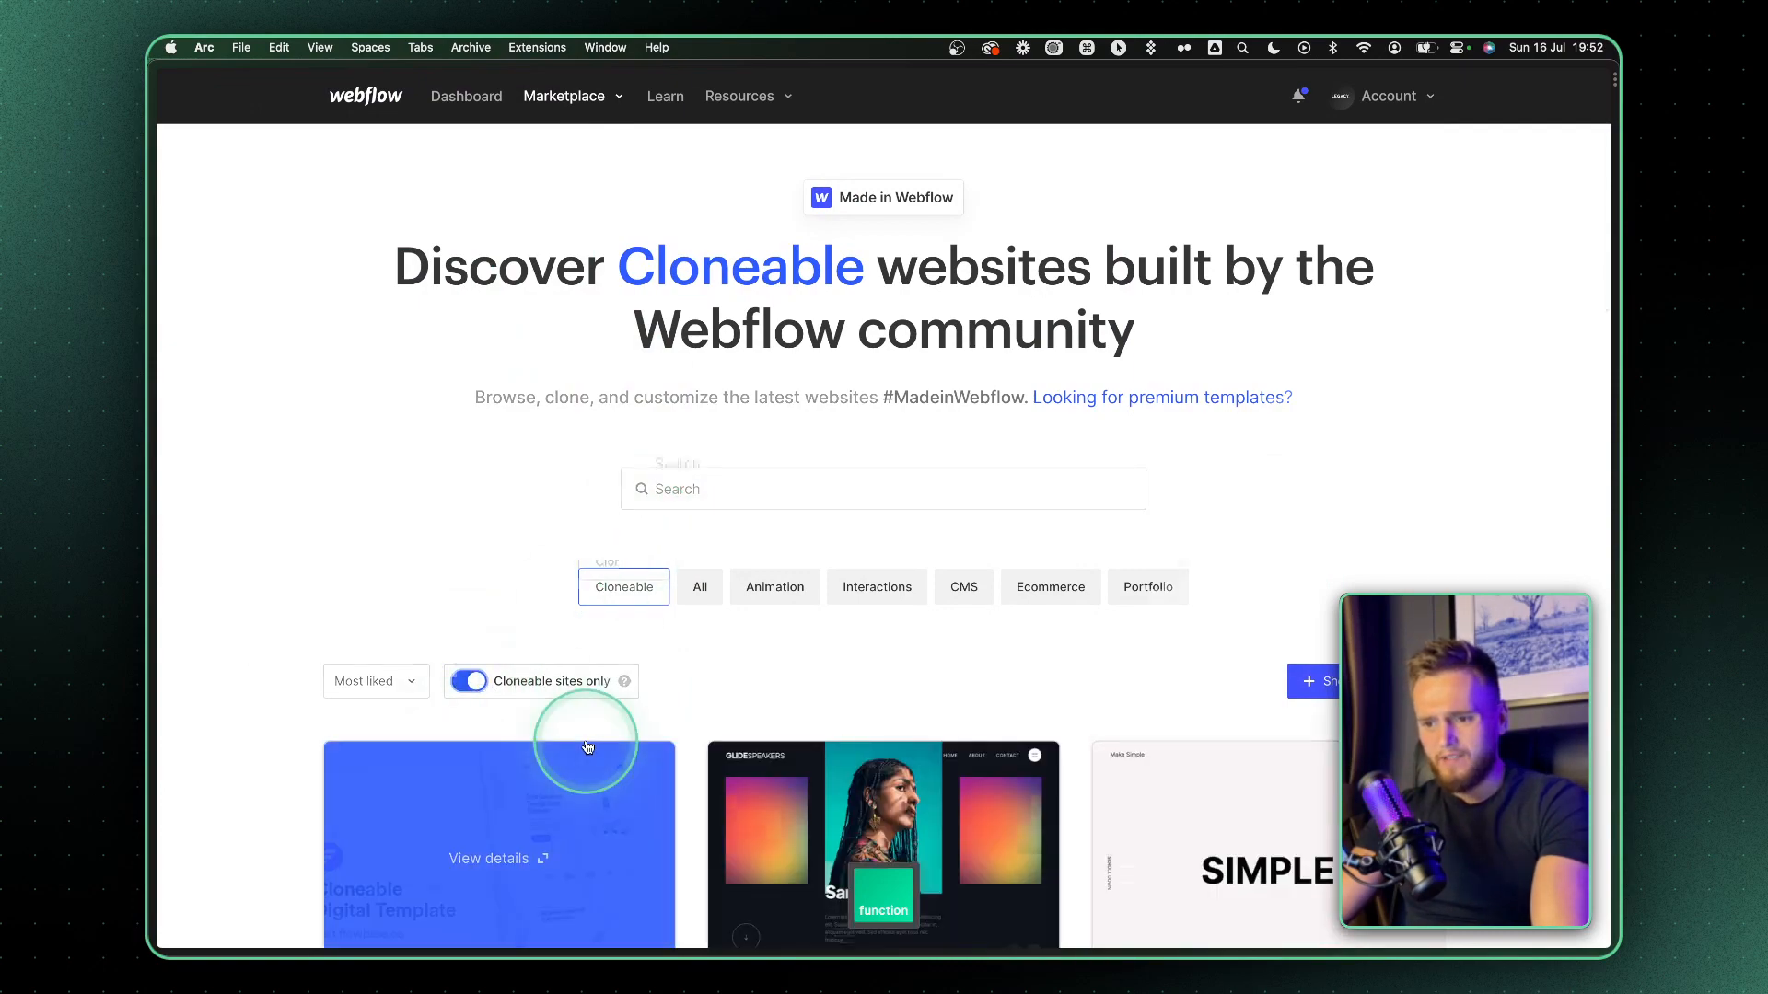
scroll(down, 3)
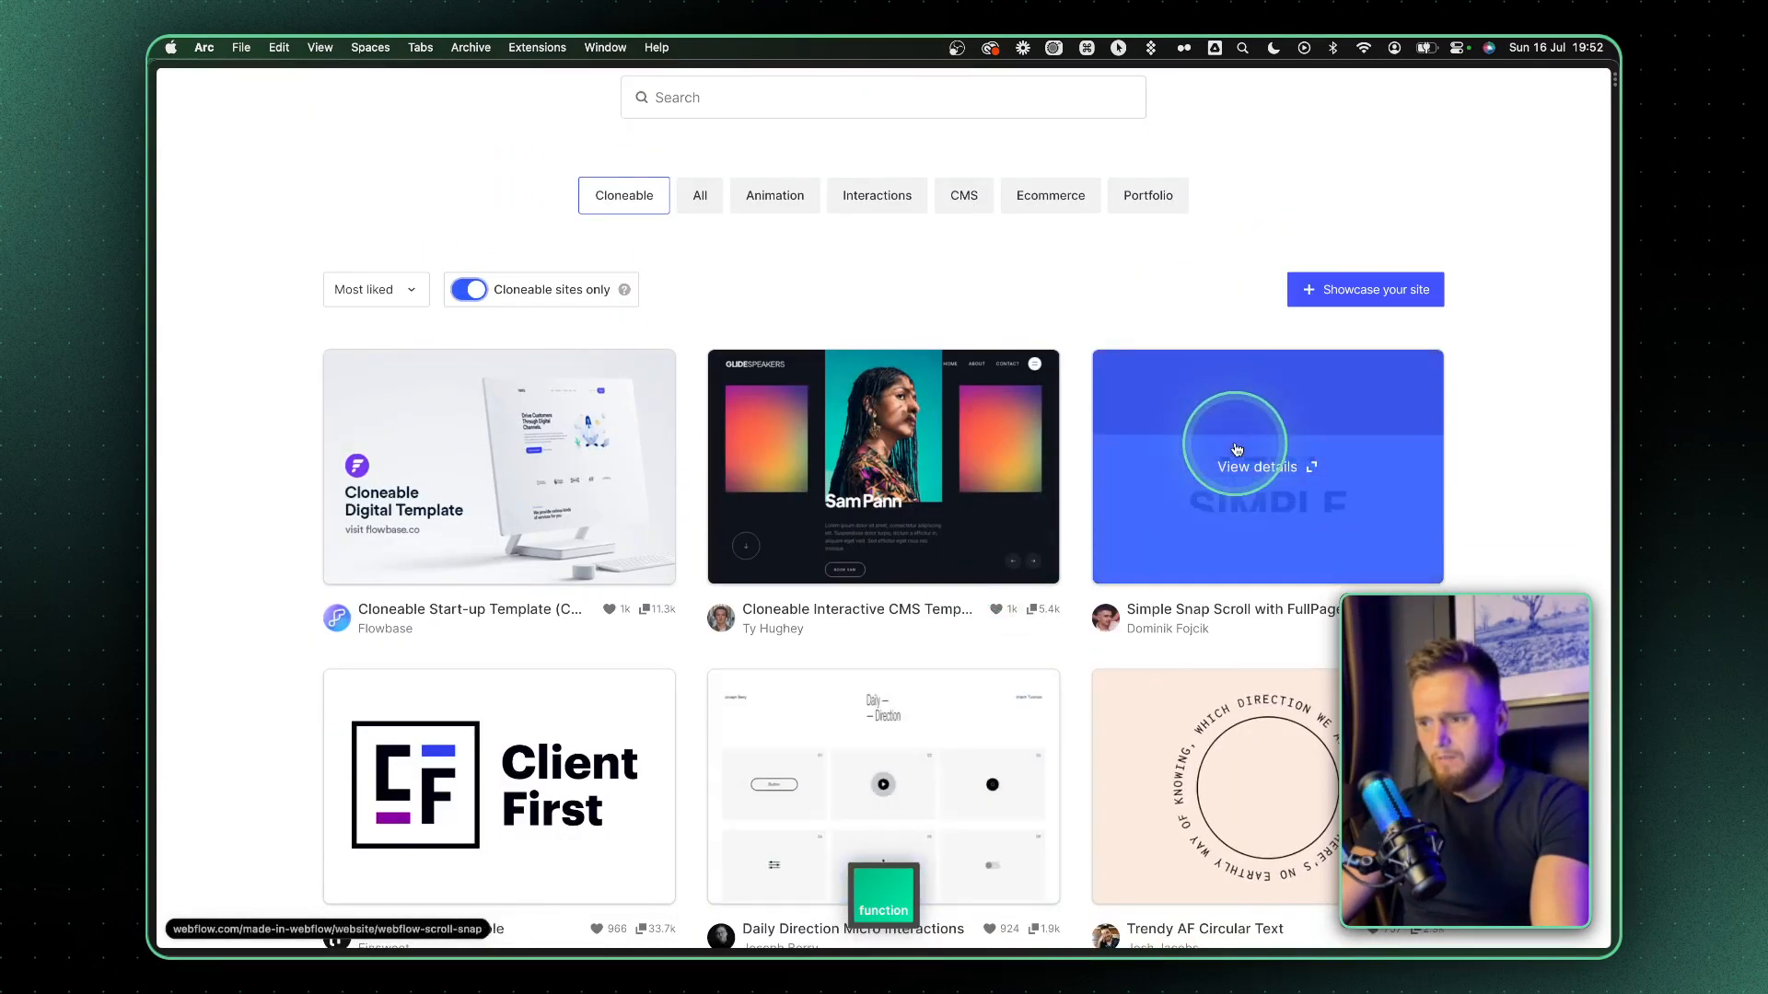
- Preview the Simple Snap Scroll with FullPage.js project and jump between its demo sections
click(1265, 466)
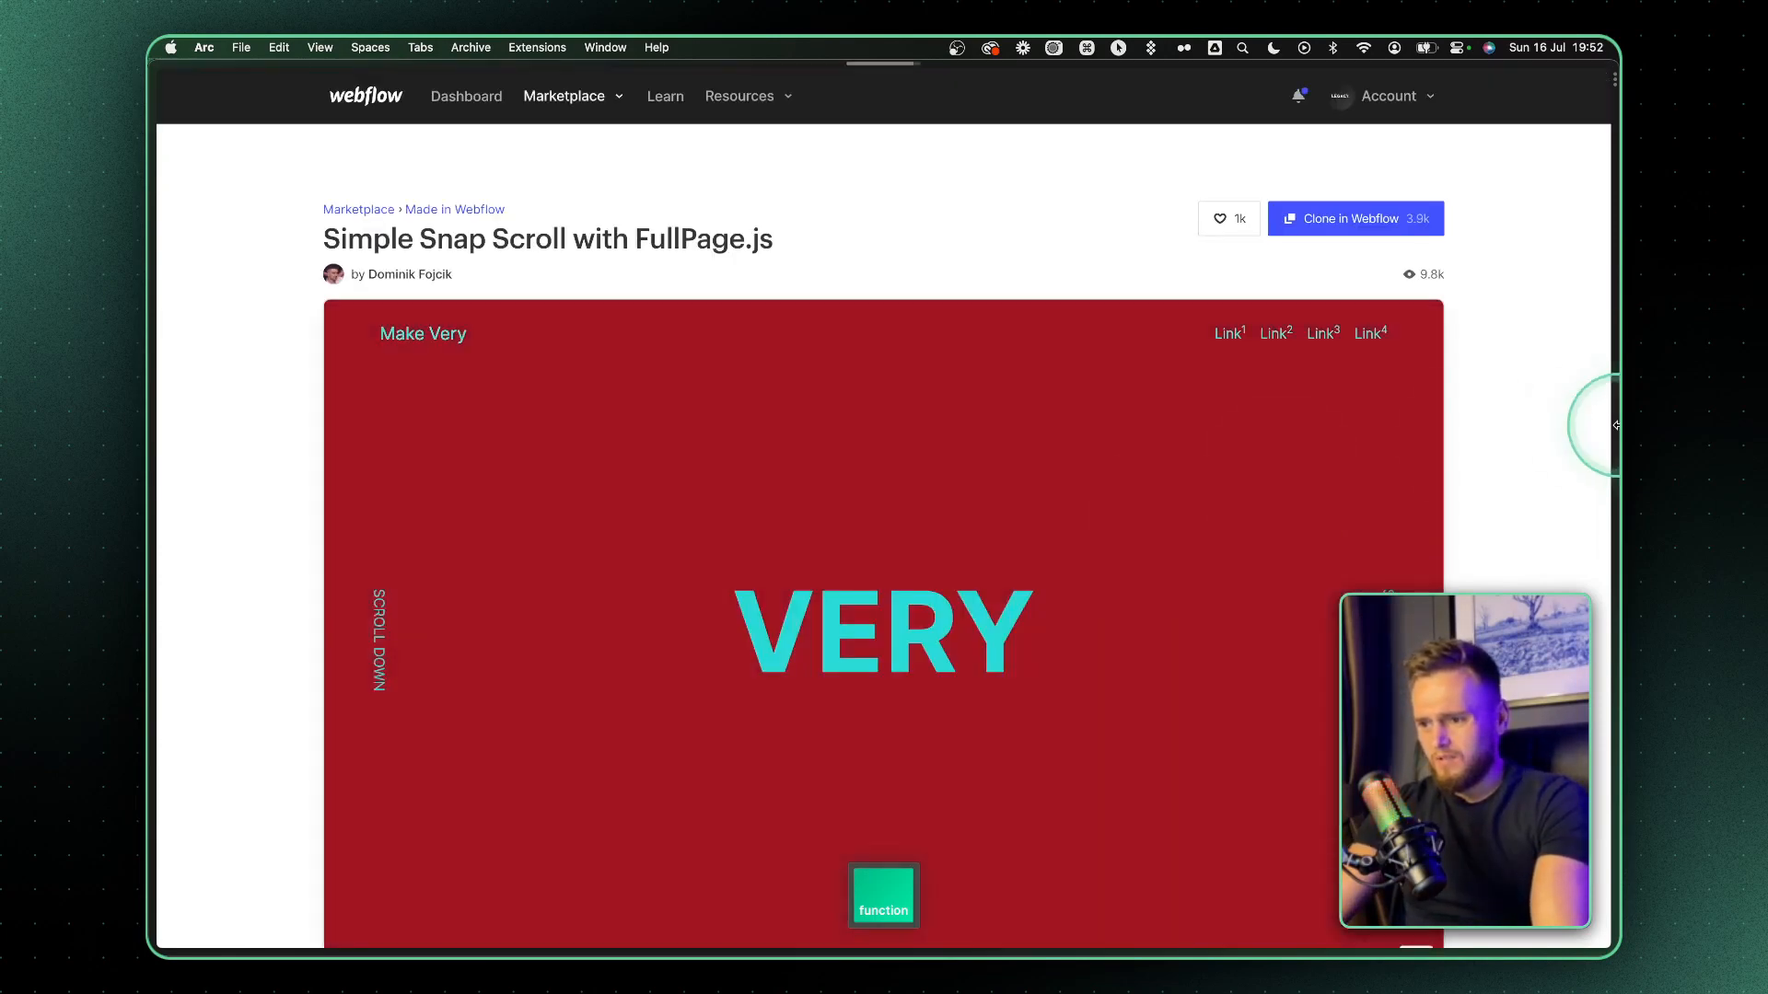
scroll(down, 3)
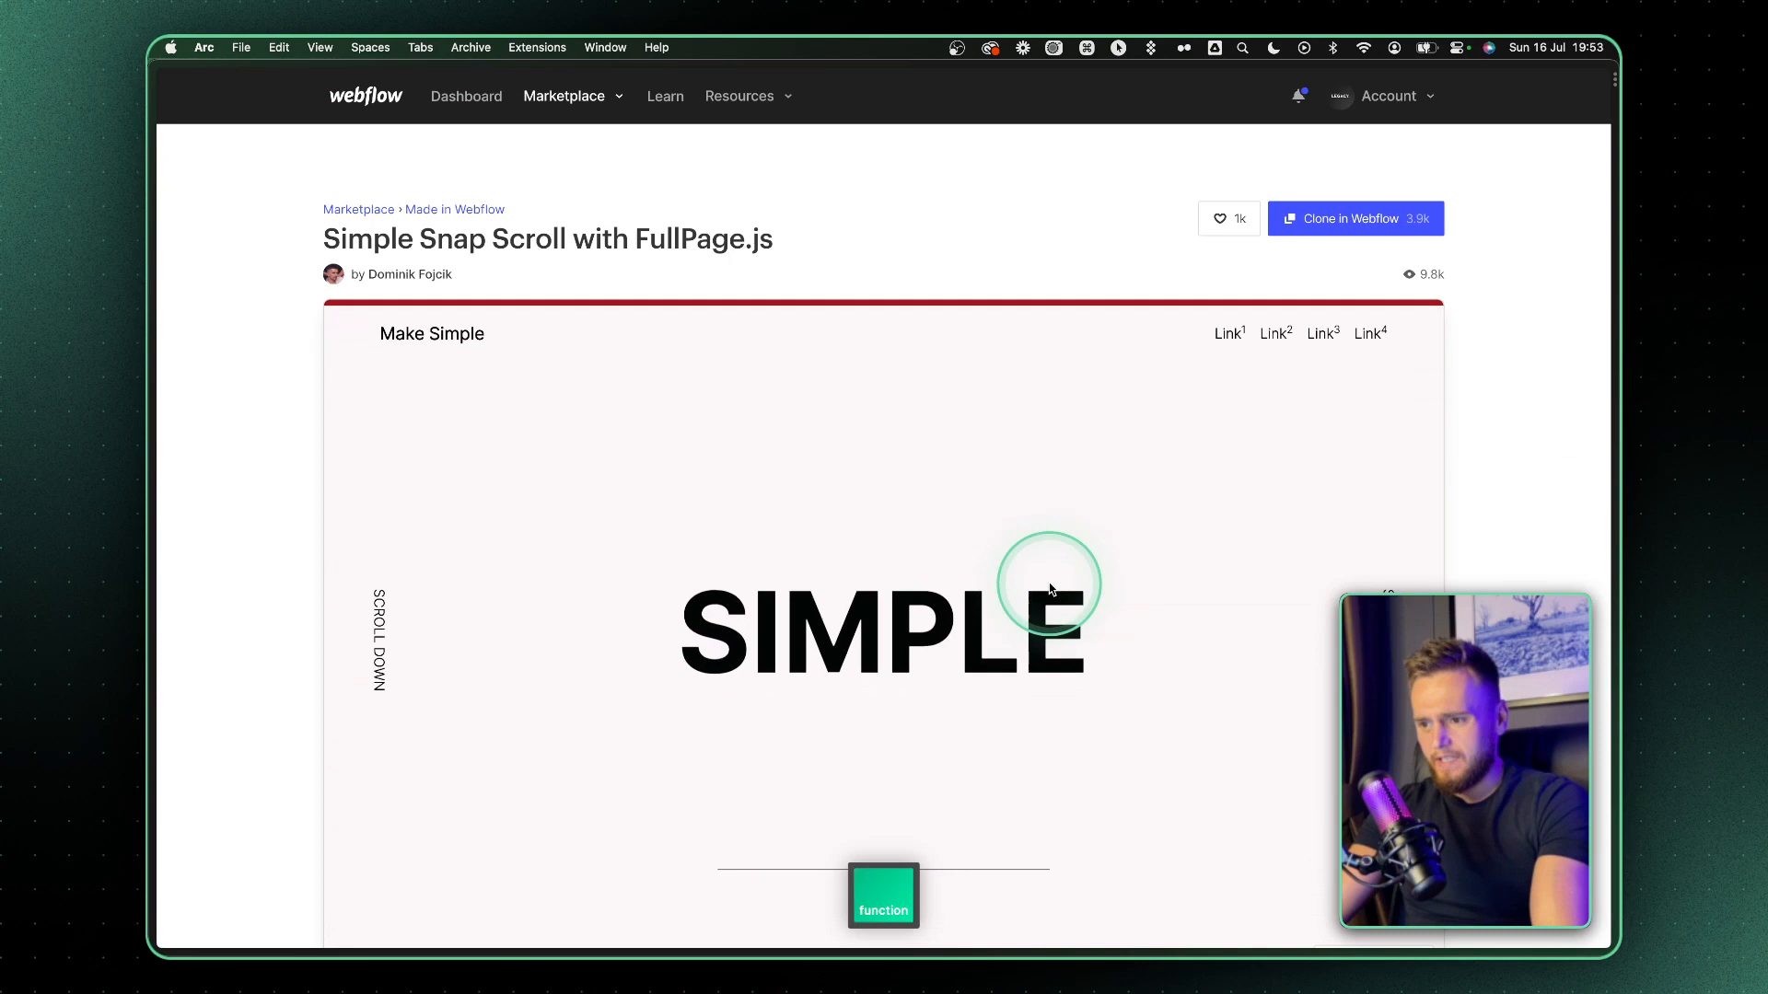
scroll(down, 3)
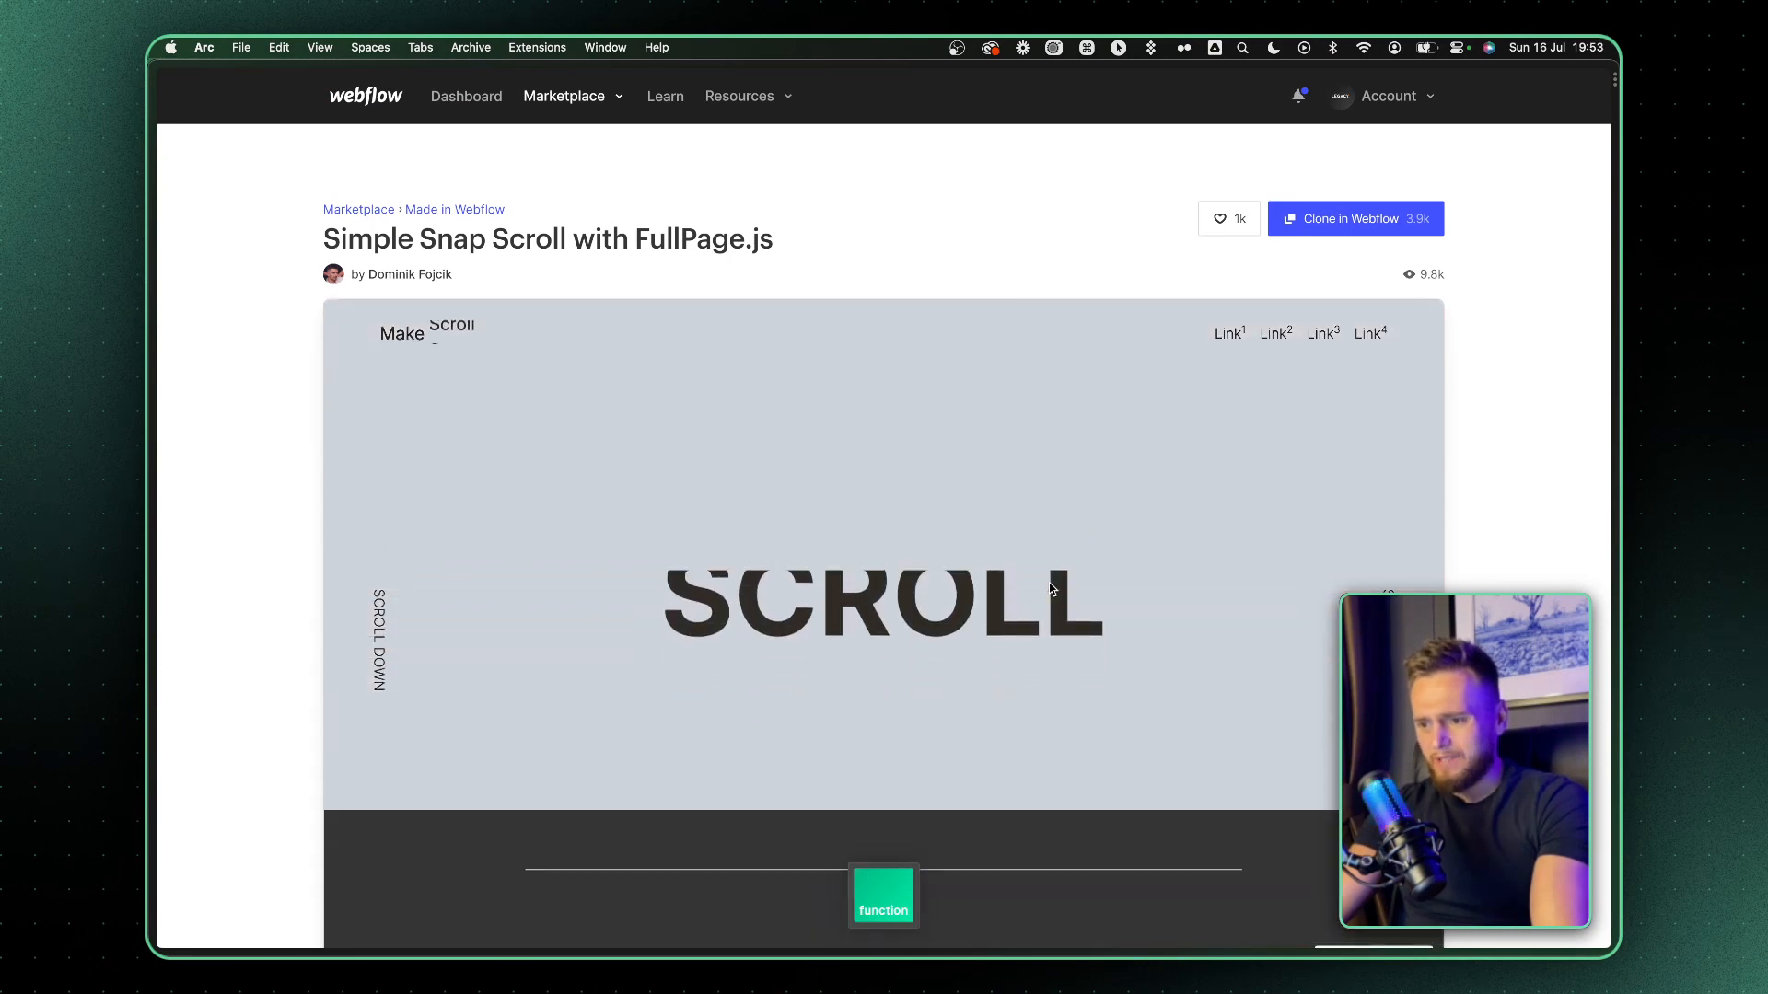
scroll(down, 3)
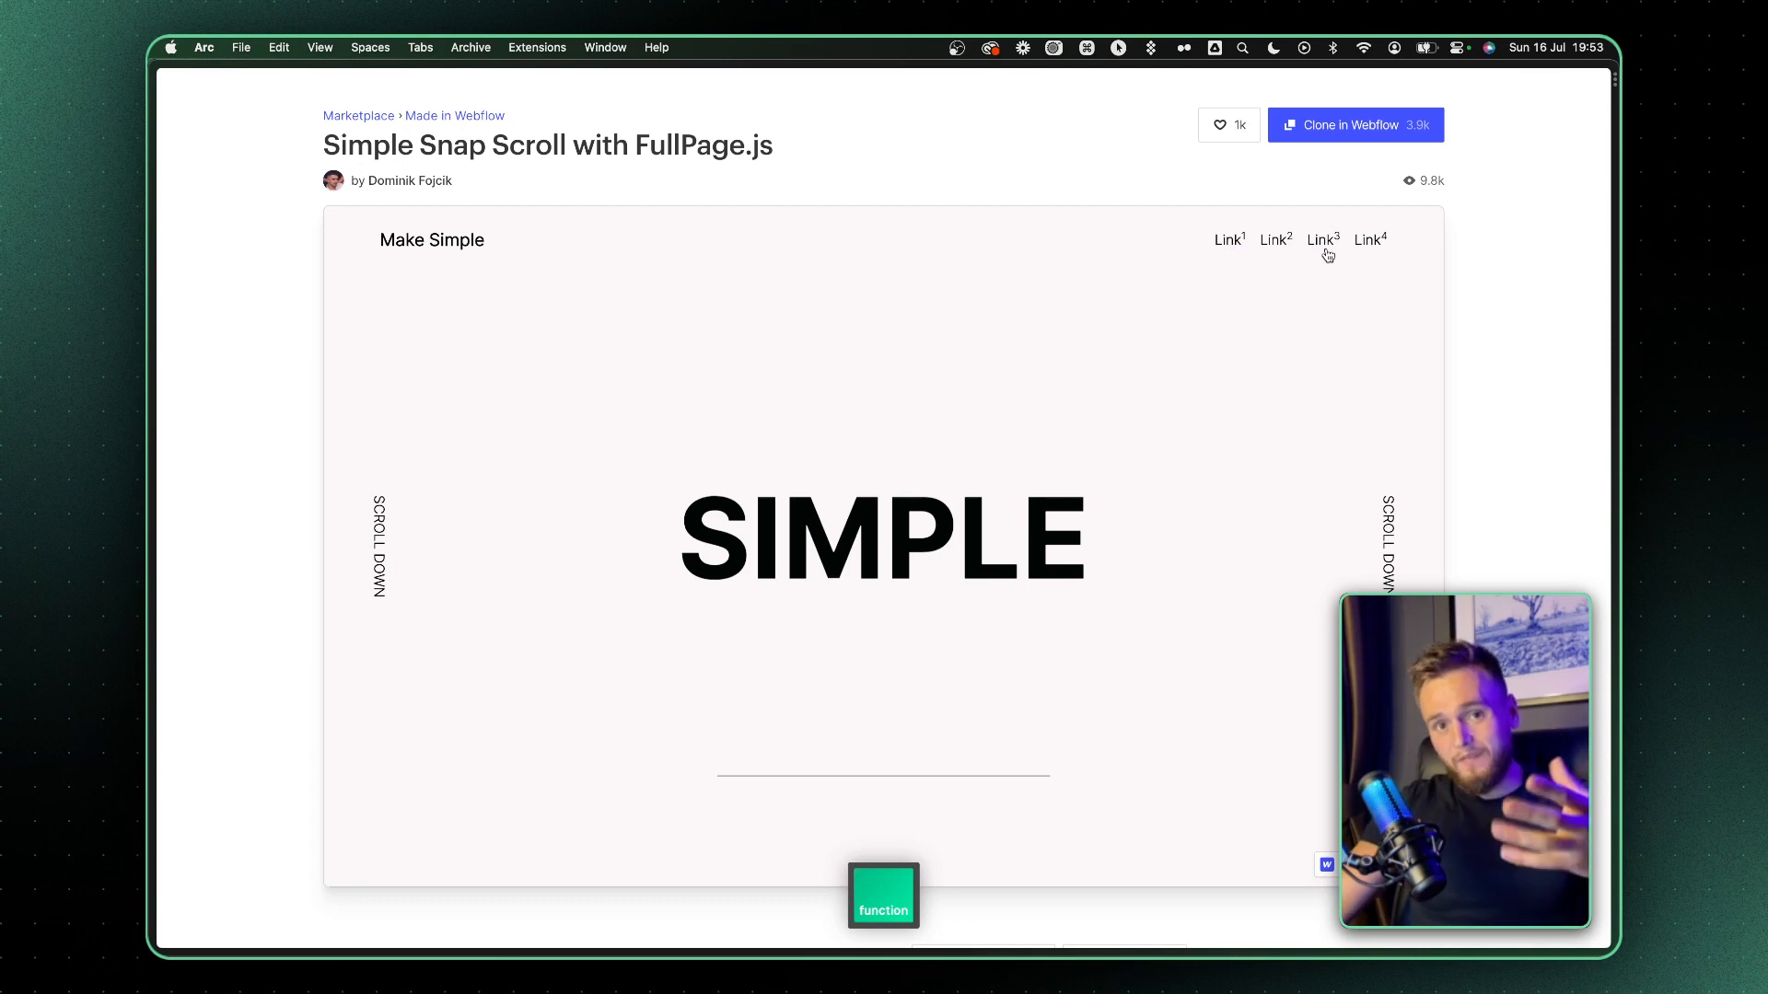
click(1321, 241)
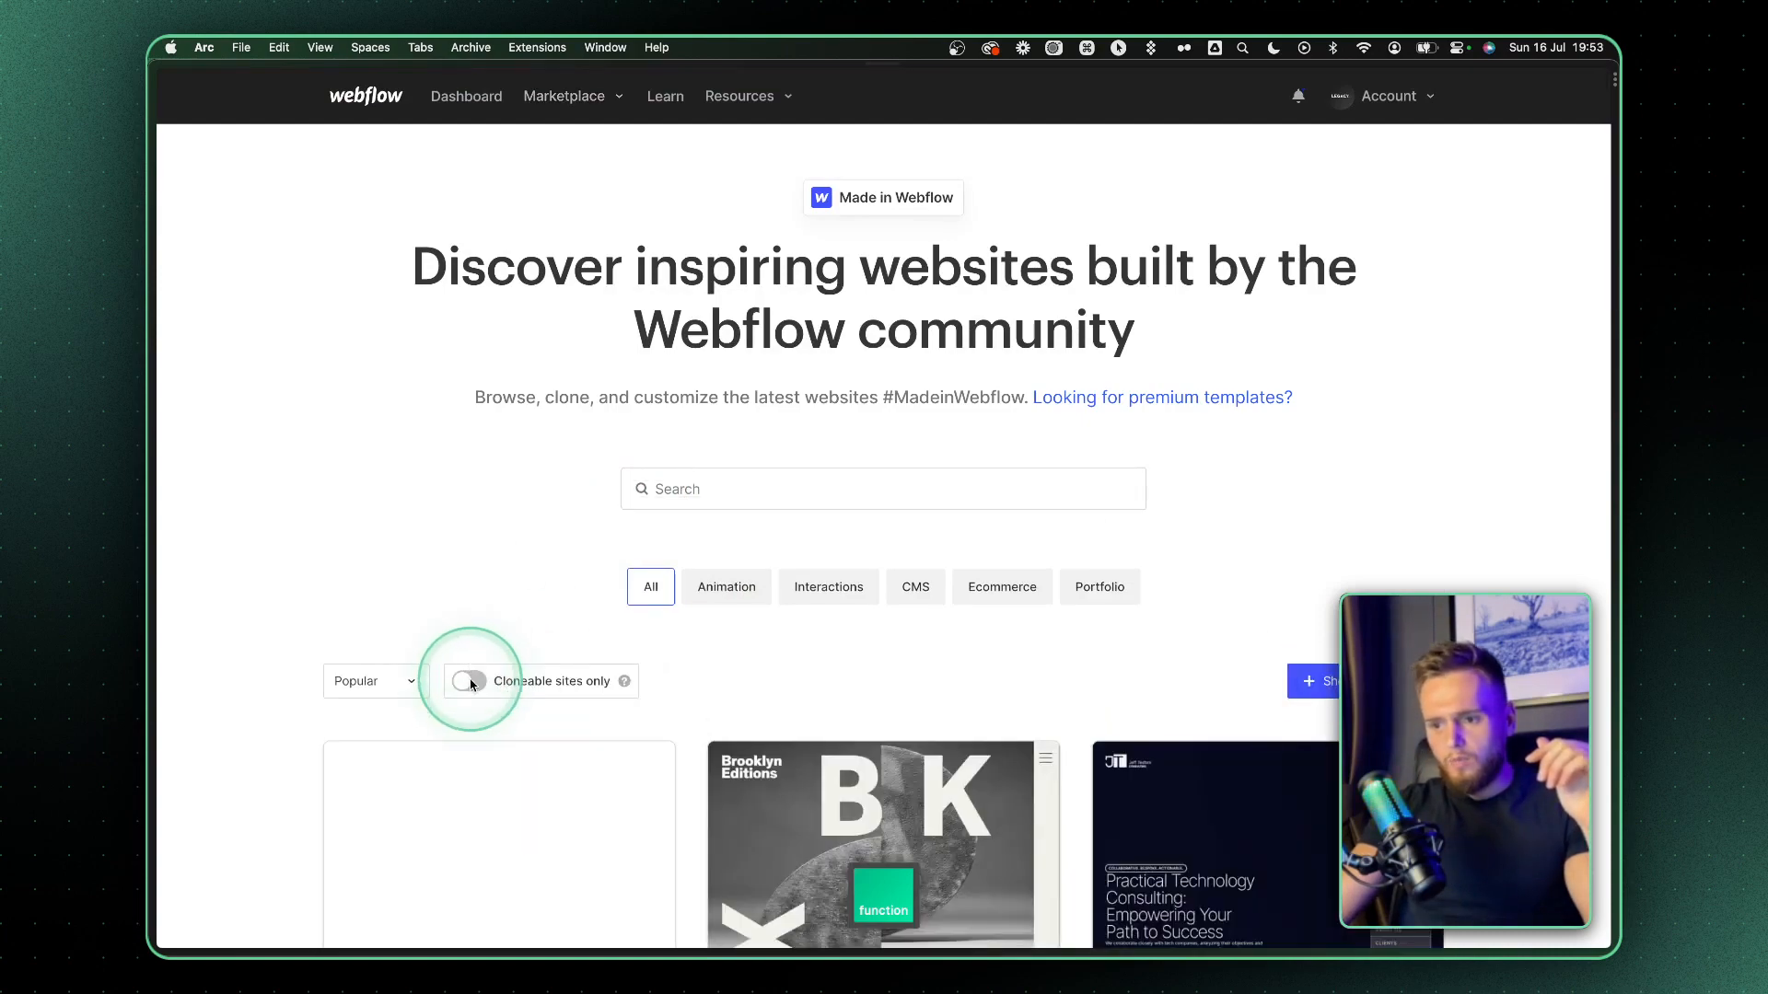
- Scroll the showcase and browse Timothy Ricks' profile from the Lumos Framework project
scroll(down, 3)
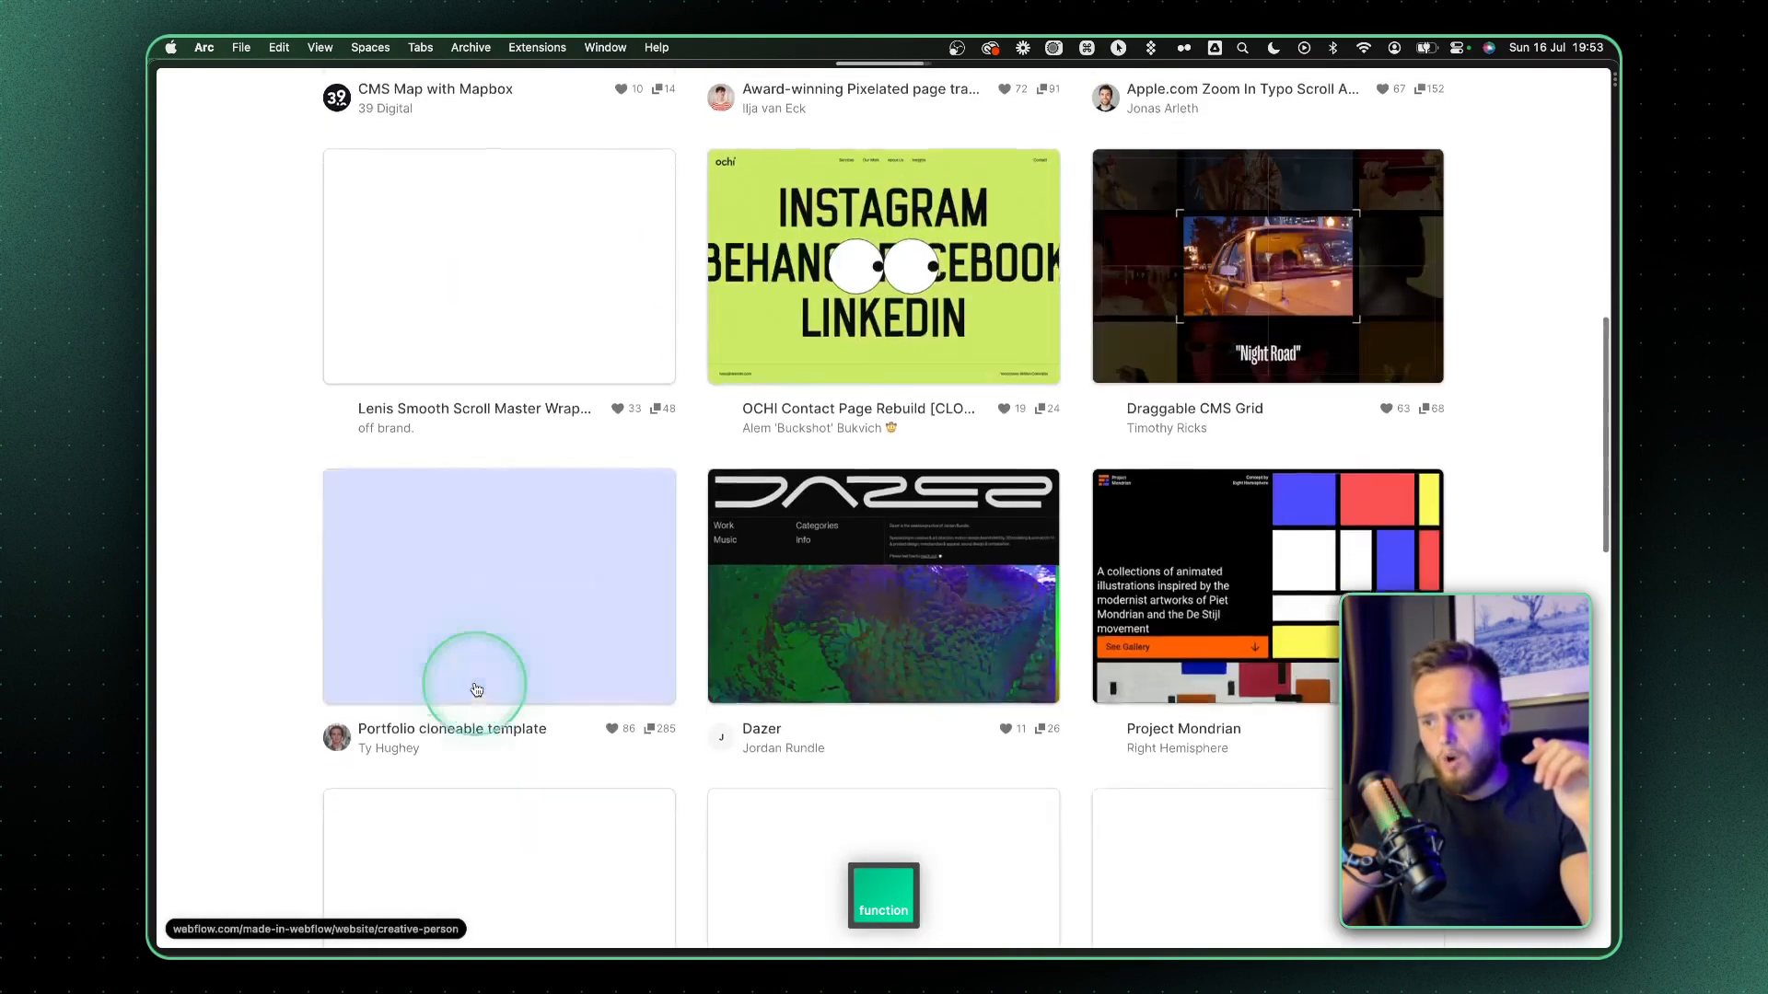
scroll(down, 3)
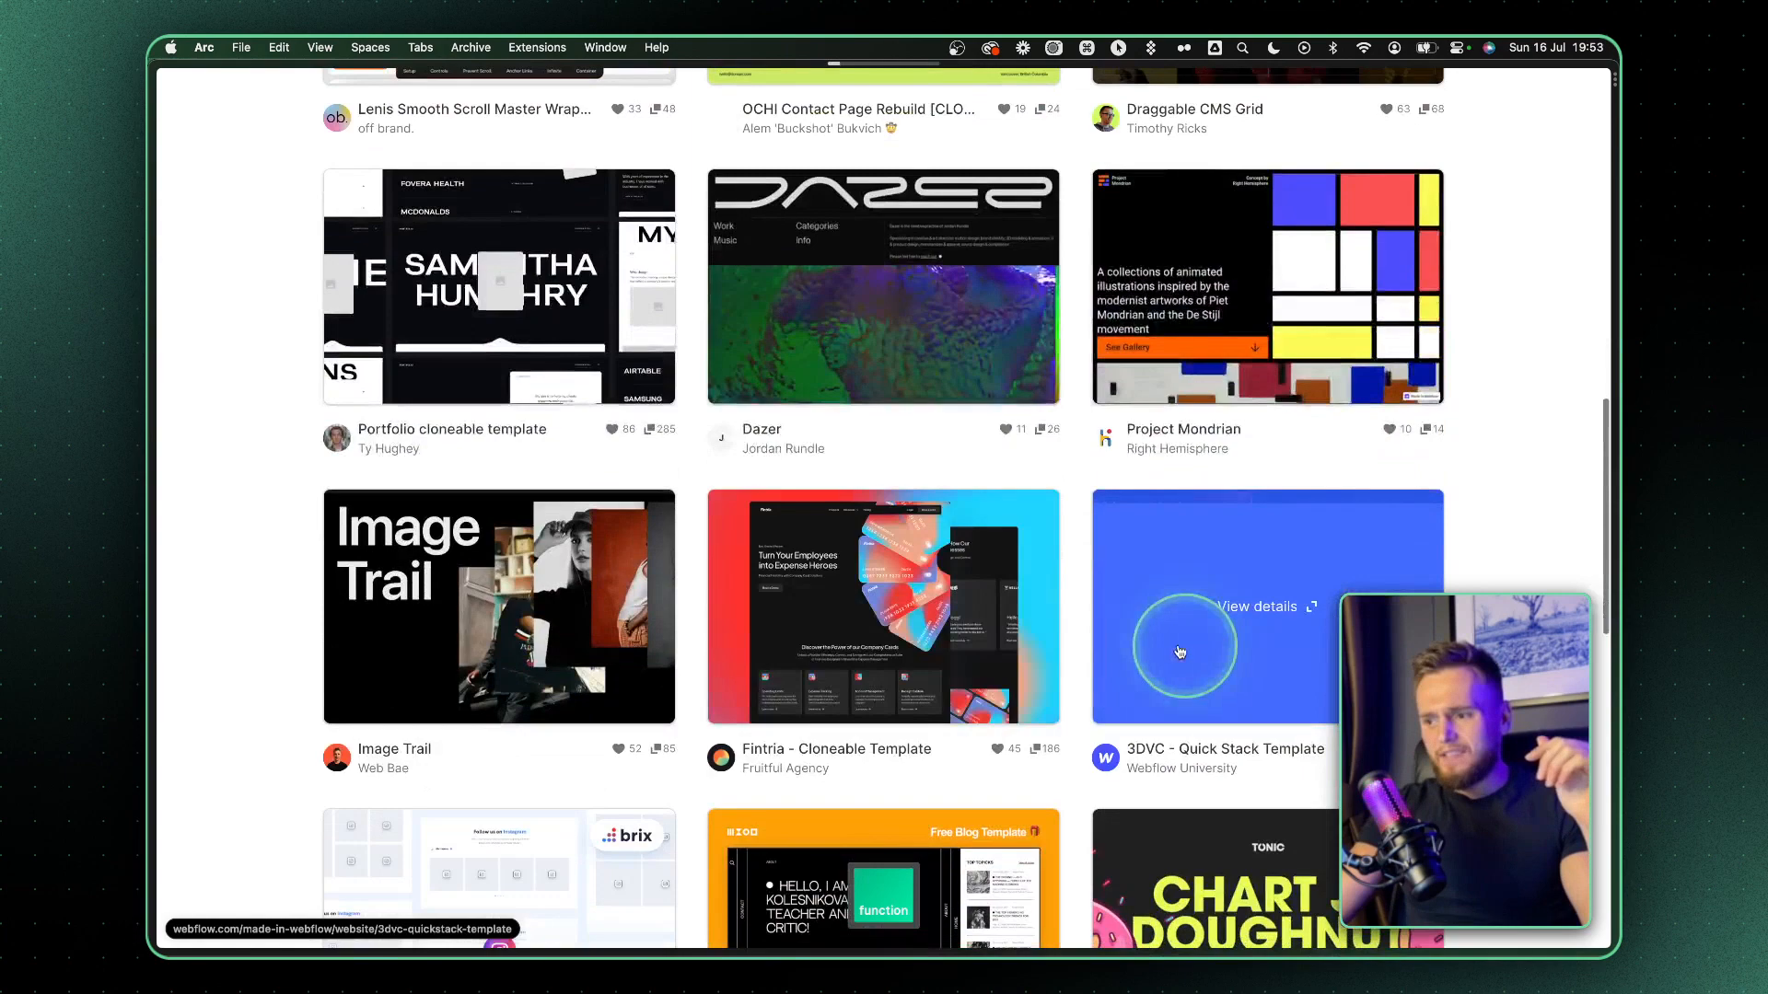
scroll(down, 3)
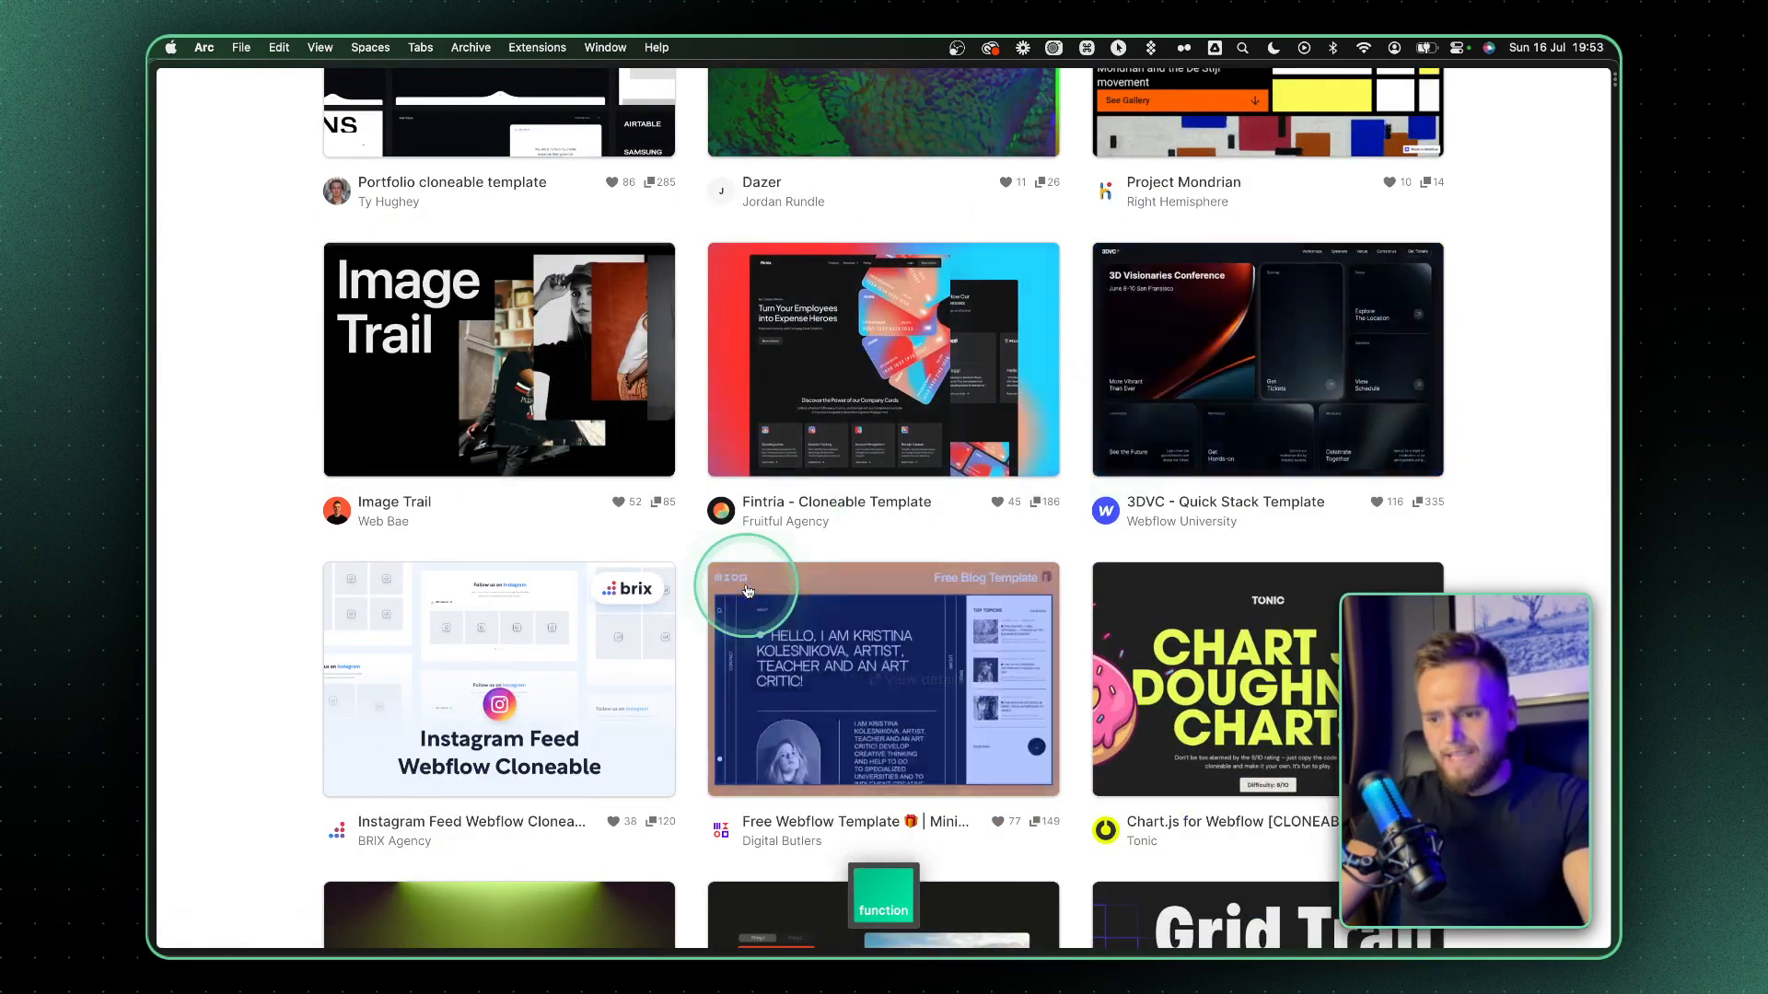
scroll(down, 3)
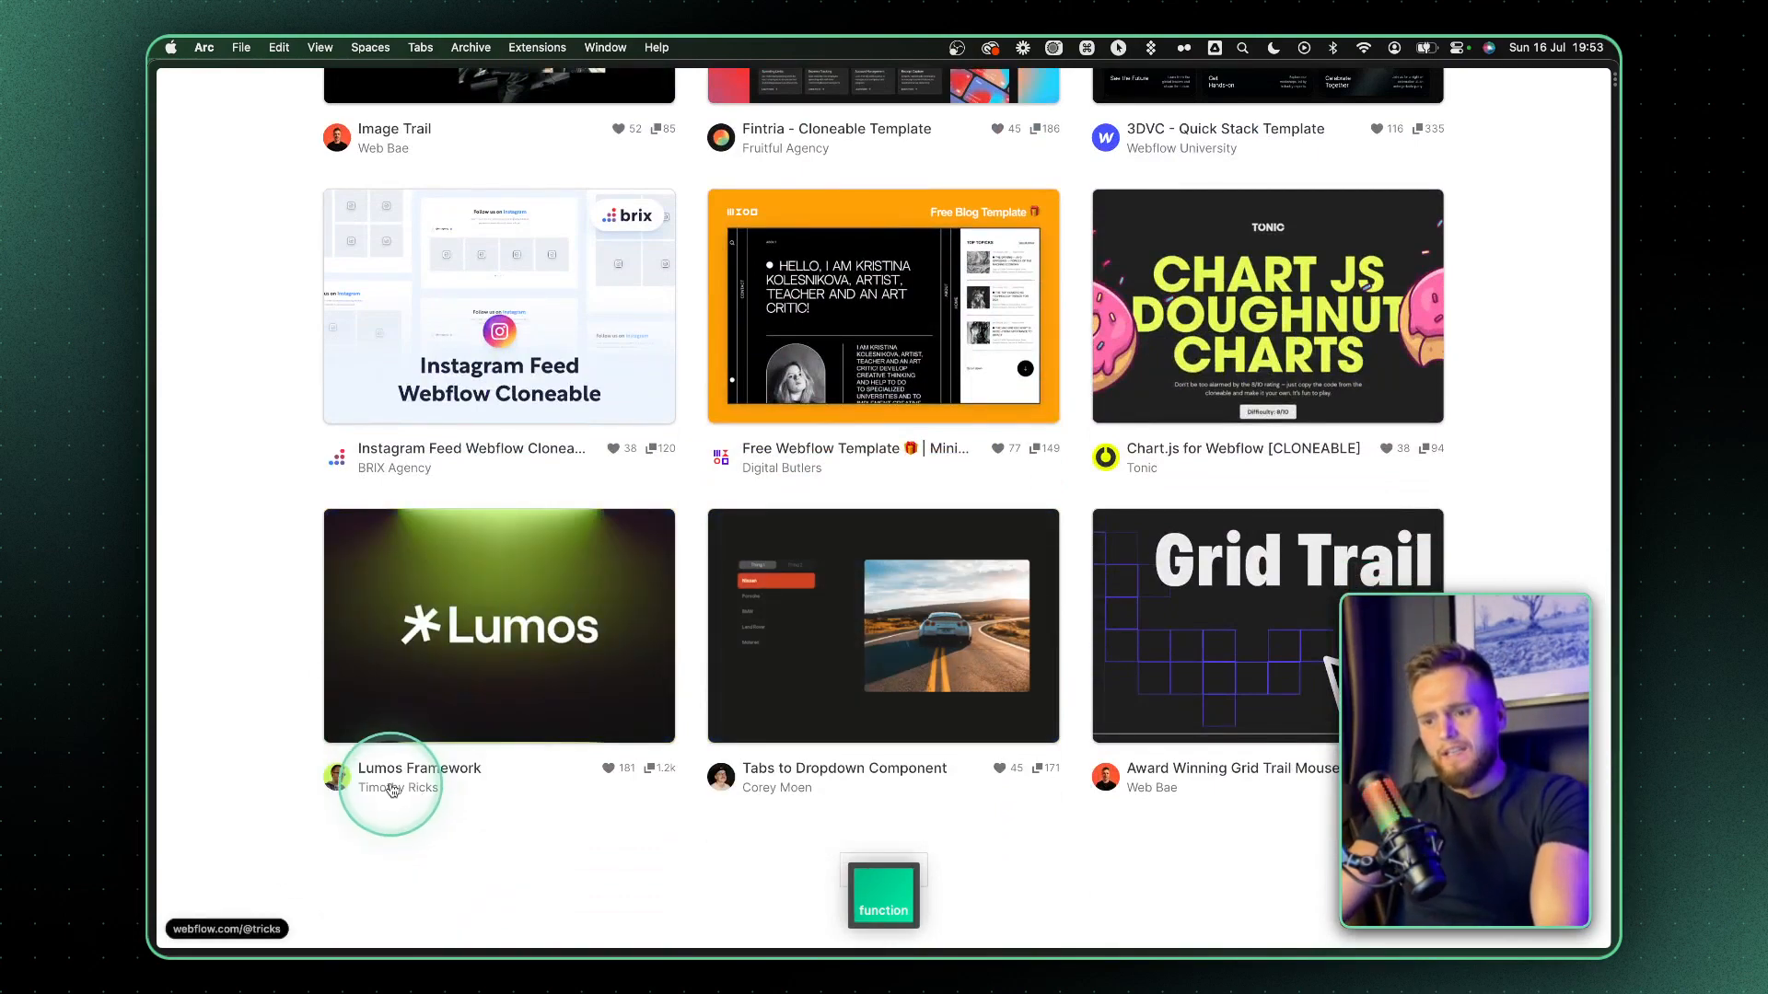
click(393, 787)
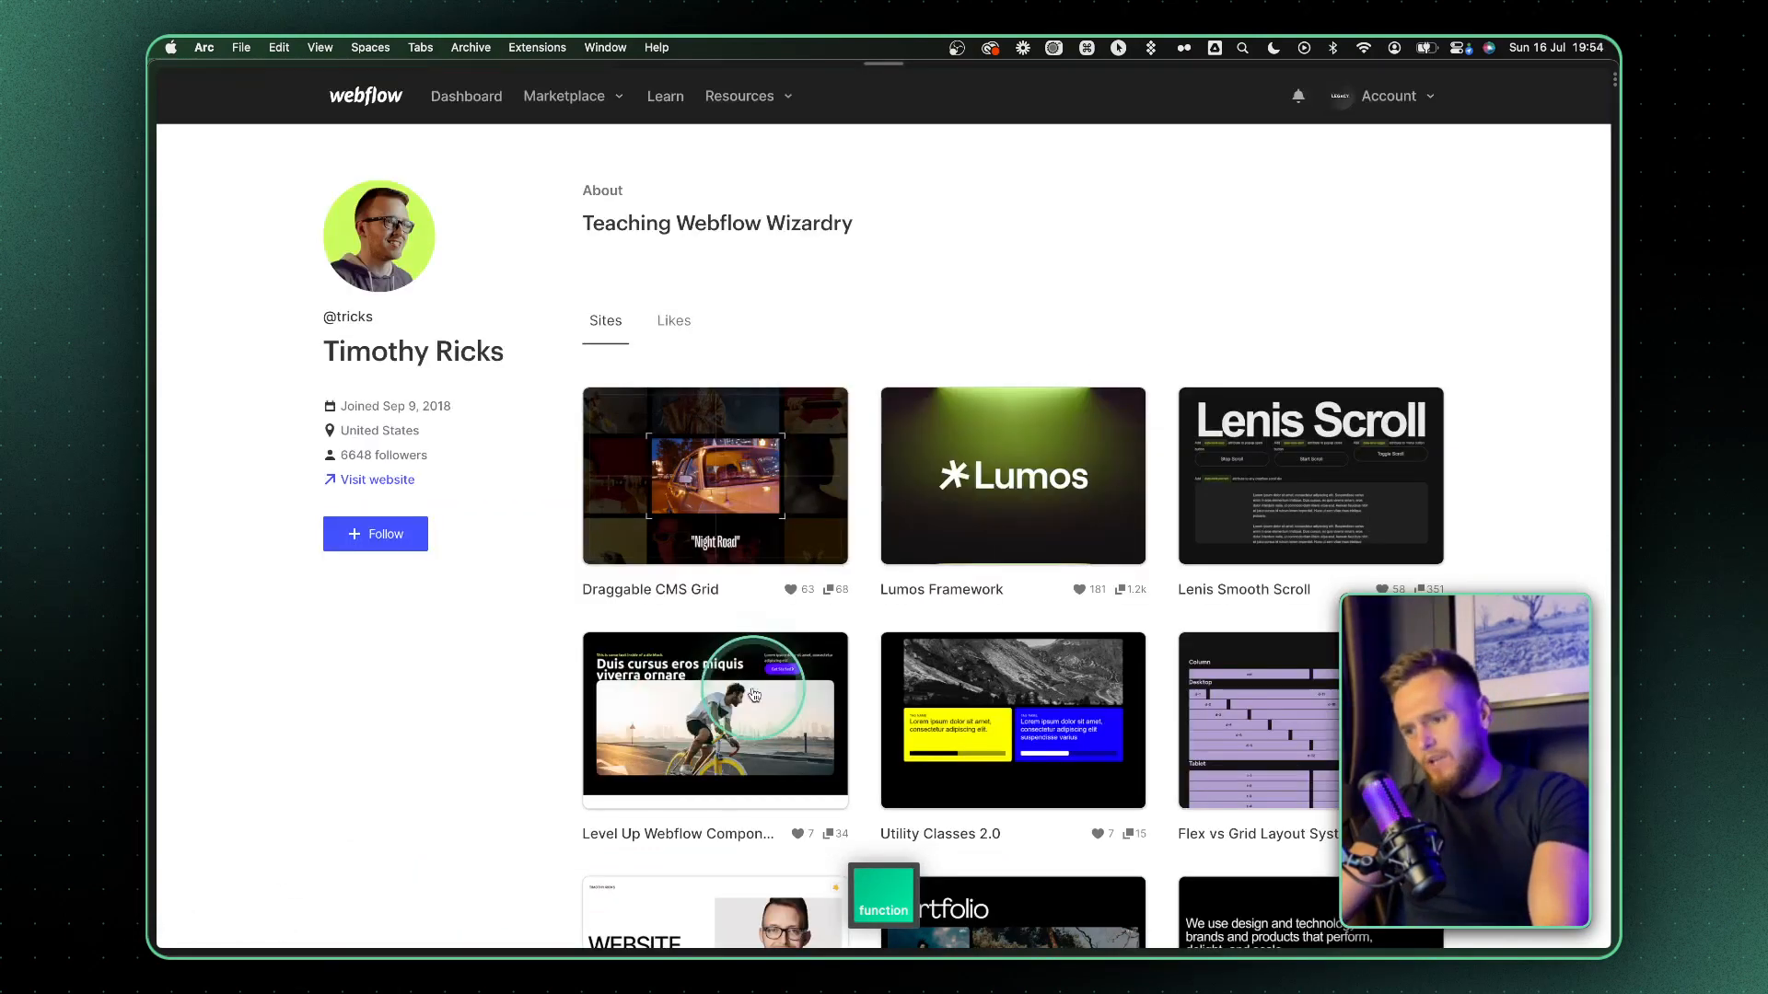
scroll(down, 3)
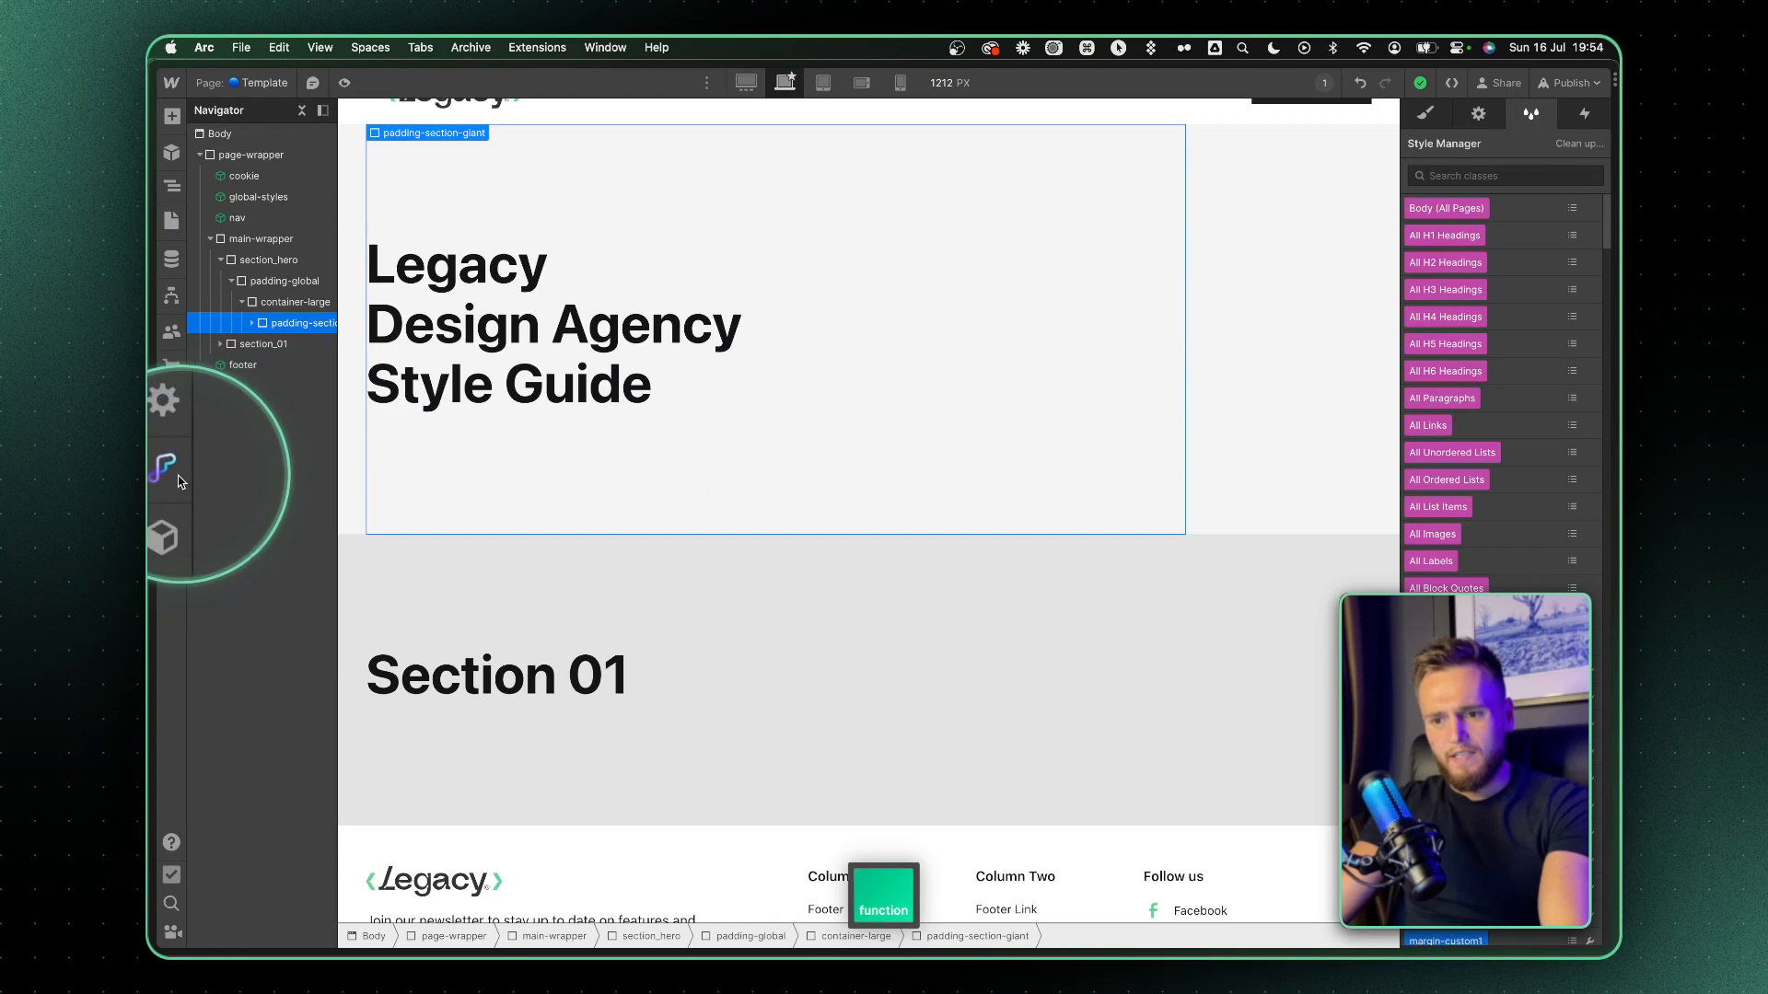
- Open the Flowbase extension and browse its Icon Sets
click(161, 466)
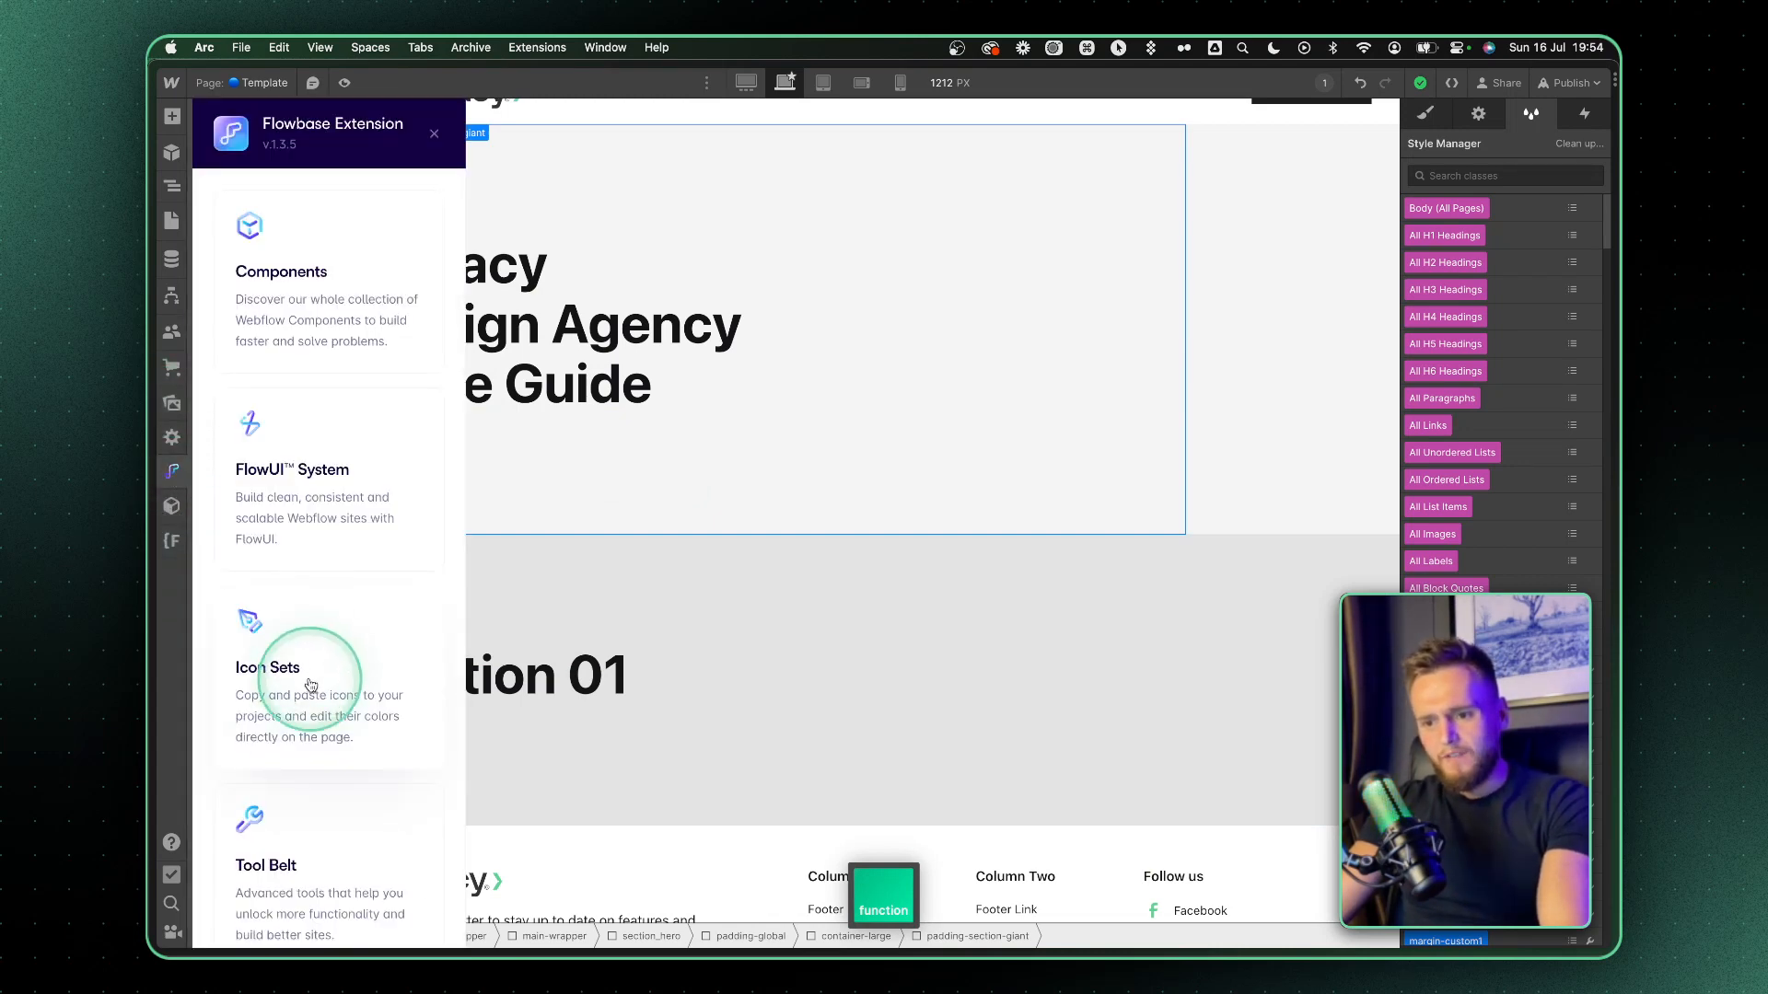
click(267, 667)
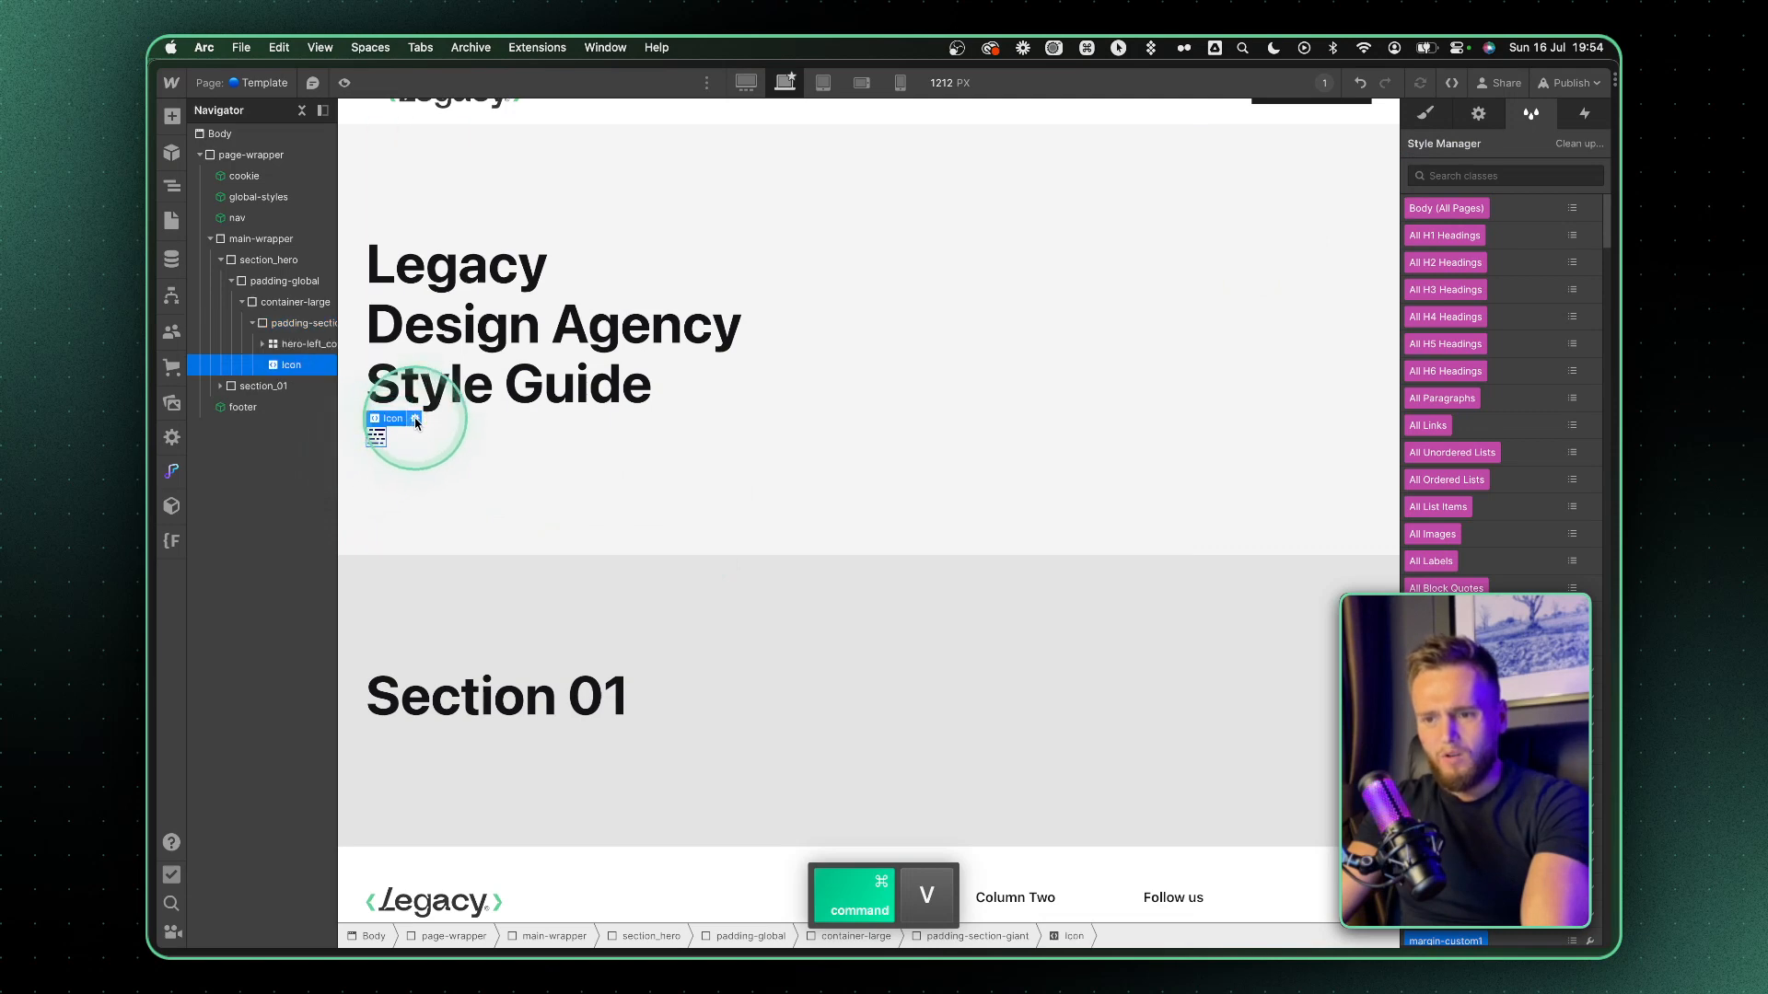
- Select the pasted icon and add a combo class named 'blue' to it
click(413, 418)
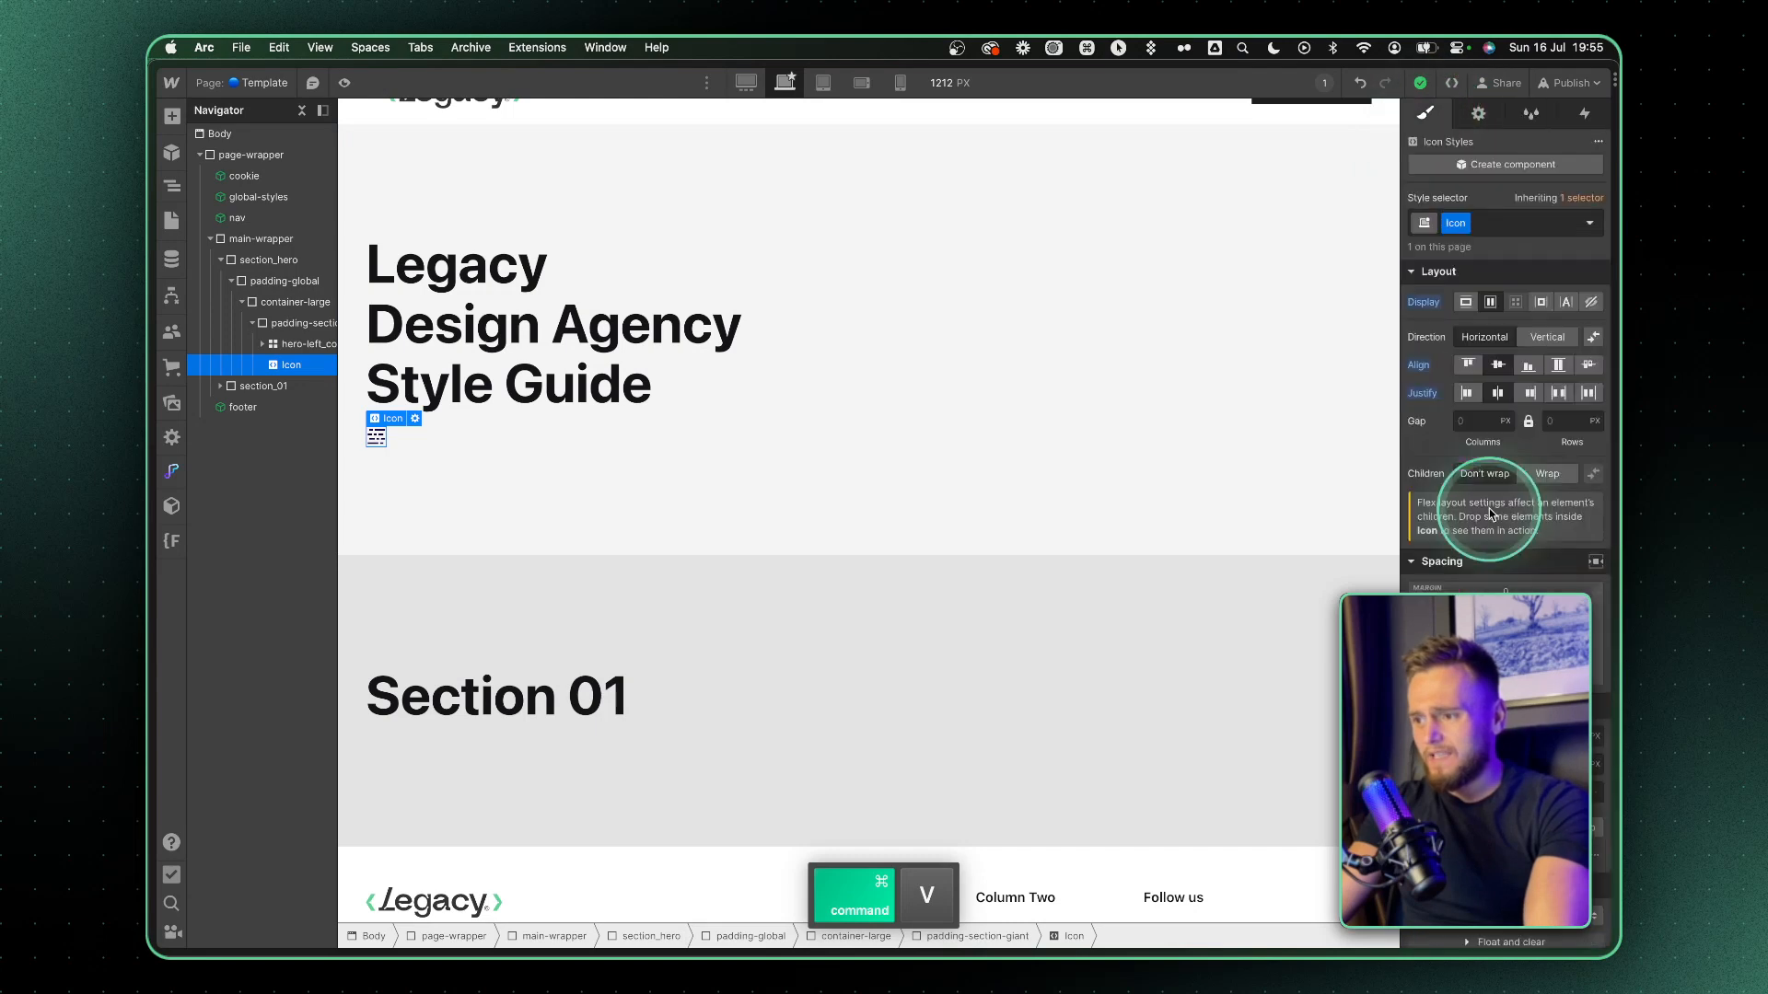
click(1500, 222)
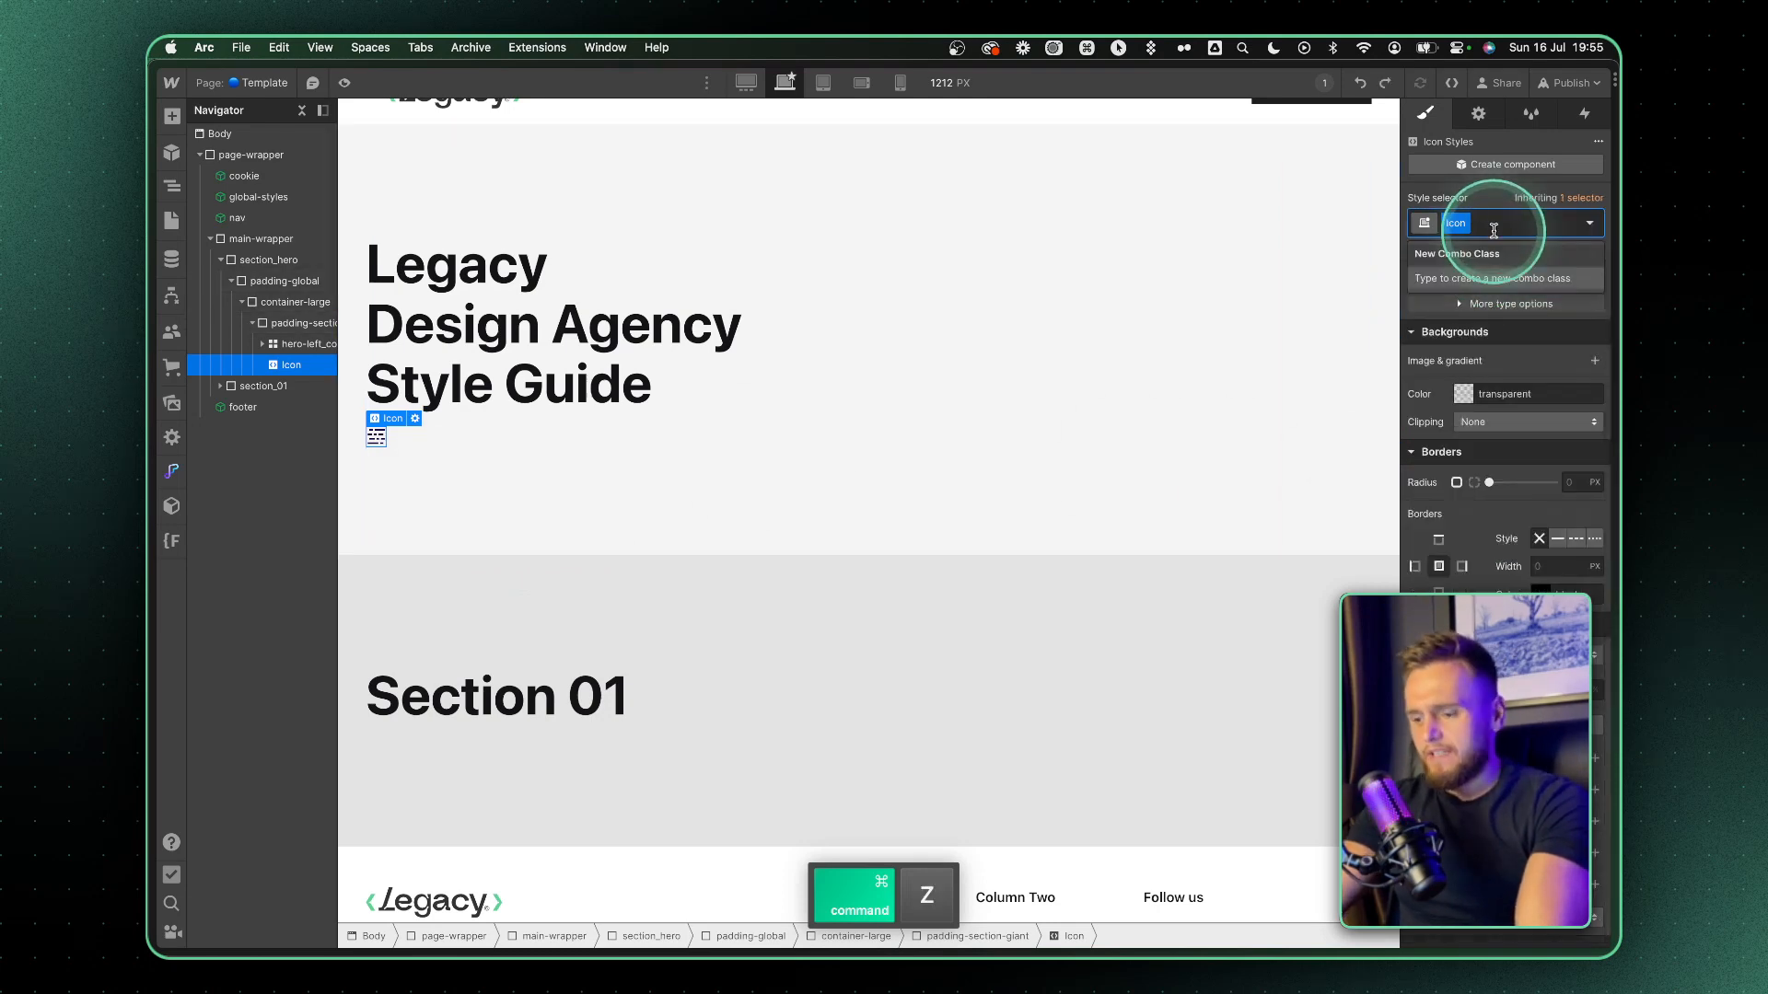
text(blue)
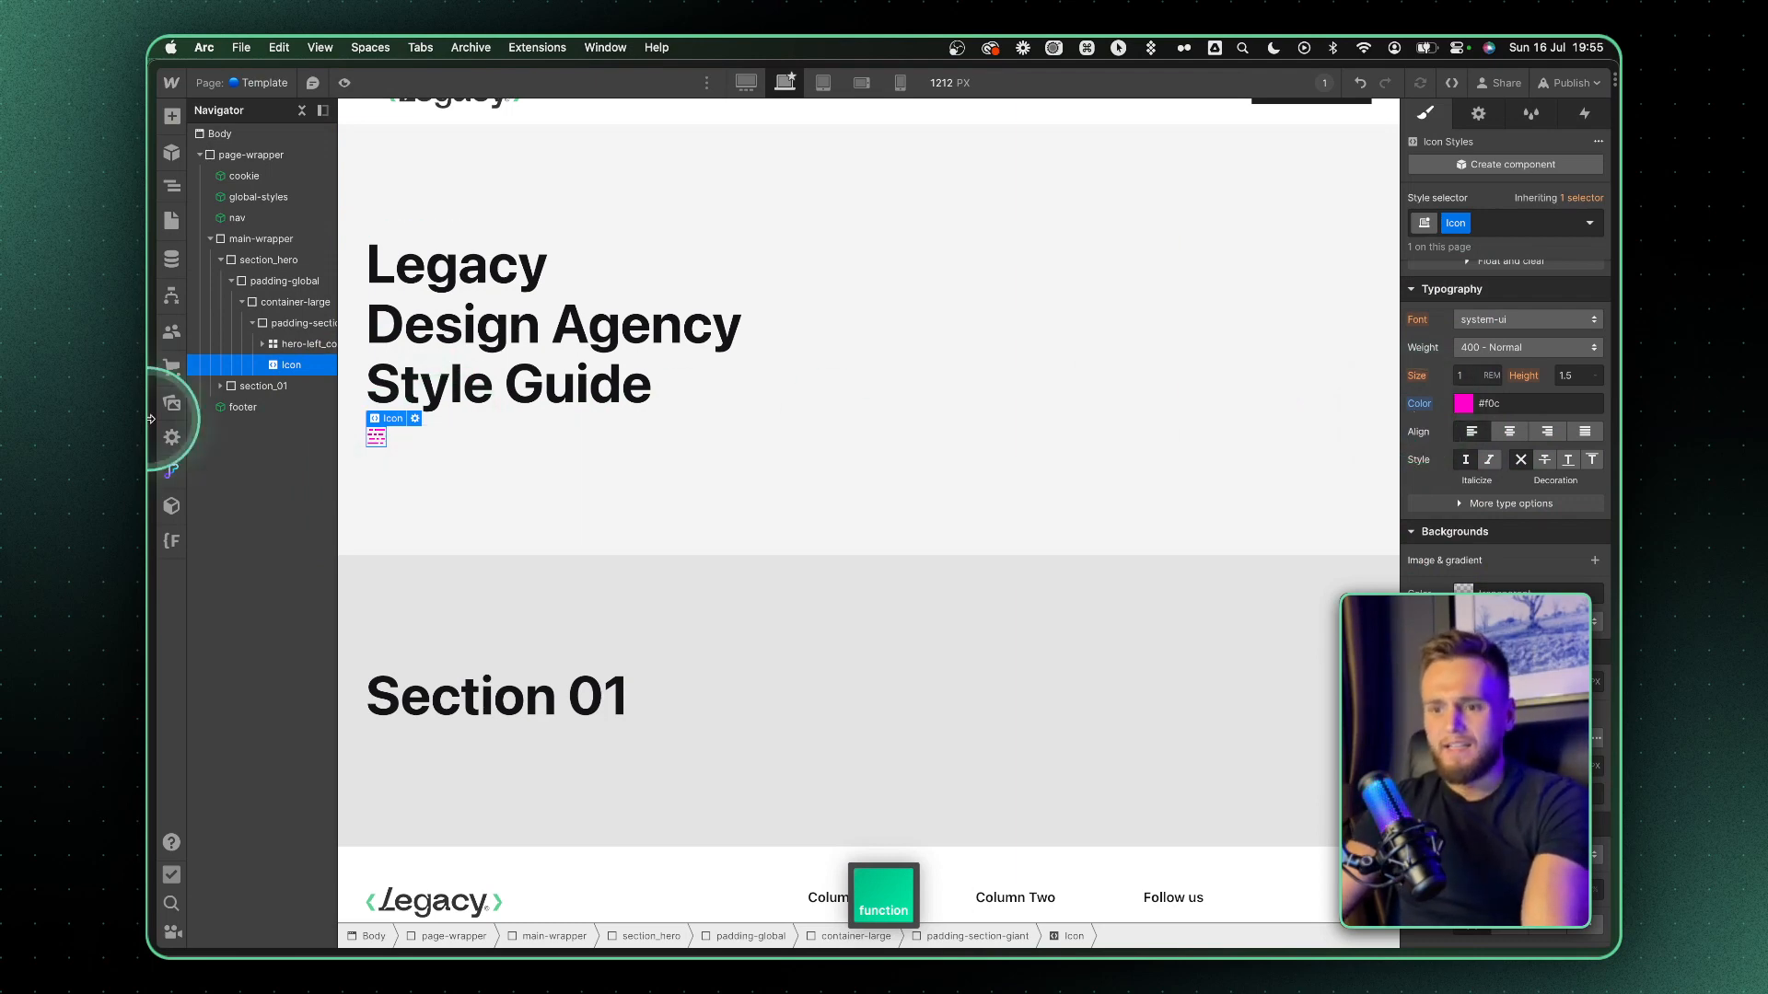
- Paste a second Remix line weather icon into the hero and show the shortcuts cheatsheet
click(172, 472)
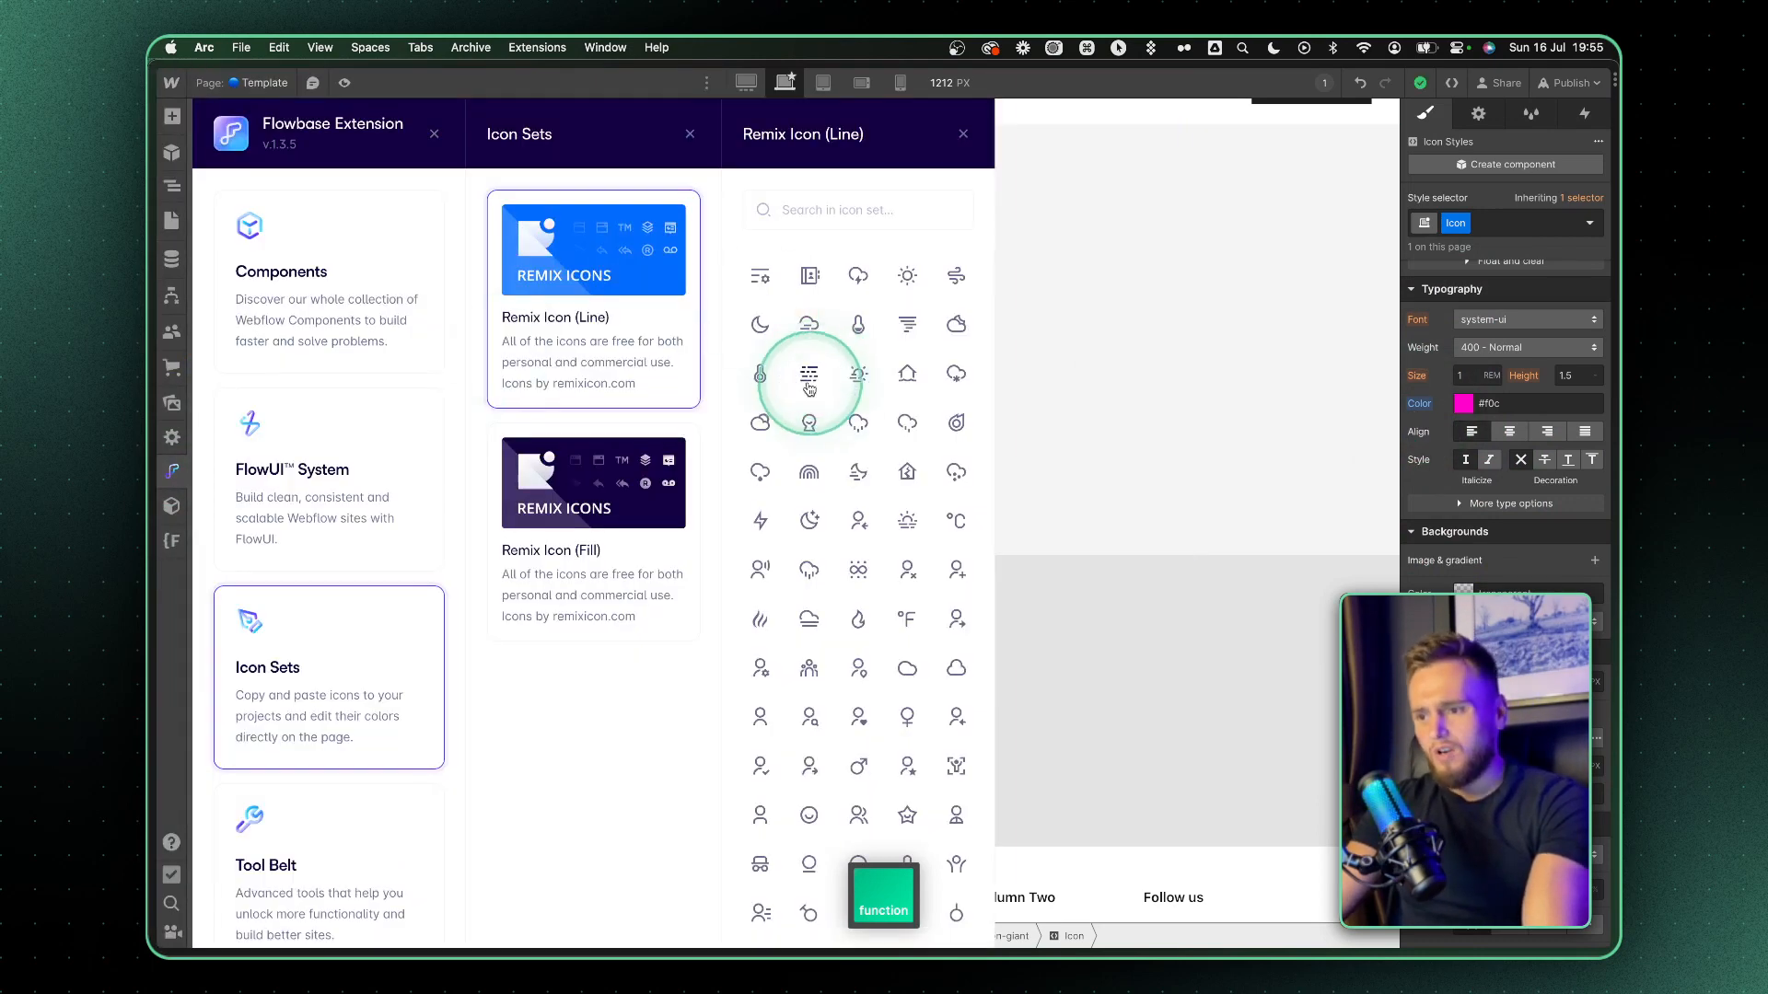
click(808, 383)
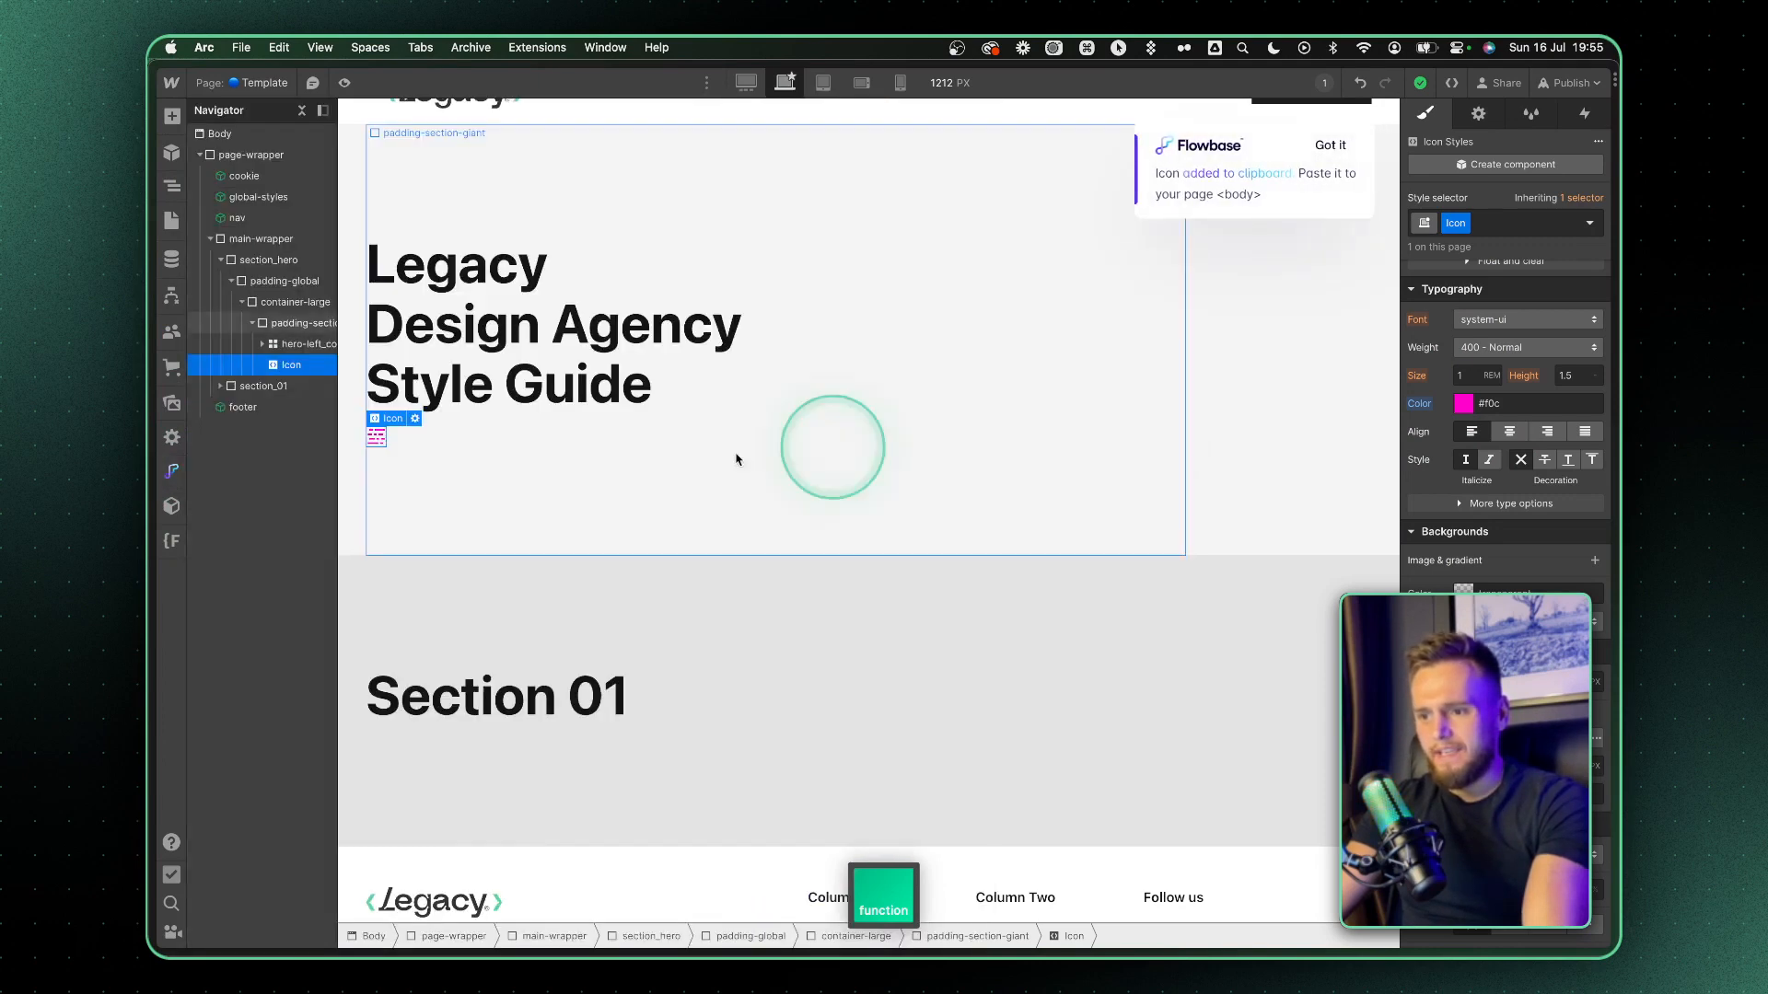
key(cmd+v)
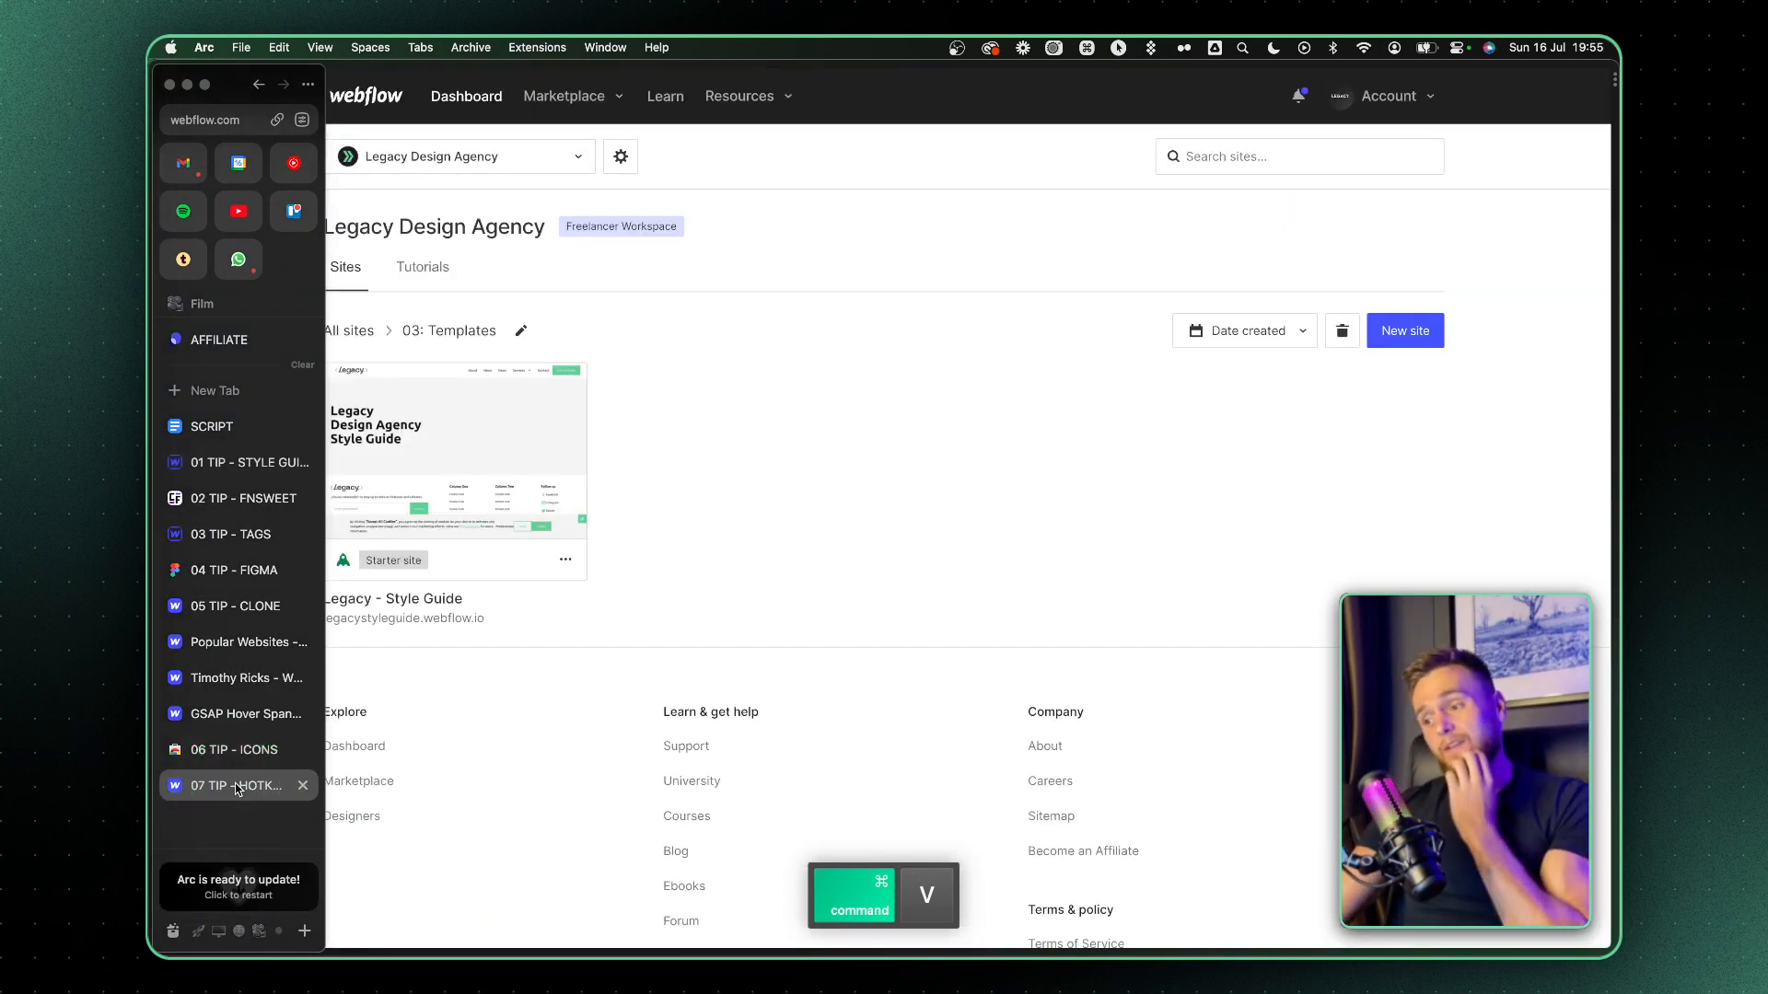
click(210, 426)
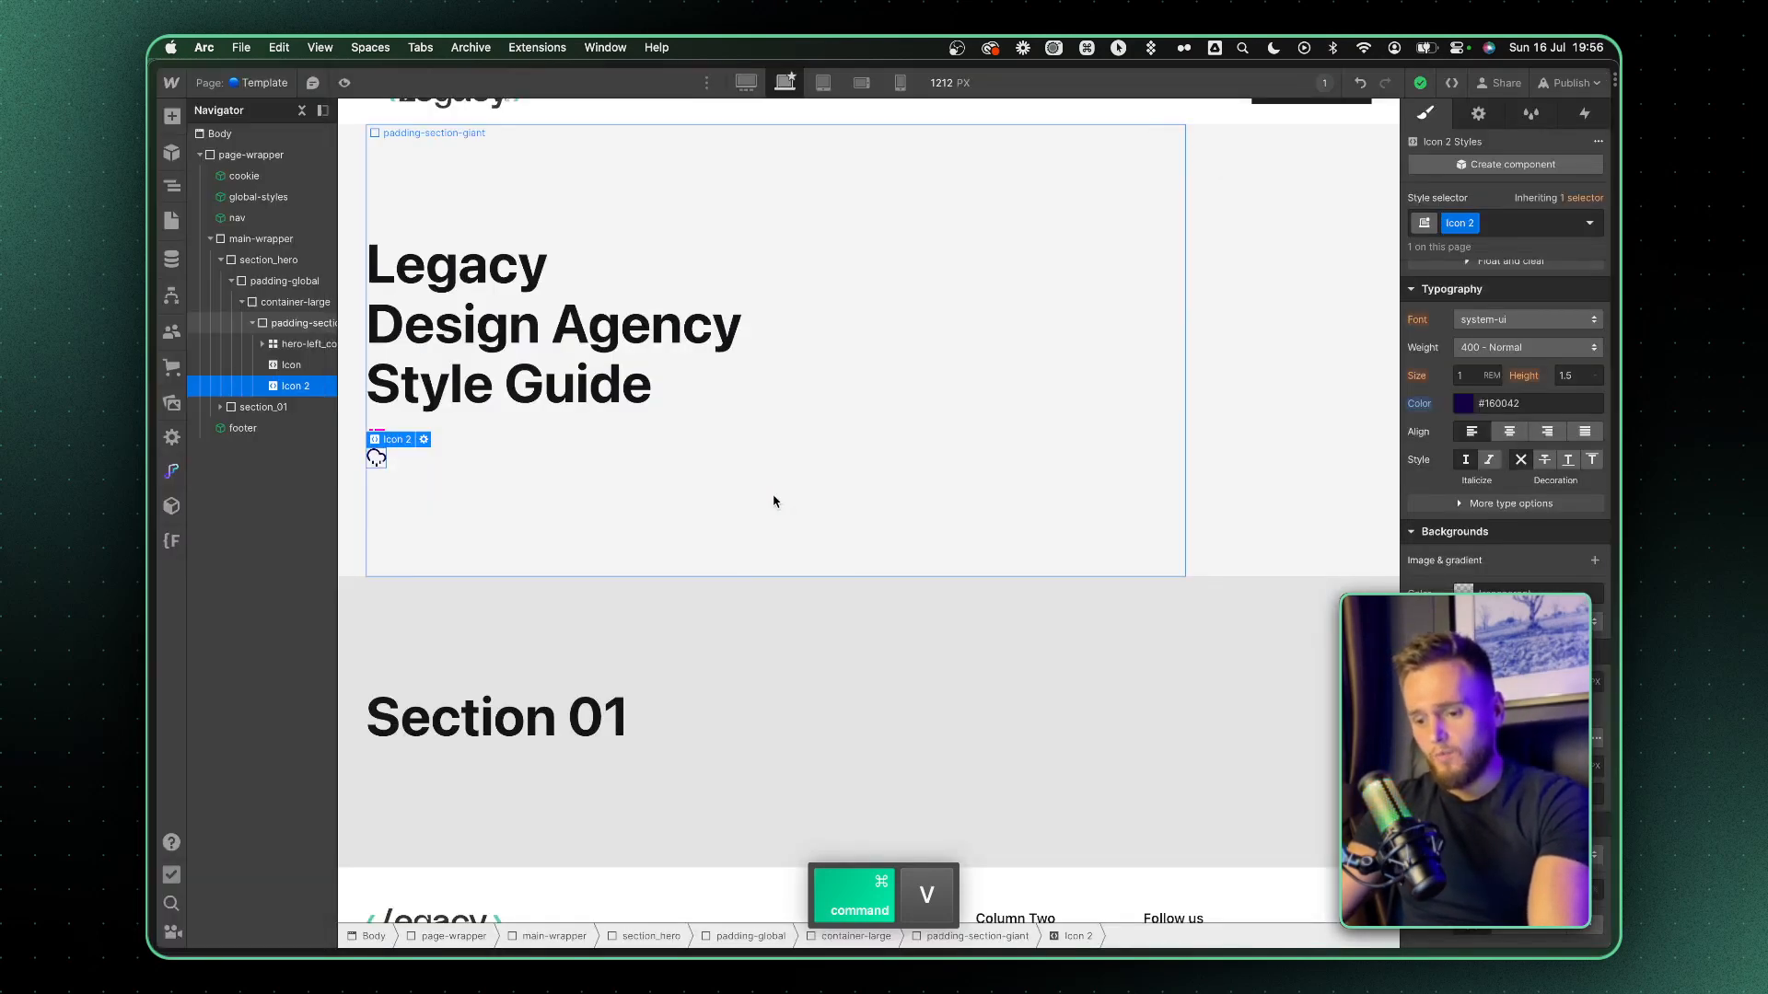
key(shift+/)
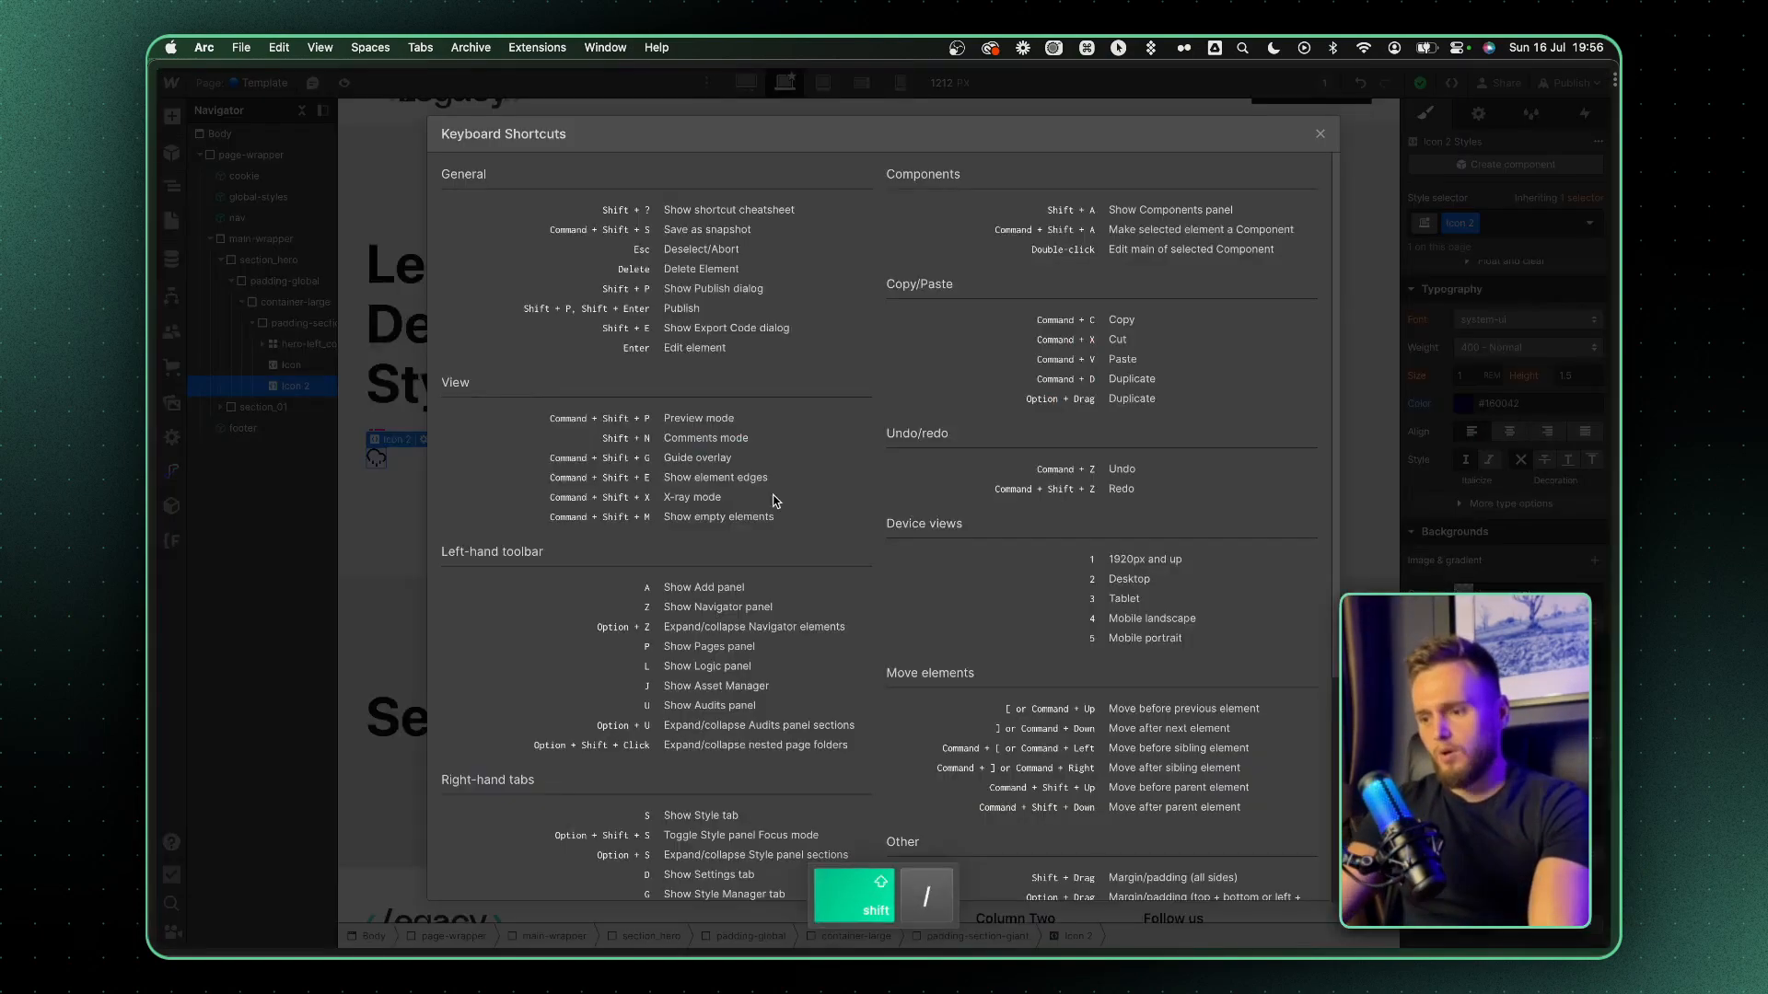
- Dismiss the shortcuts cheatsheet and bring up the Cmd+E quick-find search
scroll(down, 3)
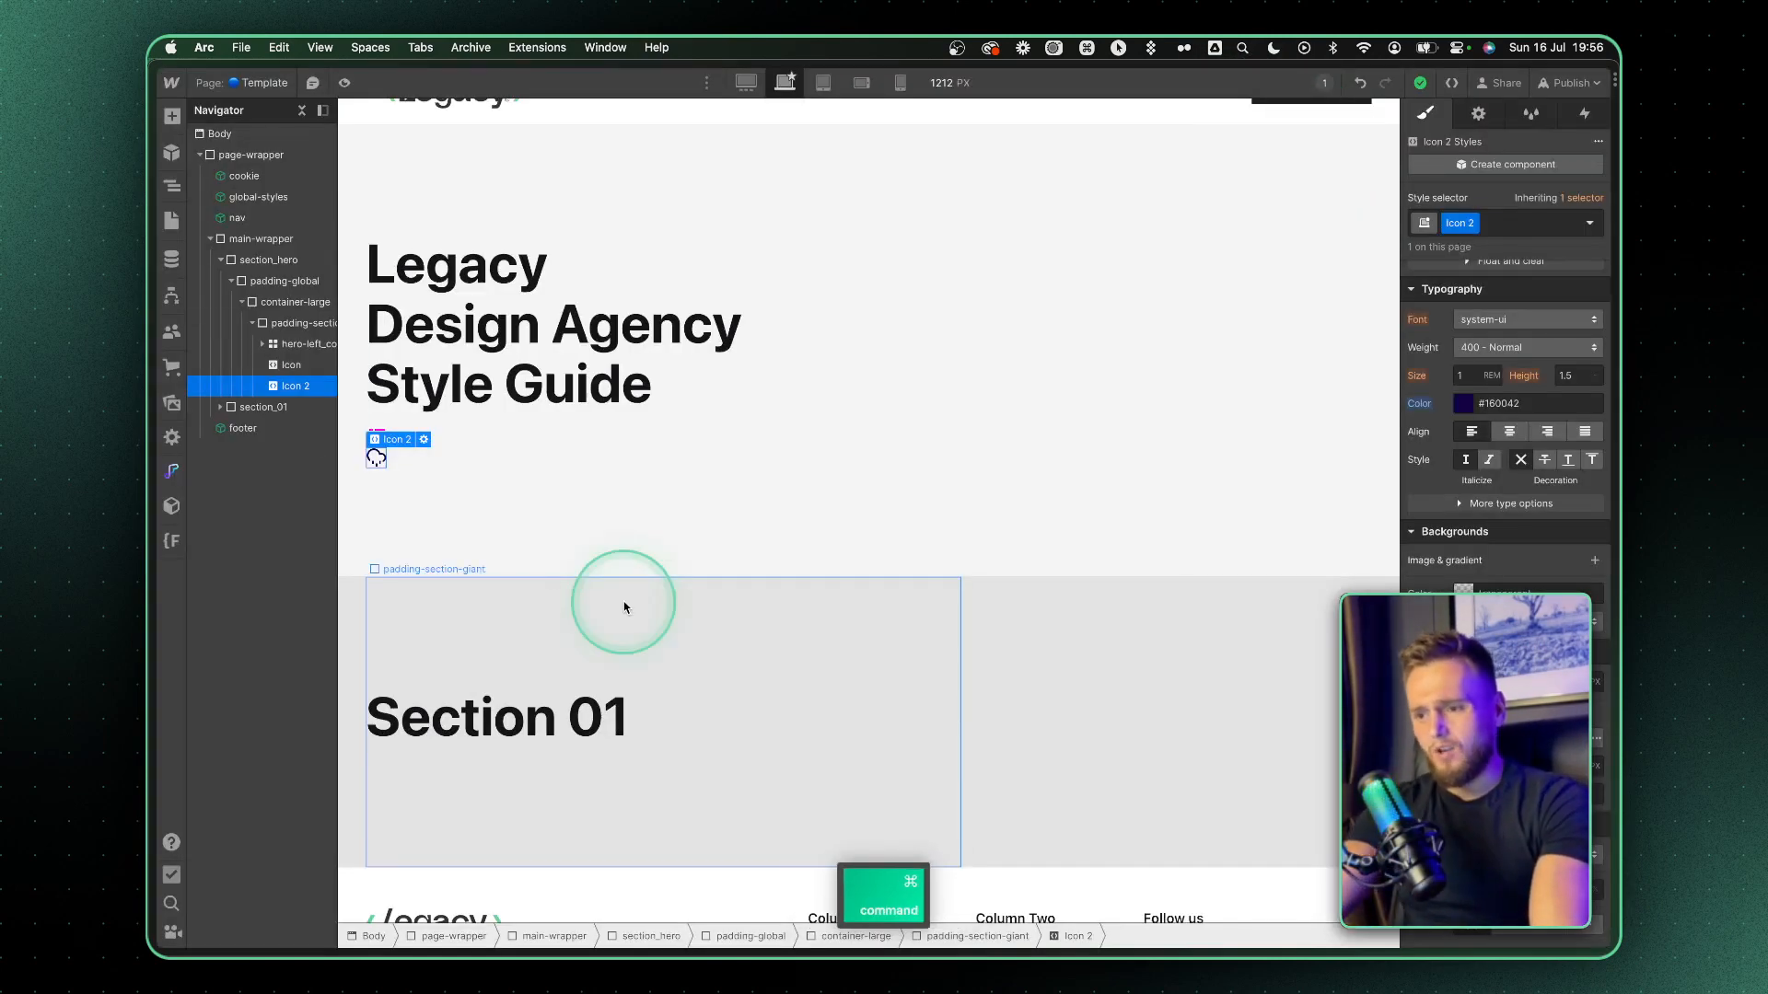
key(cmd+e)
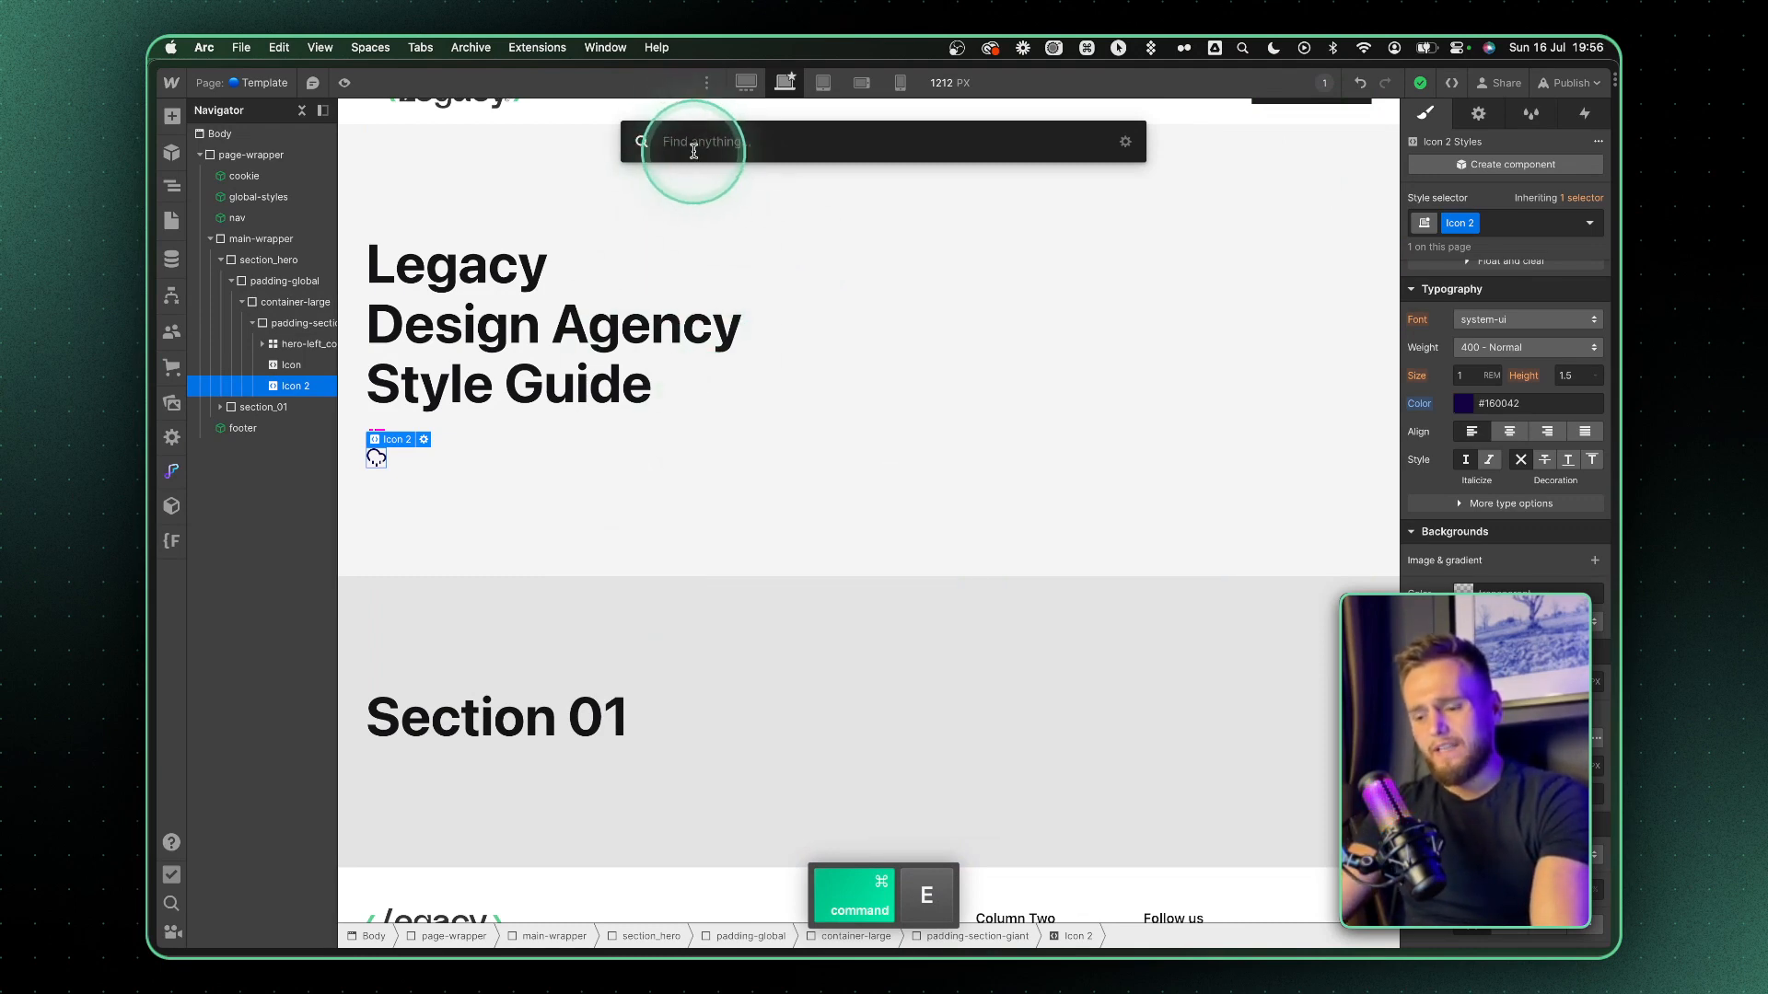
- Add a Div Block beneath the two hero icons via quick-find searches 'di' and 'div'
text(di)
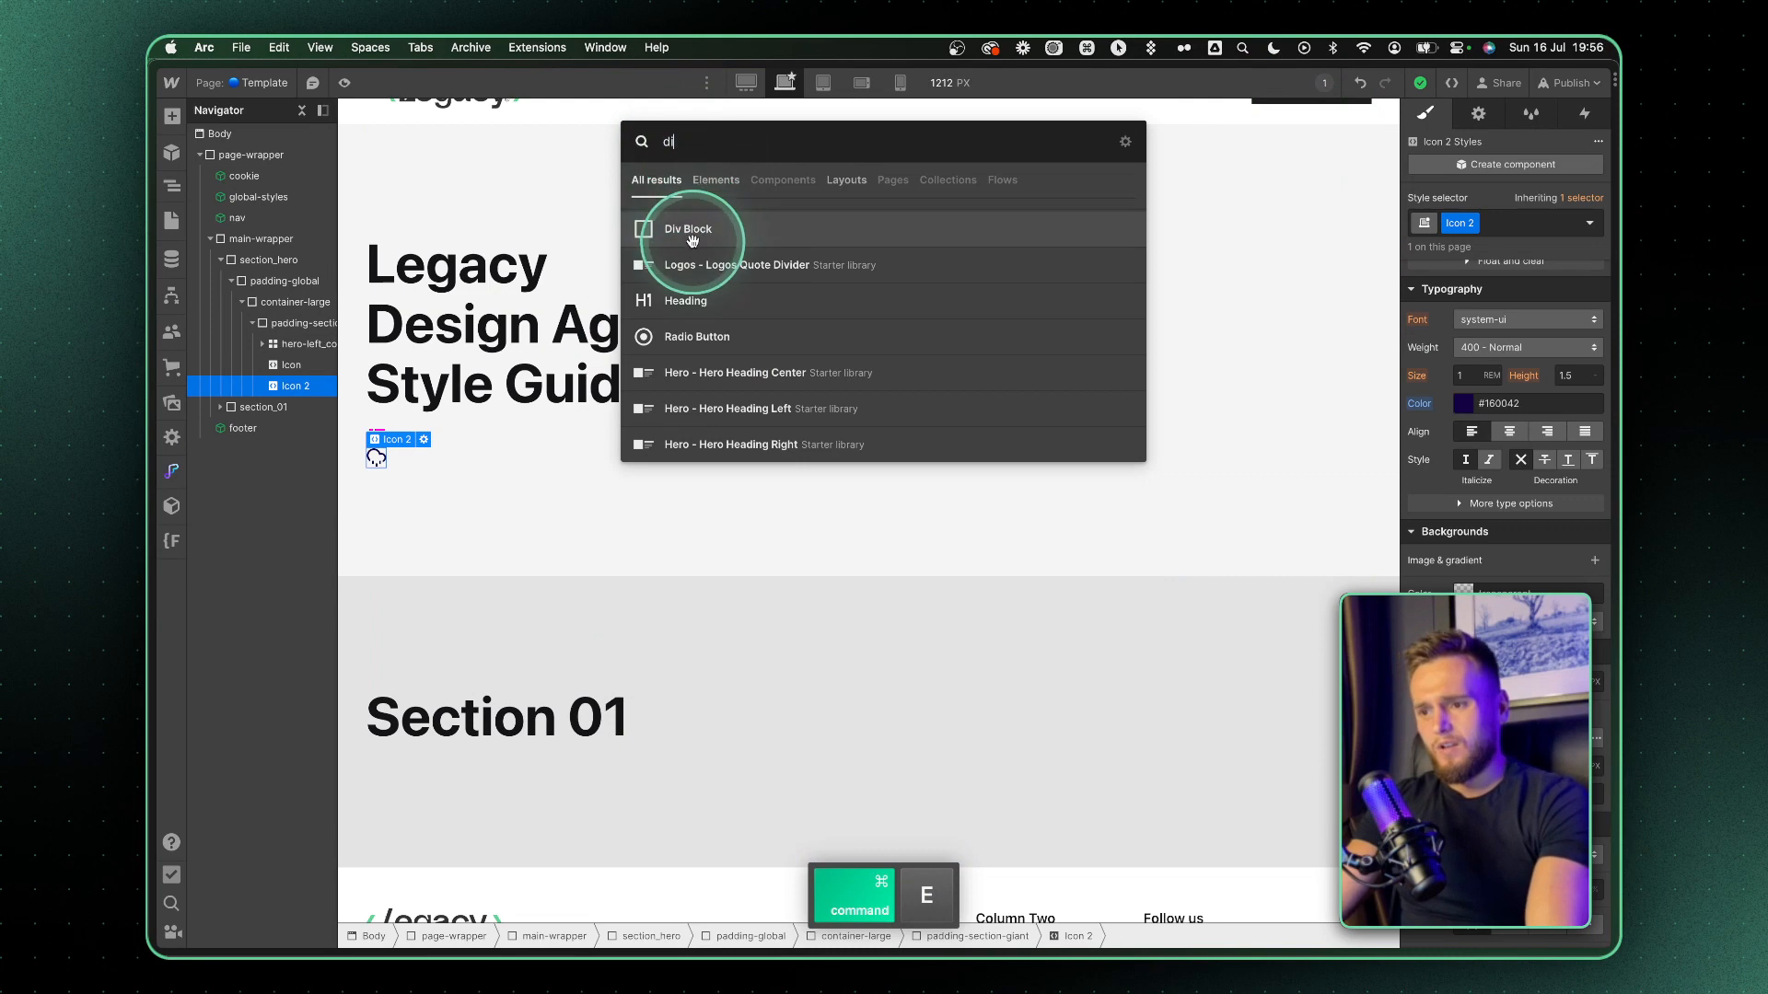
click(688, 229)
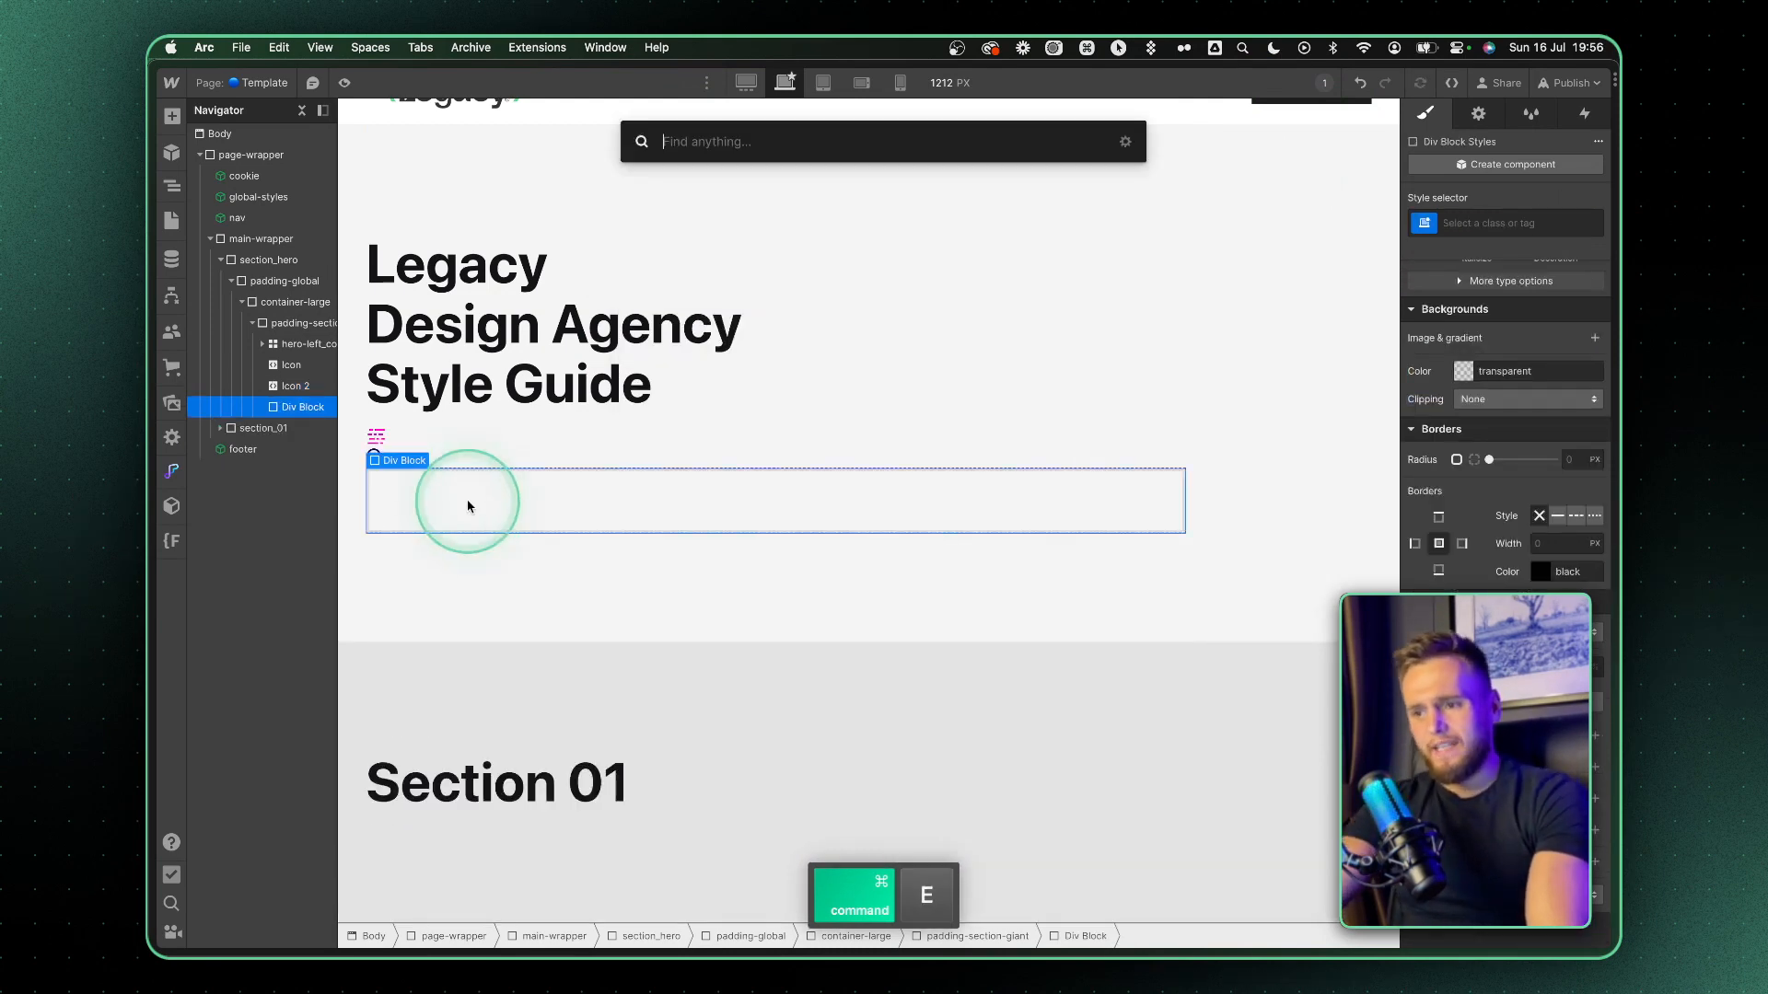
text(div)
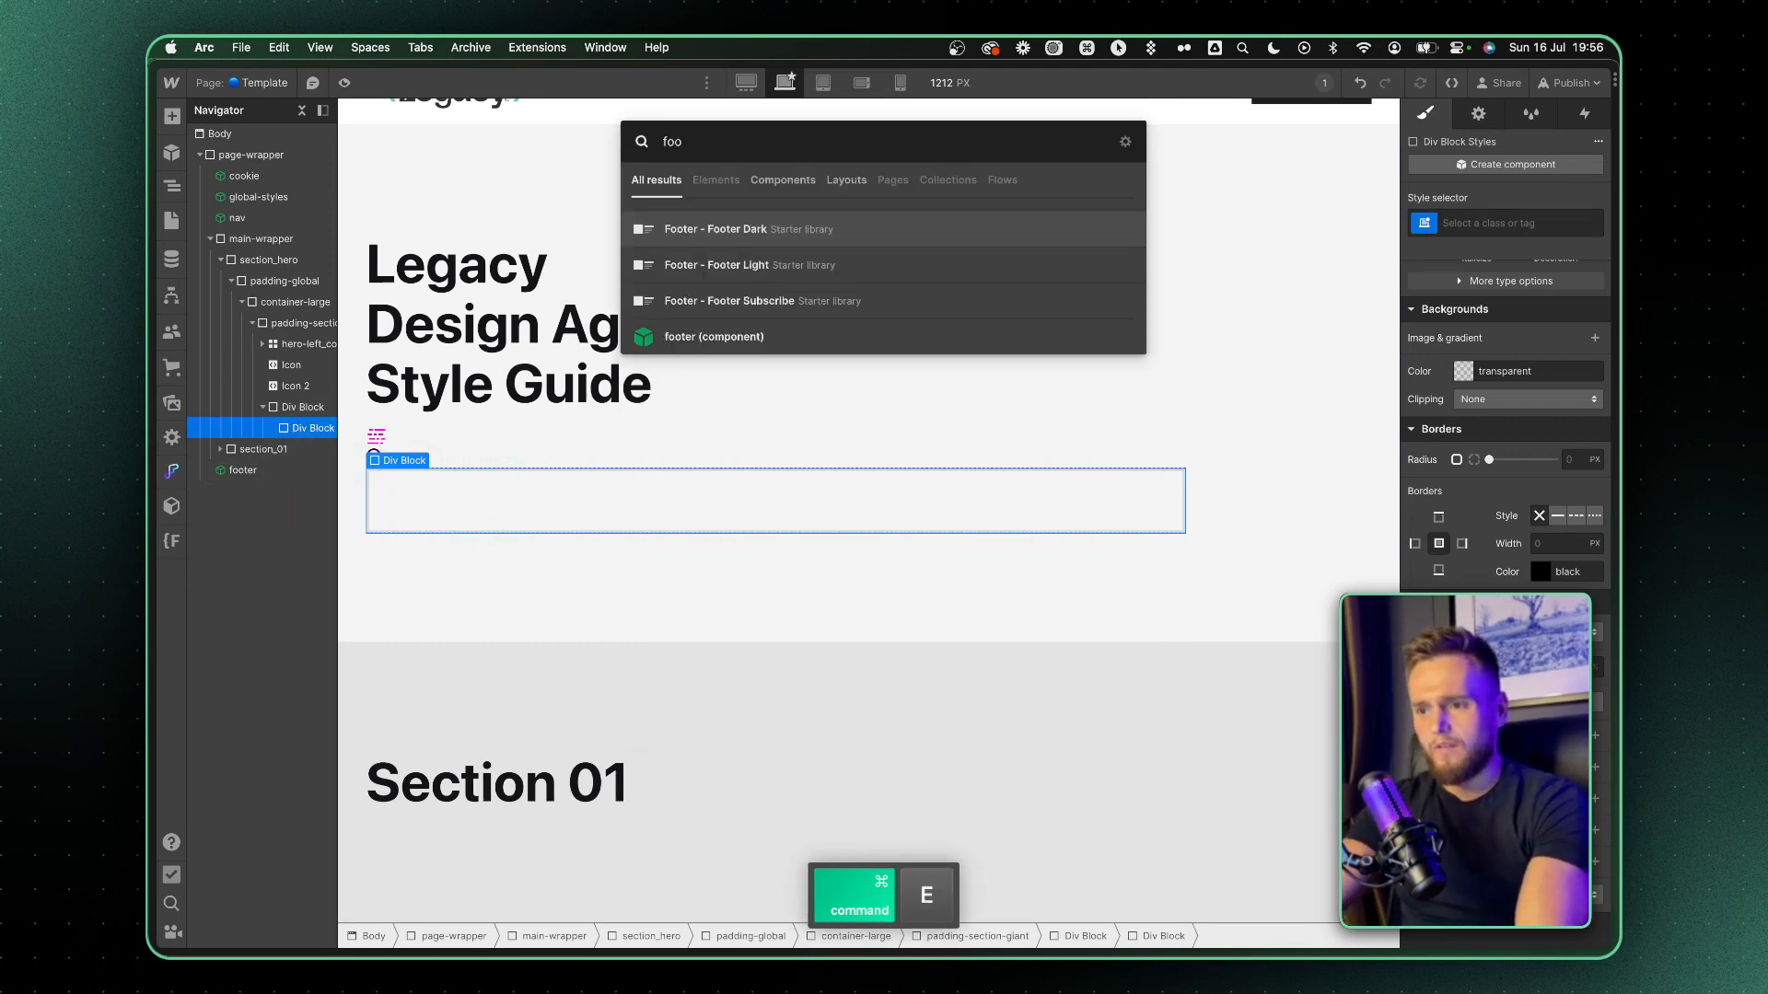
click(713, 336)
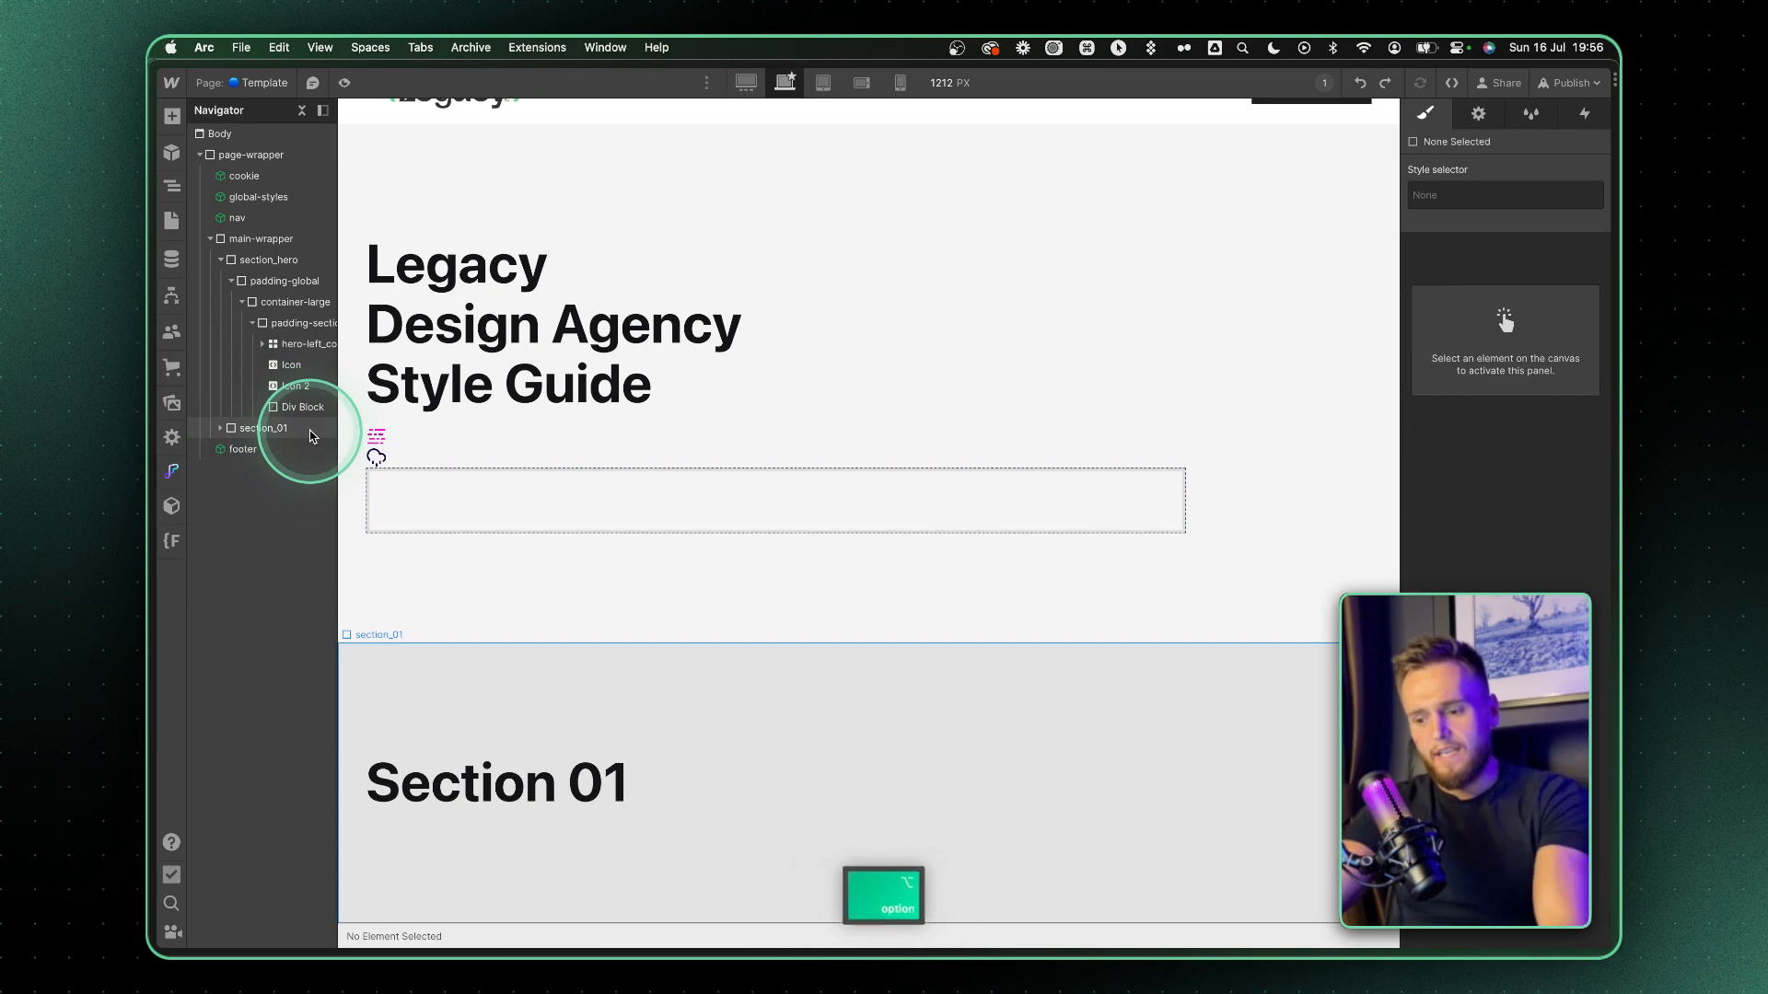
key(cmd+e)
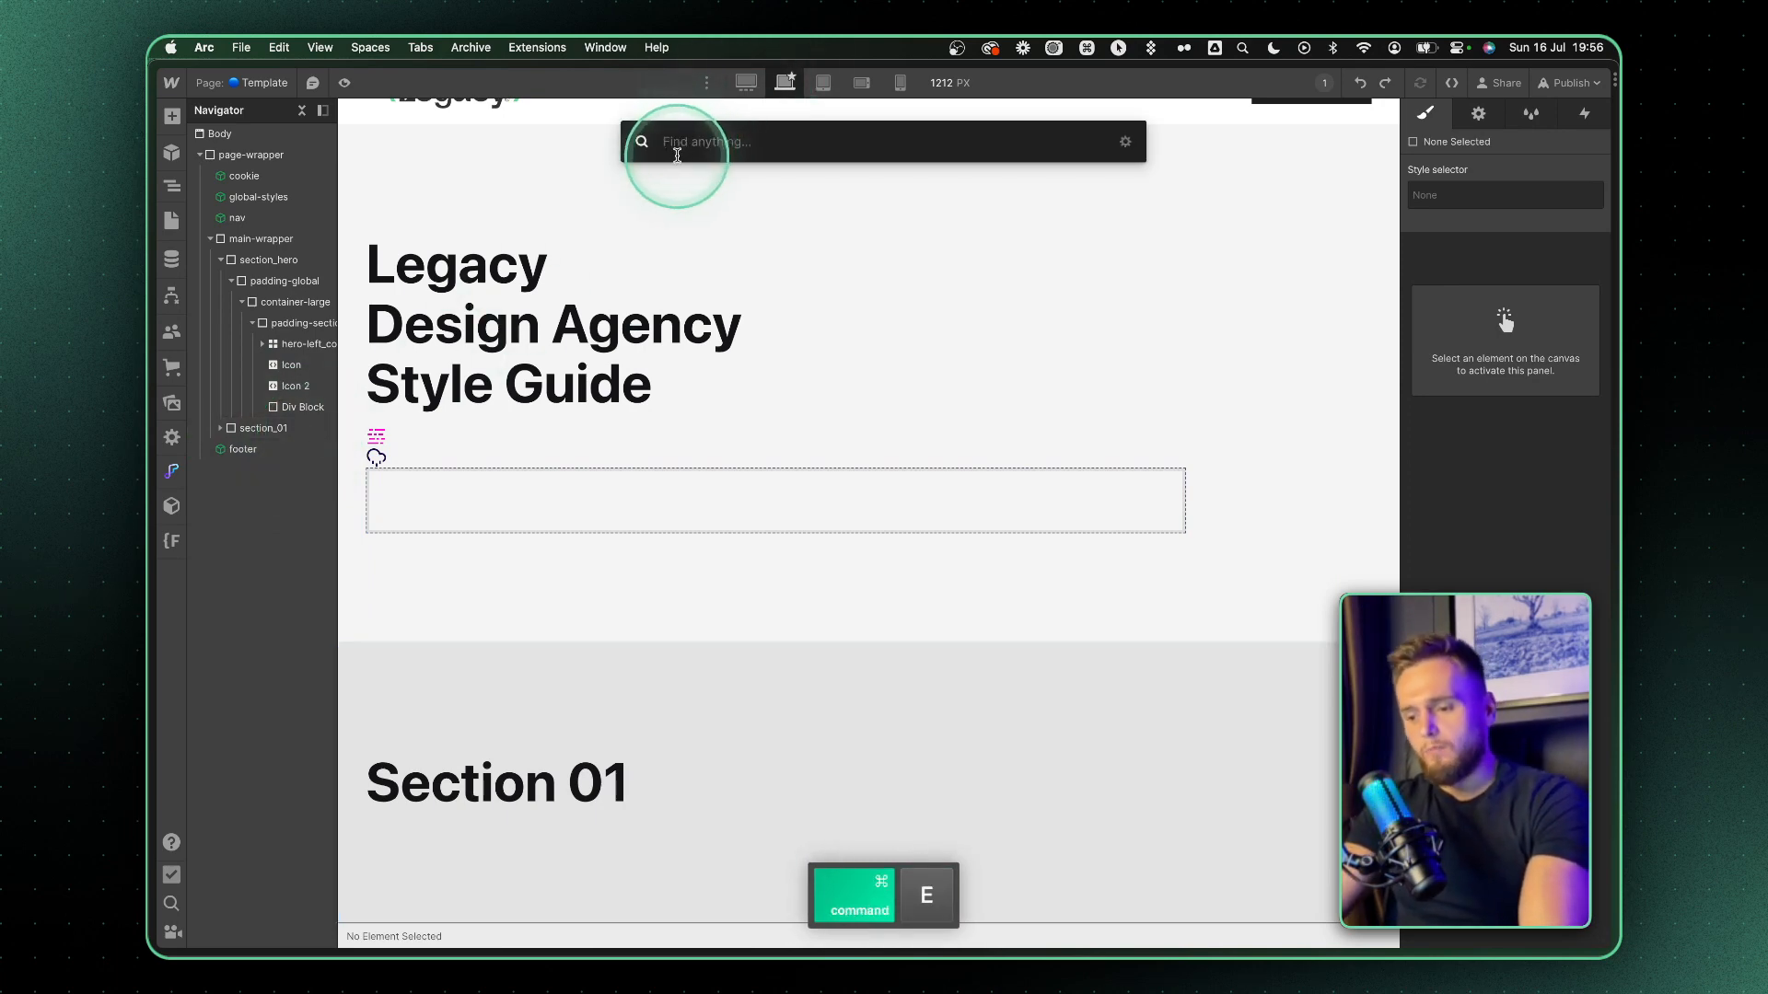
text(s)
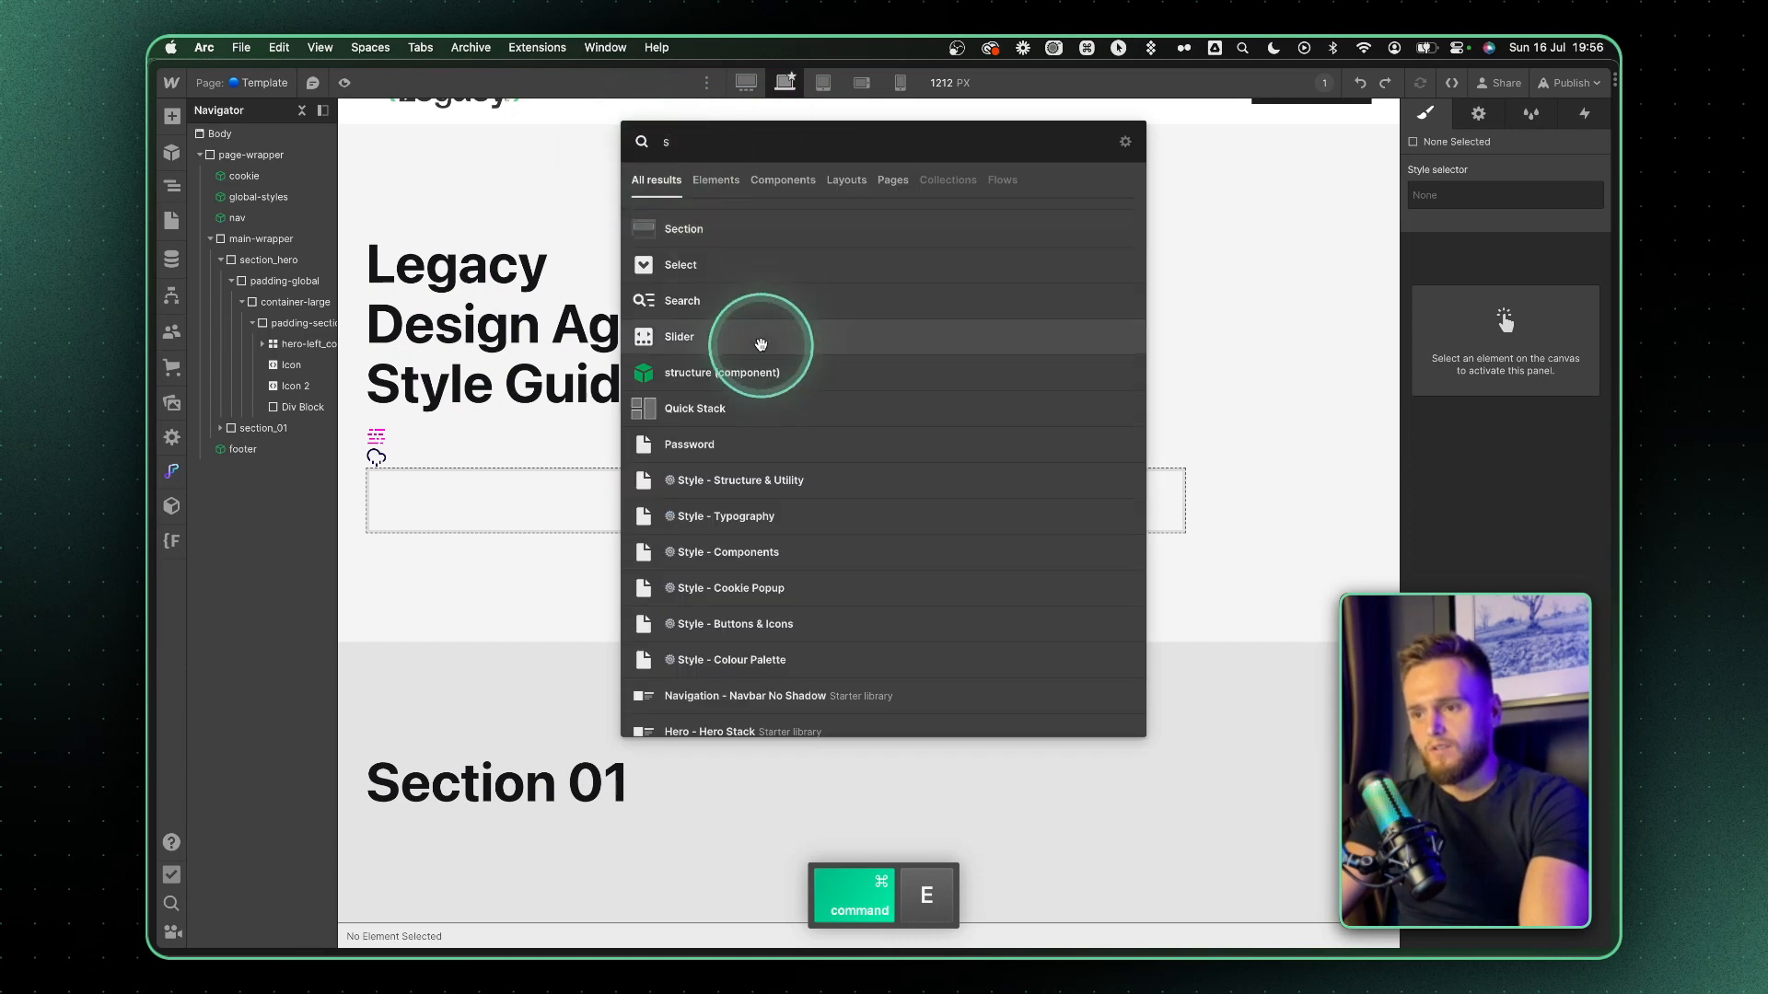
click(716, 180)
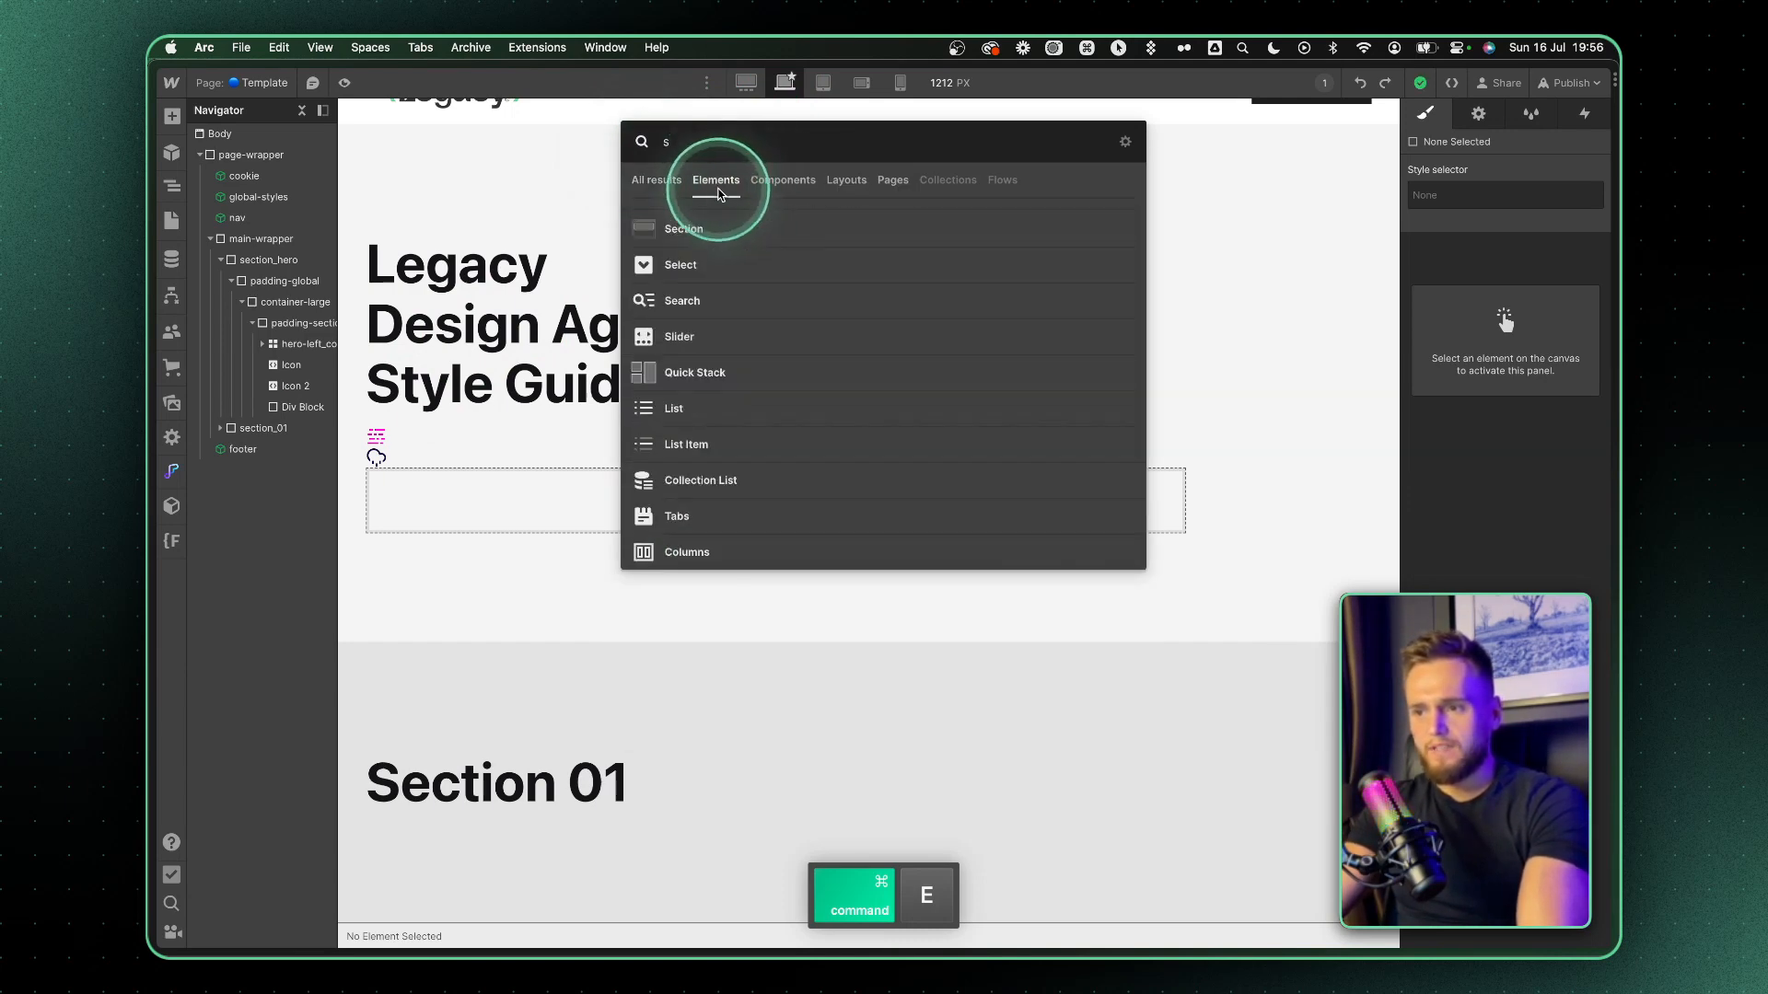
click(845, 180)
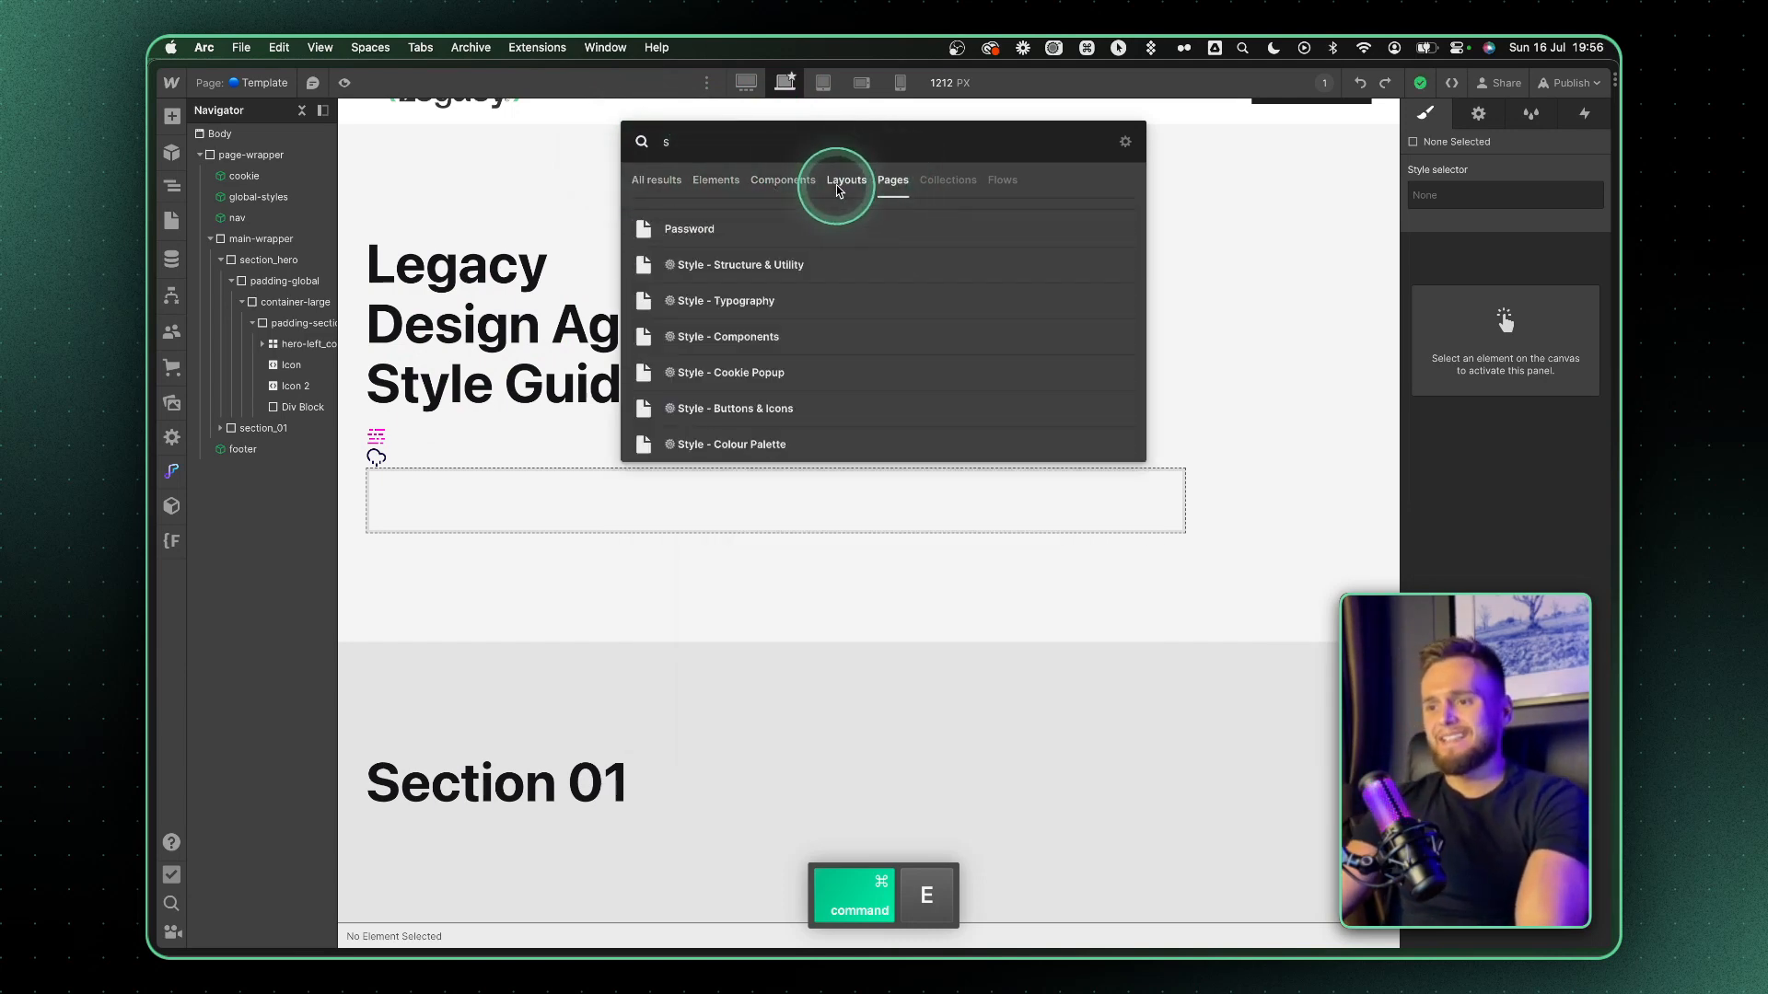
click(845, 180)
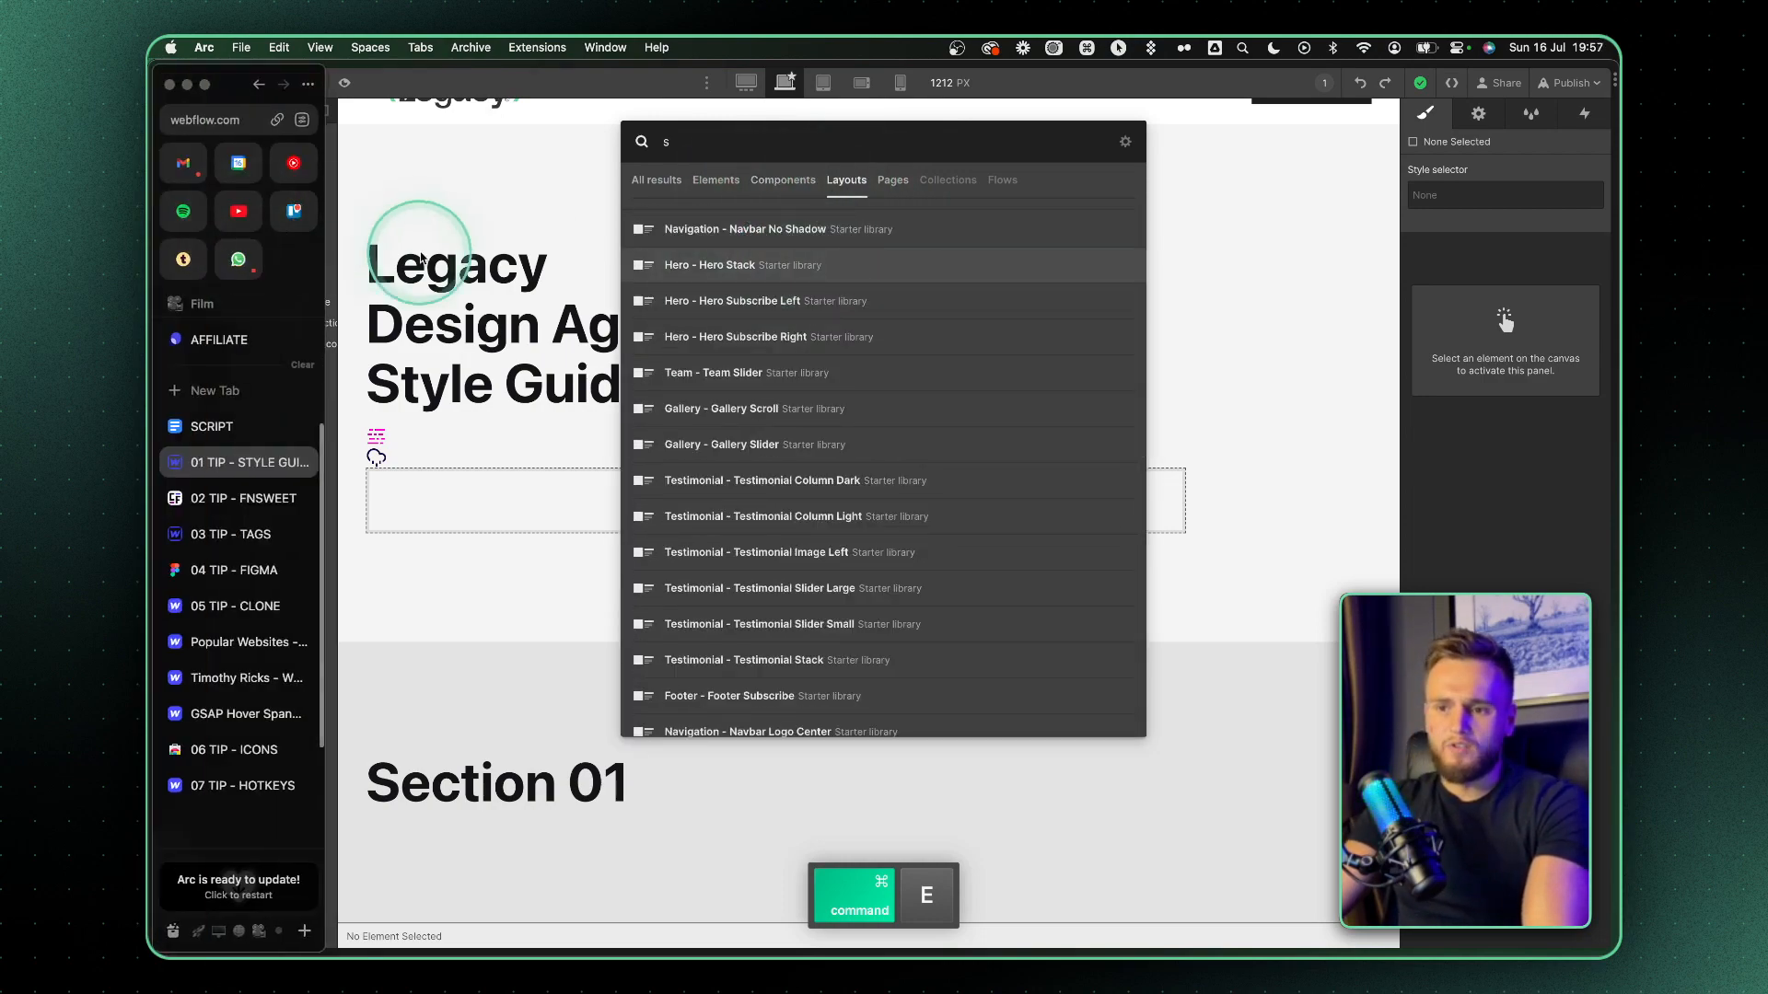
click(893, 180)
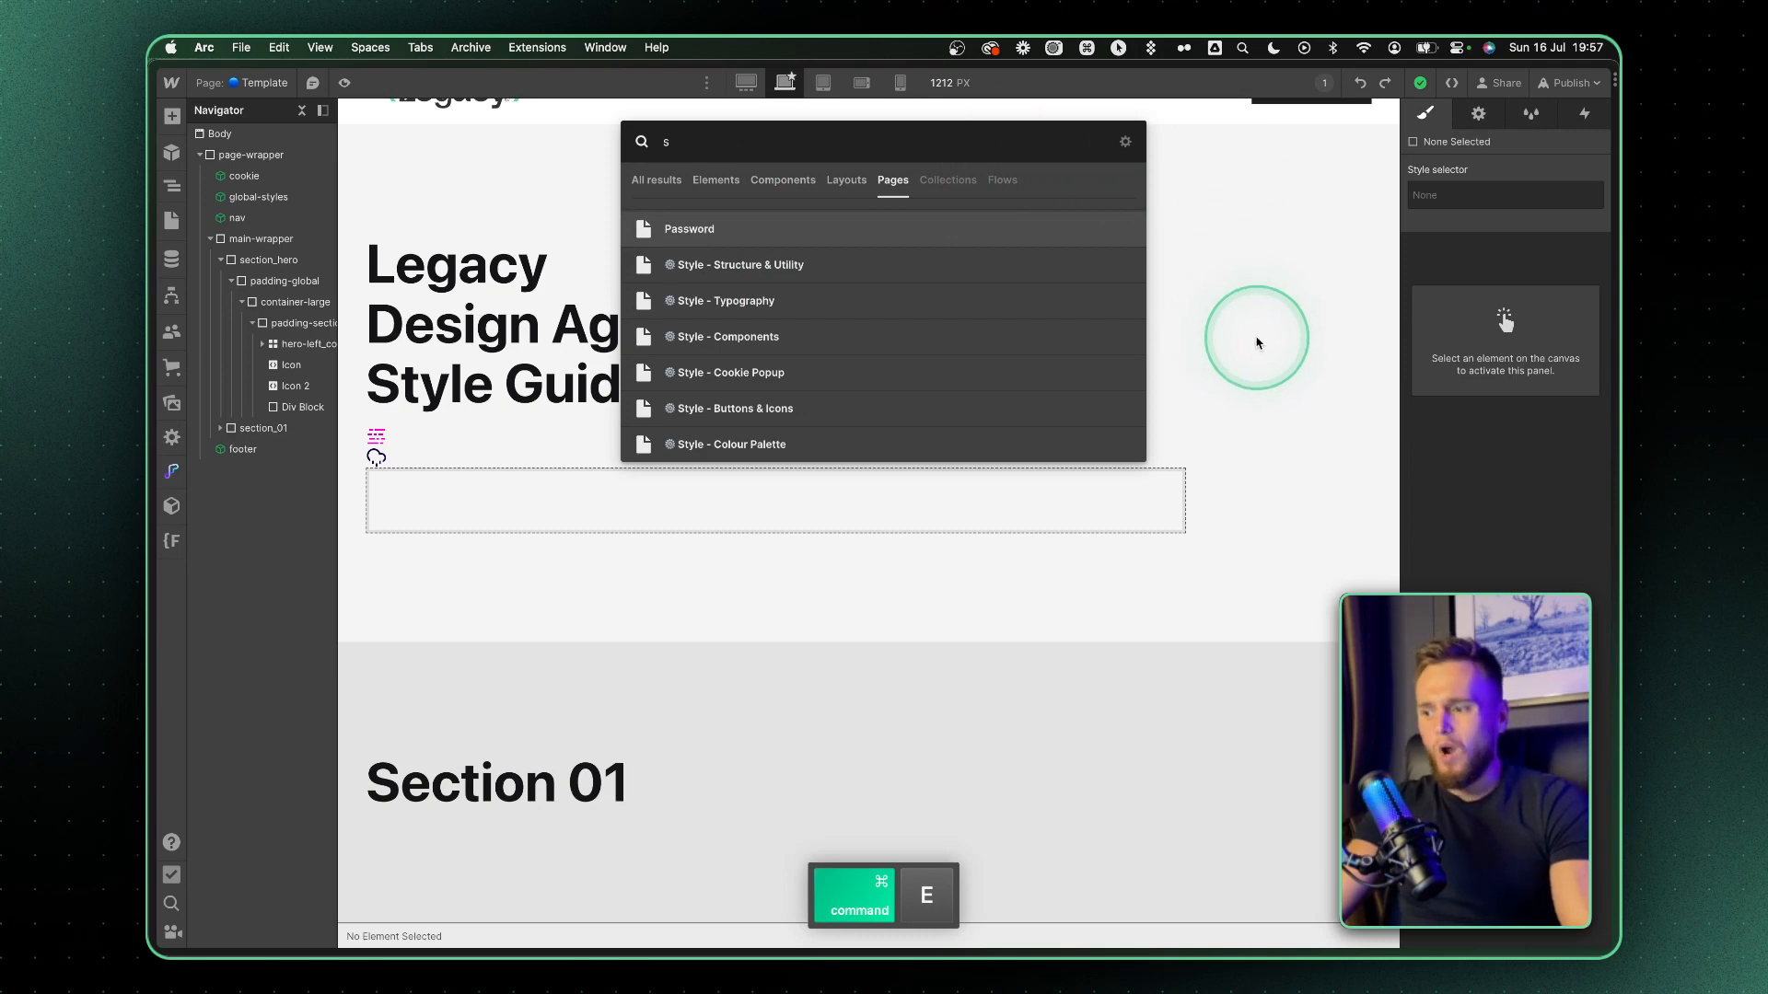
key(escape)
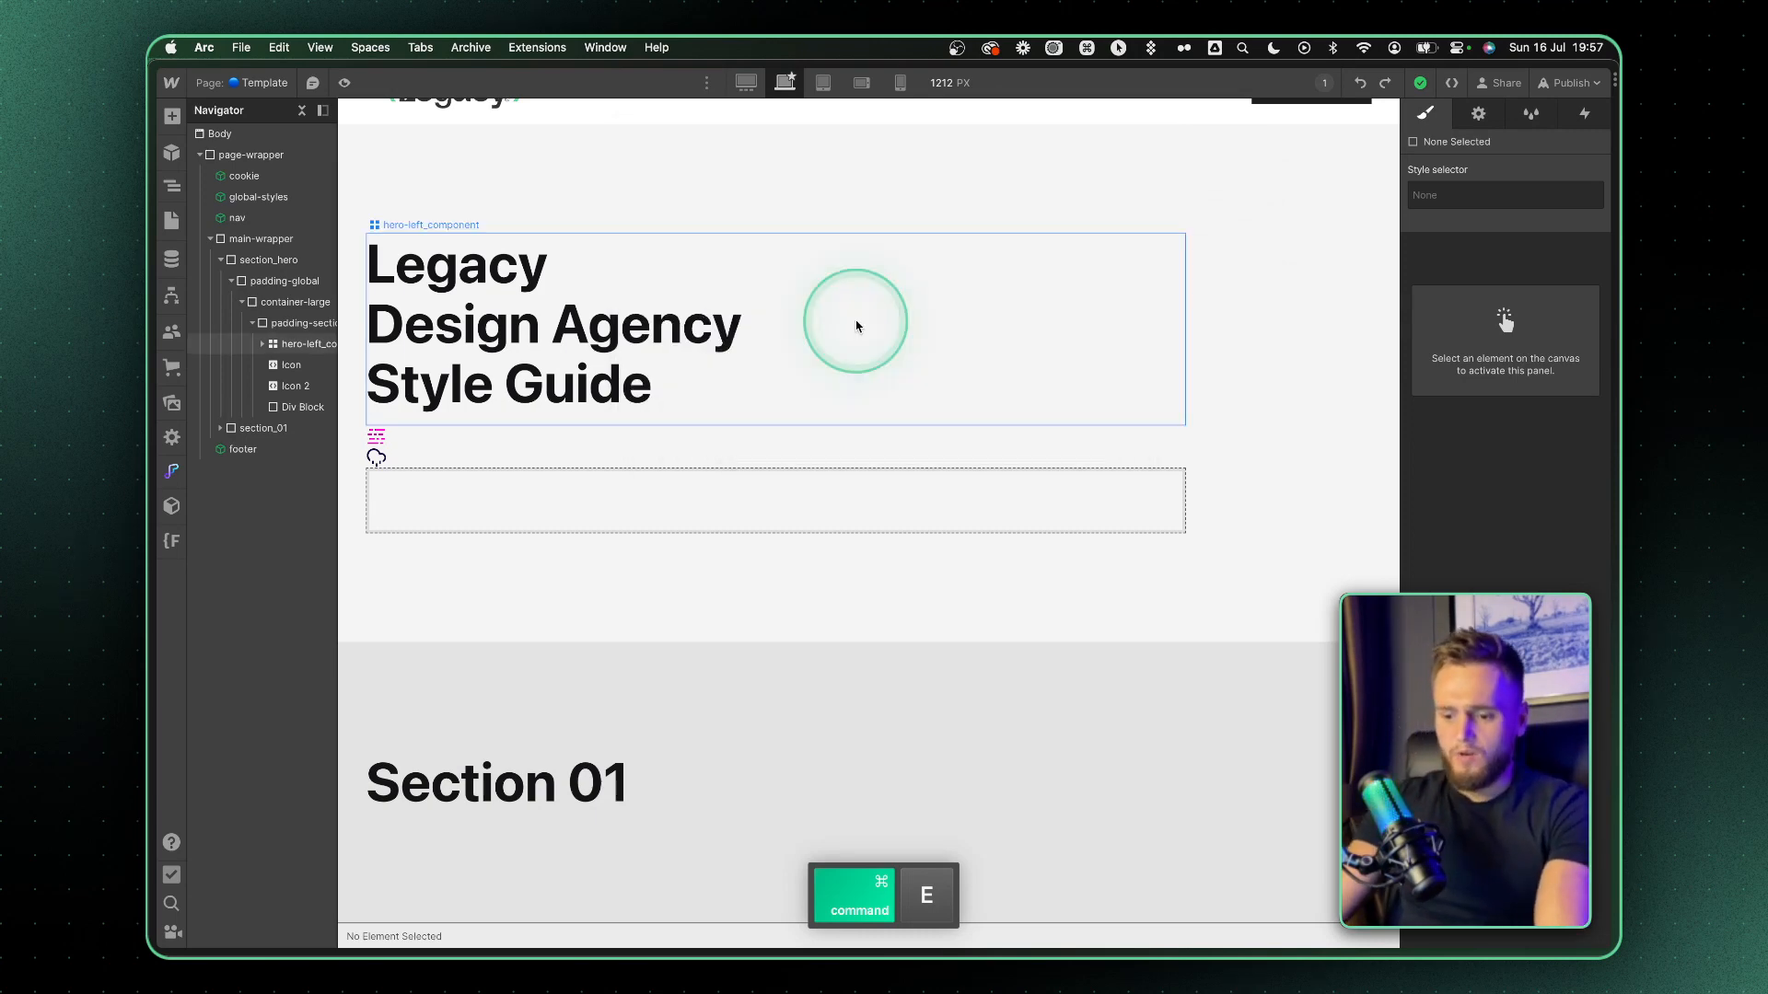
click(854, 325)
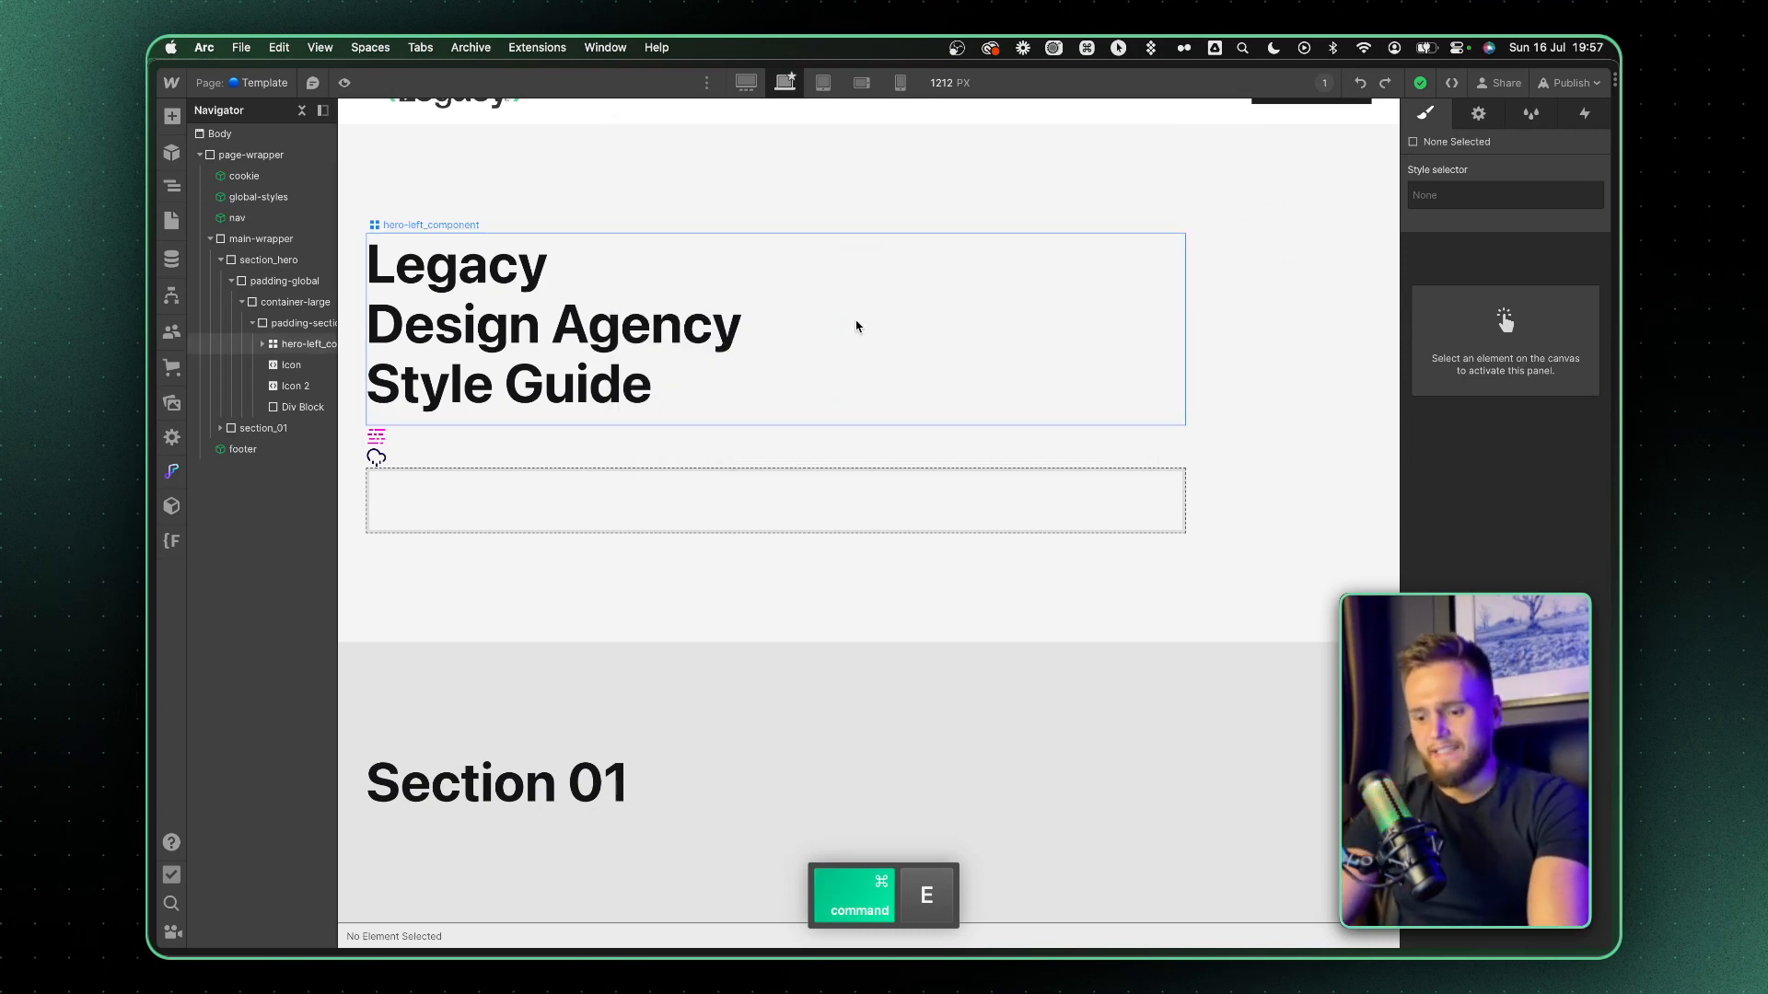